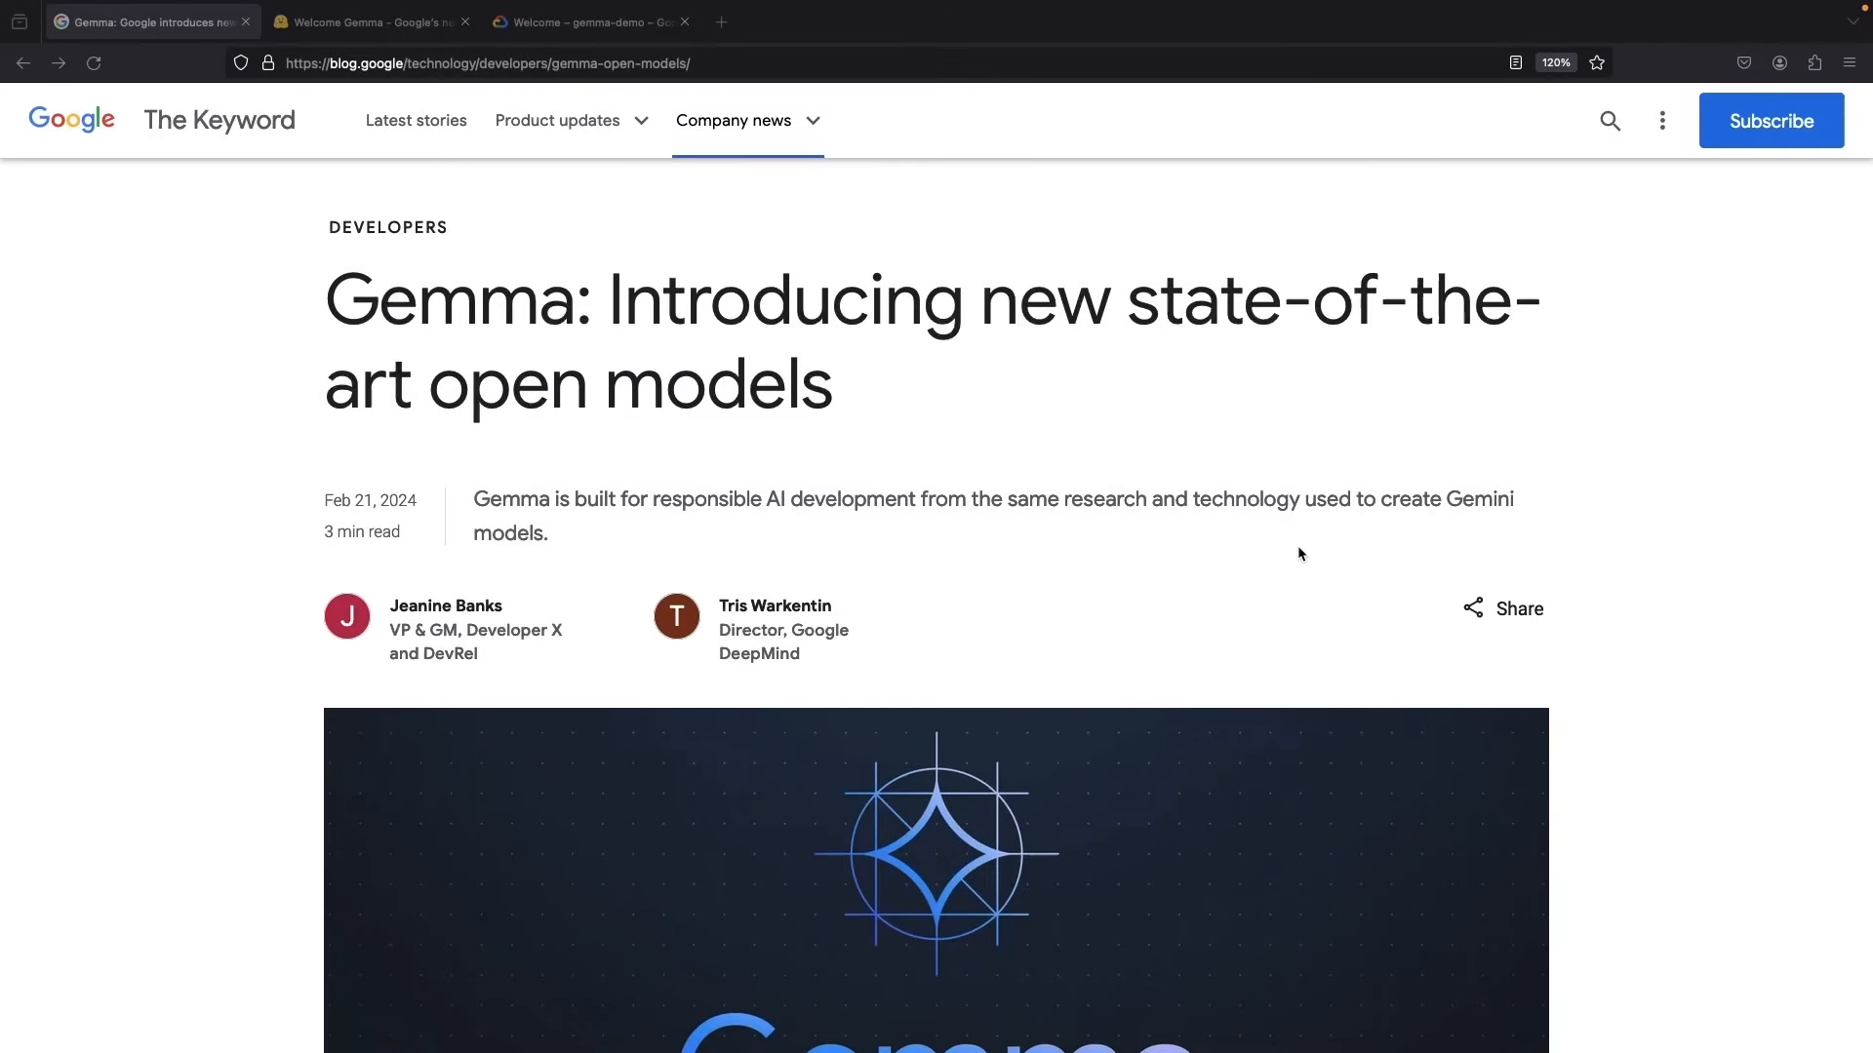
mouse_move(593, 289)
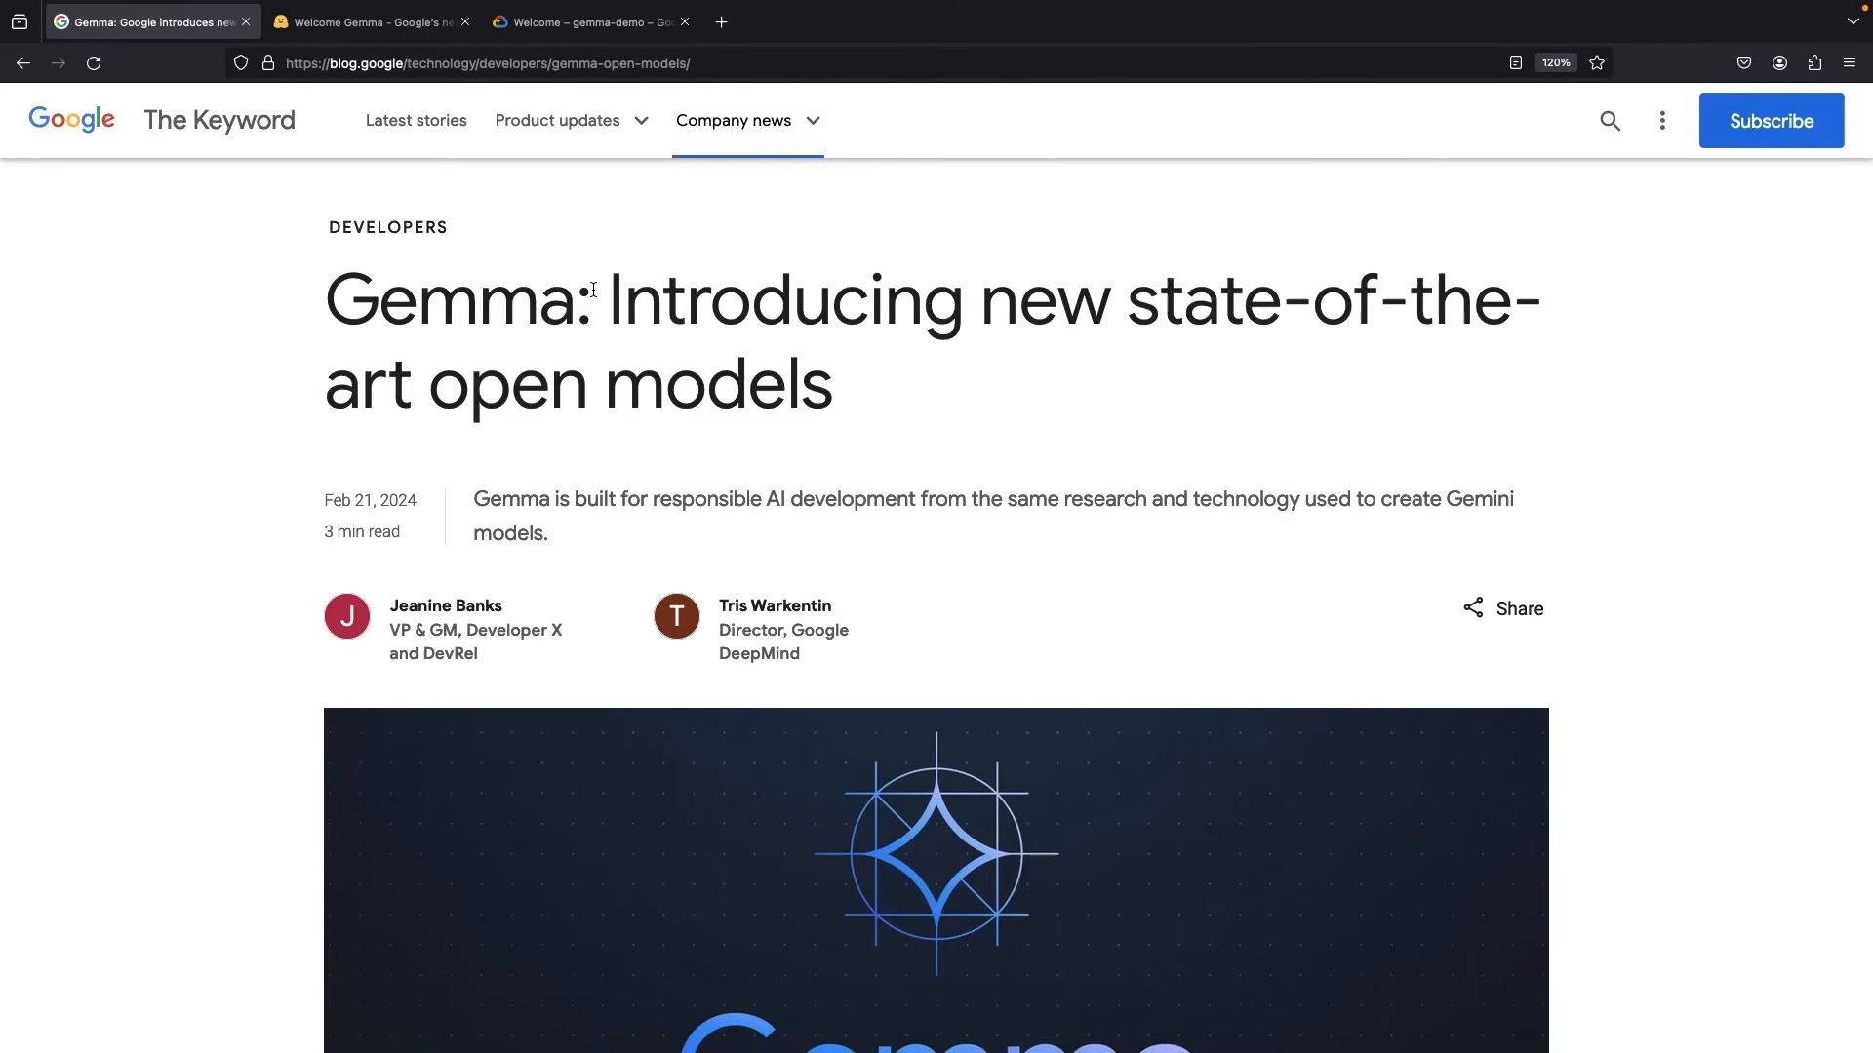
mouse_move(1057, 394)
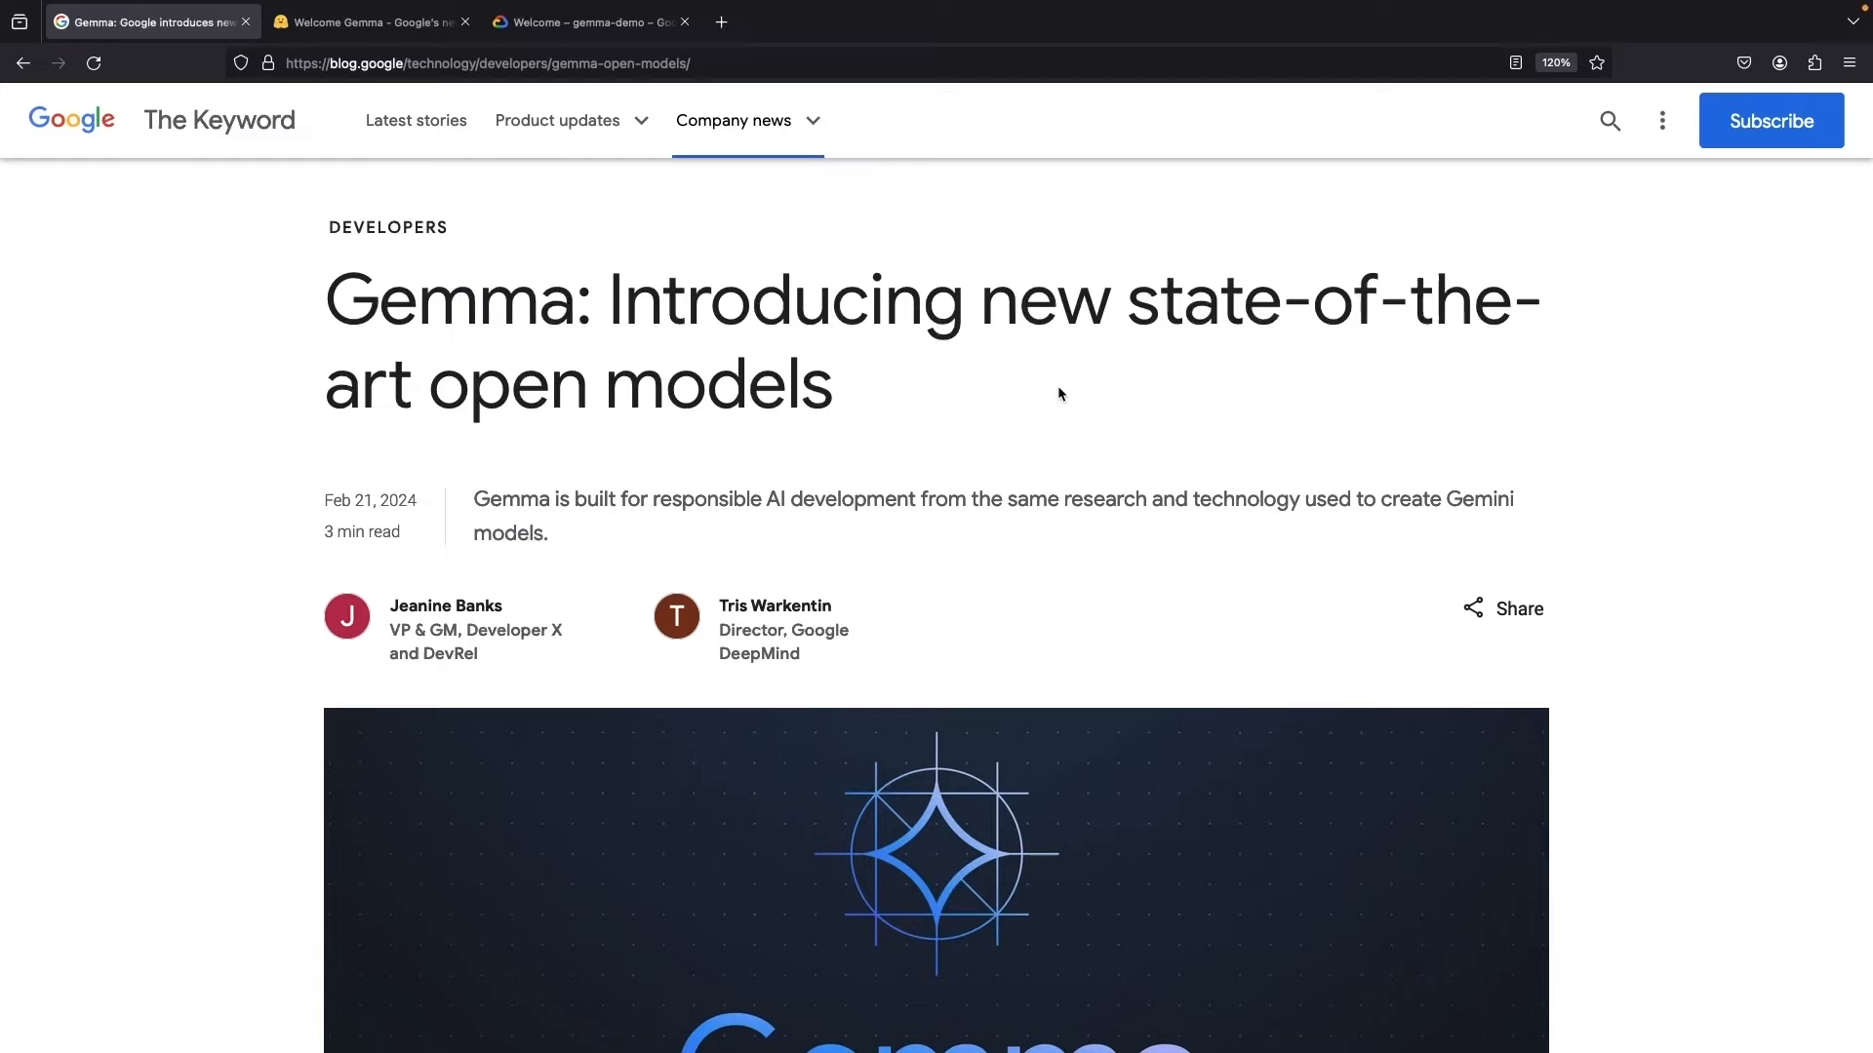
- Scroll down through the current page before switching to the Hugging Face article
scroll(down, 3)
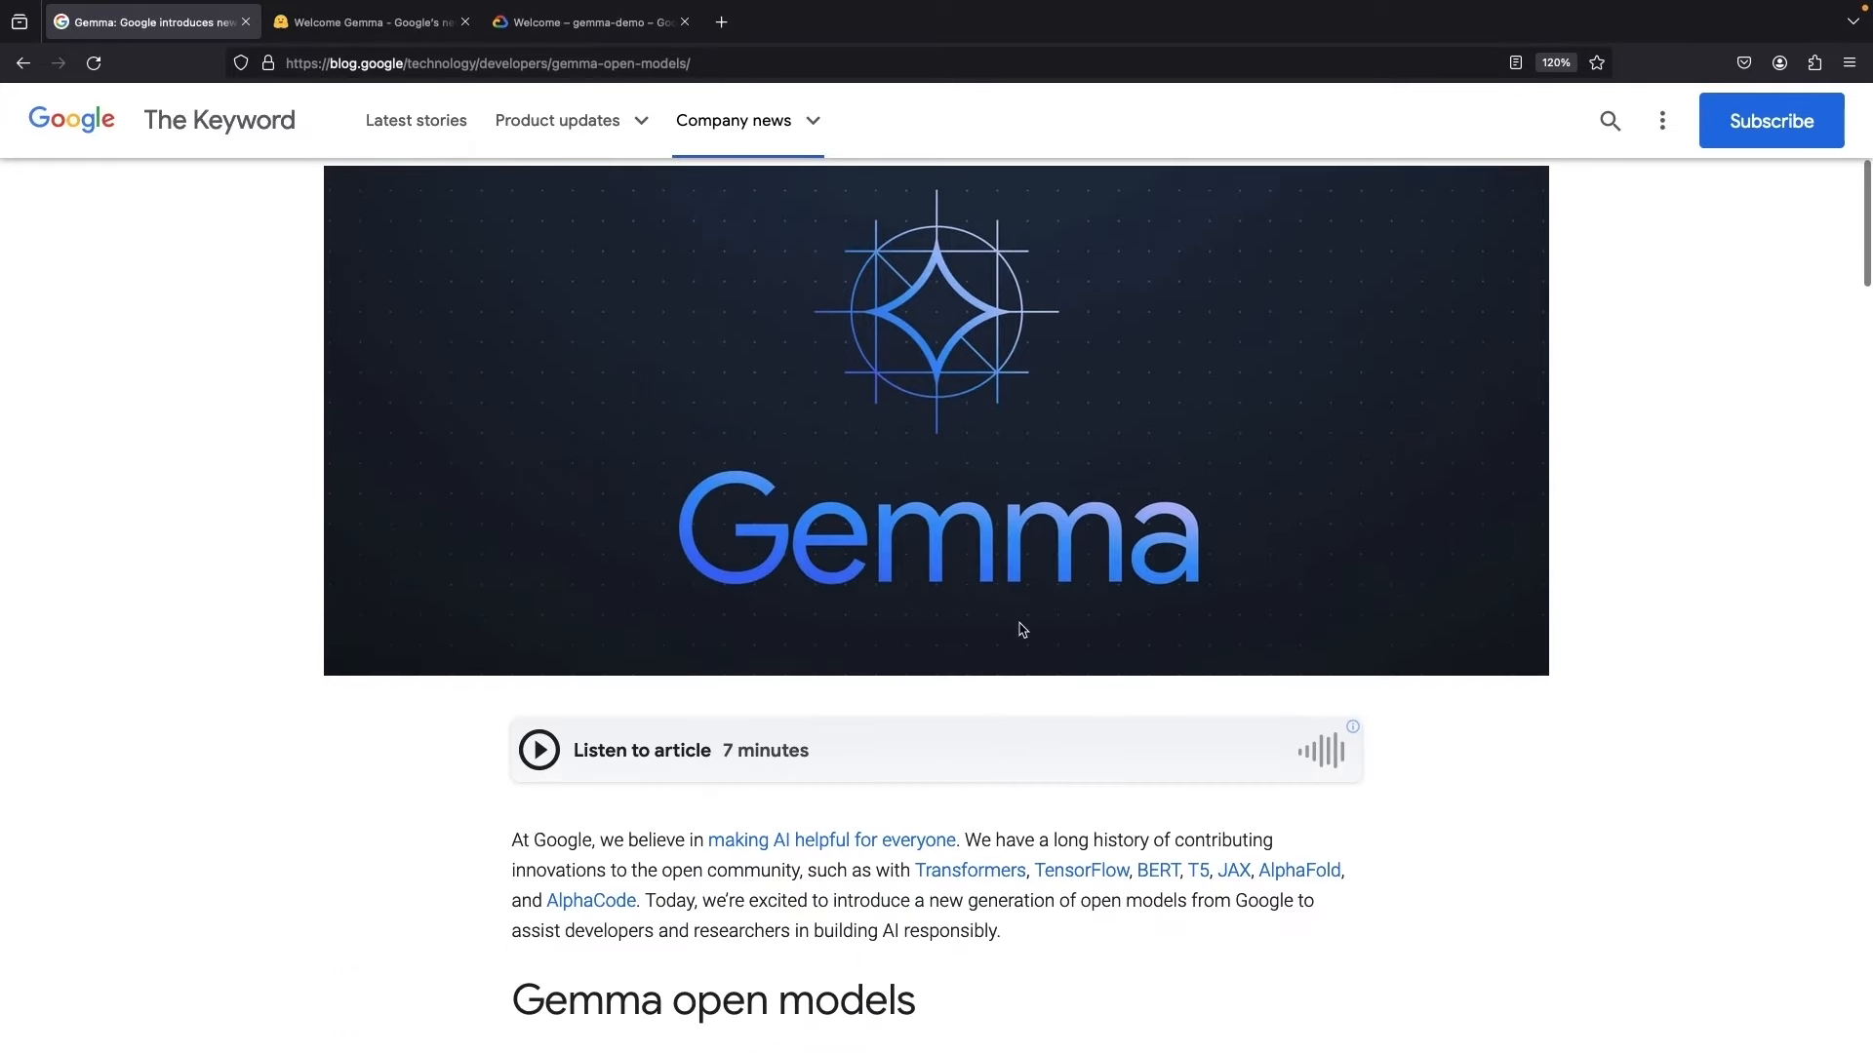
scroll(down, 3)
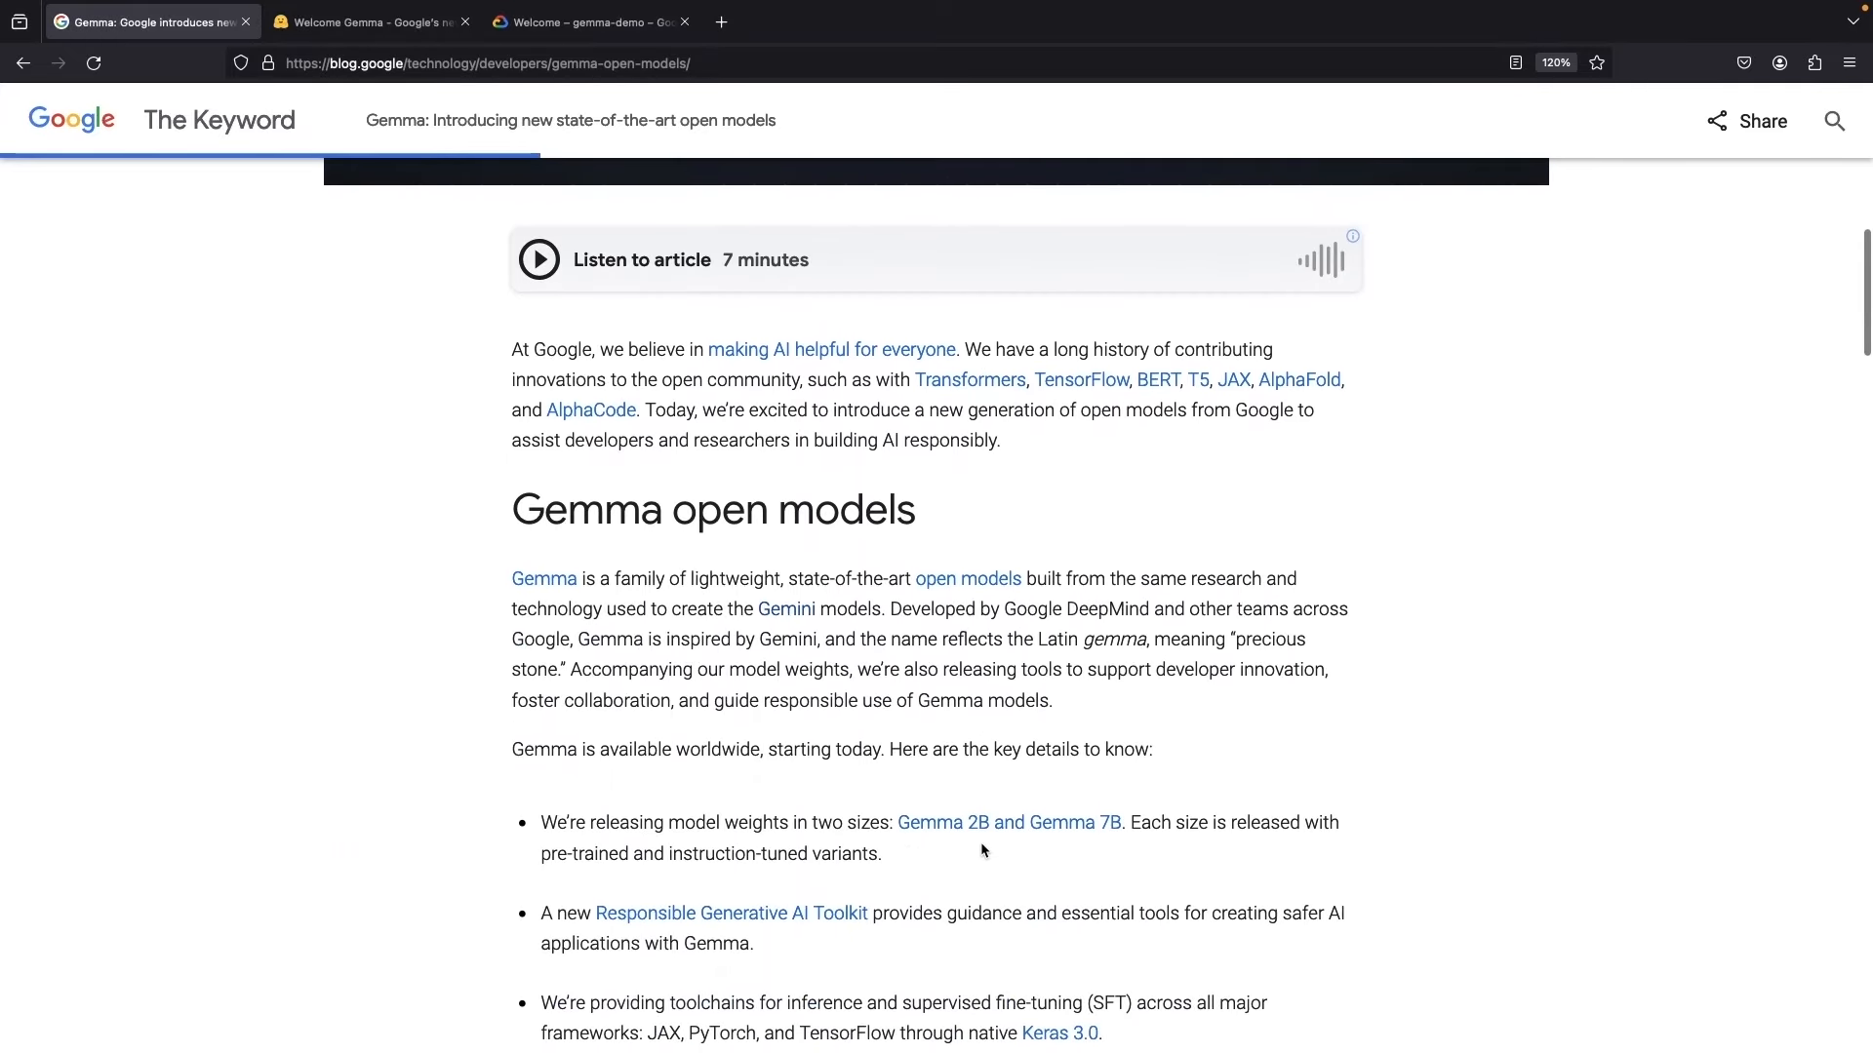
scroll(down, 3)
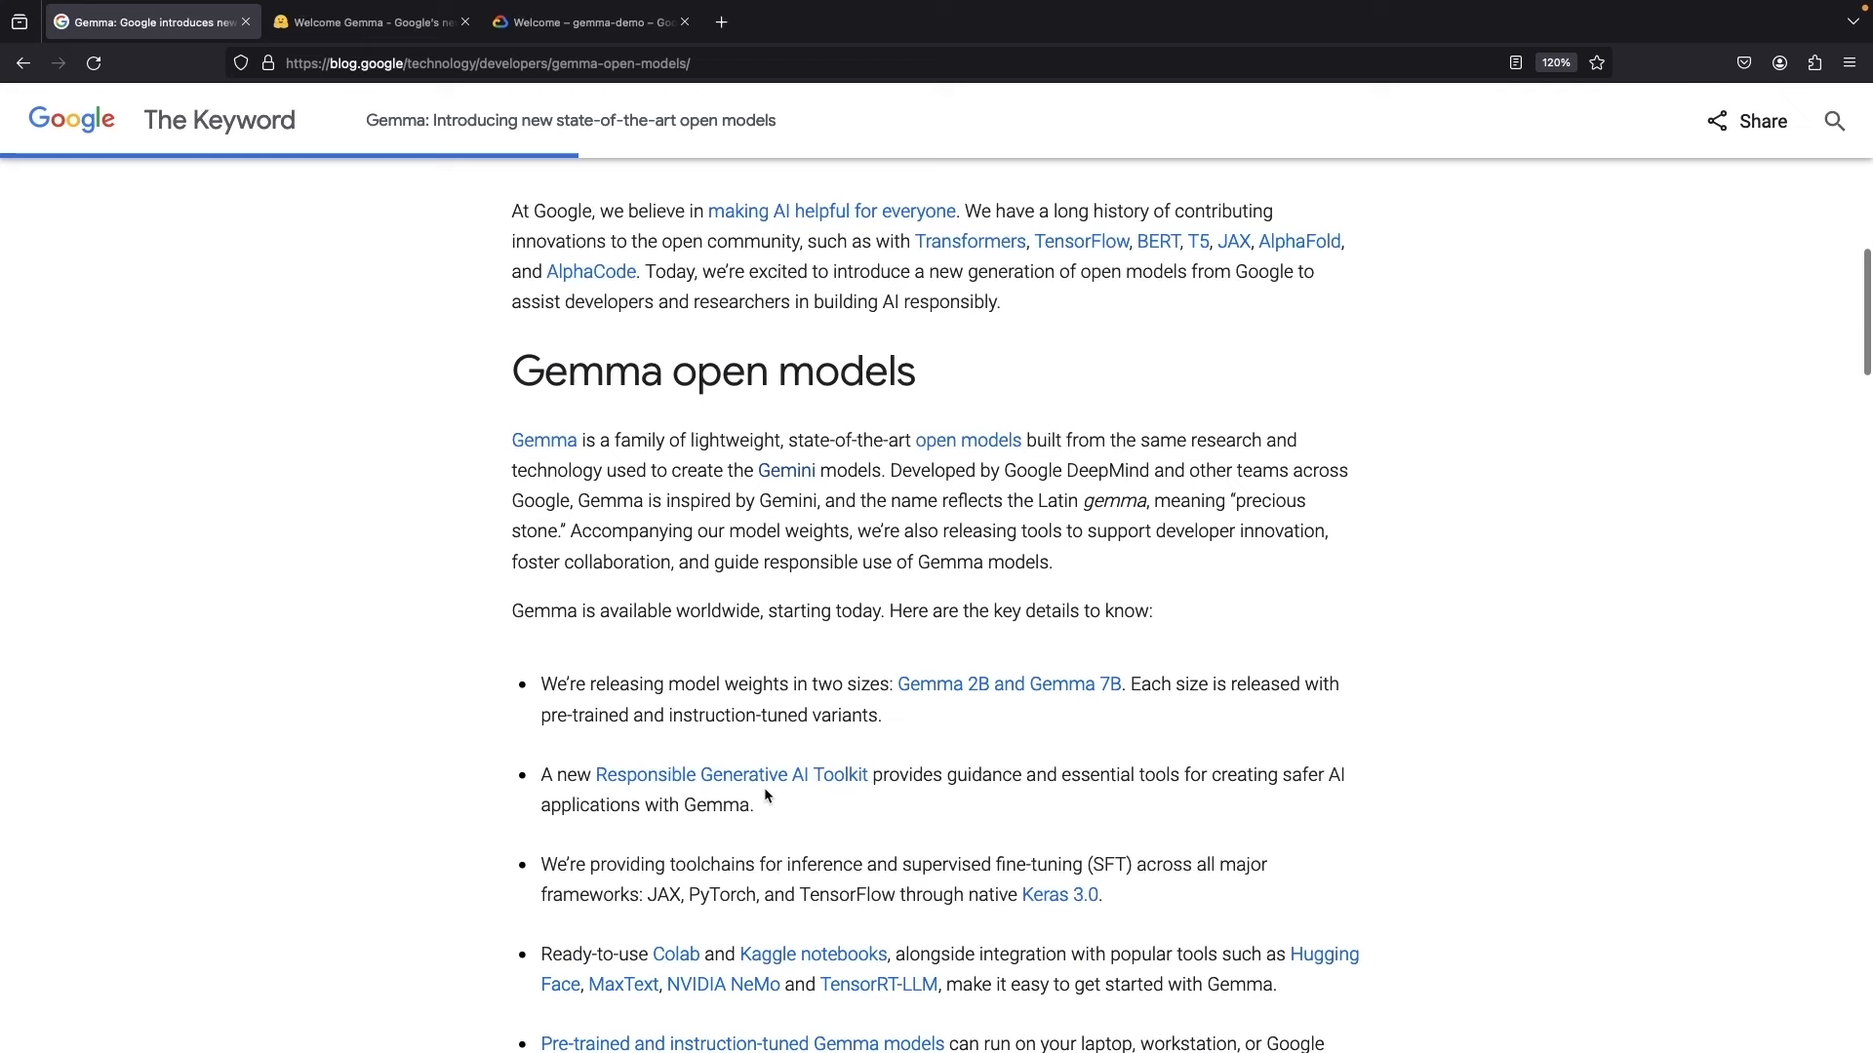
scroll(down, 3)
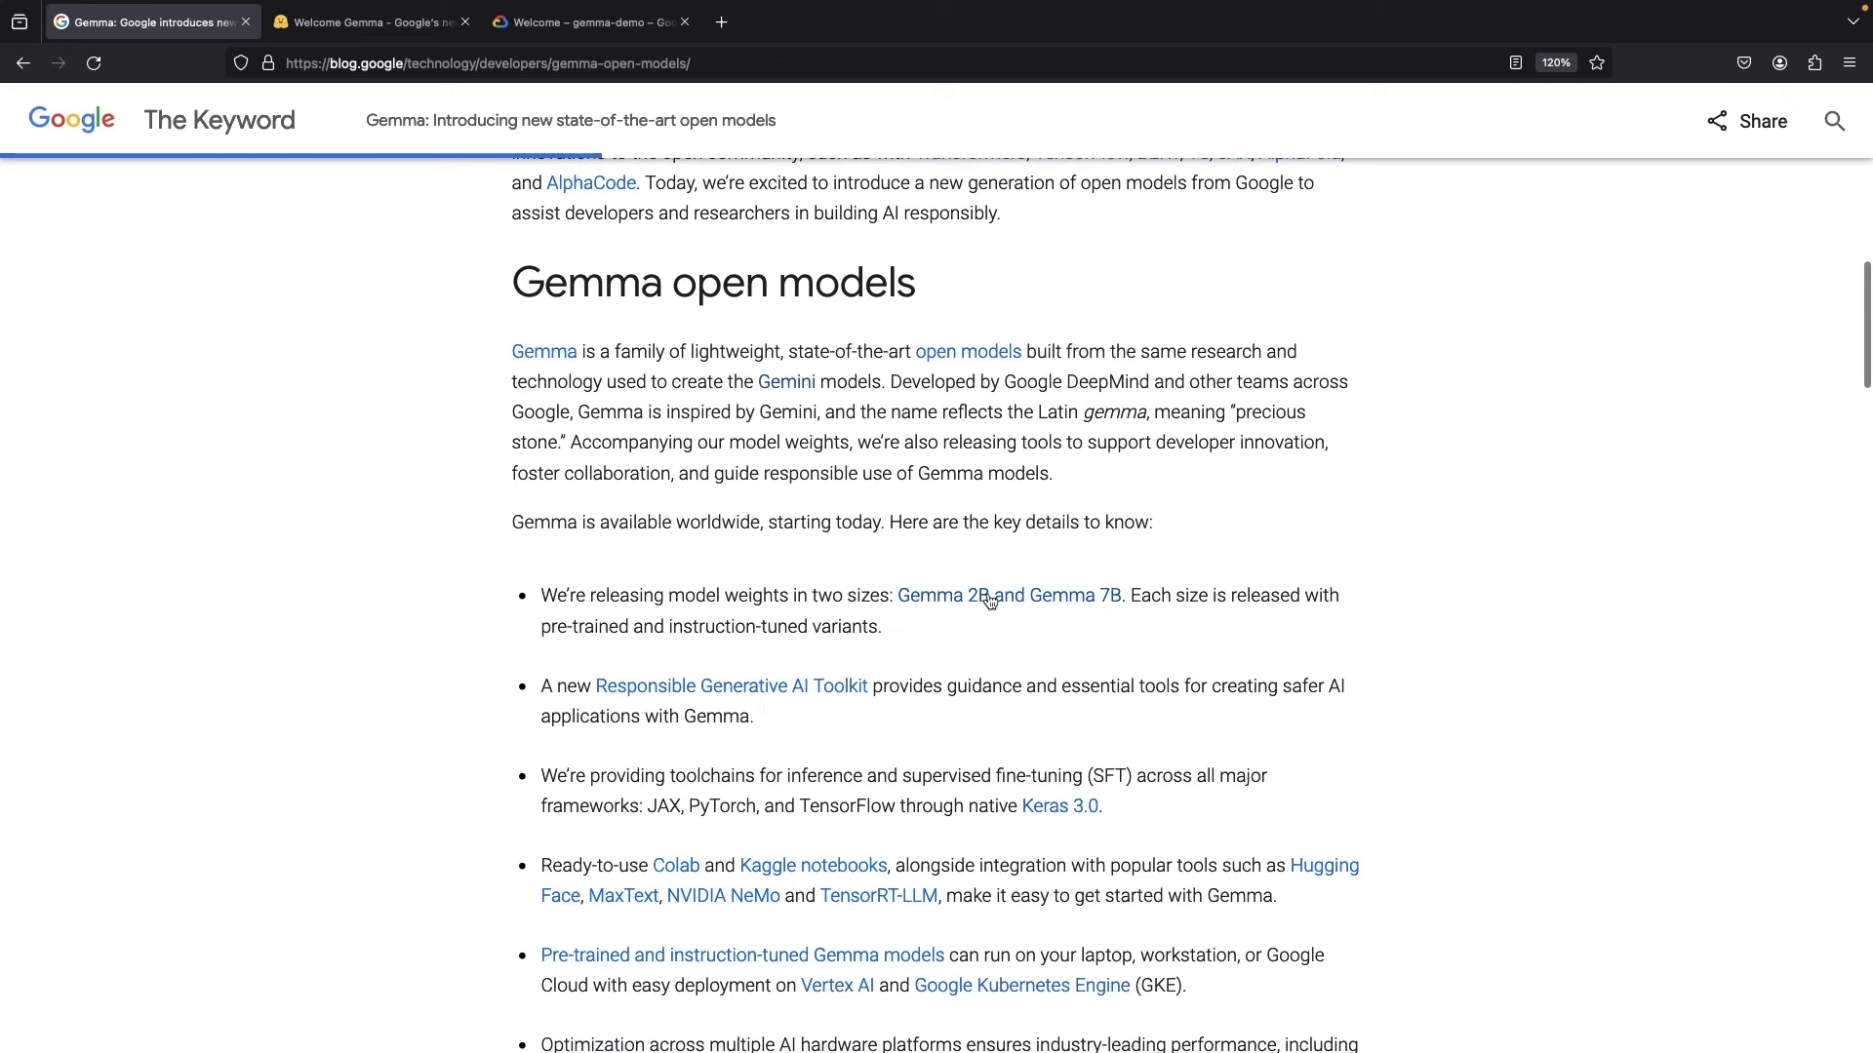
mouse_move(801, 561)
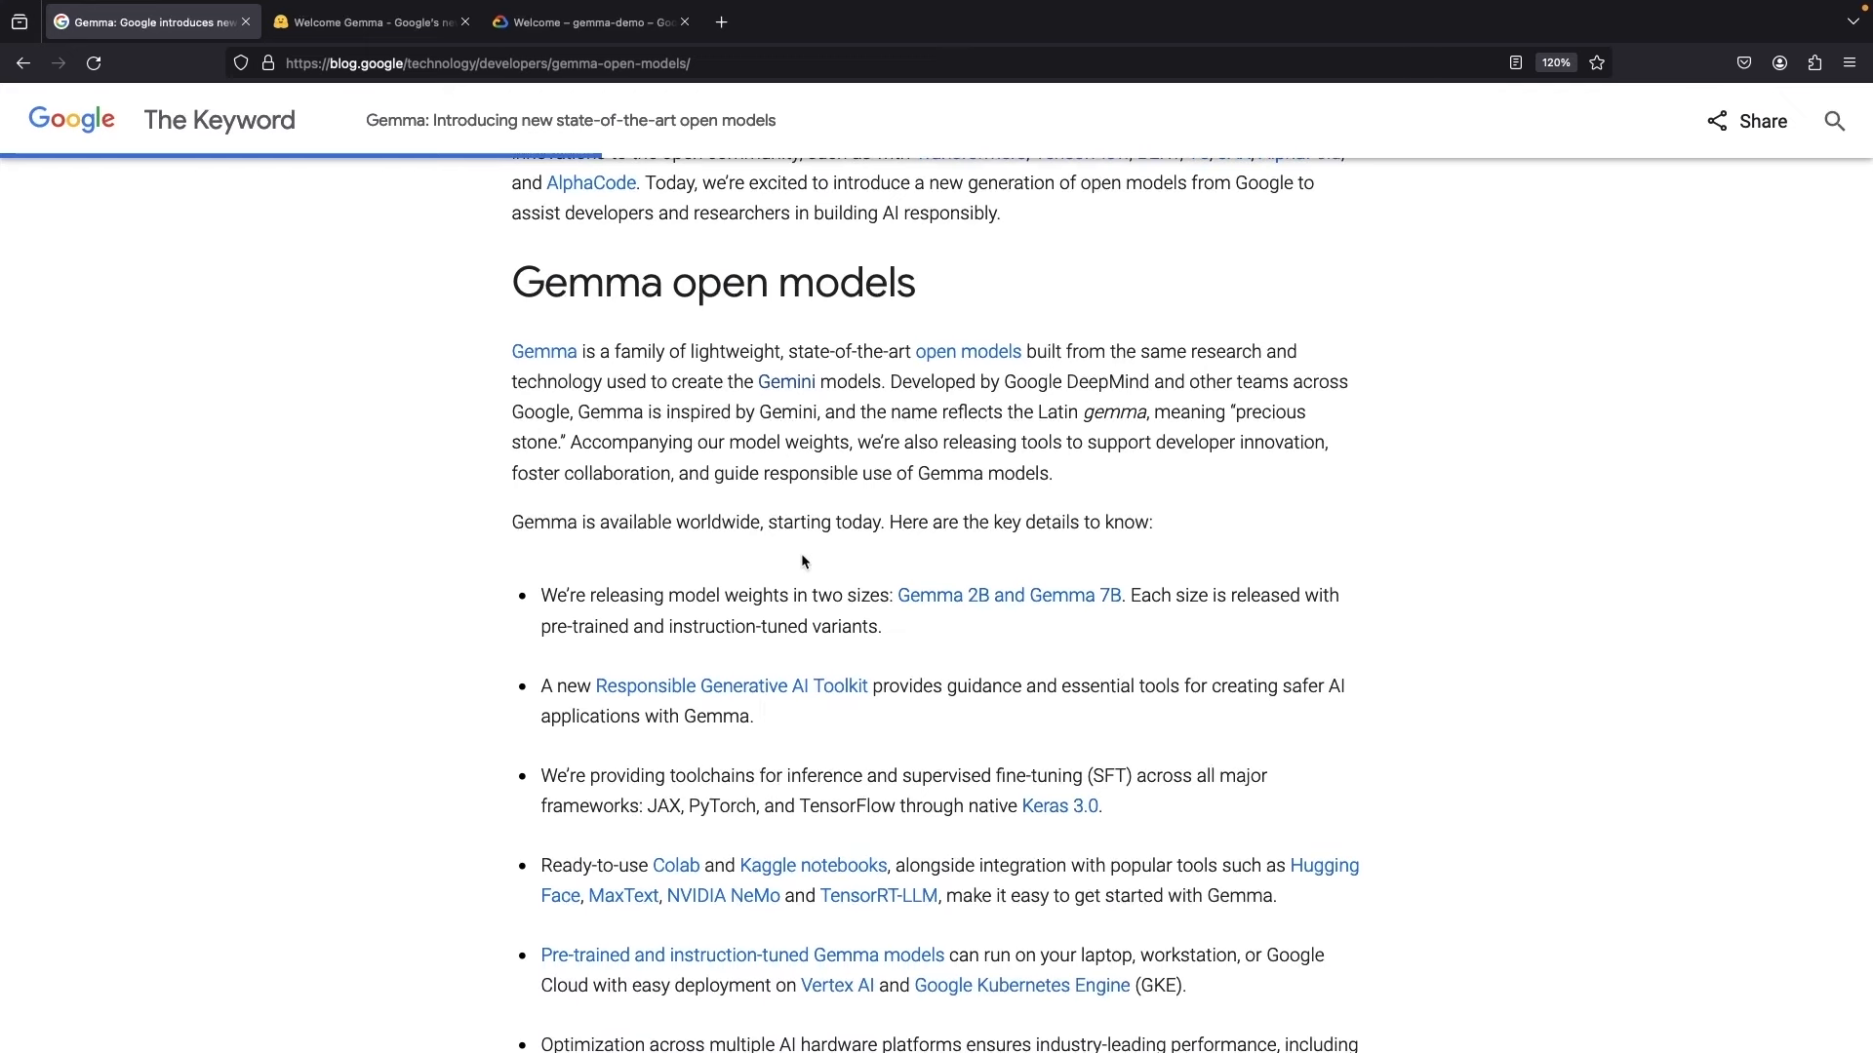
mouse_move(970, 351)
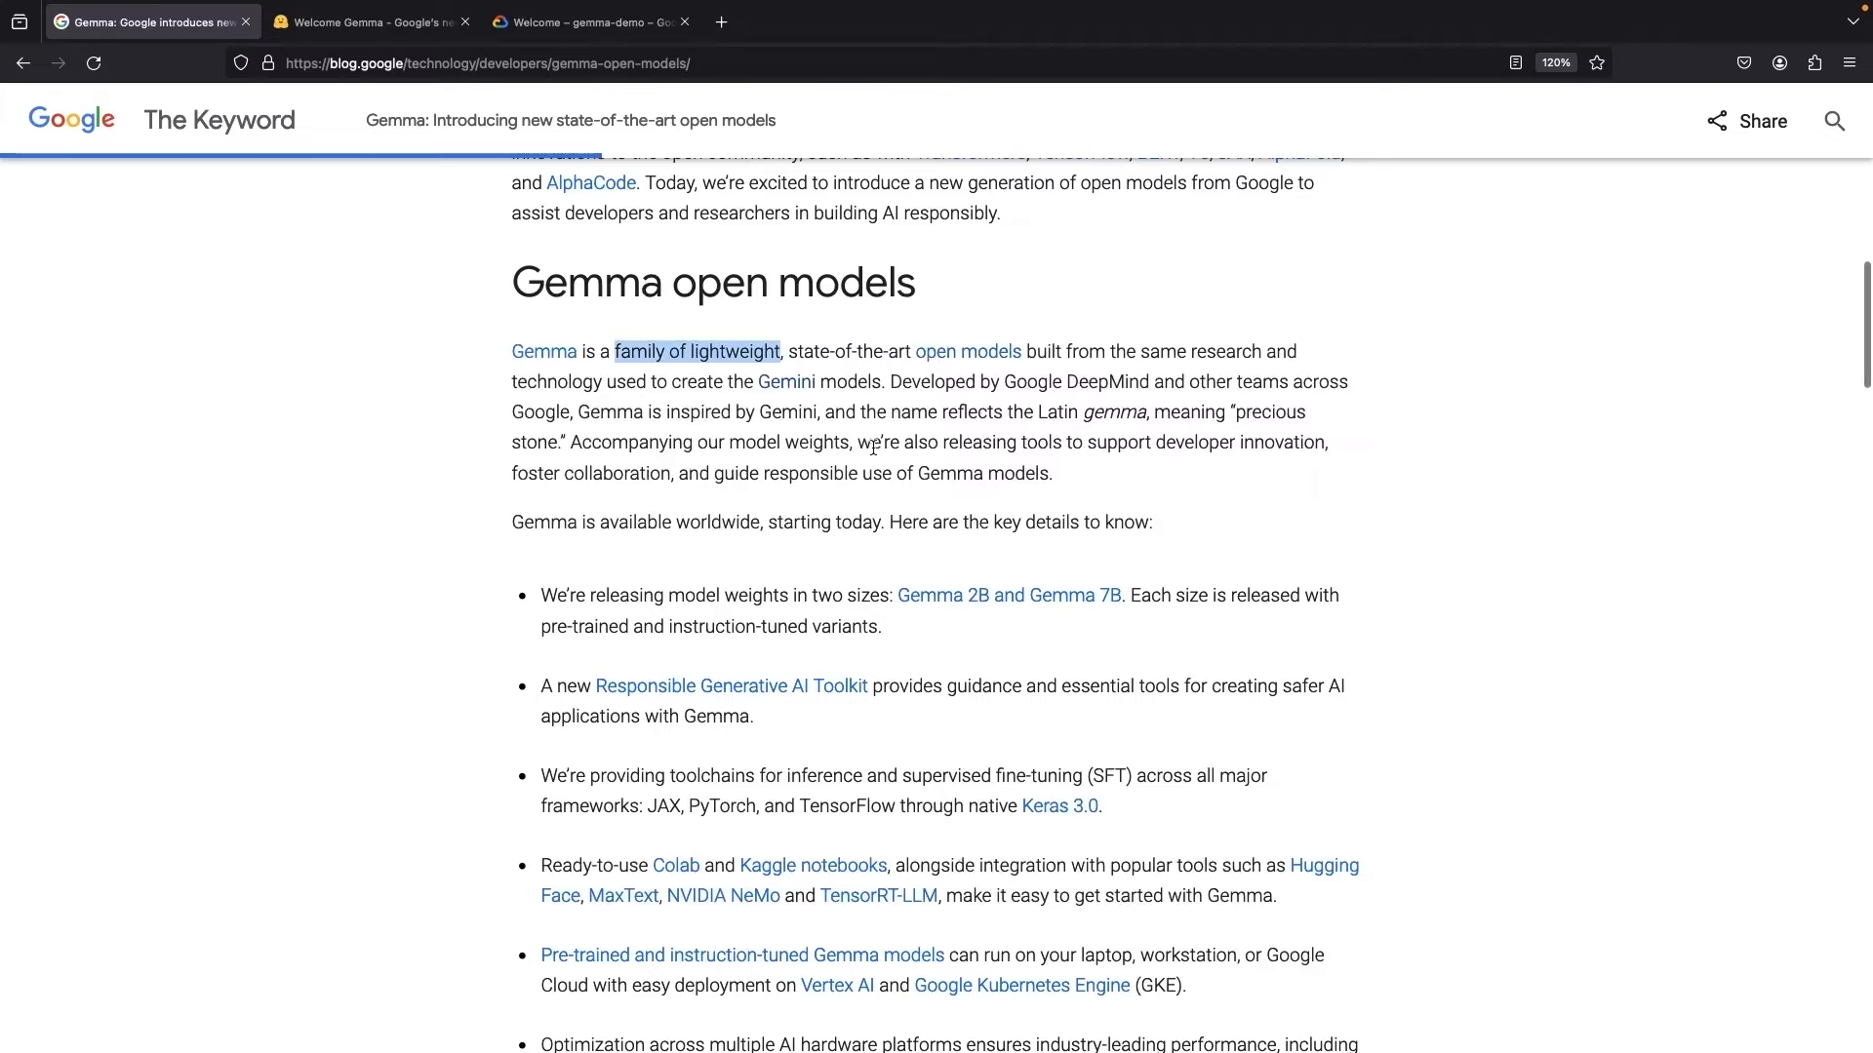
scroll(down, 3)
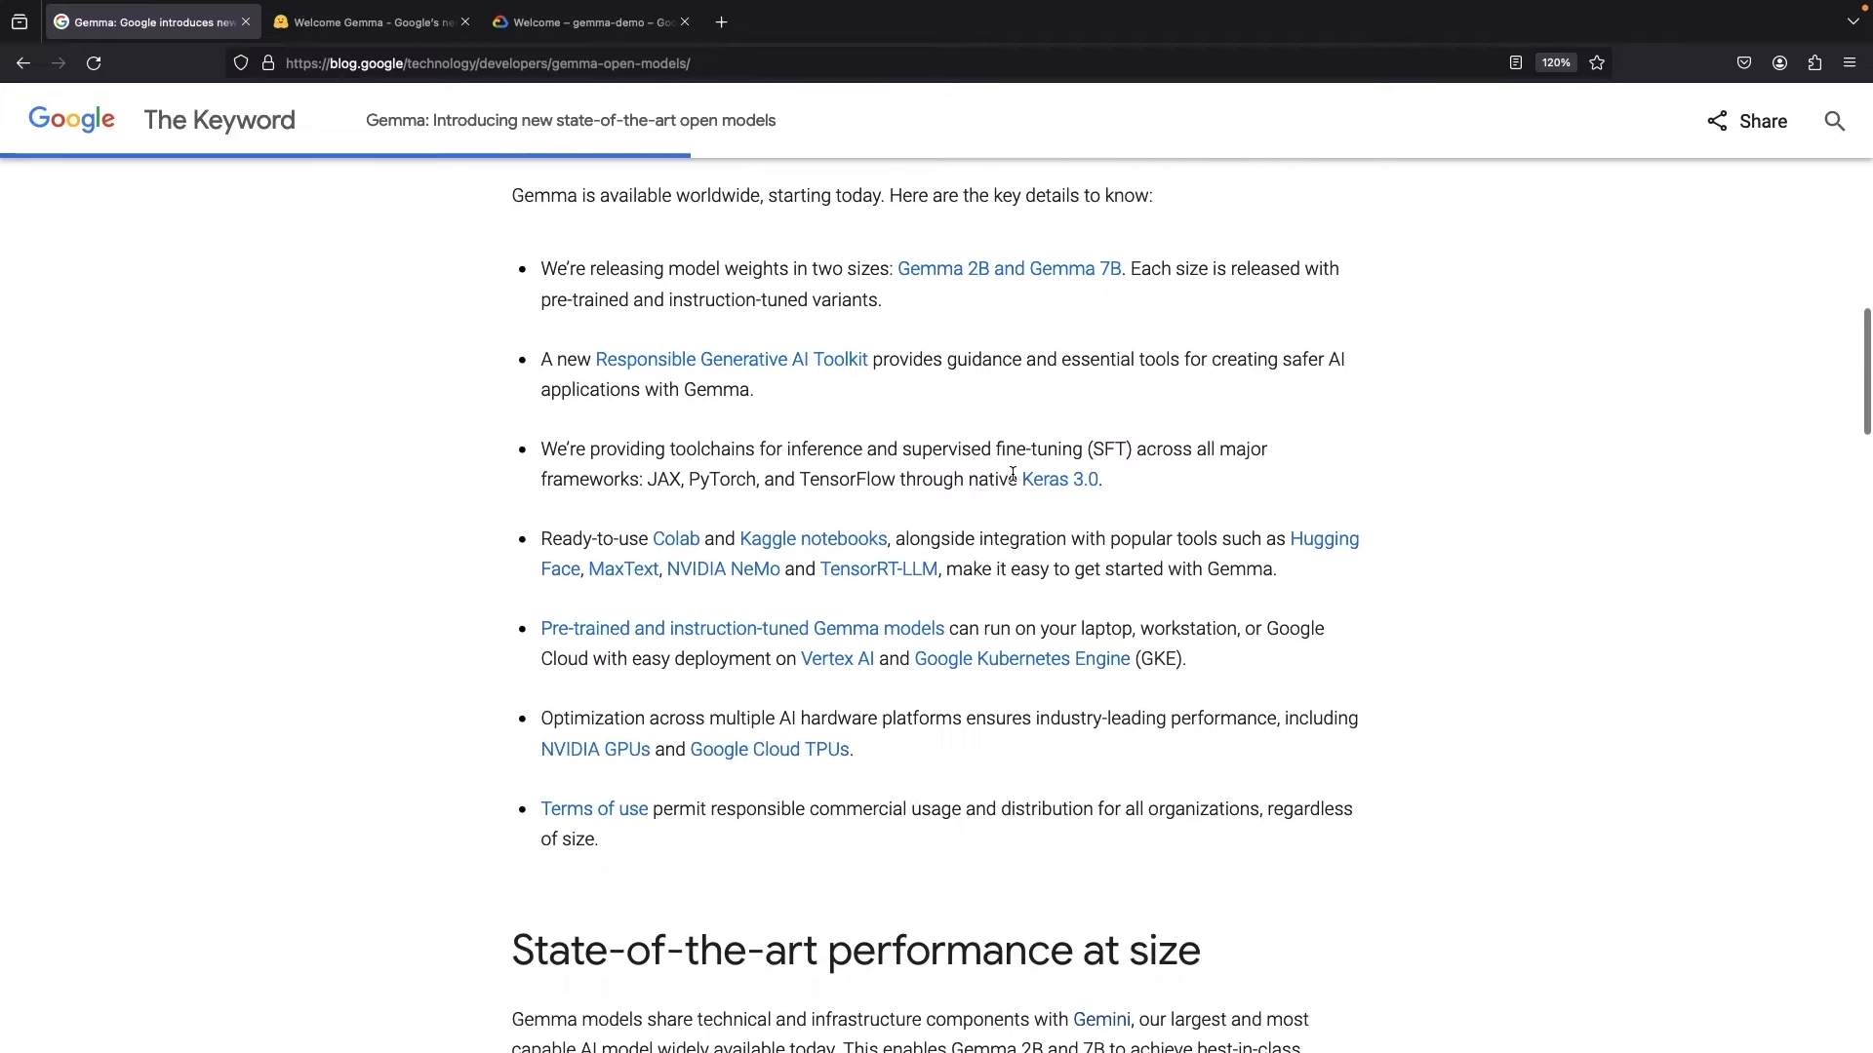
scroll(down, 3)
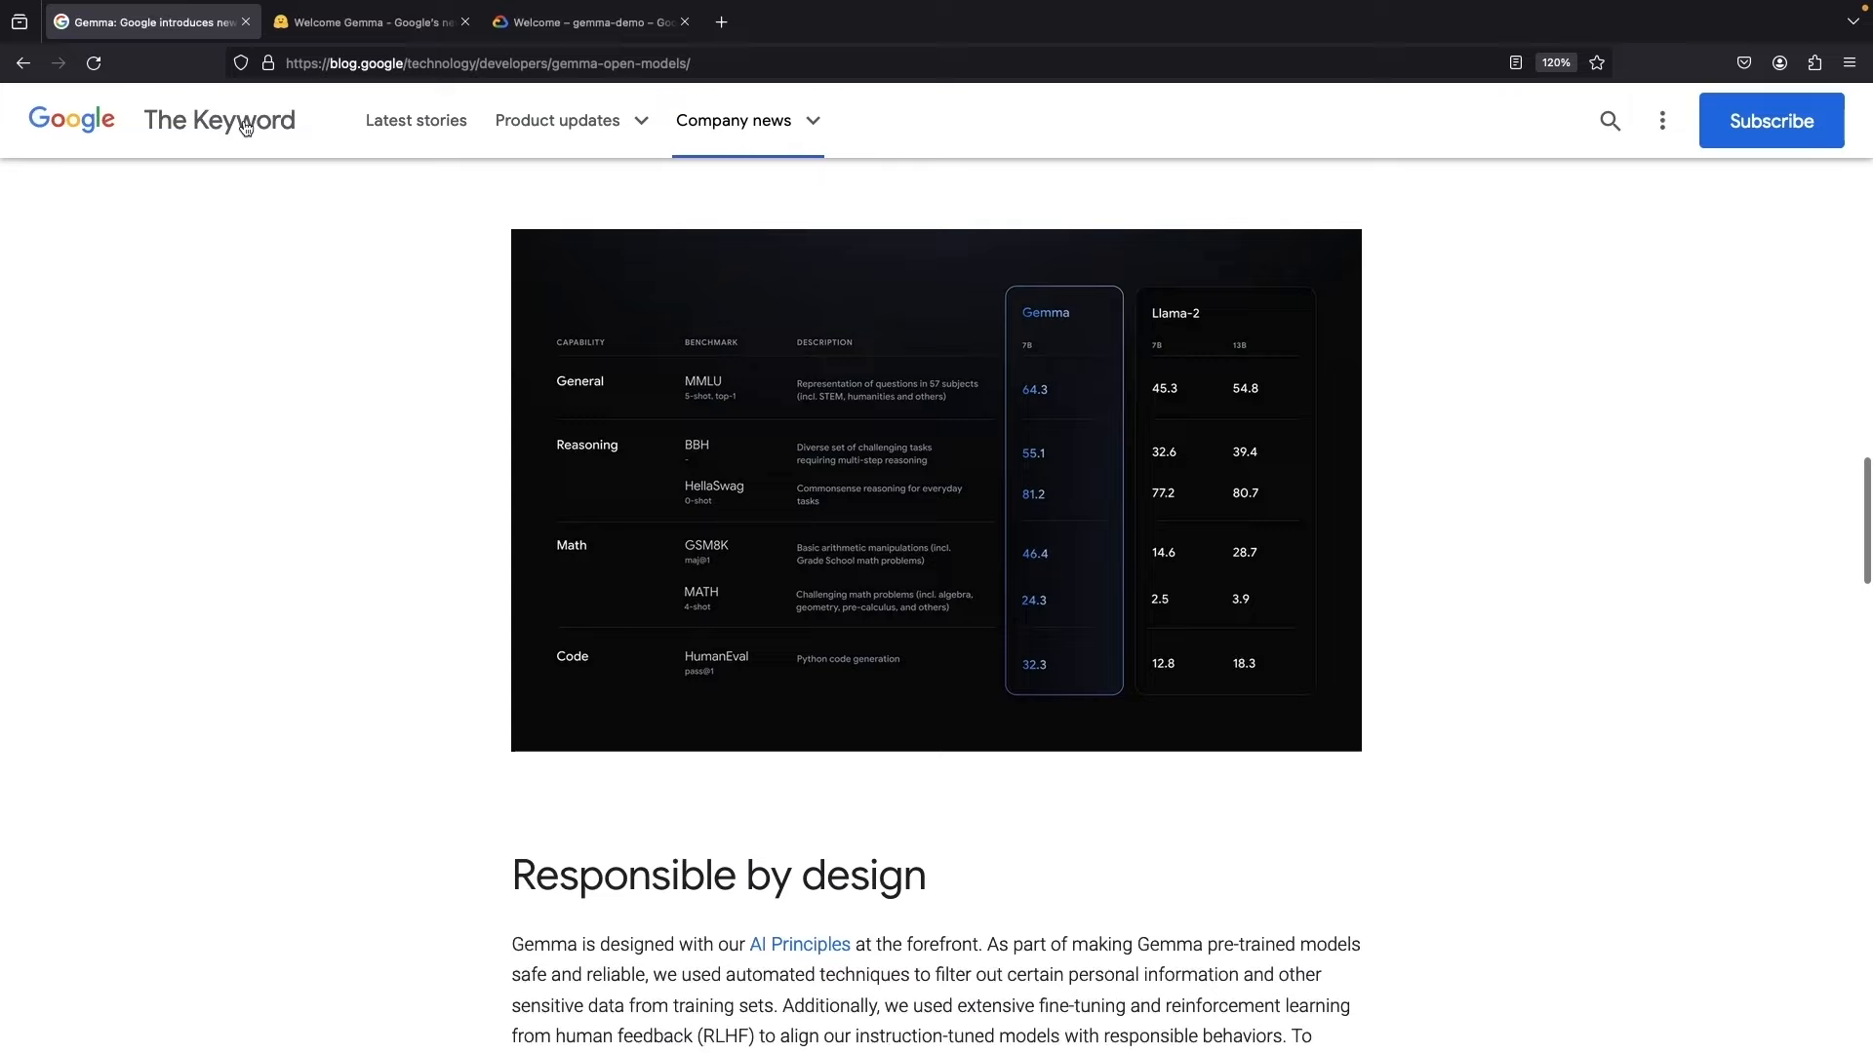
- Bring up the Hugging Face 'Welcome Gemma' blog post and skim its contents and 'What is Gemma?' section
click(369, 22)
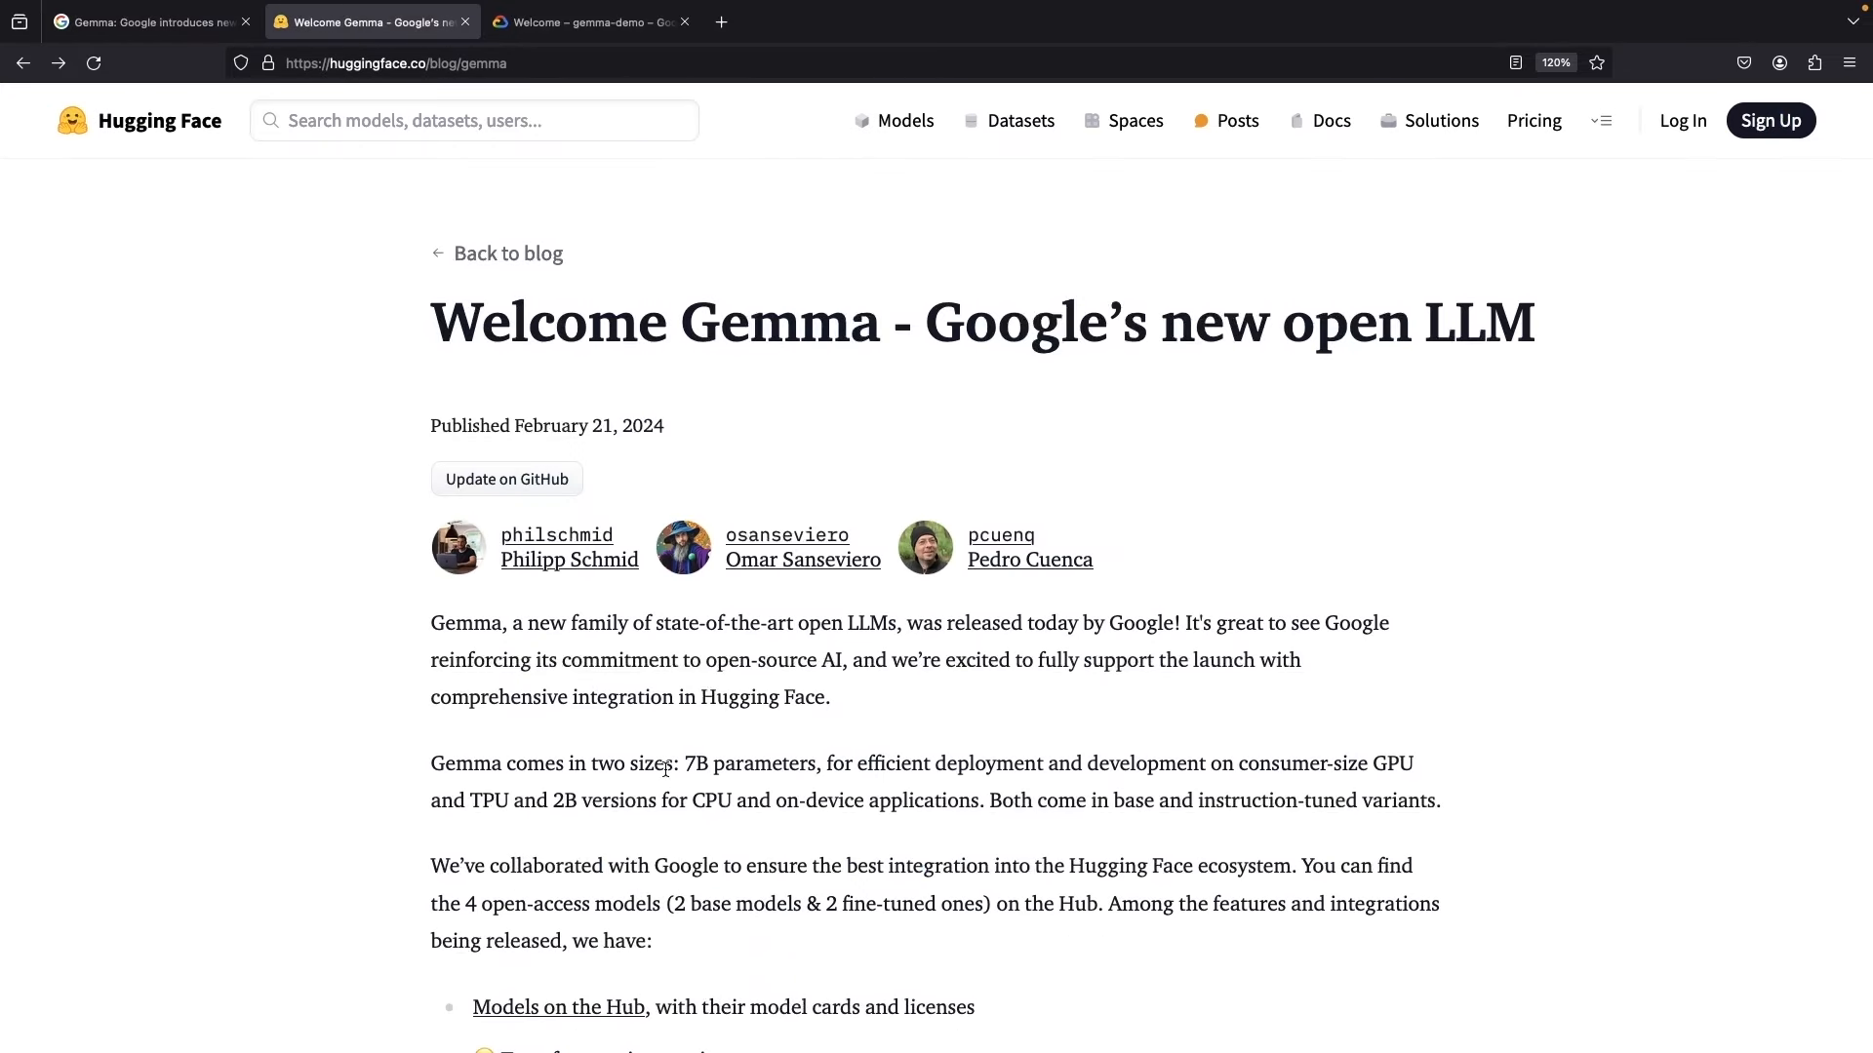
scroll(down, 3)
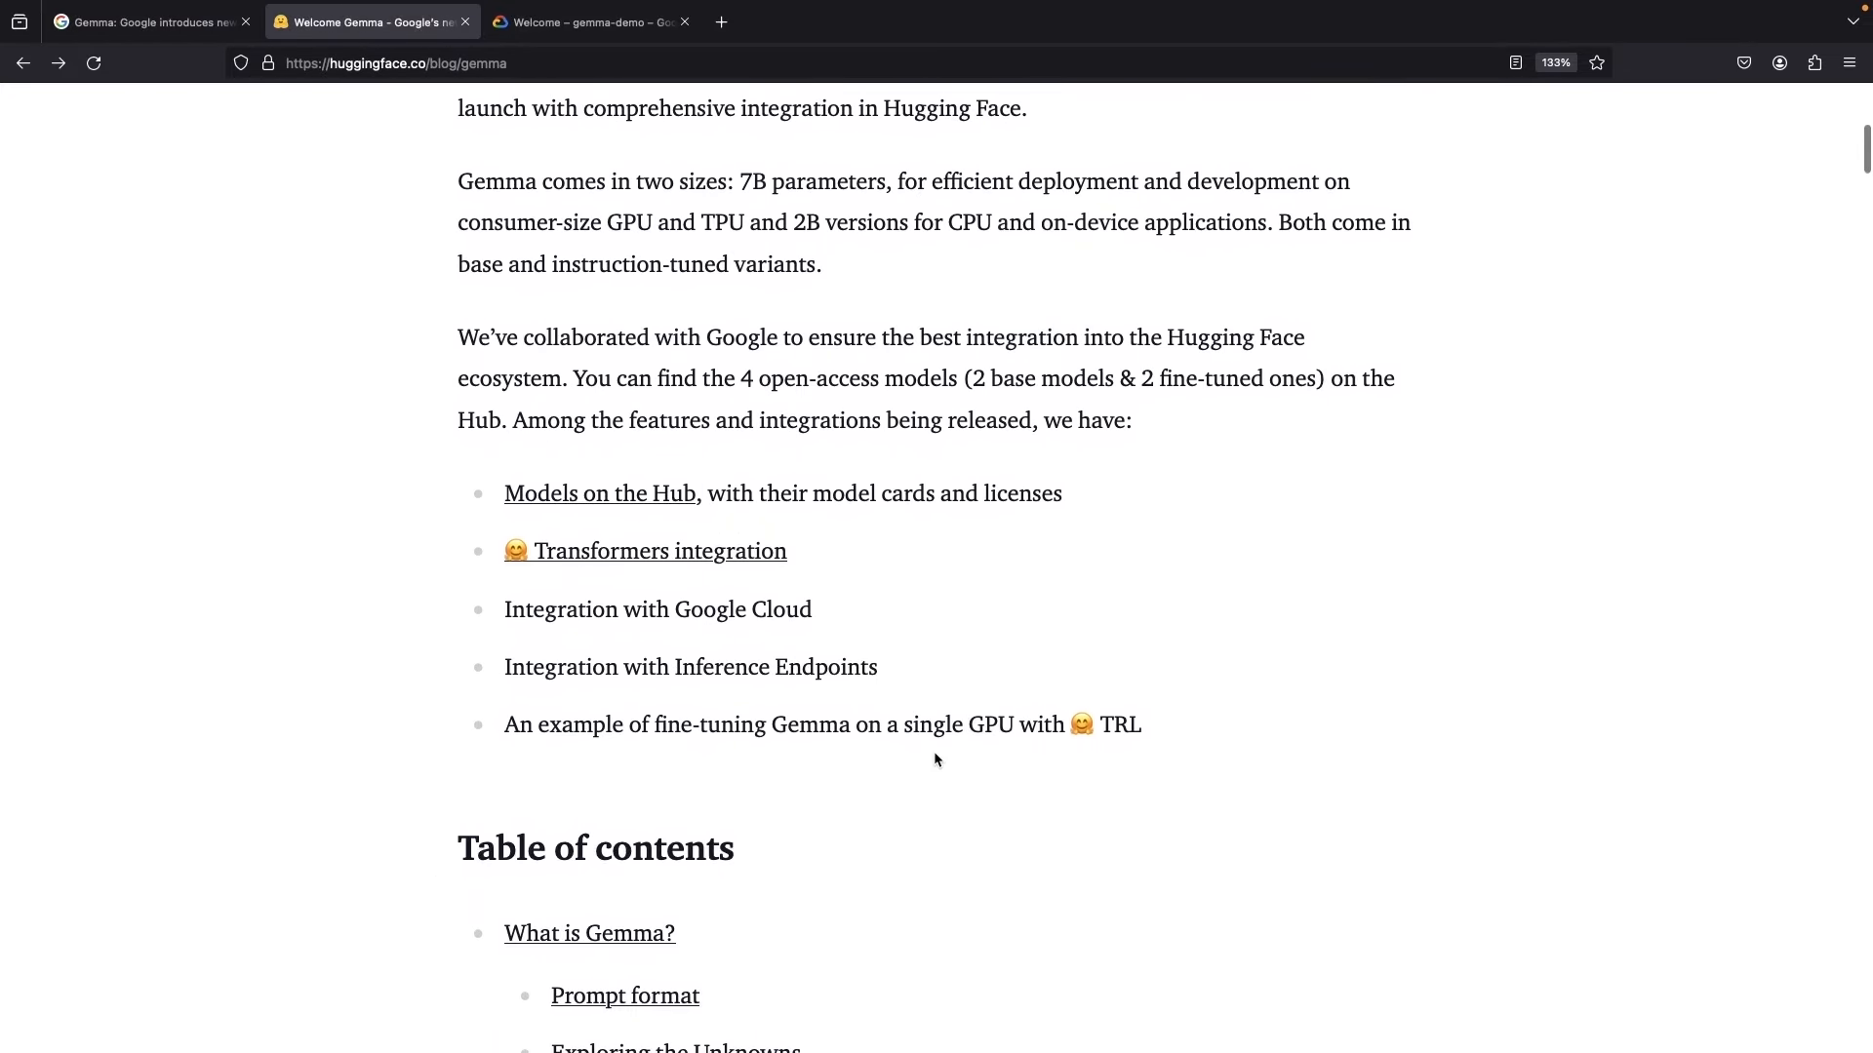
scroll(down, 3)
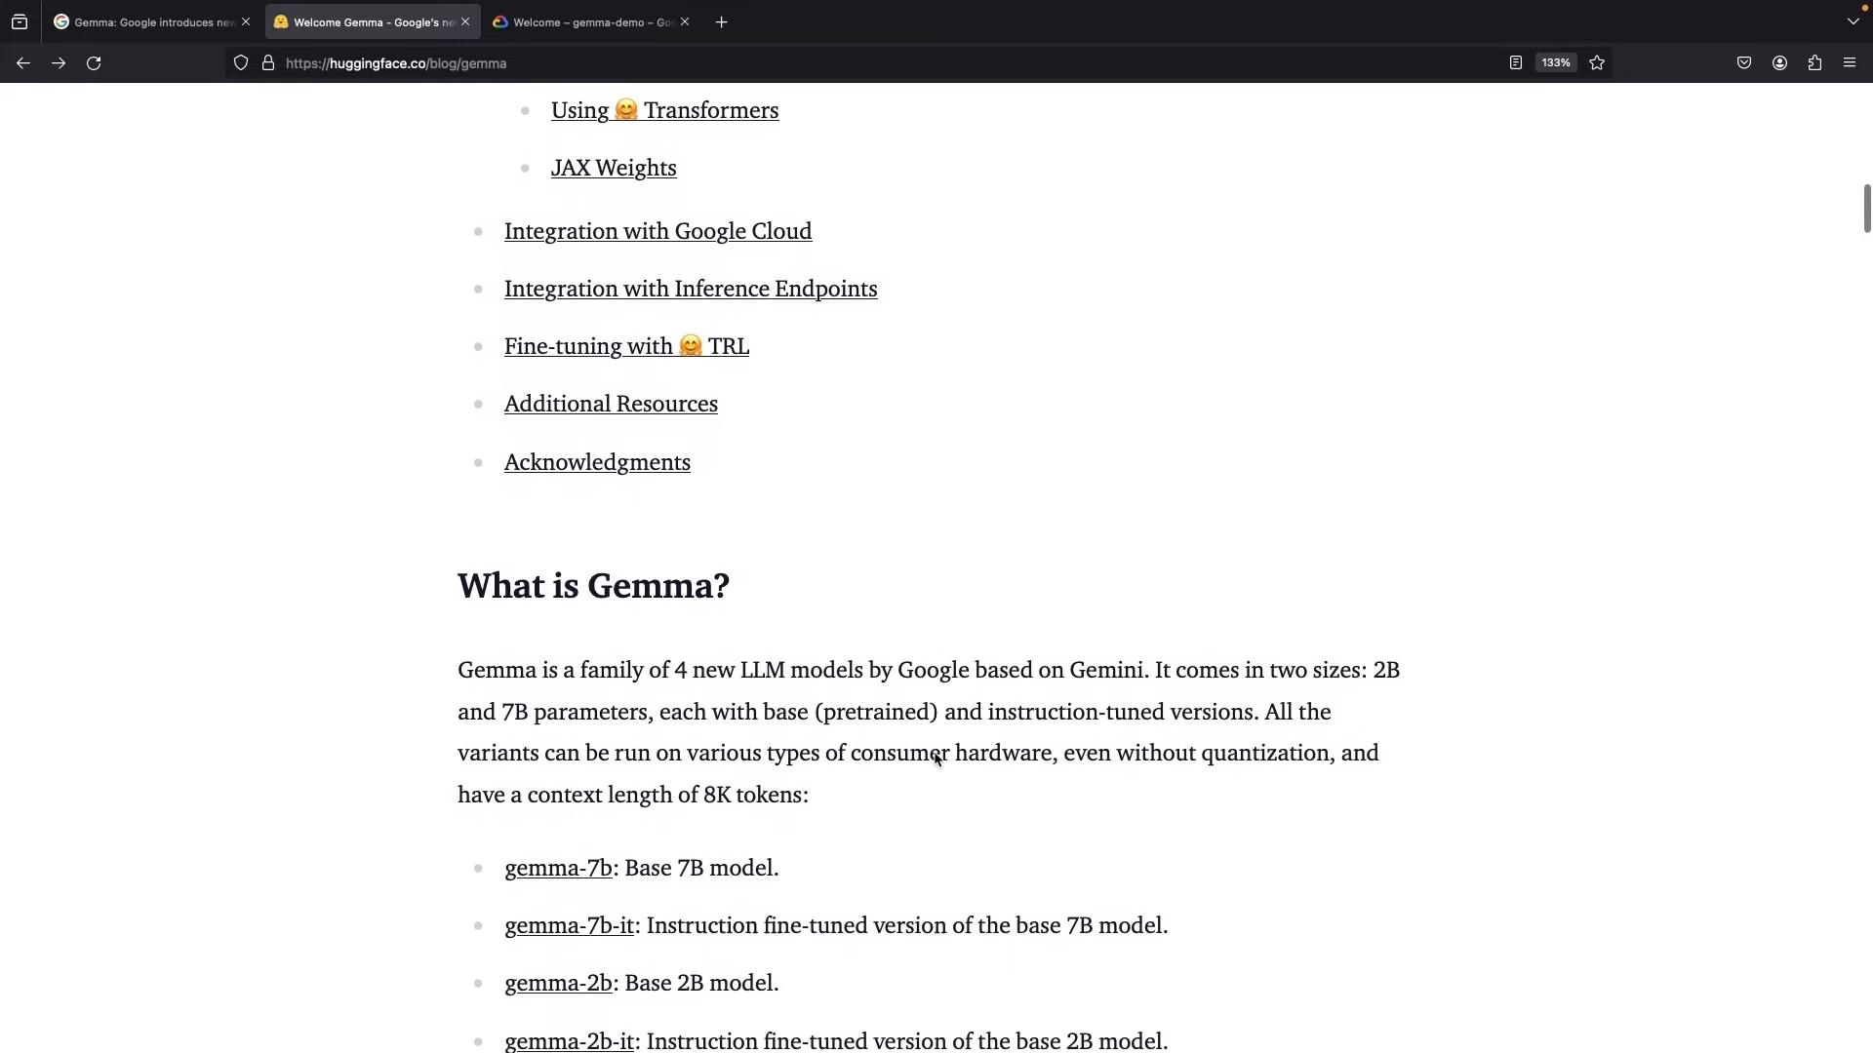
scroll(up, 3)
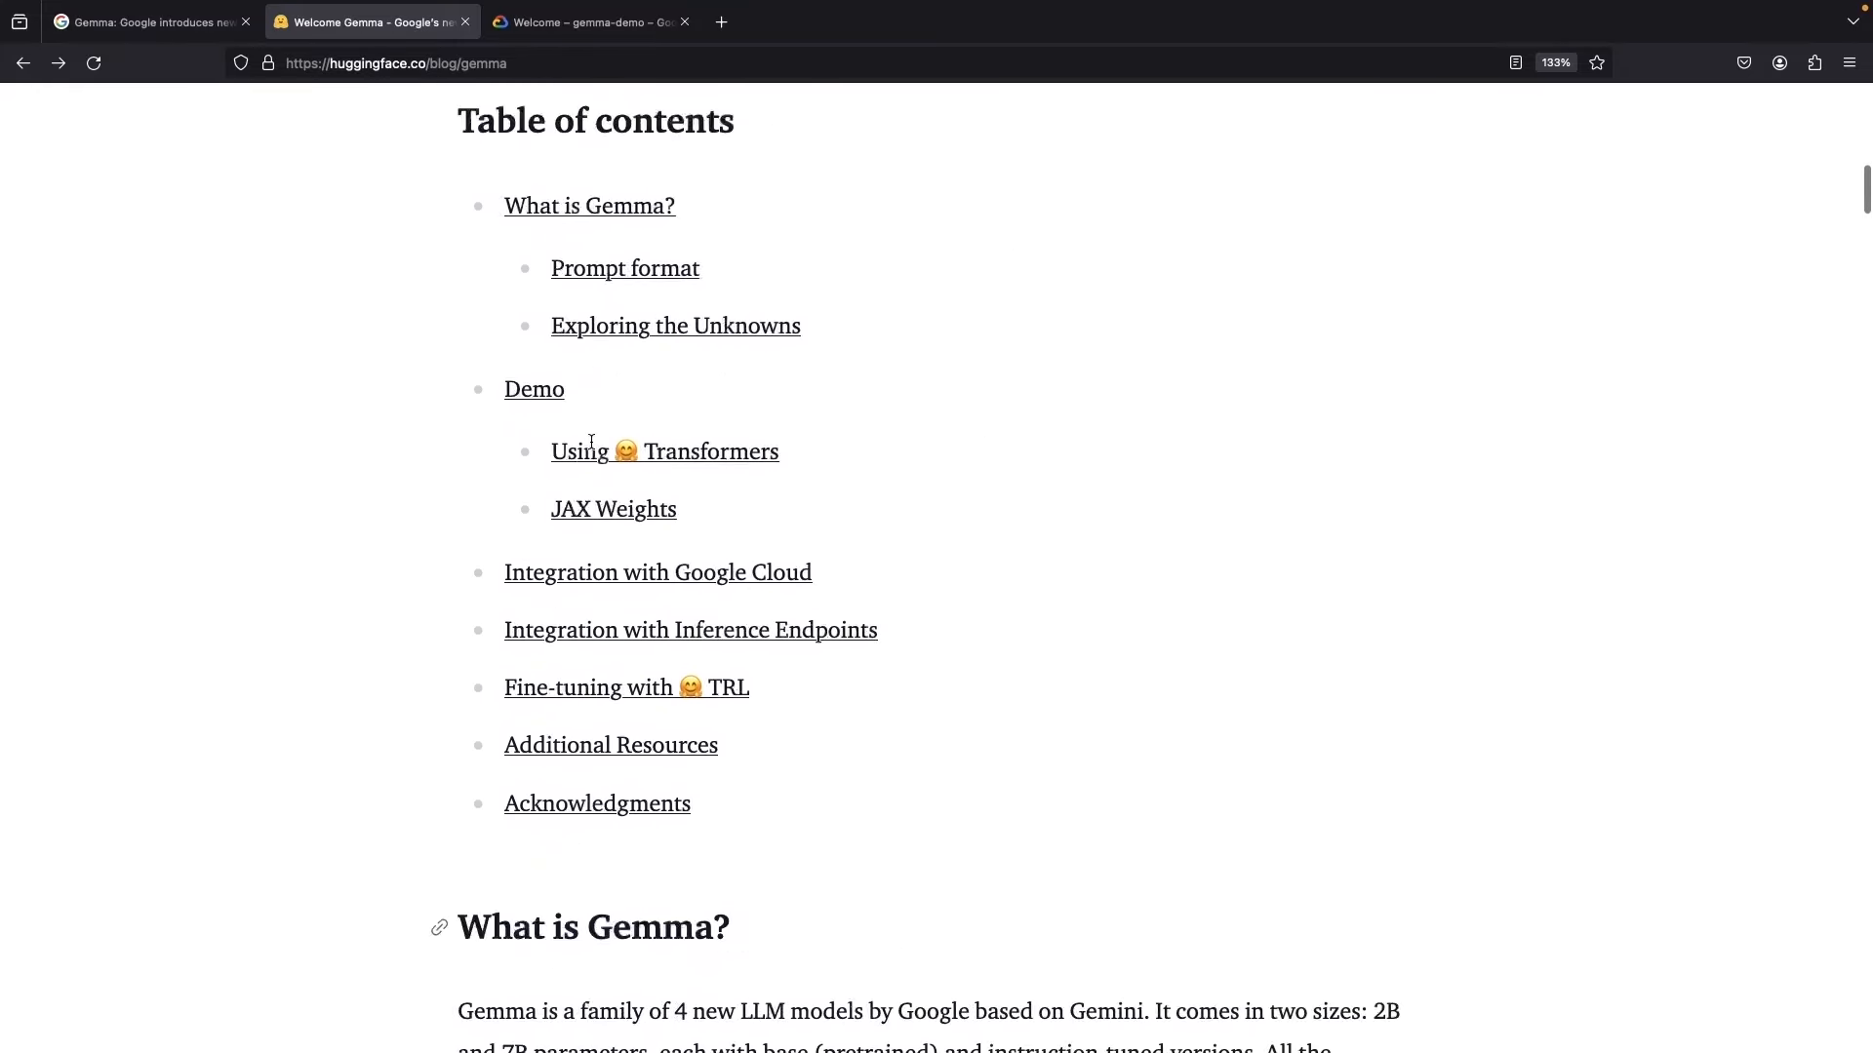
scroll(up, 3)
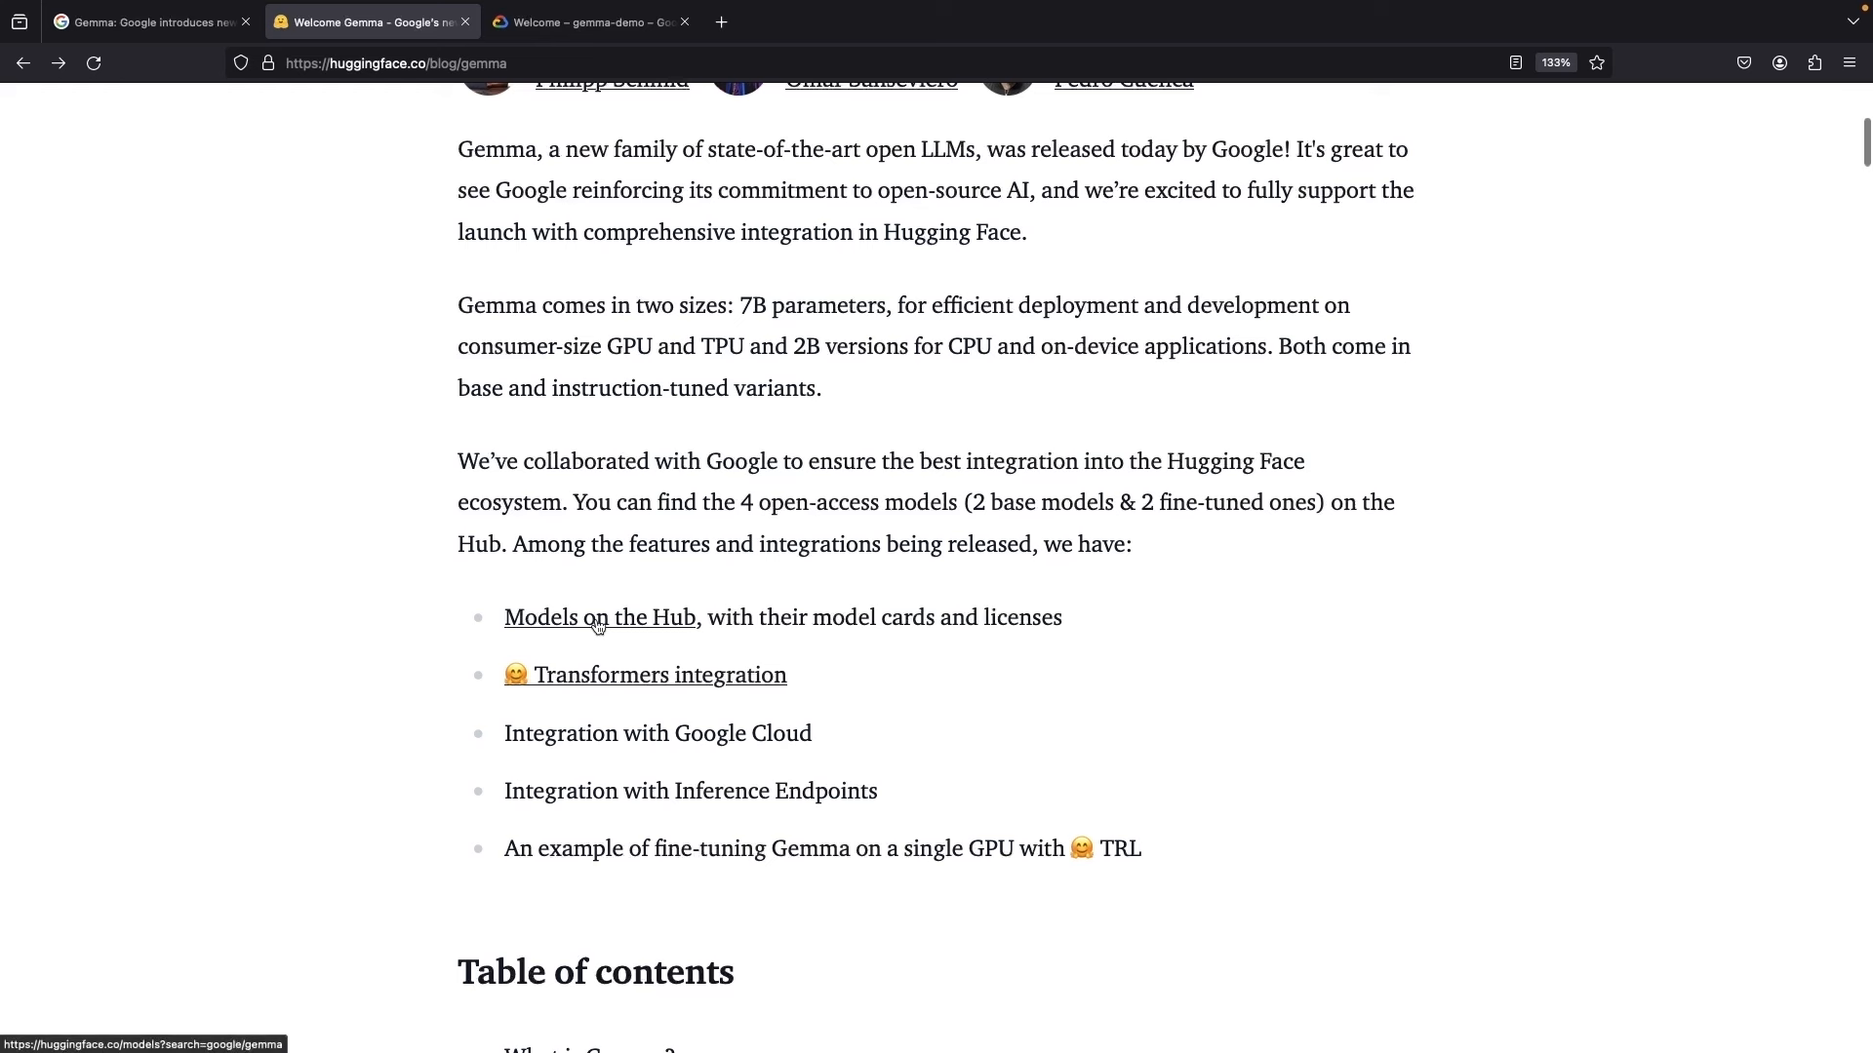
- Reach the google/gemma-7b model card from the Gemma models list on the Hub and read through it
click(598, 619)
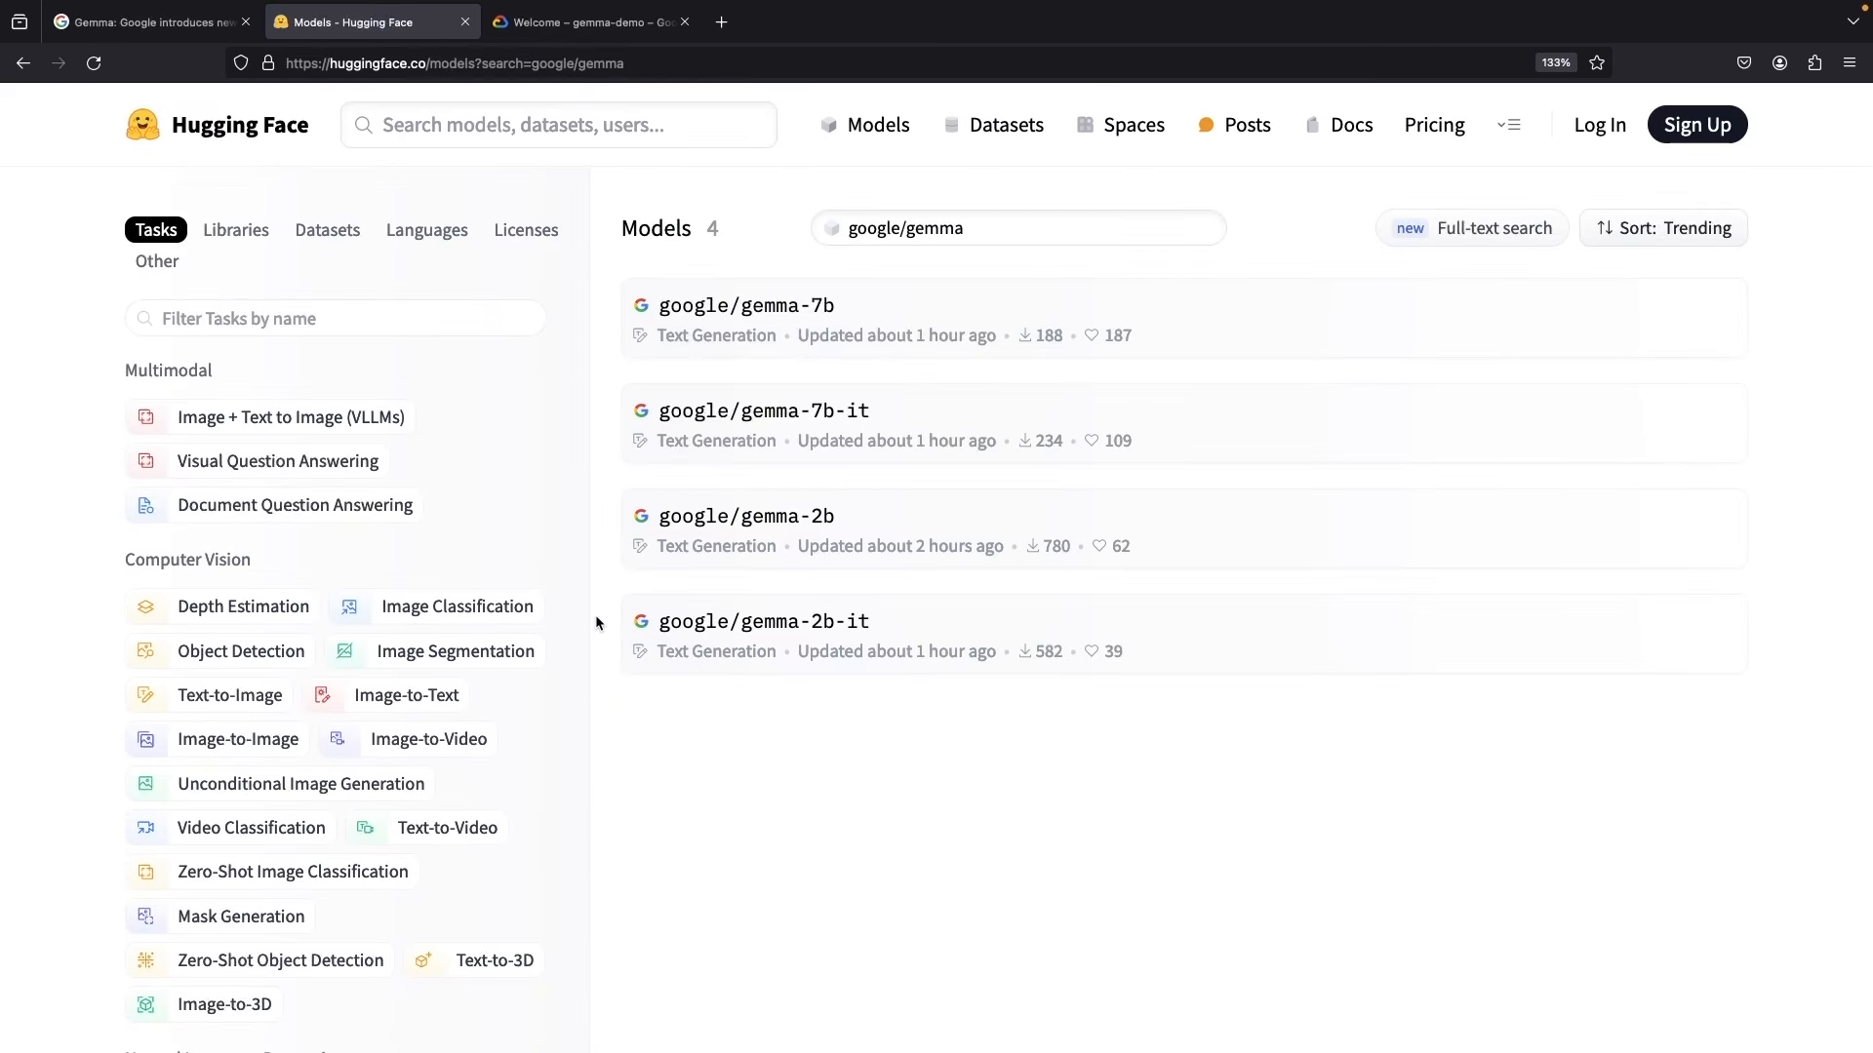
mouse_move(735, 306)
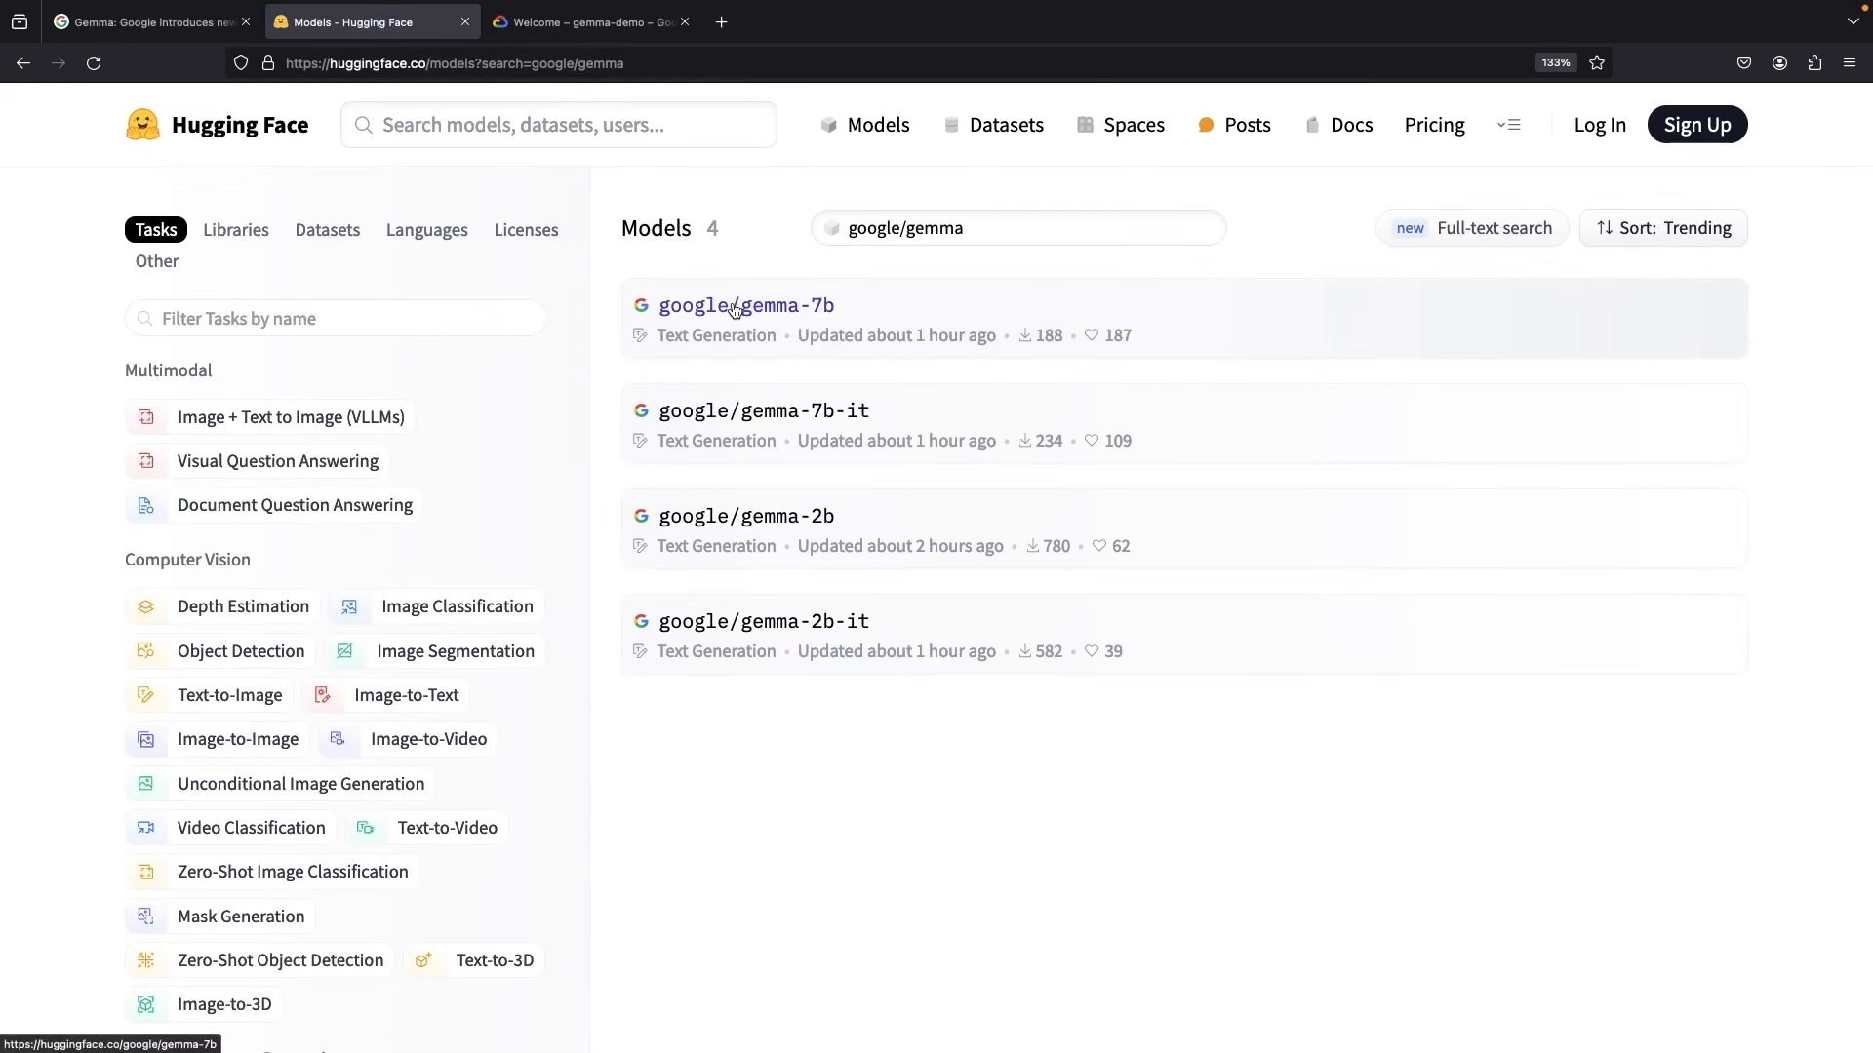
click(745, 306)
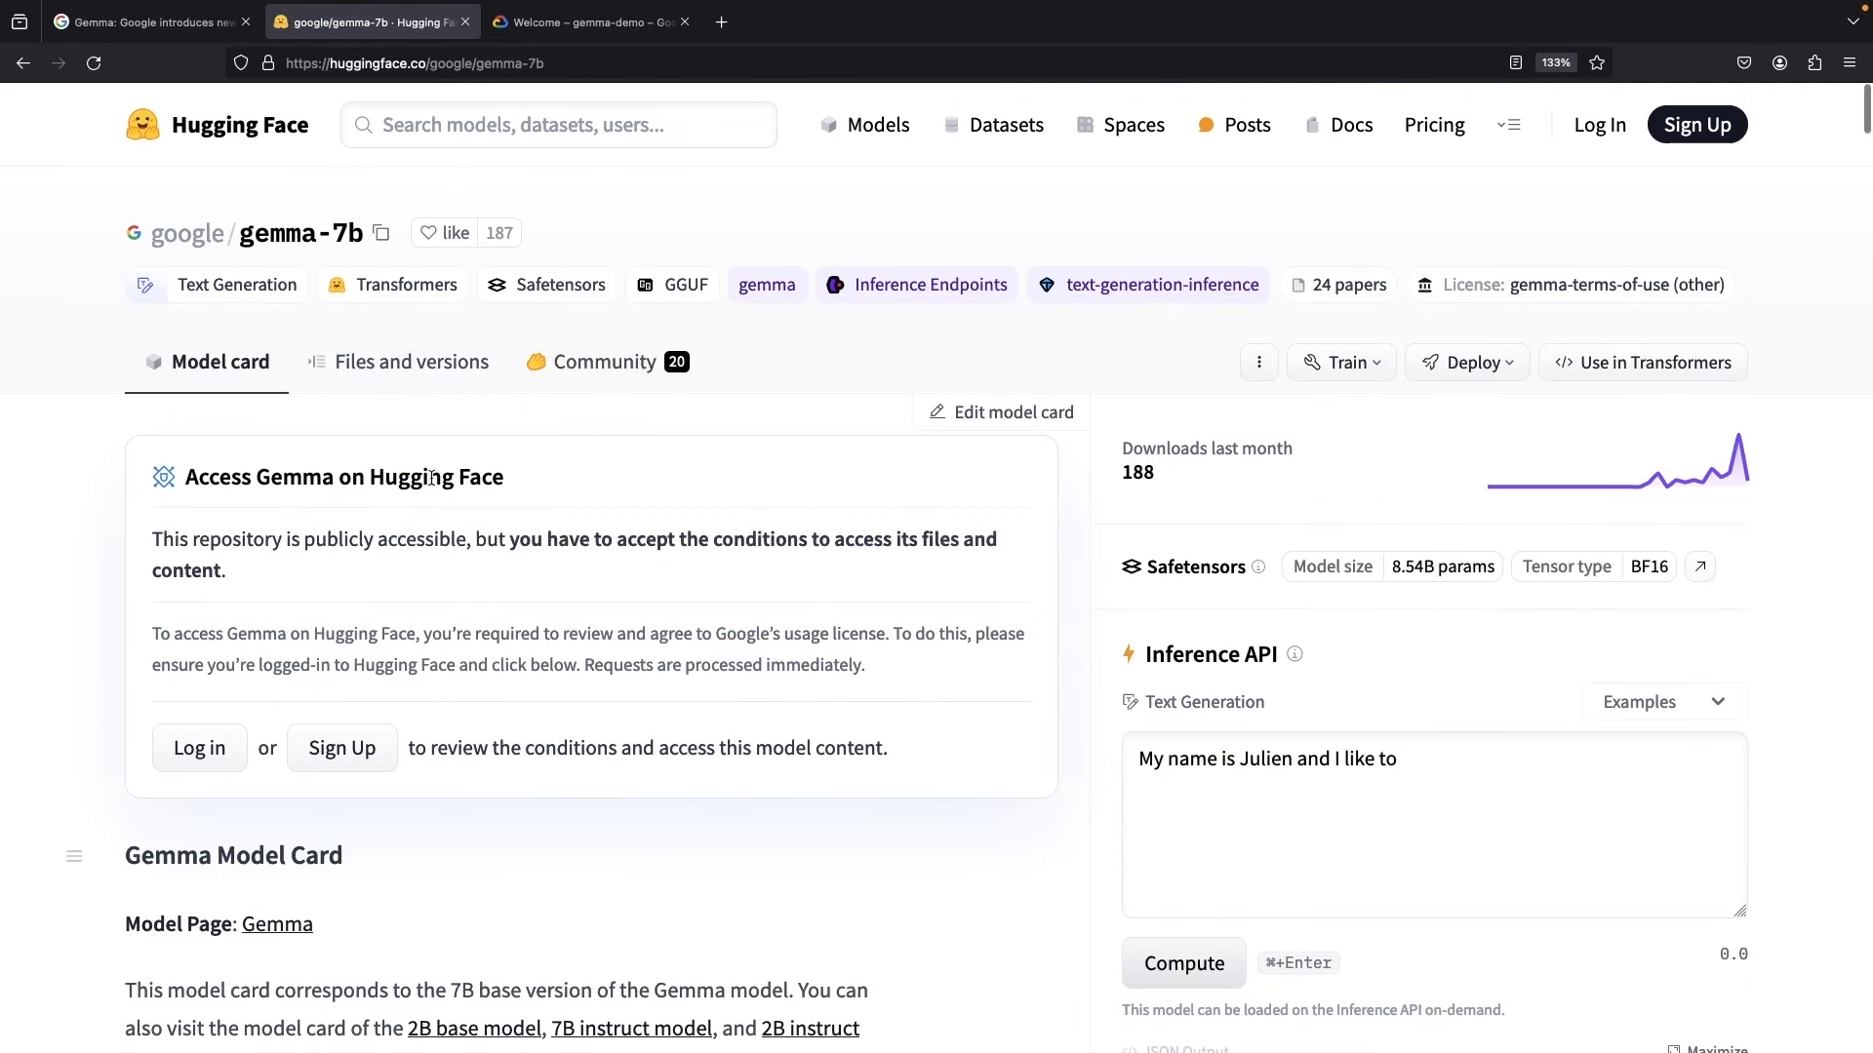
scroll(down, 3)
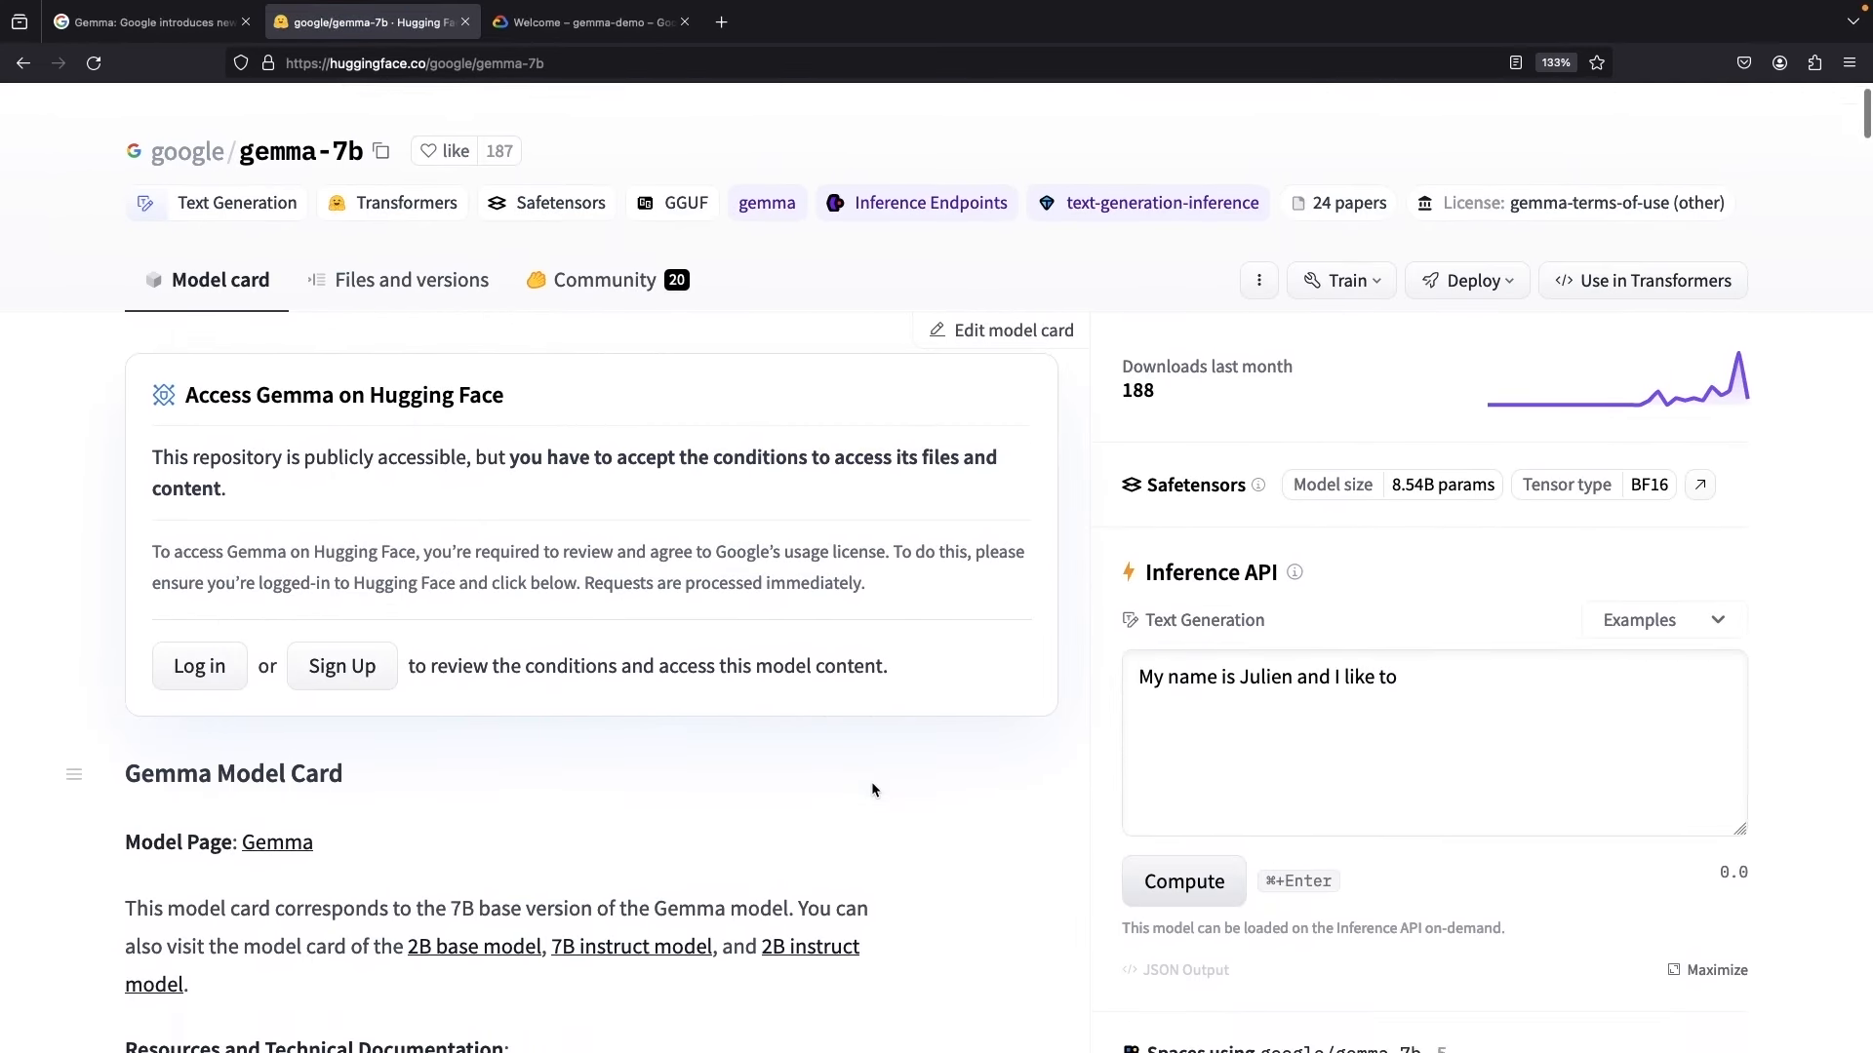
scroll(down, 3)
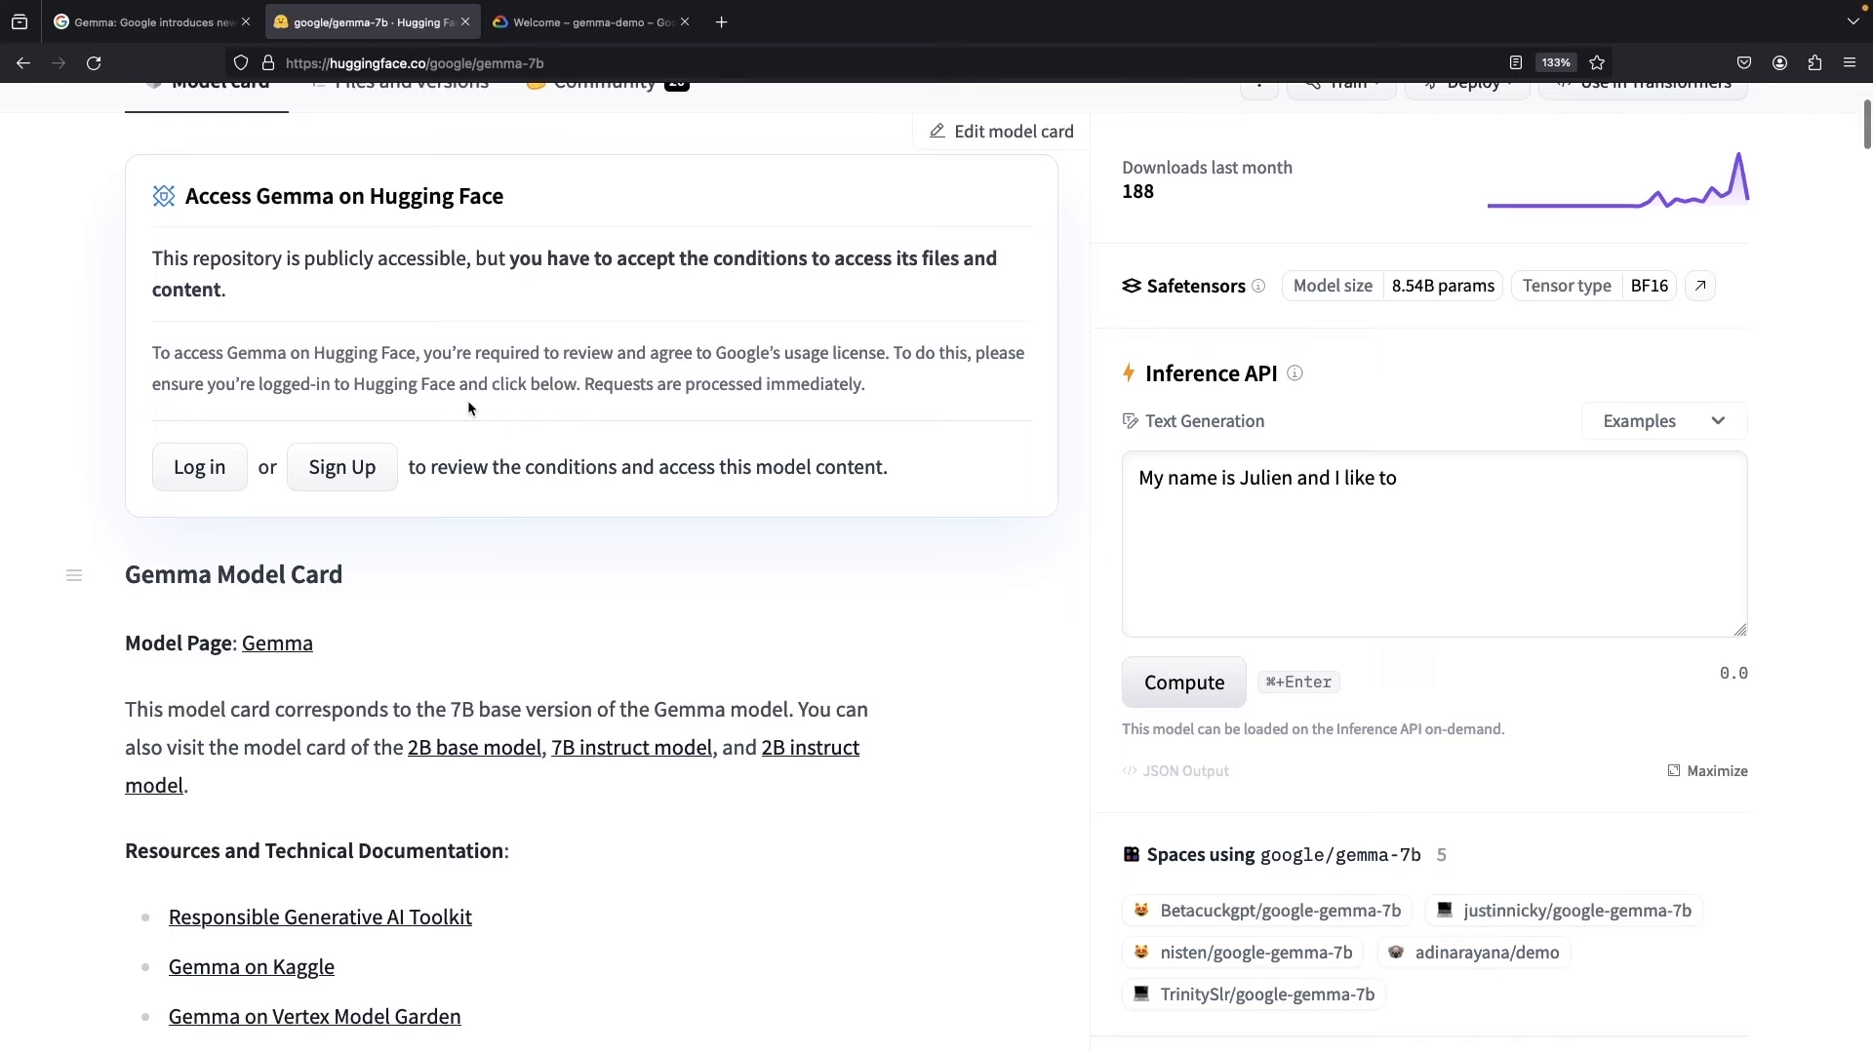
scroll(down, 3)
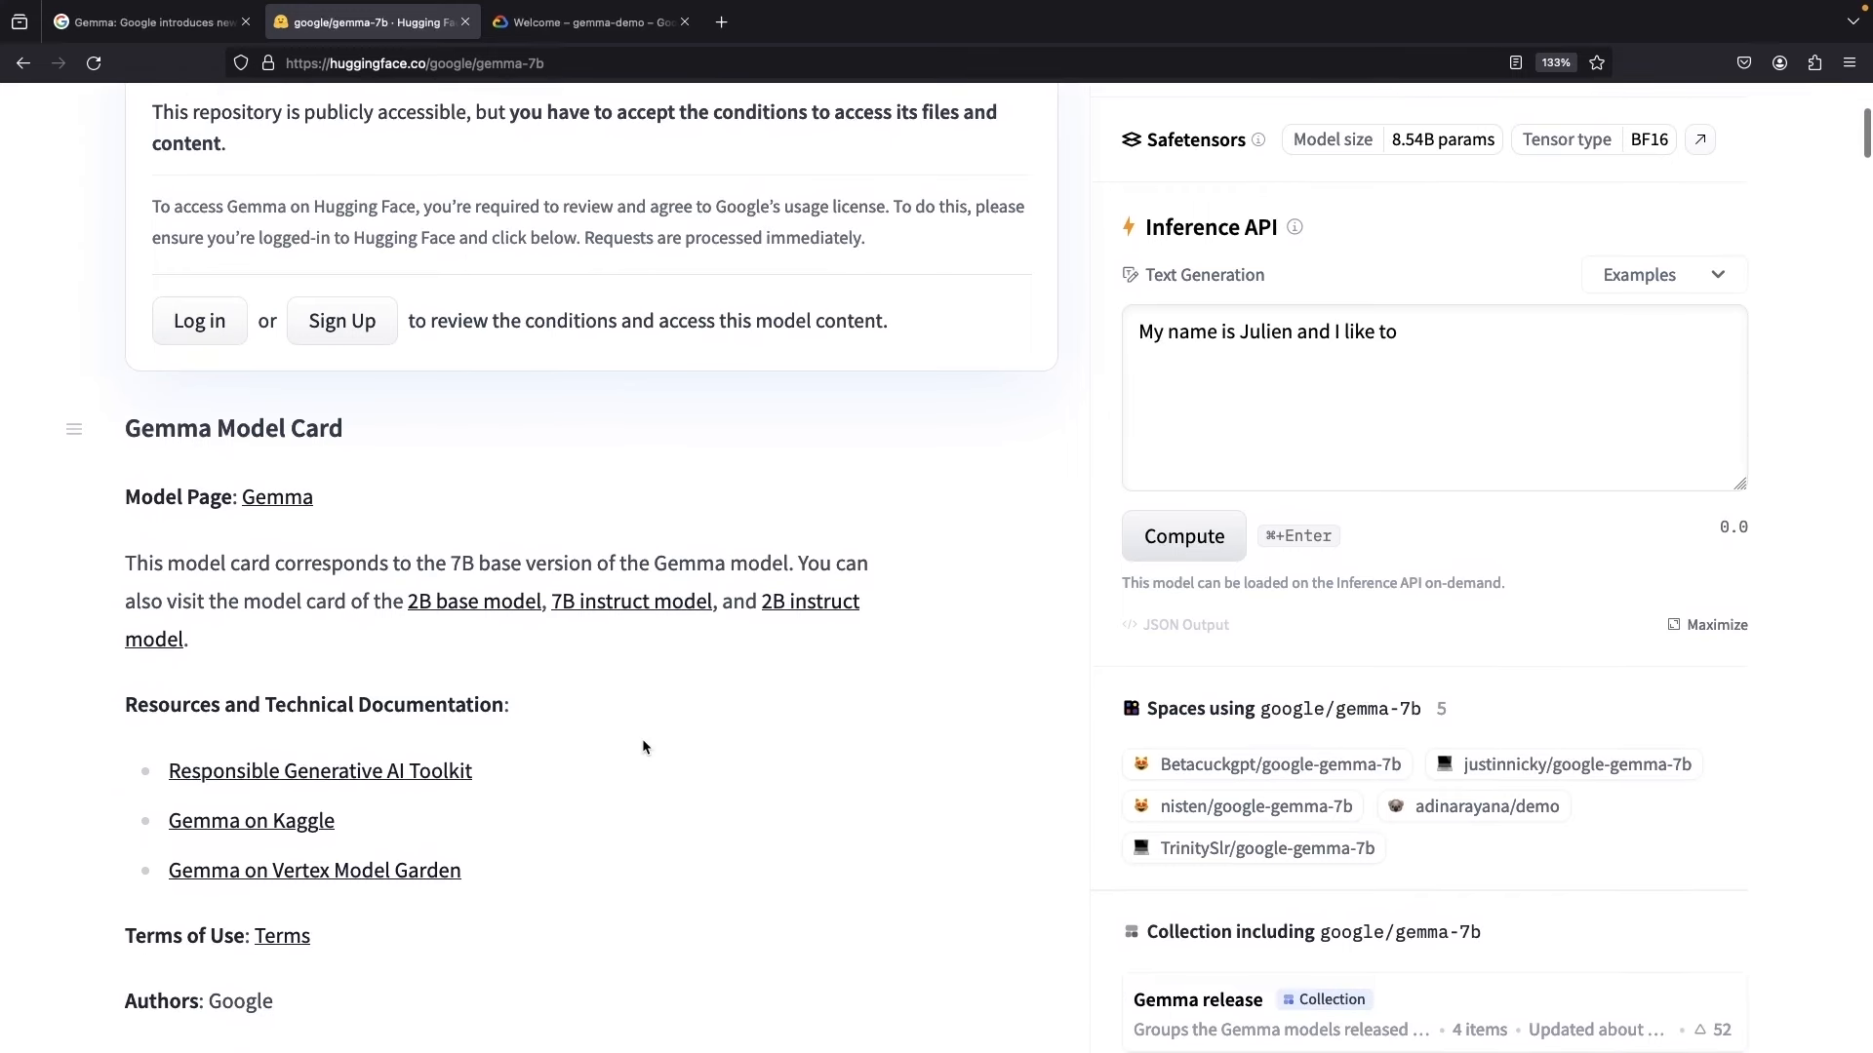
scroll(up, 3)
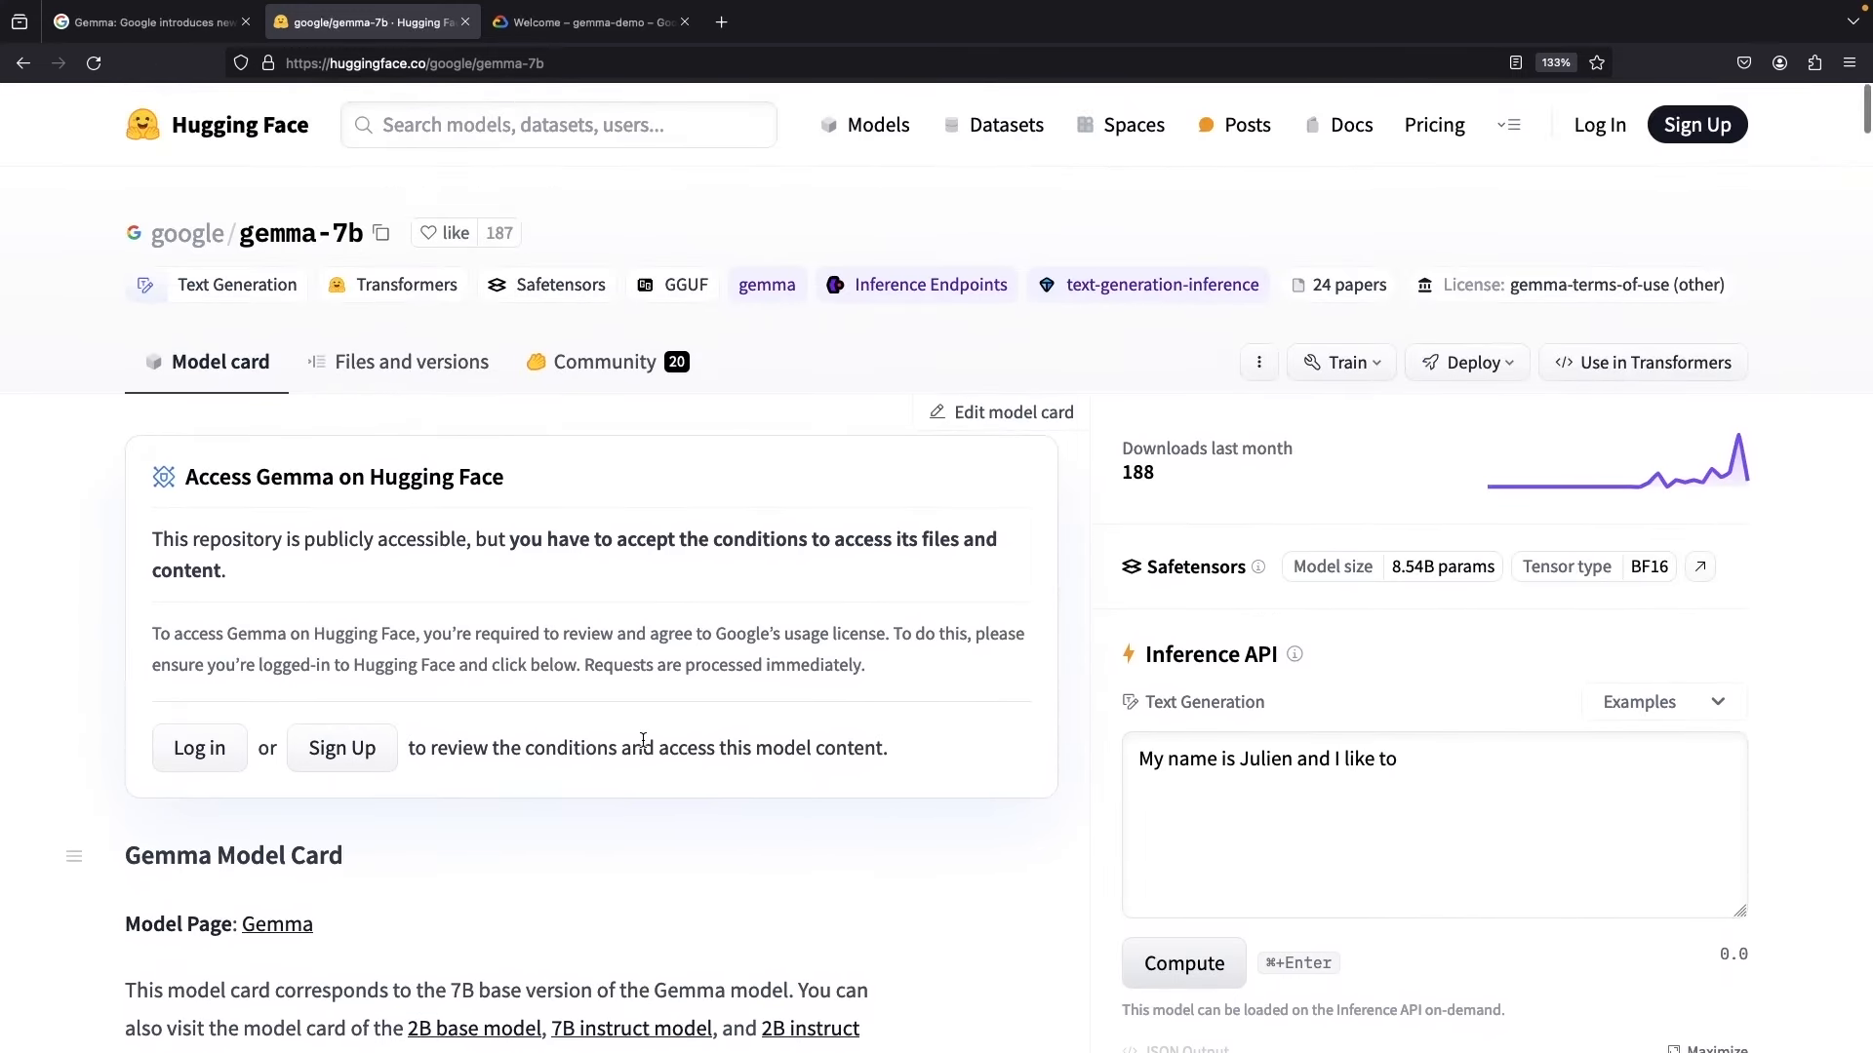
- Review gemma-7b's Train and Deploy options and choose deploying on Google Cloud
click(1340, 363)
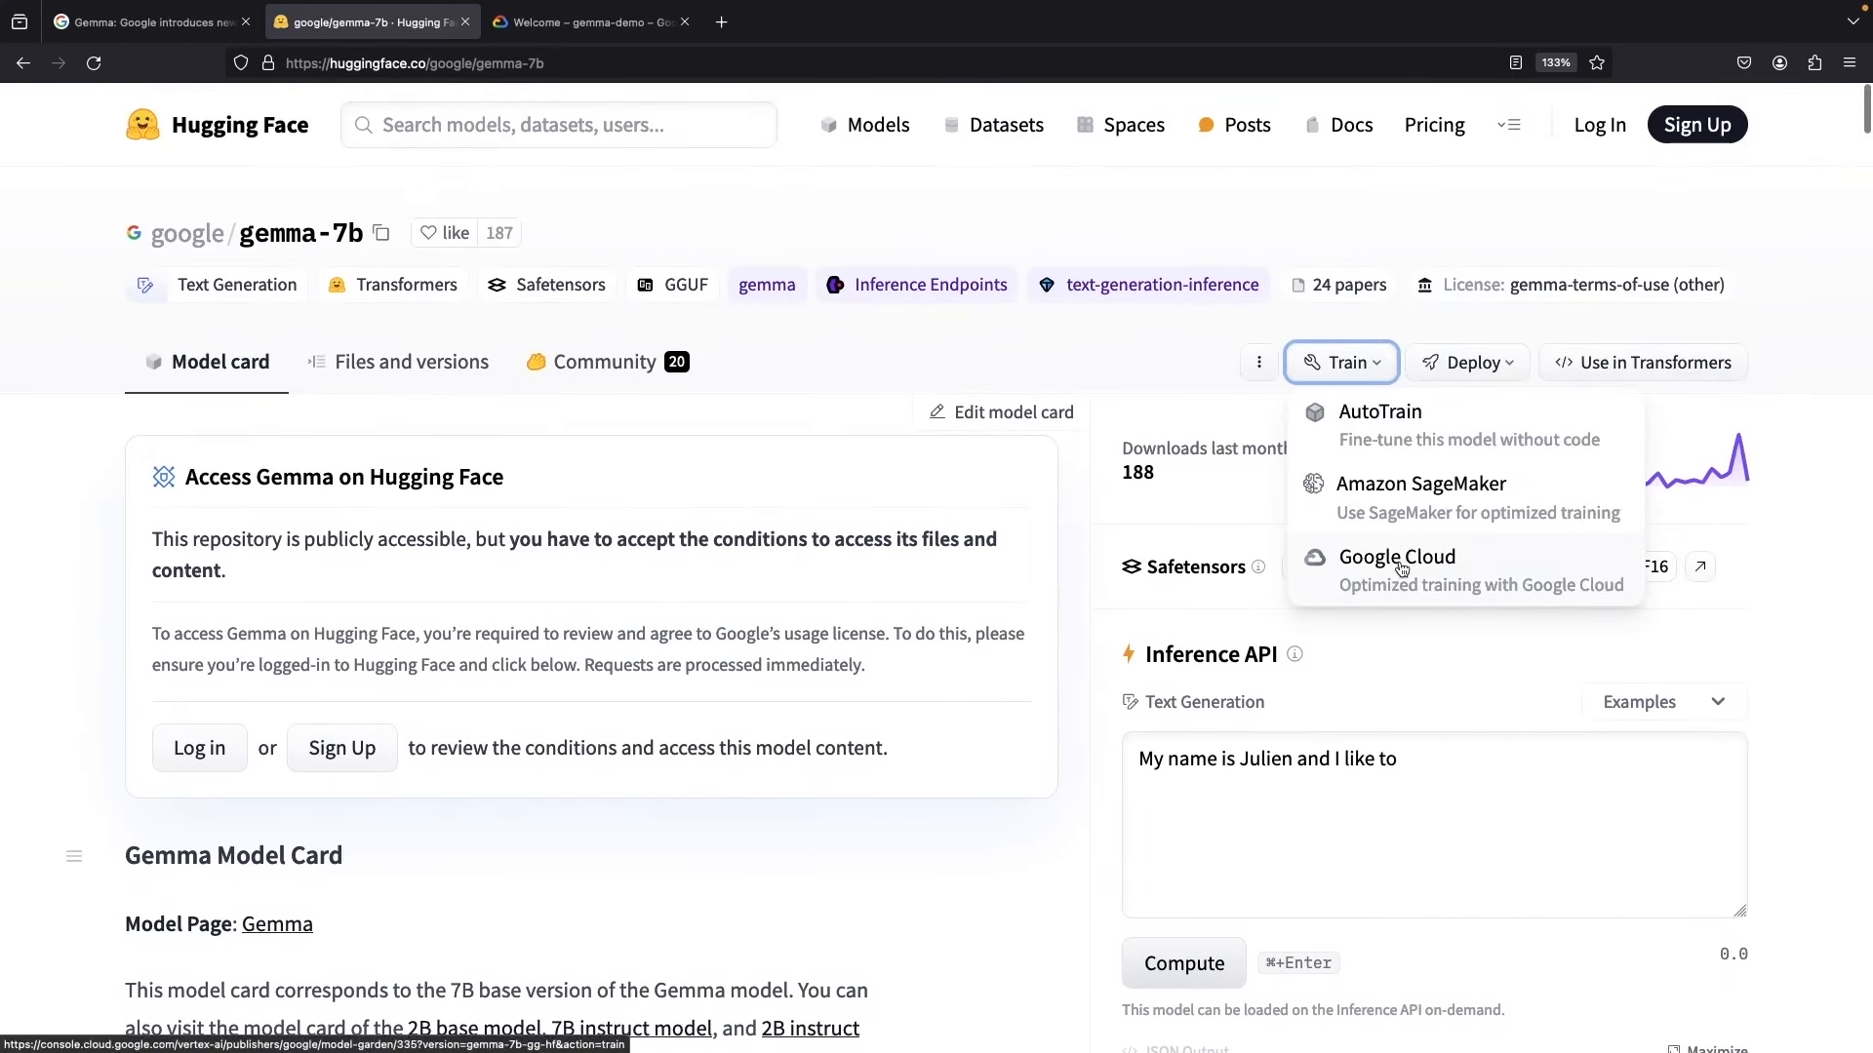
click(1465, 363)
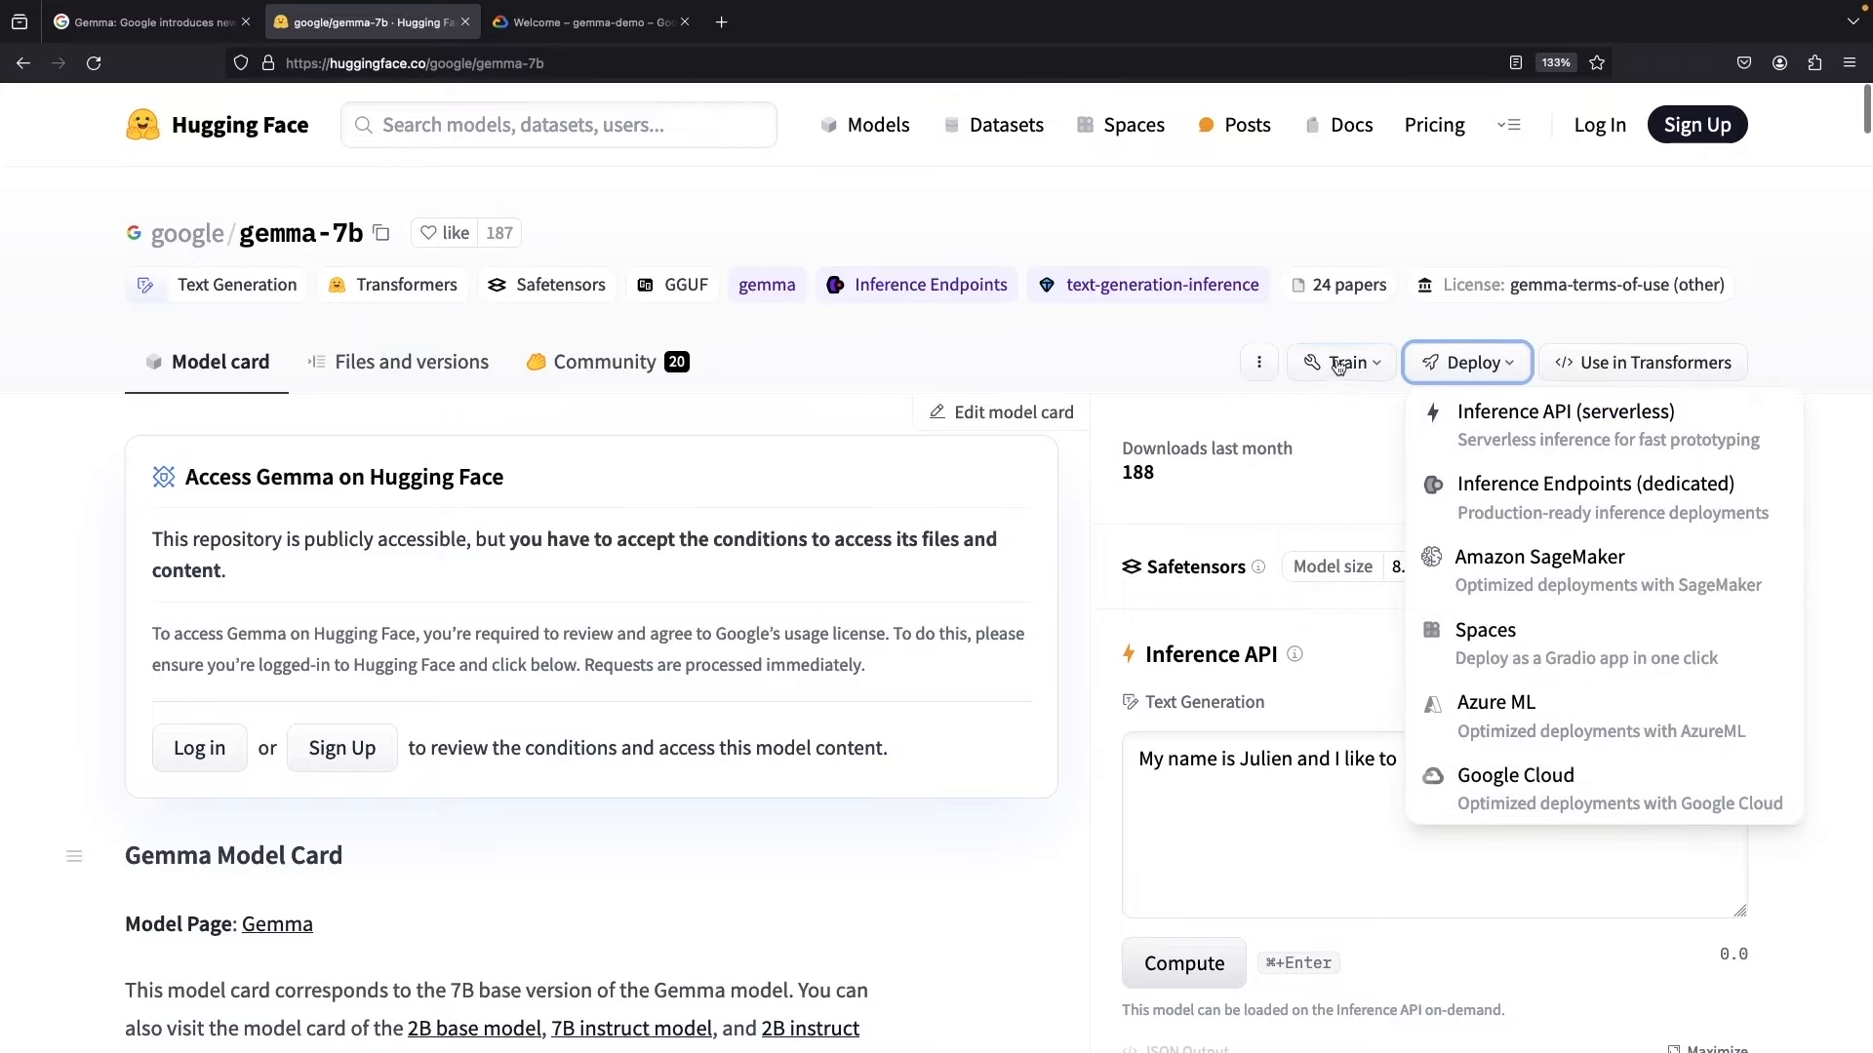
click(1514, 774)
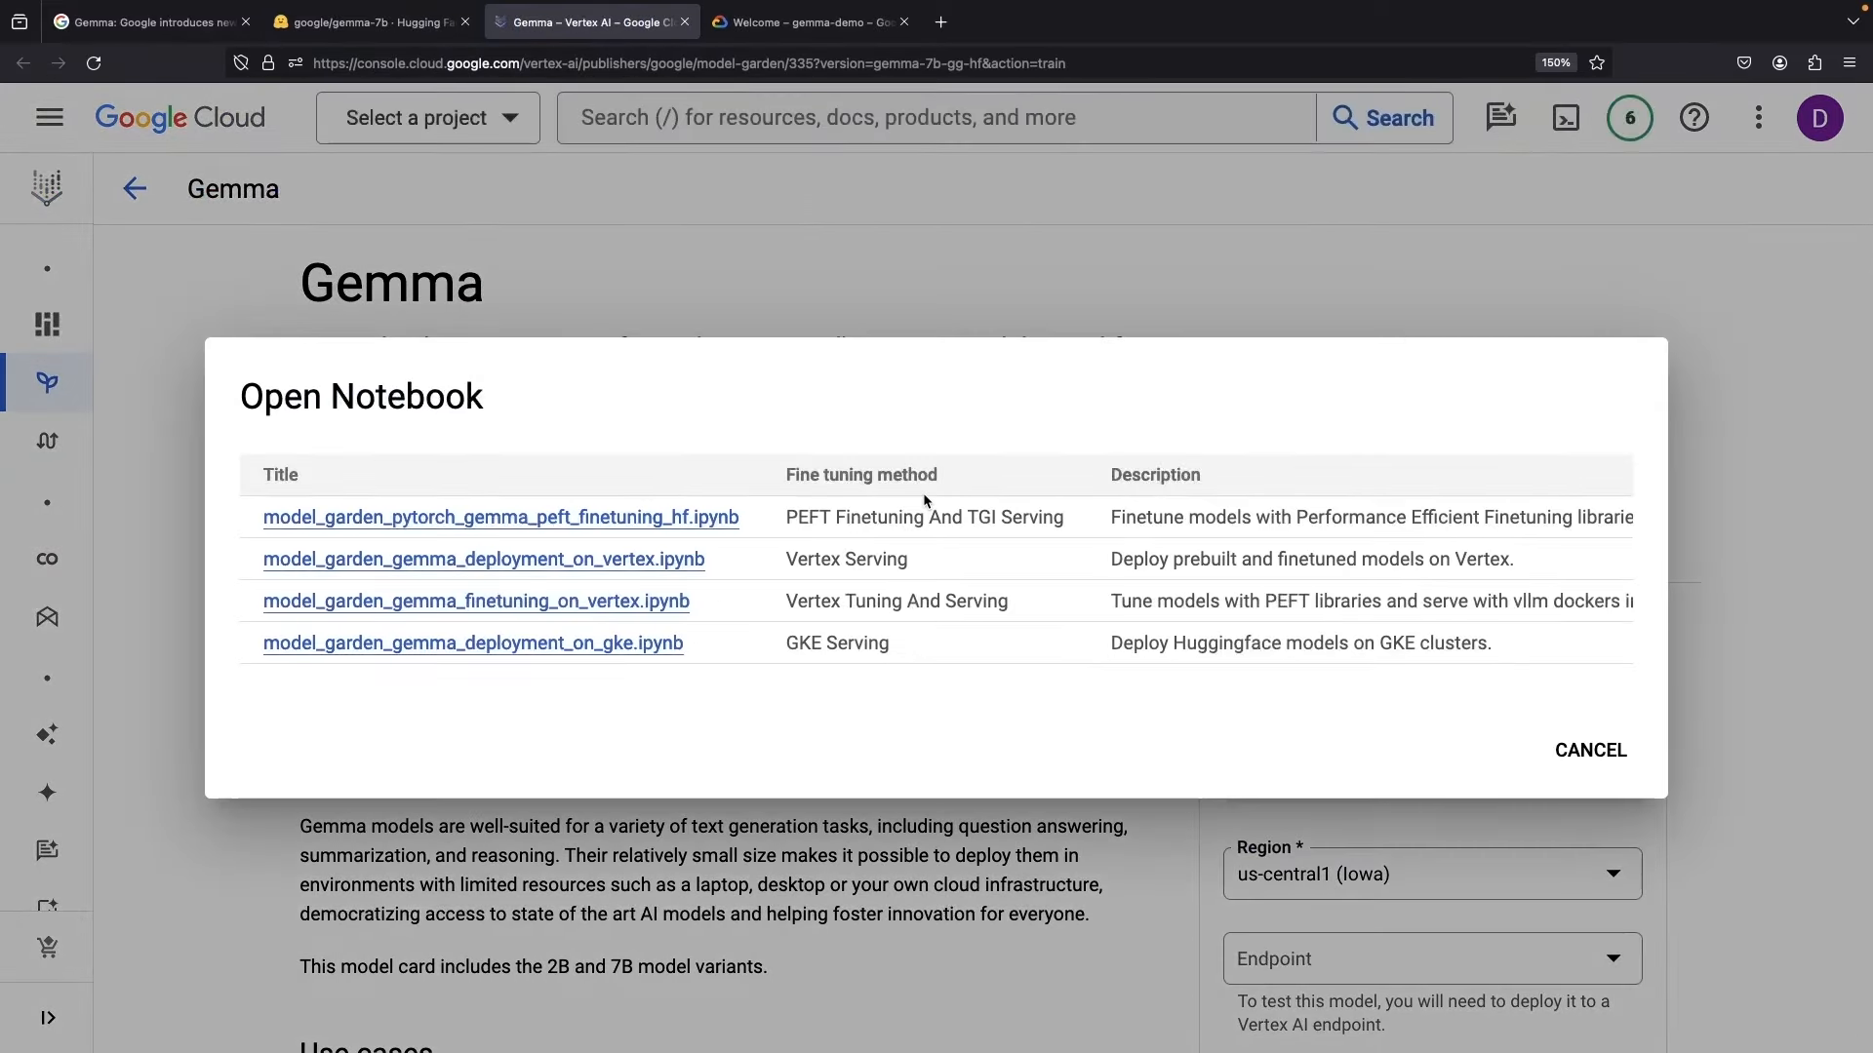
mouse_move(659, 778)
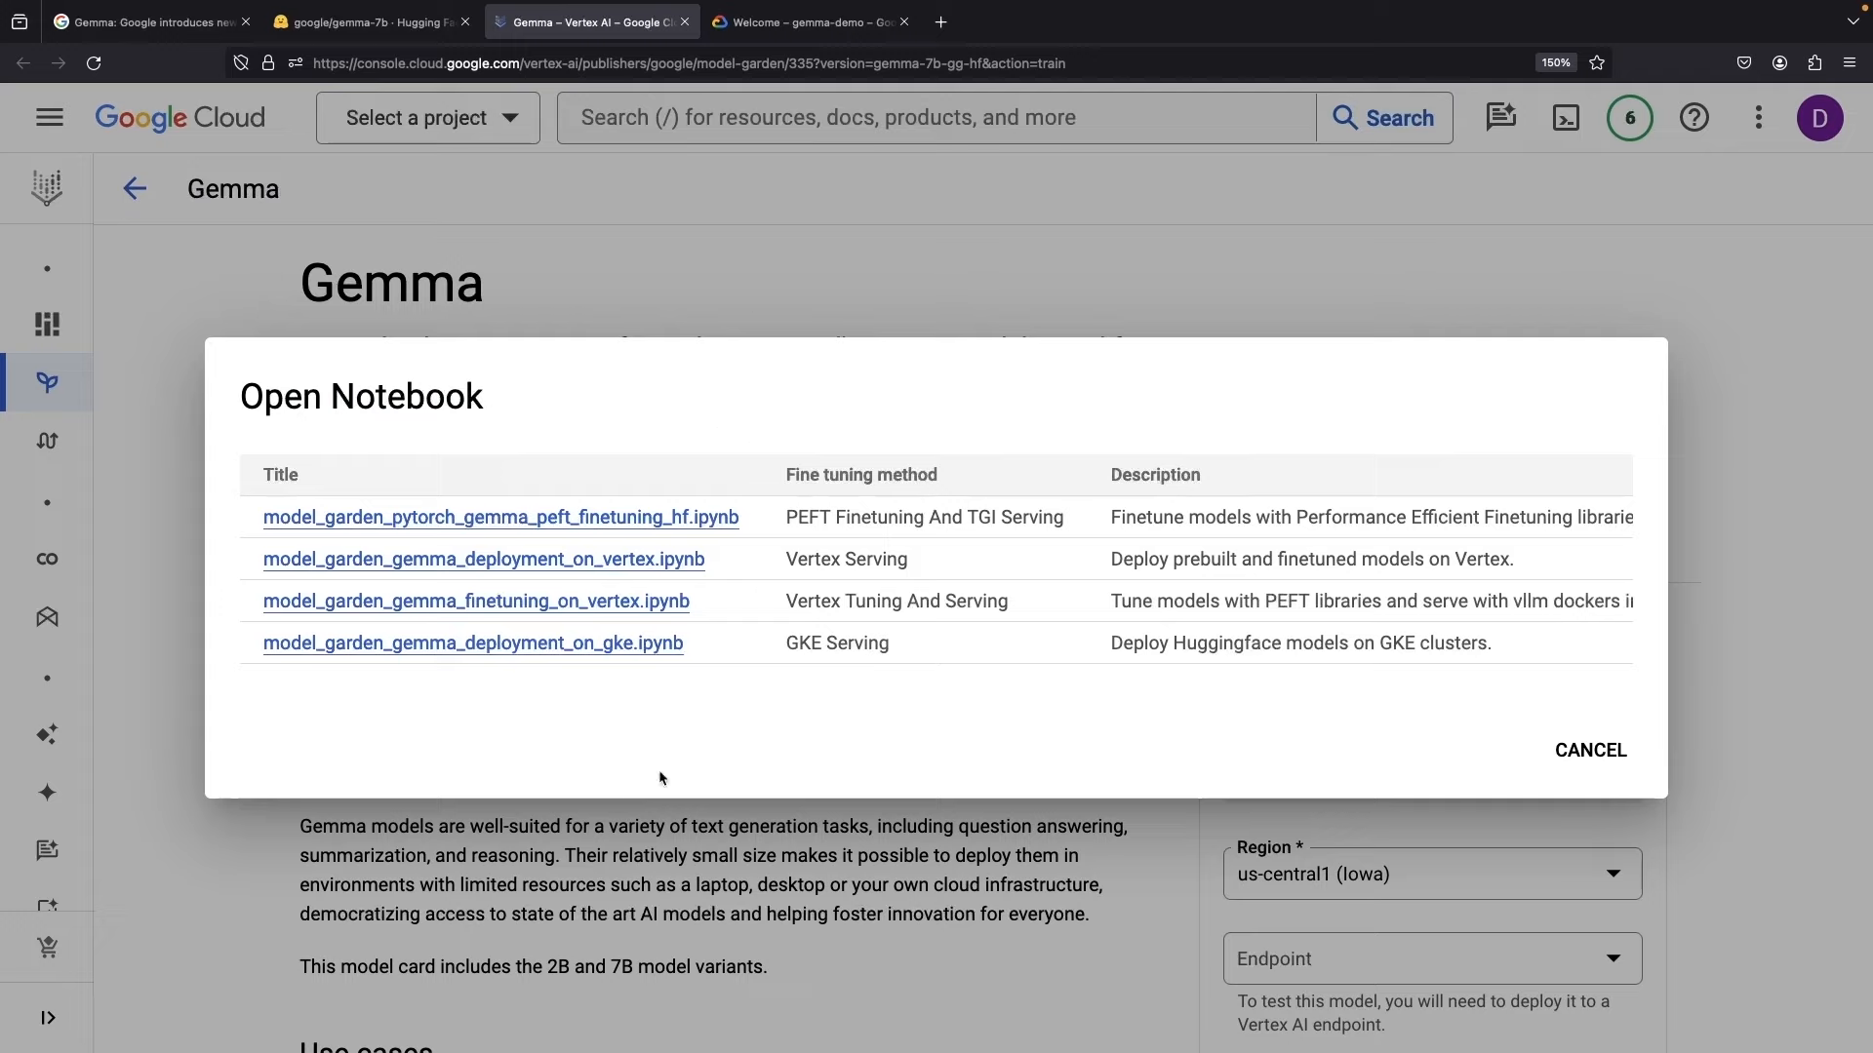
mouse_move(640, 646)
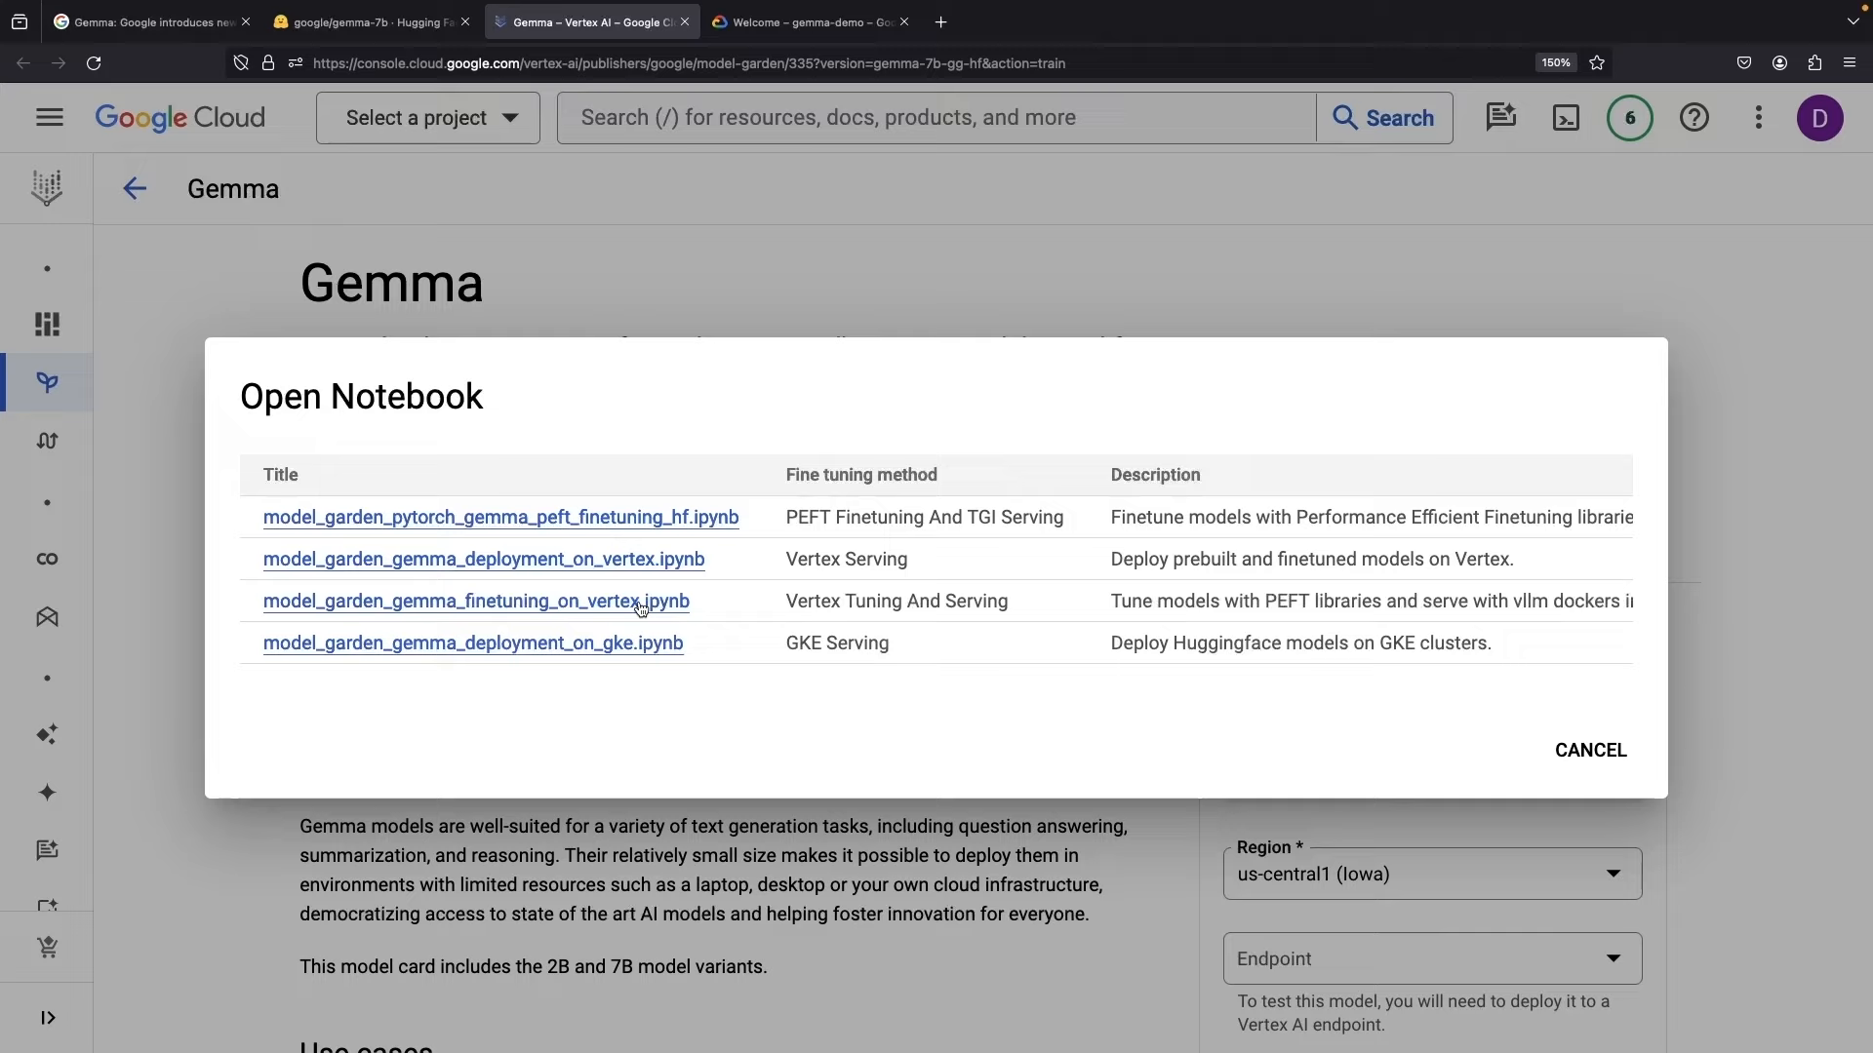
mouse_move(632, 529)
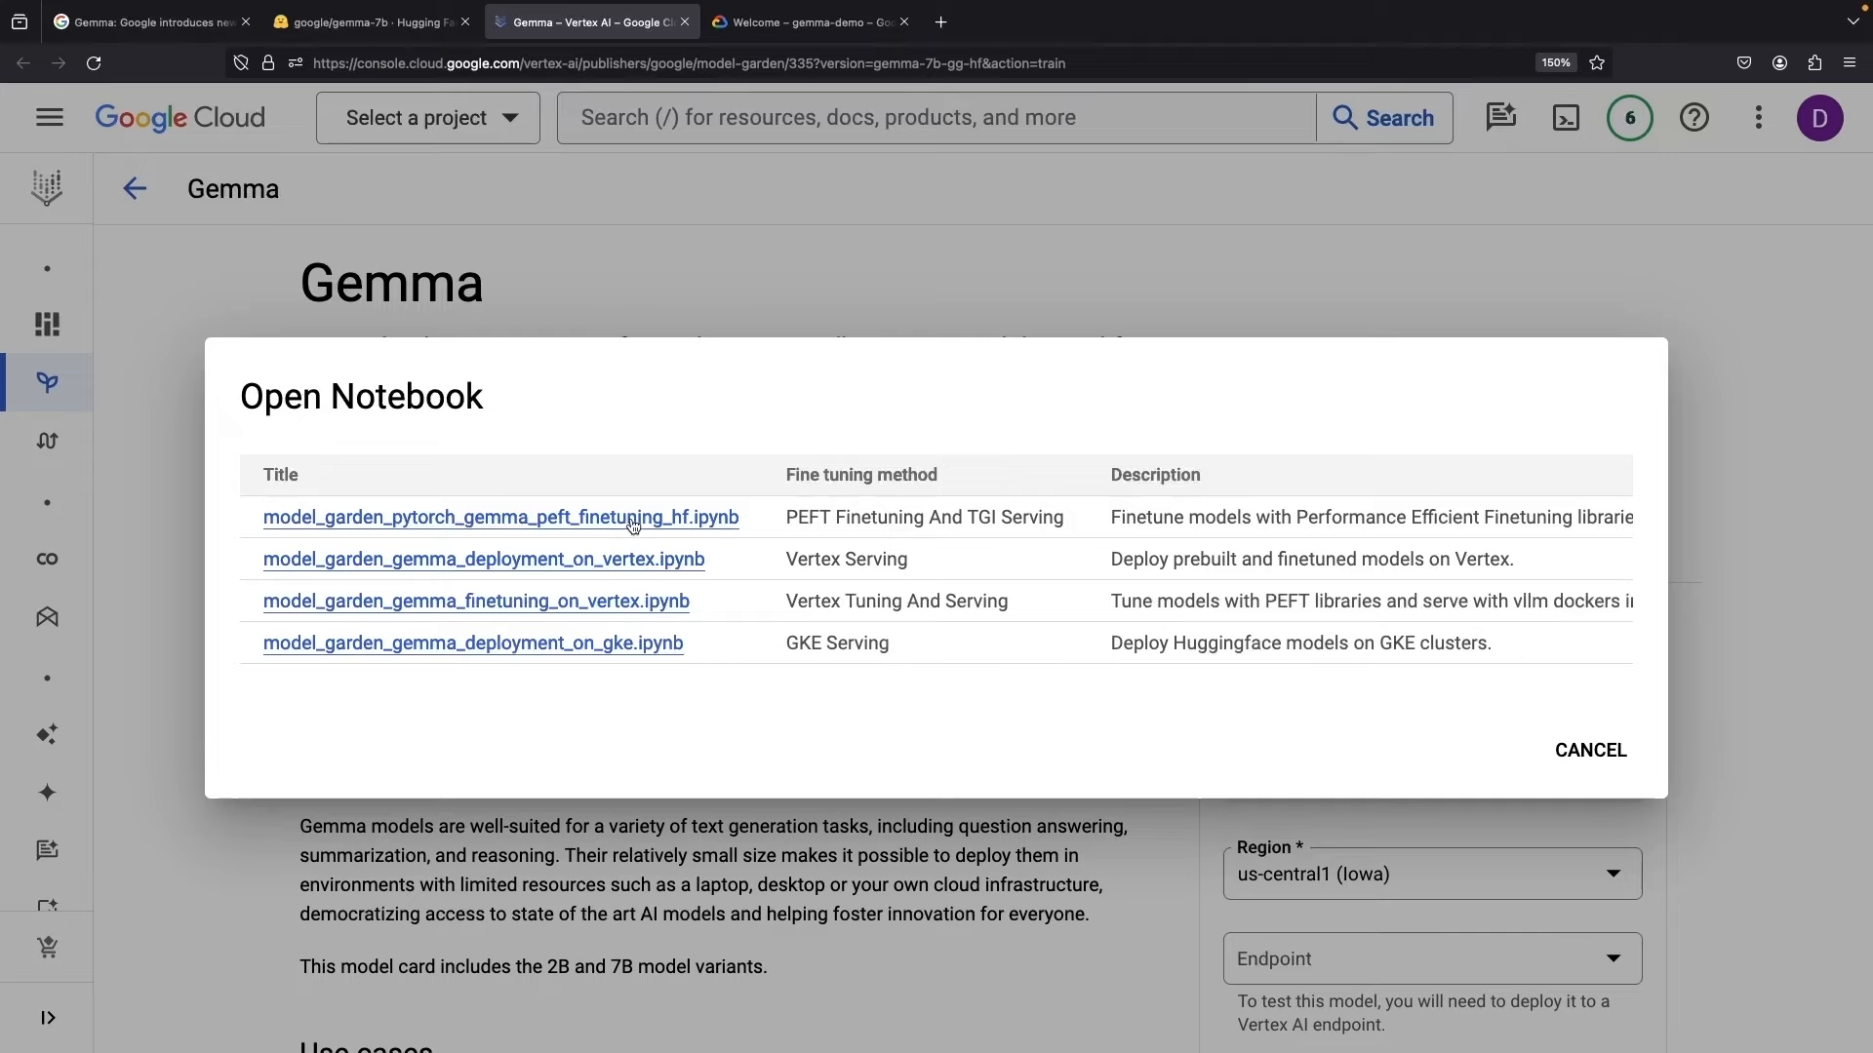
- Open the model_garden_pytorch_gemma_peft_finetuning_hf.ipynb notebook from the Open Notebook dialog
click(501, 517)
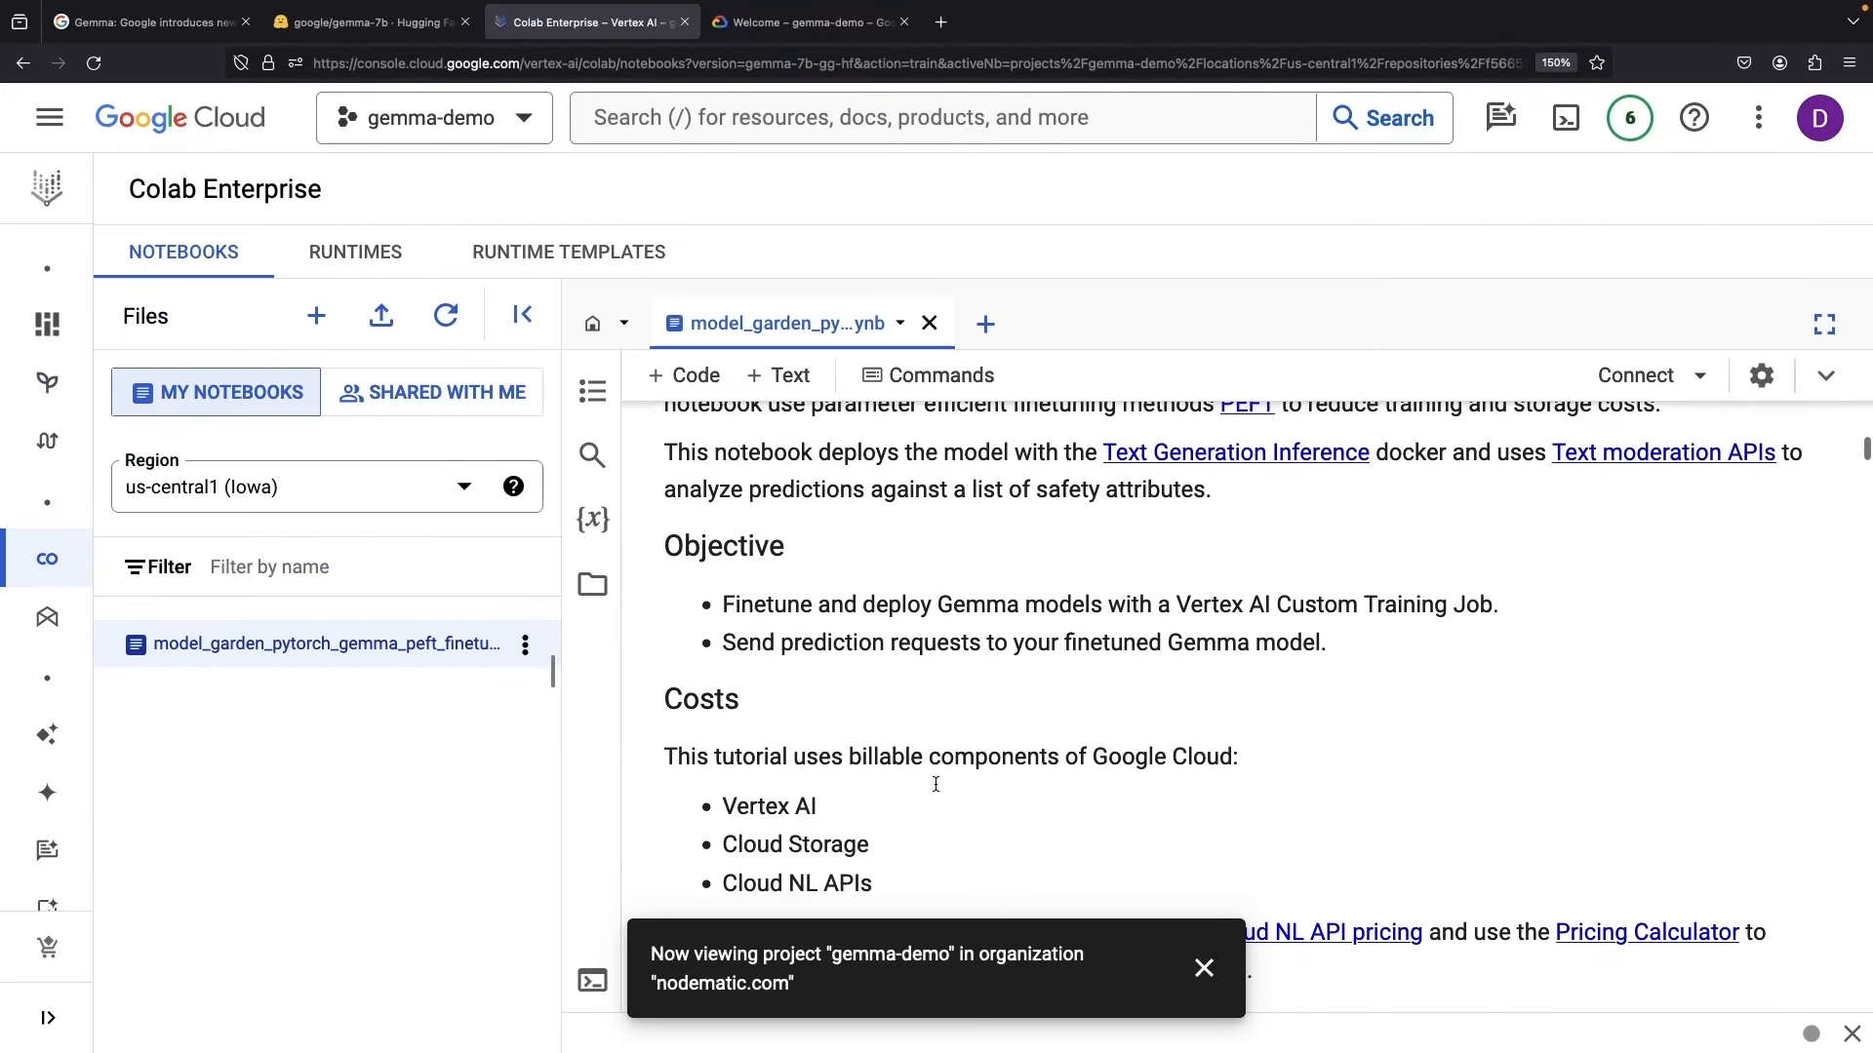
- Read the PEFT finetuning notebook's Objective, Costs and 'Before you begin' sections in Colab Enterprise
scroll(down, 3)
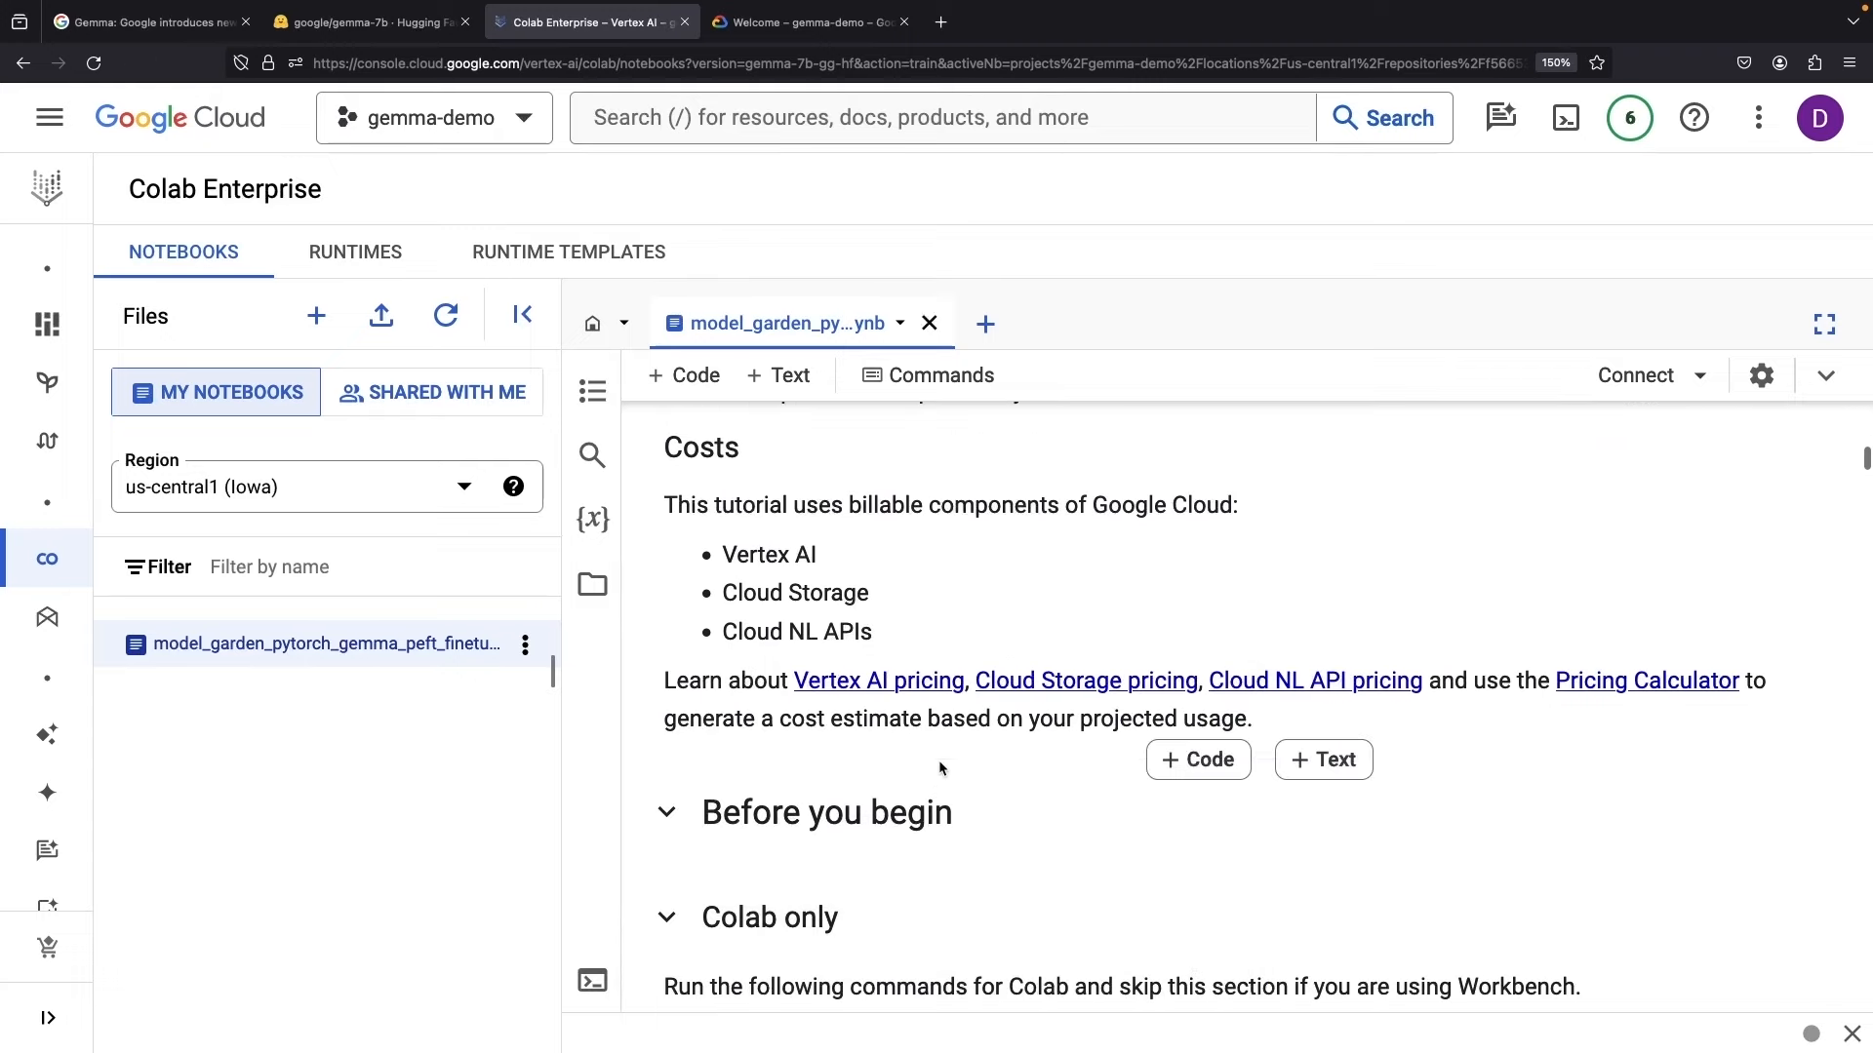
scroll(down, 3)
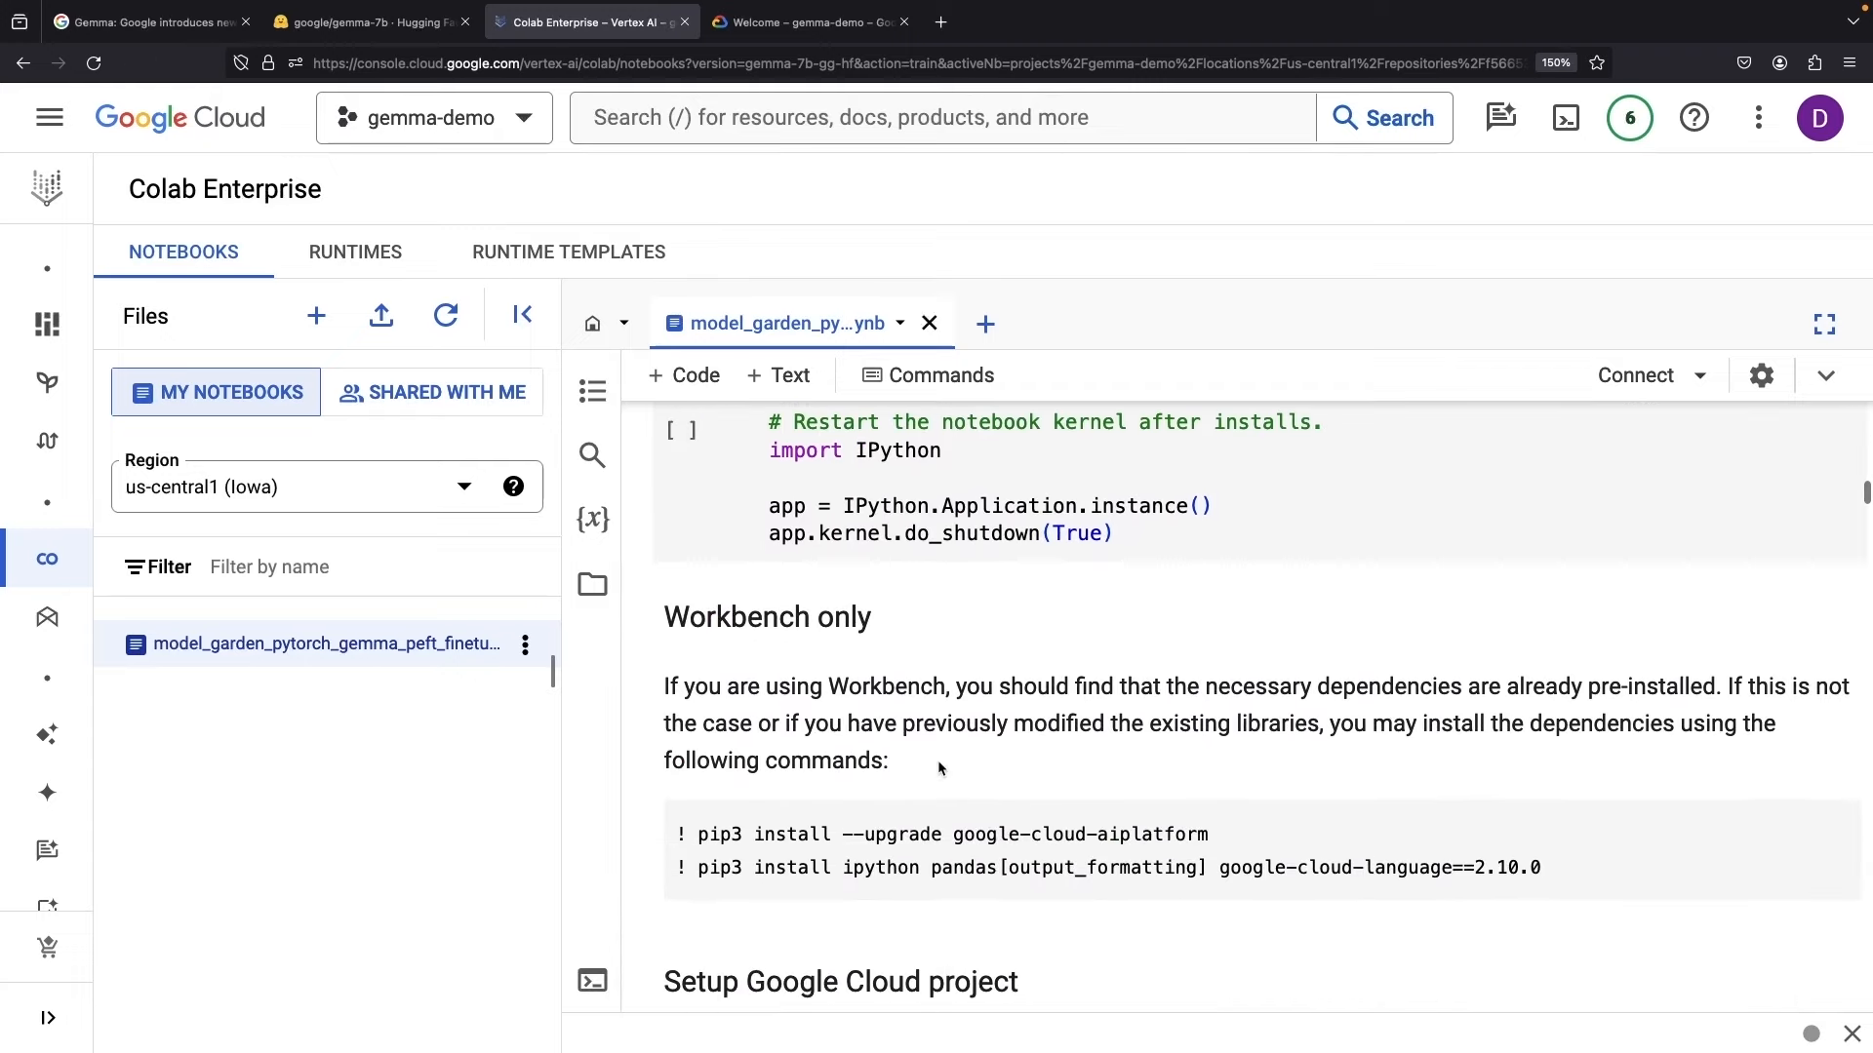
scroll(down, 3)
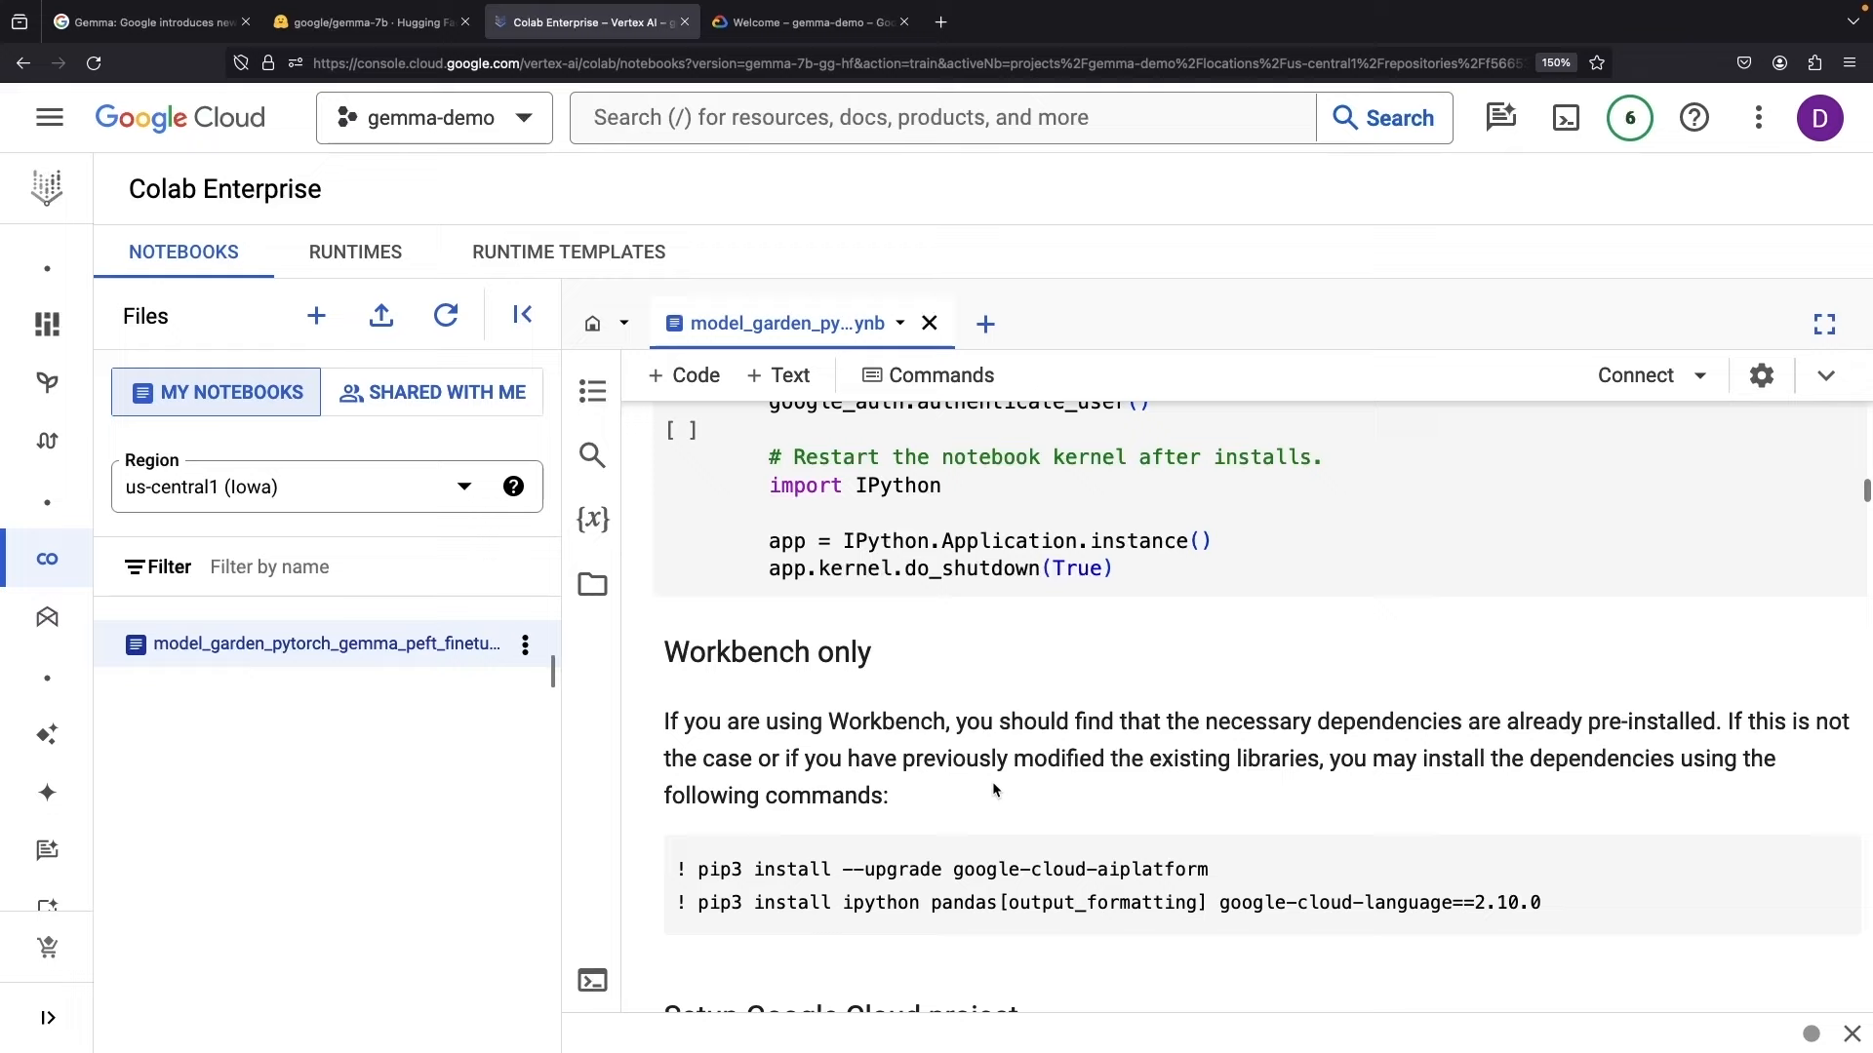
scroll(up, 3)
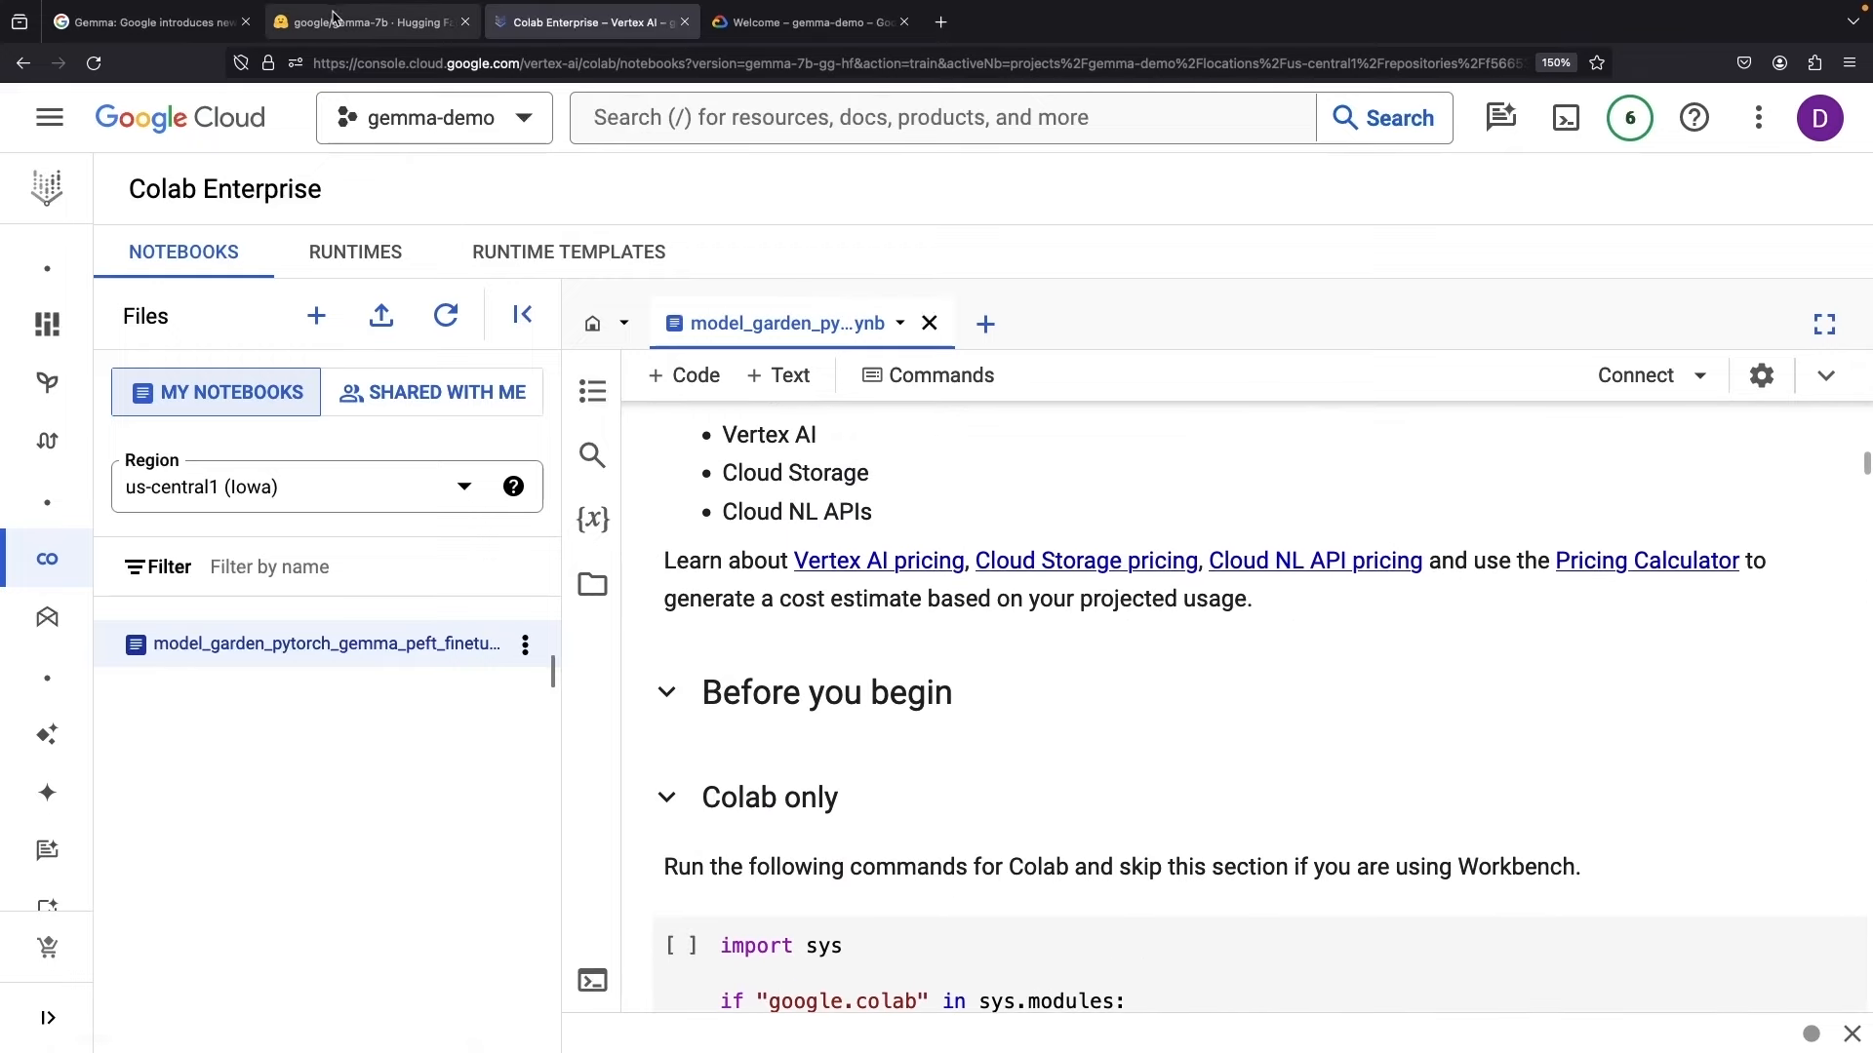
- From the Gemma 7B page choose Train on Google Cloud and open model_garden_gemma_finetuning_on_vertex.ipynb
click(370, 21)
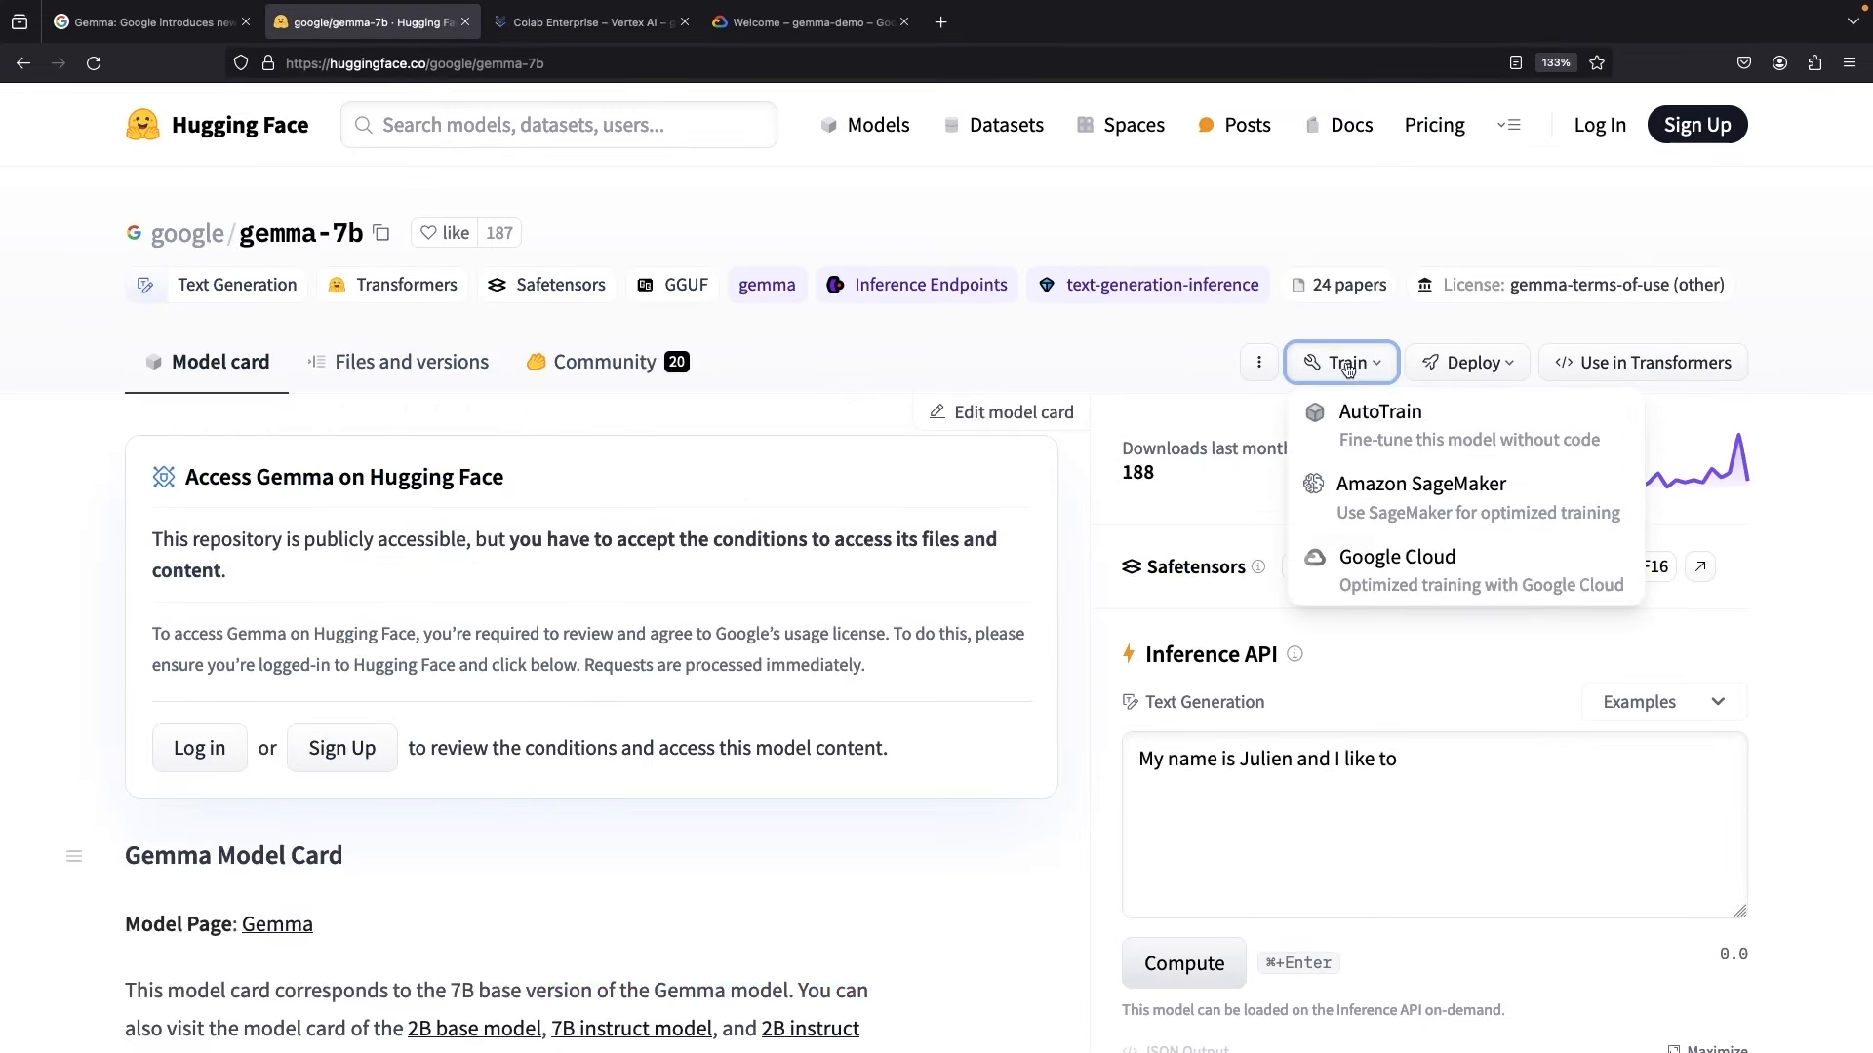
click(1395, 556)
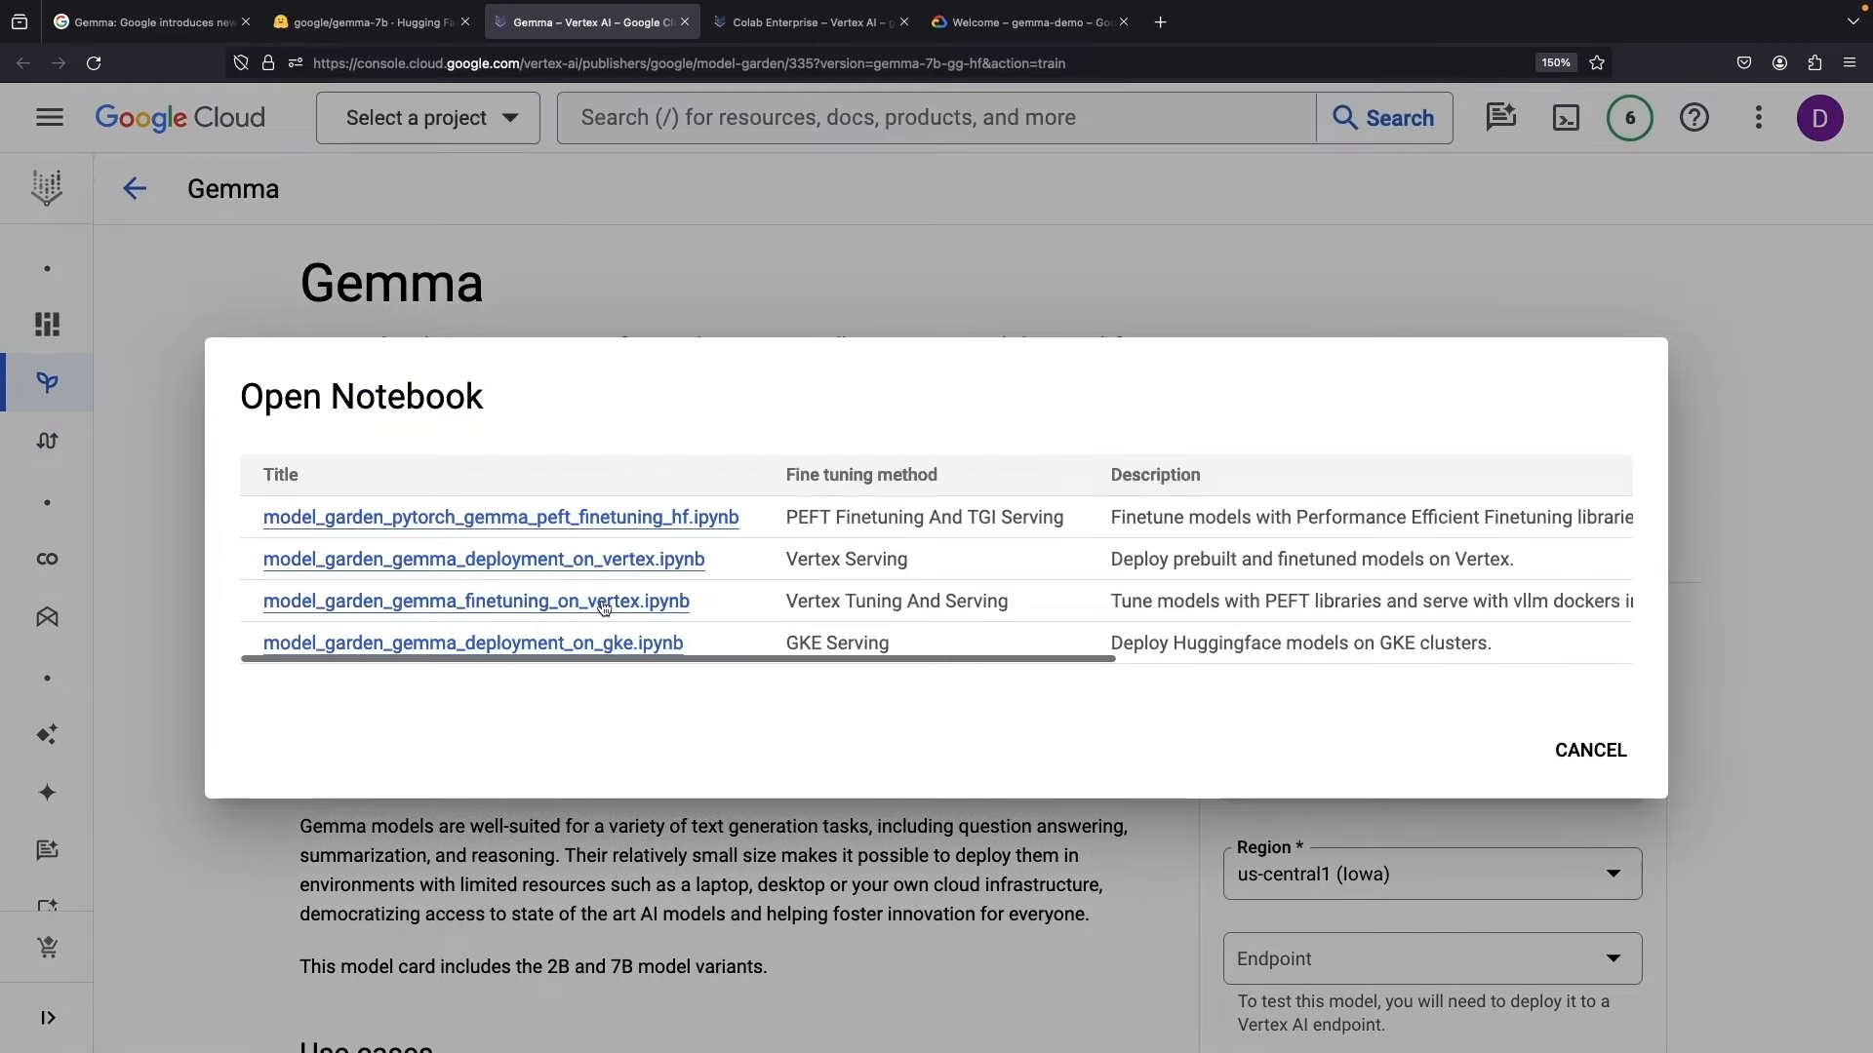
click(474, 601)
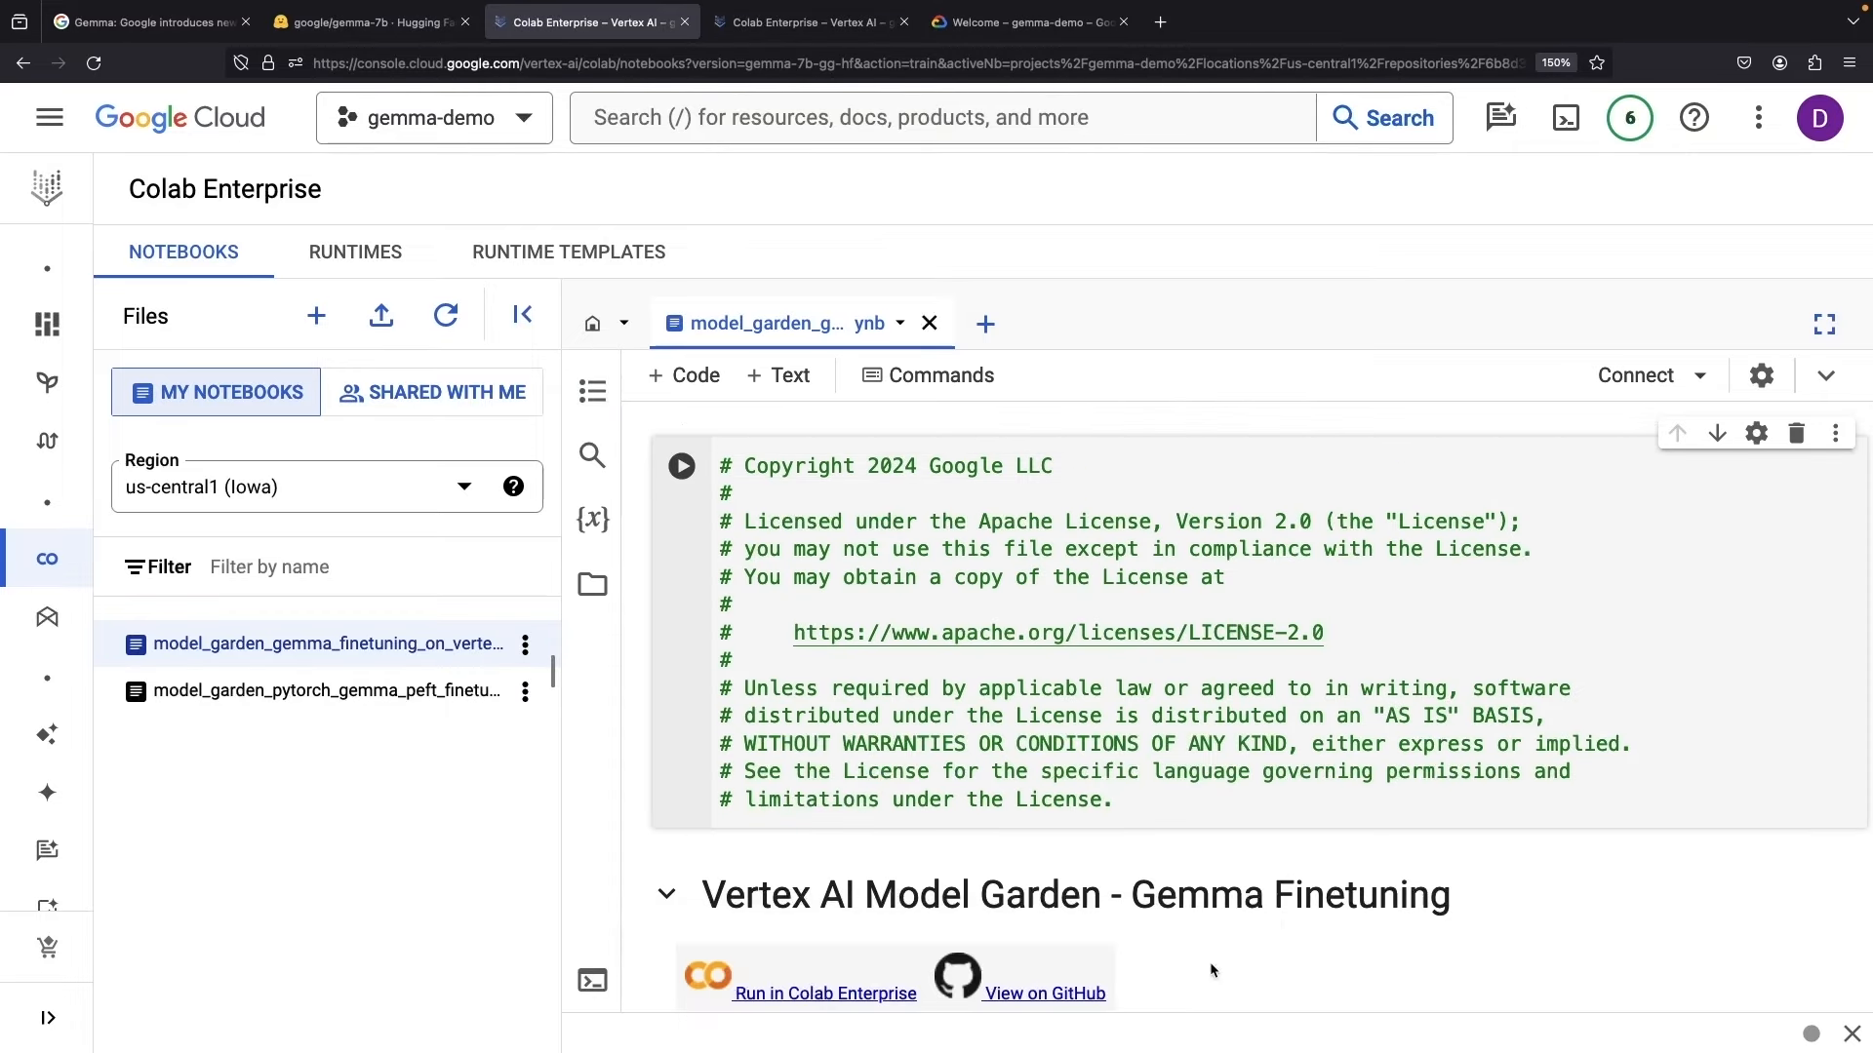
- Read the Vertex finetuning notebook's overview and dataset section, then return to the Gemma 7B page
scroll(down, 3)
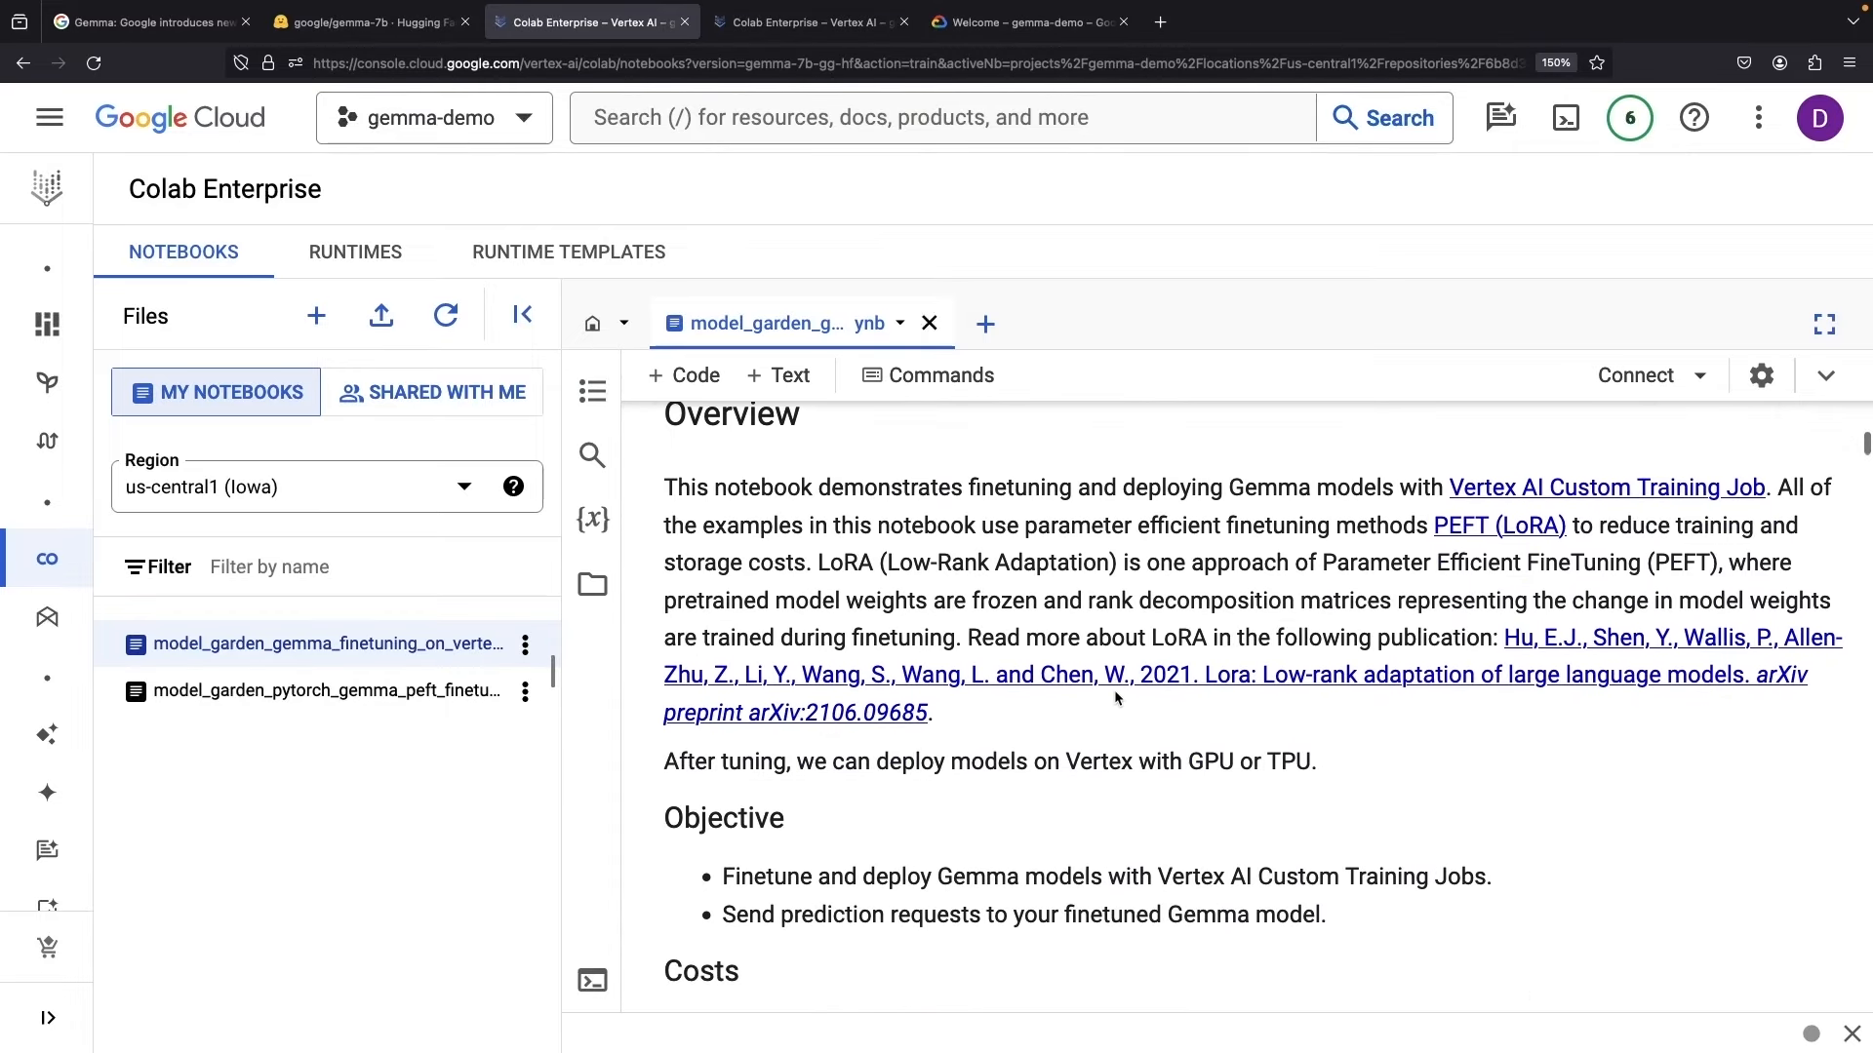
scroll(down, 3)
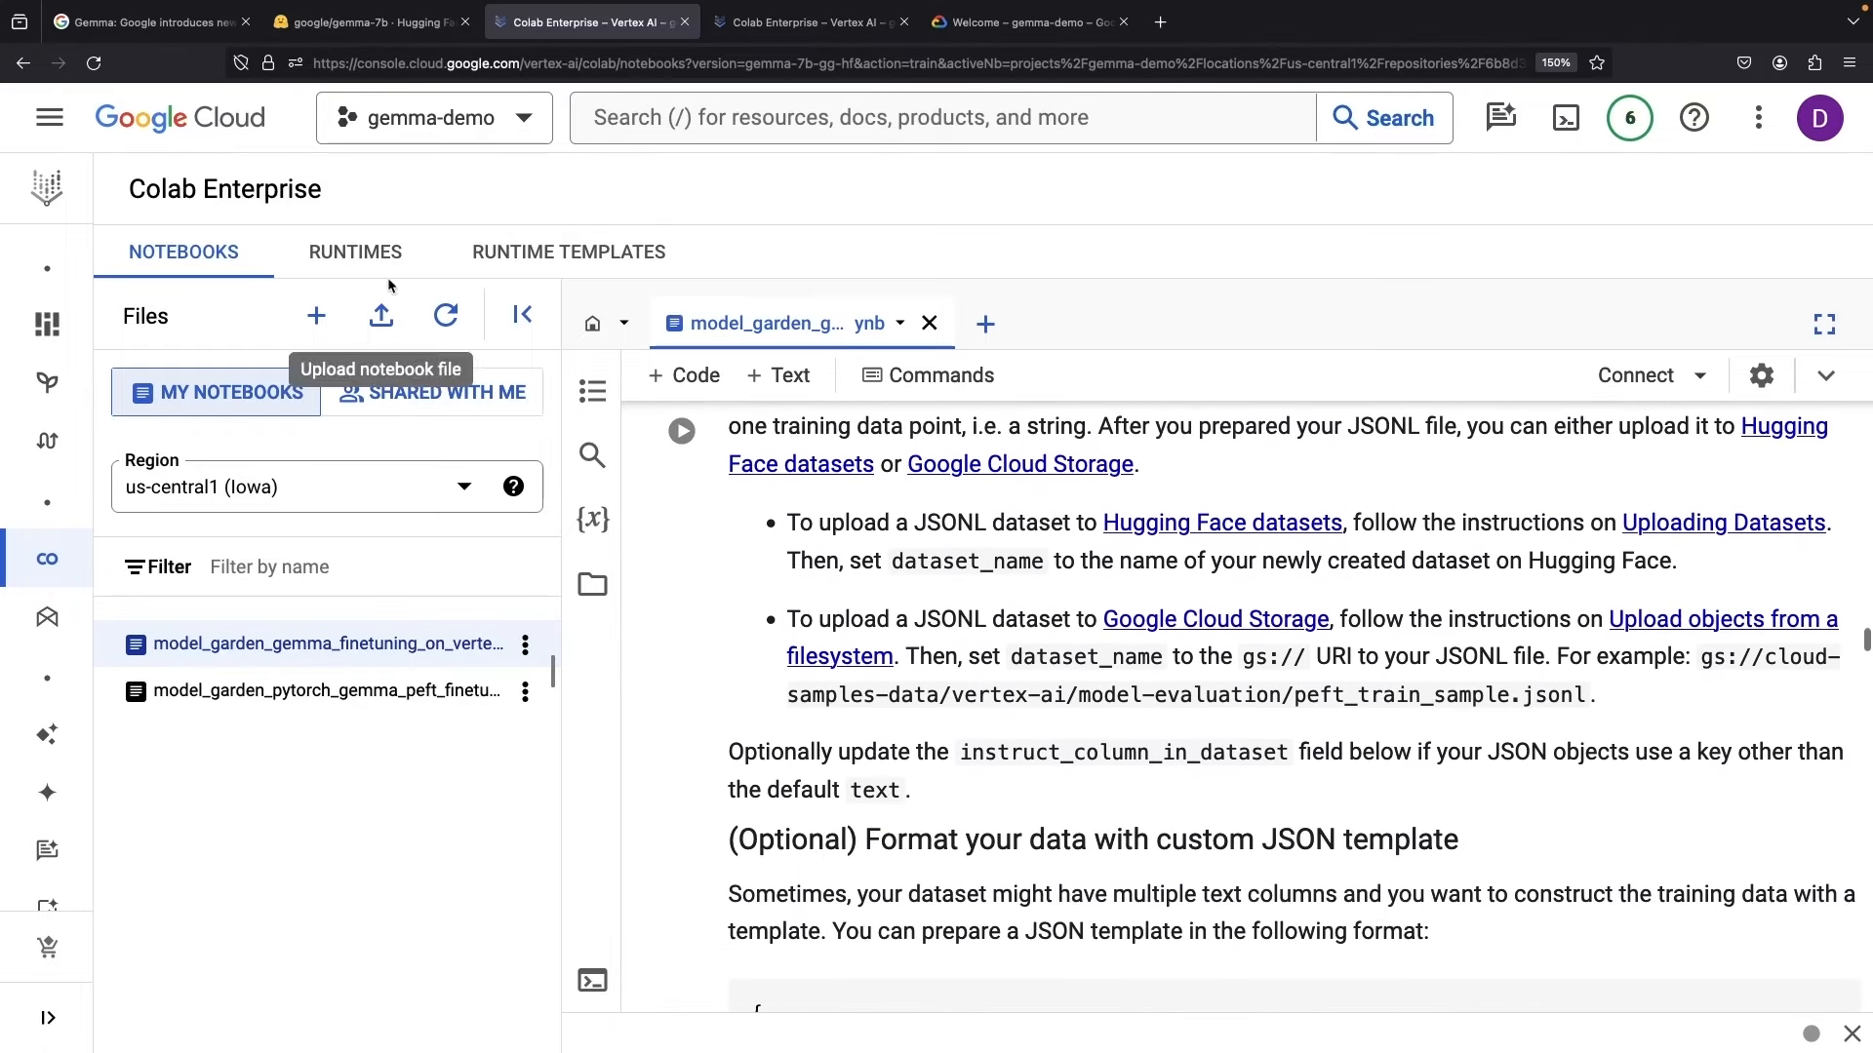
click(370, 22)
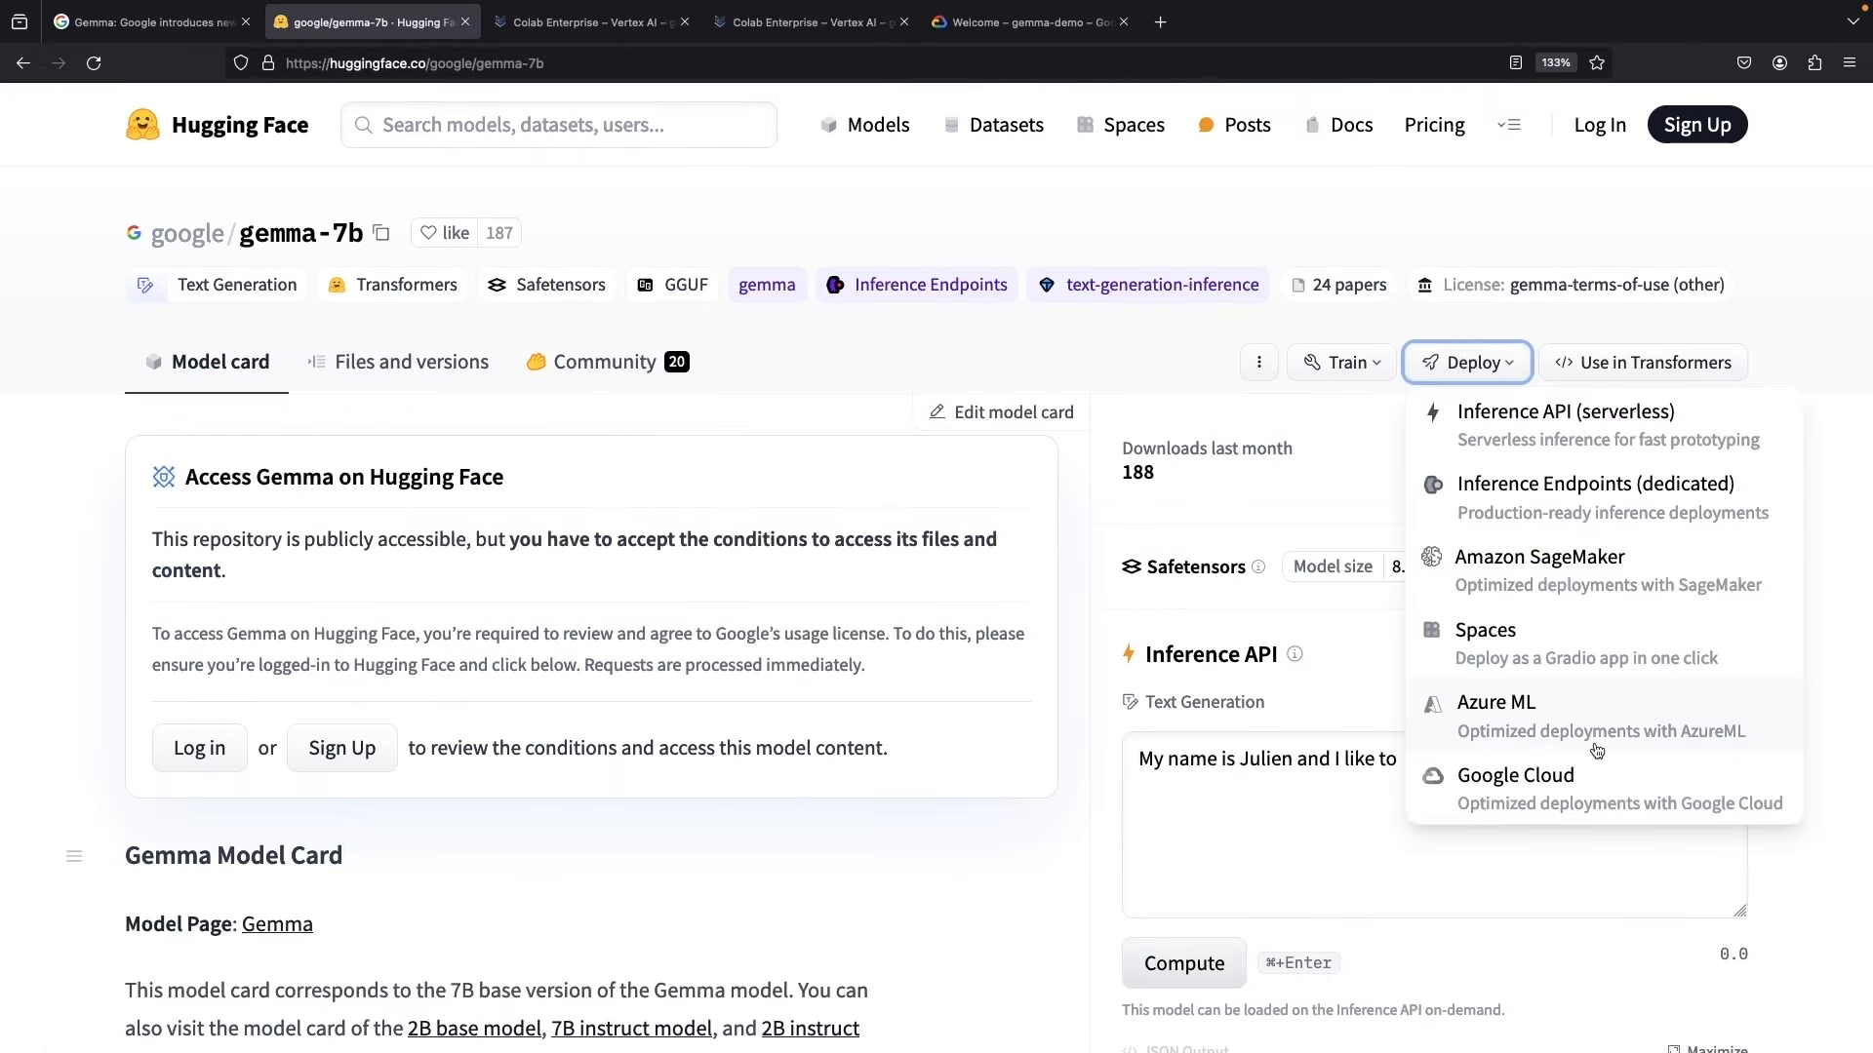
- Start deploying Gemma 7B on Google Cloud in project gemma-demo and review the Google Kubernetes Engine option
click(1514, 775)
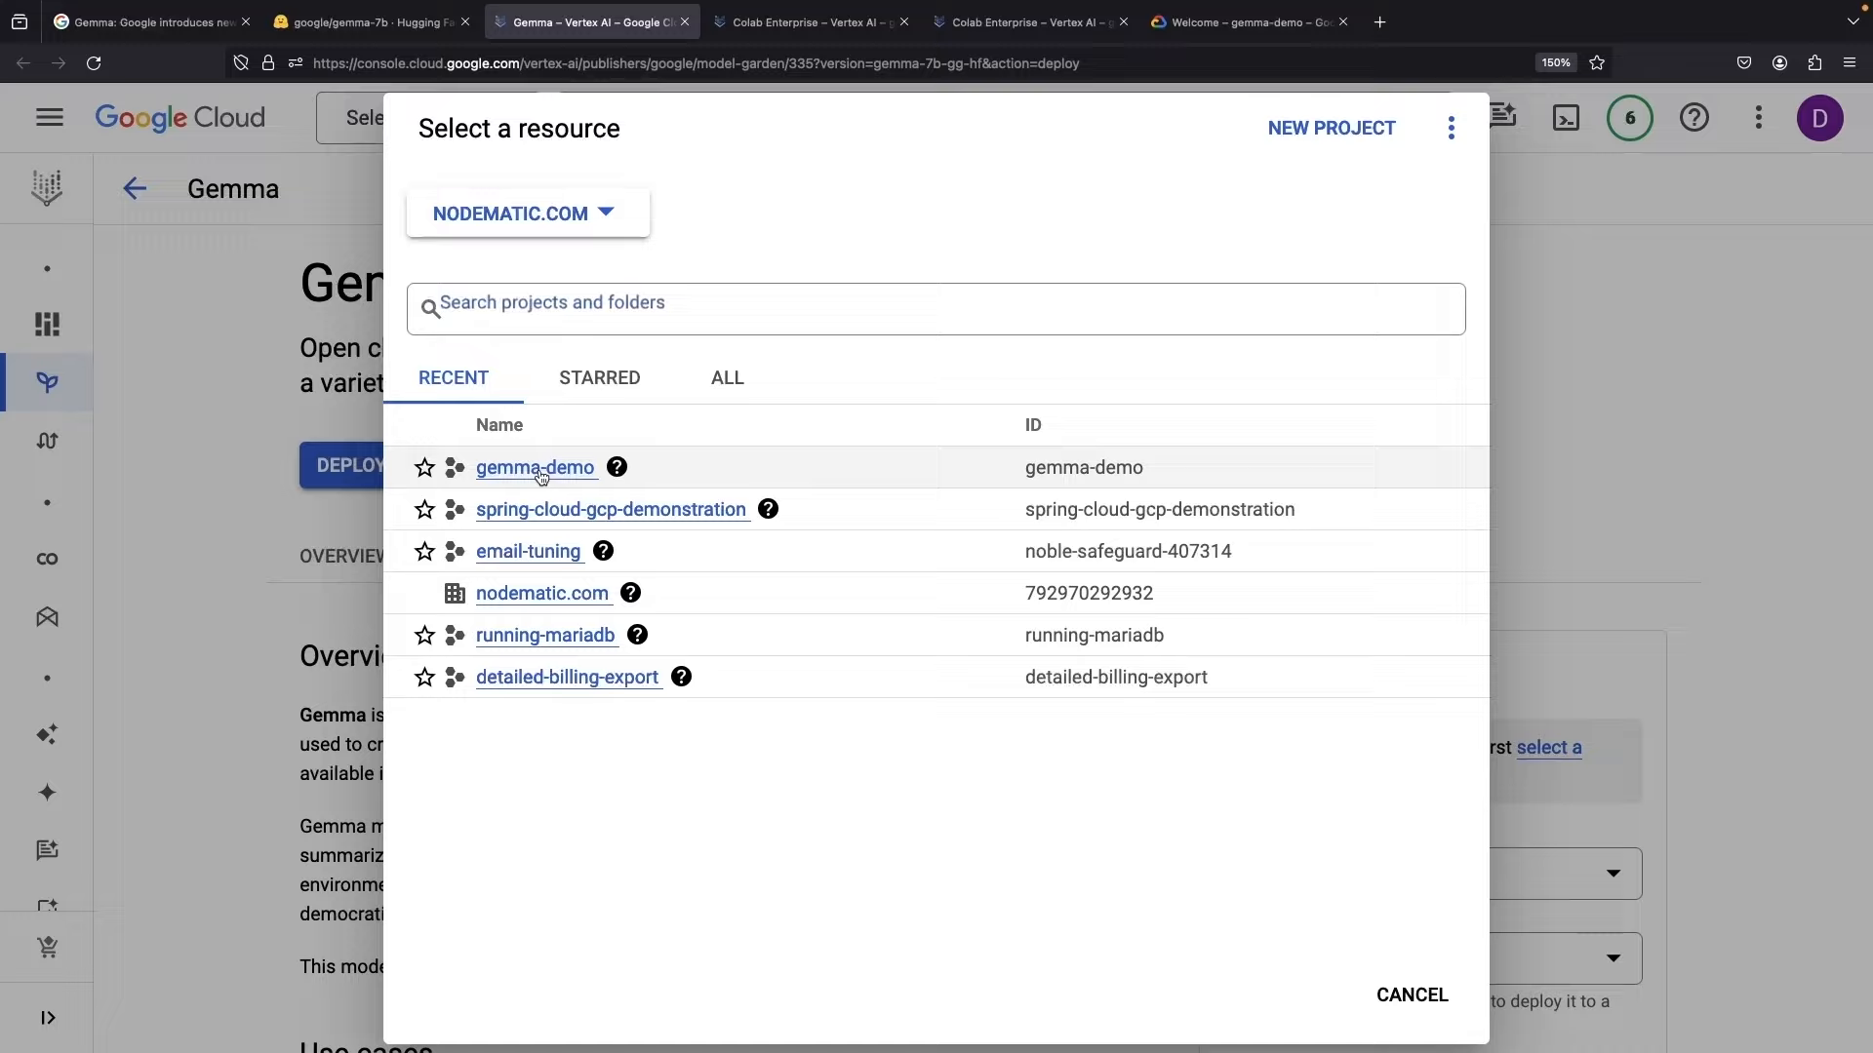
click(535, 466)
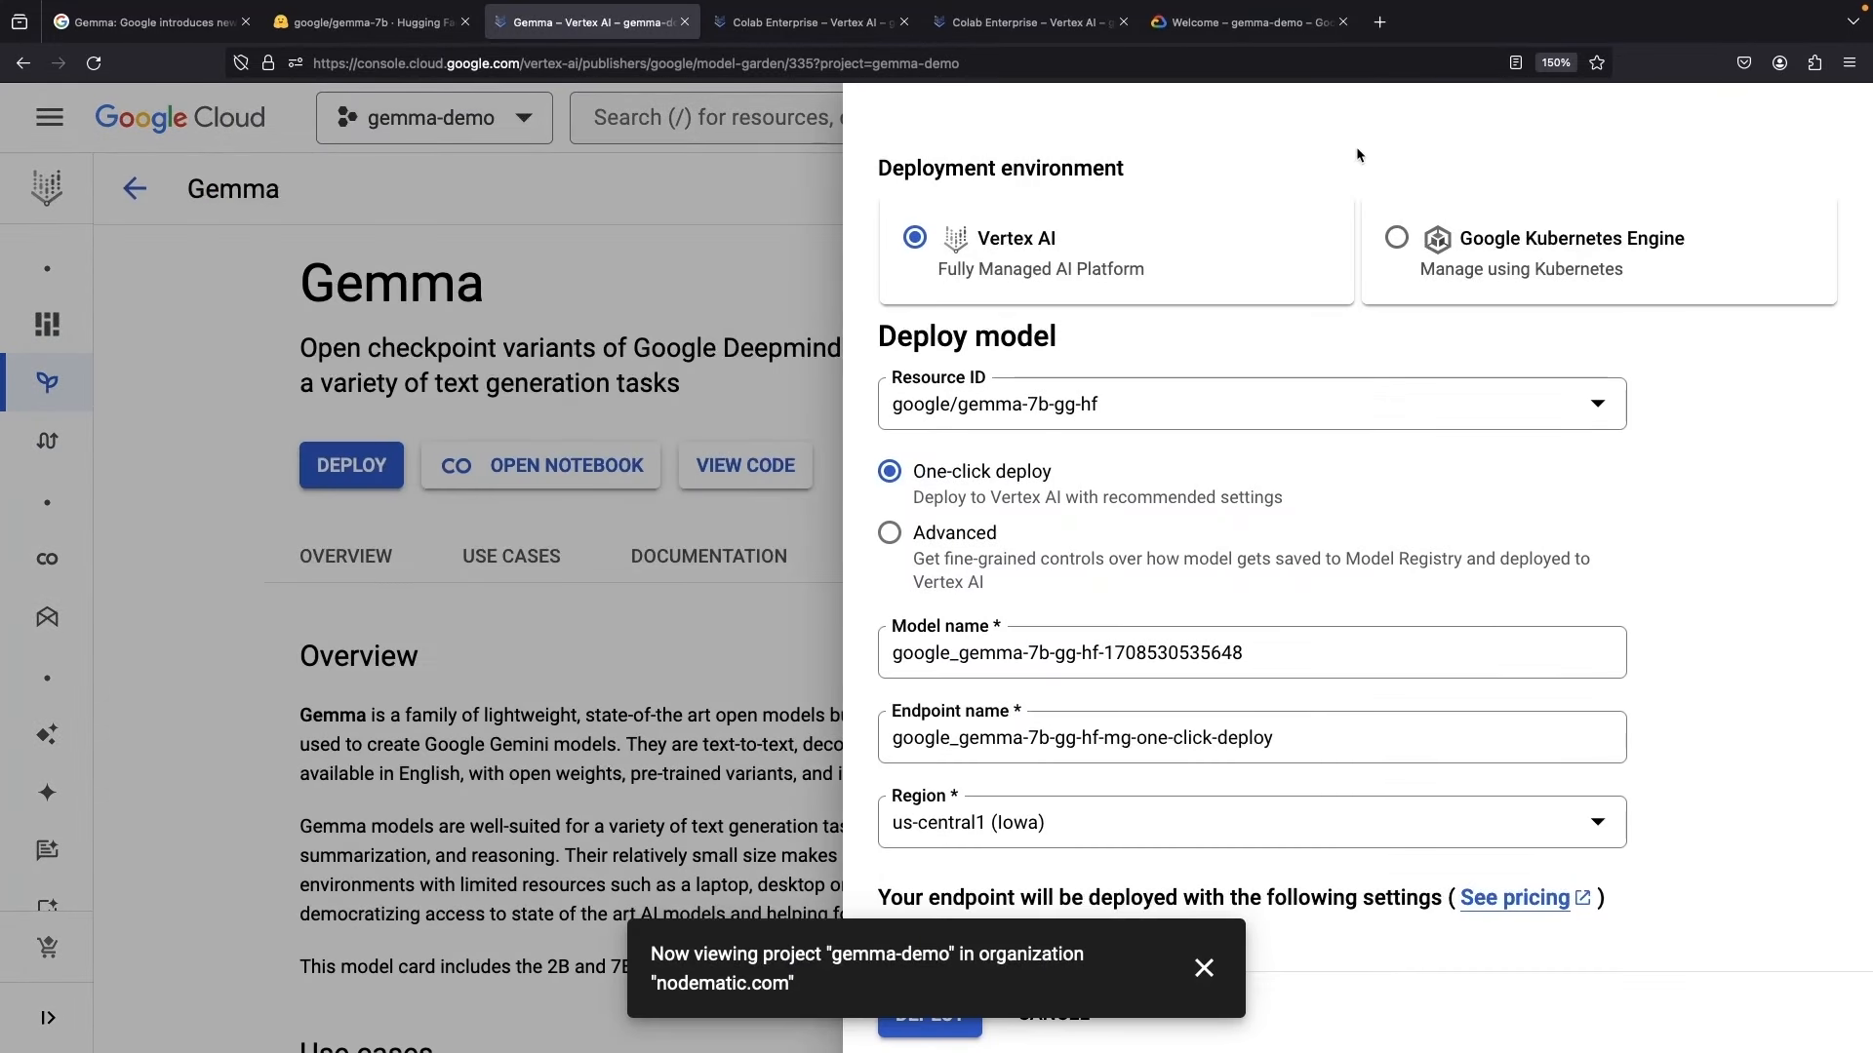
mouse_move(1305, 301)
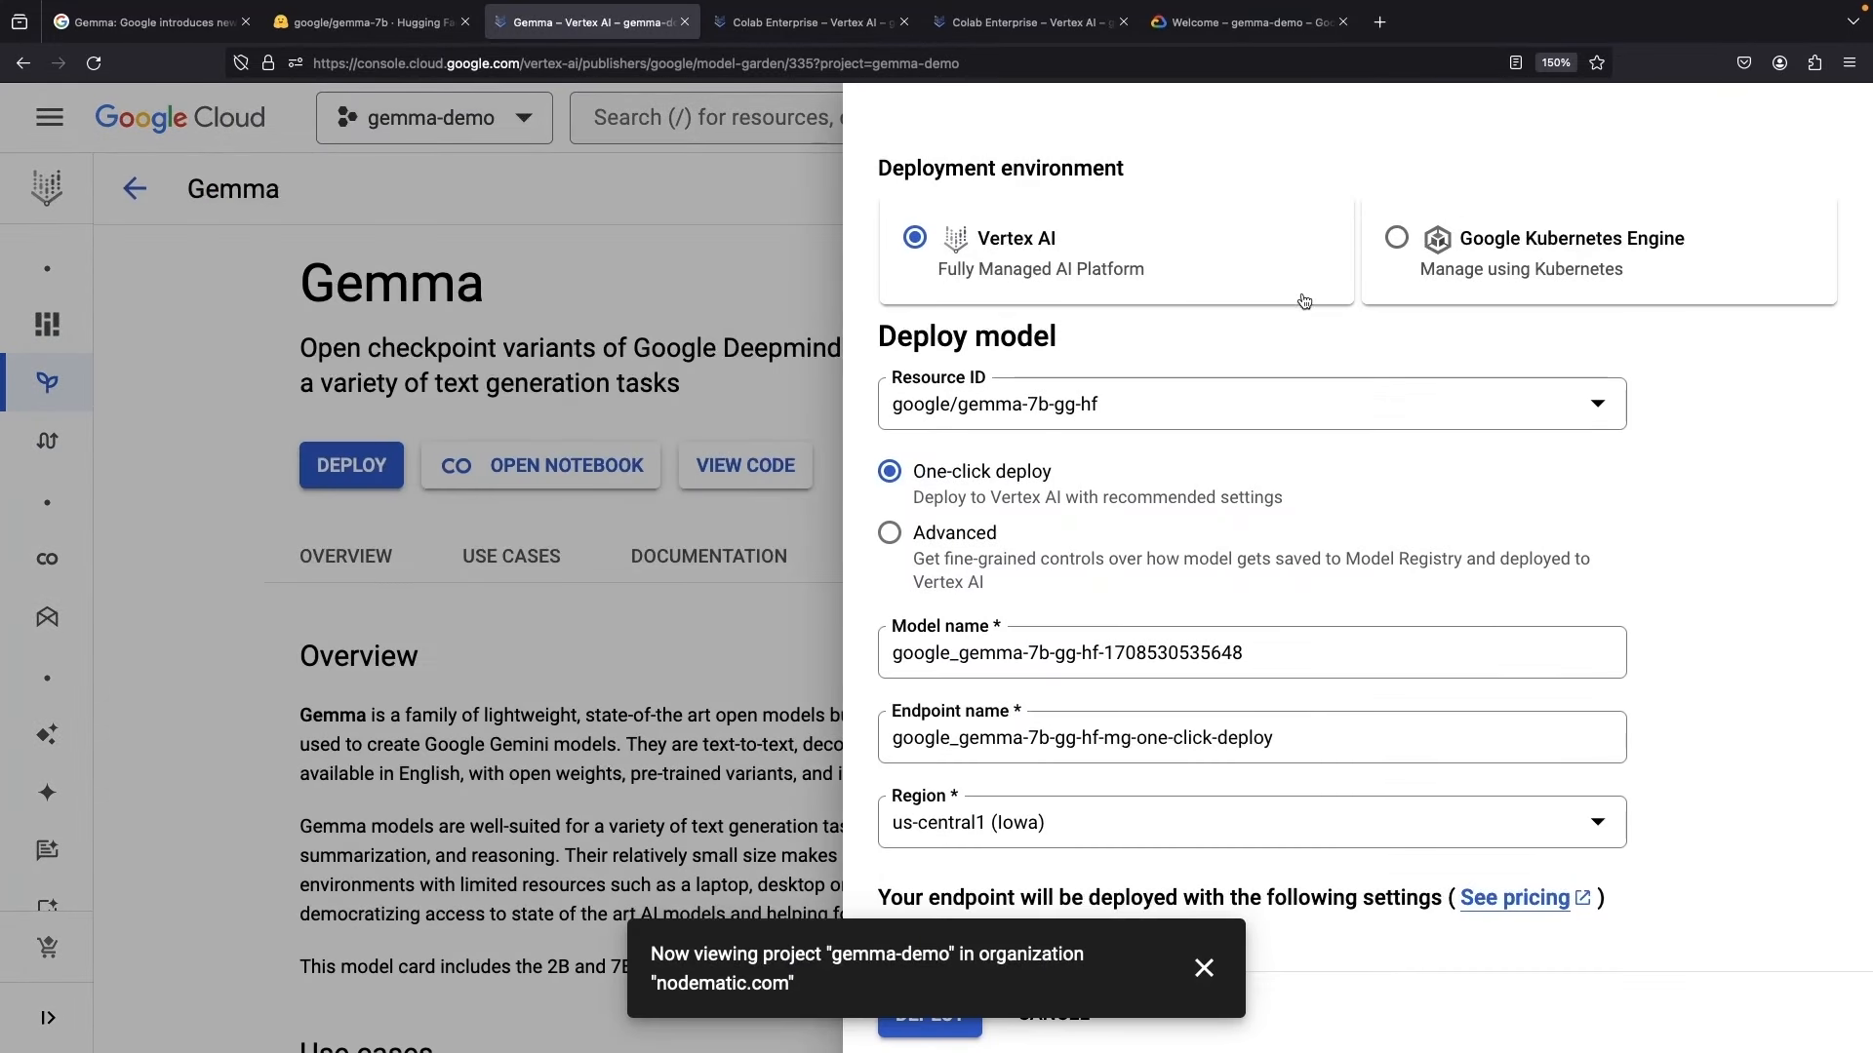
click(1395, 236)
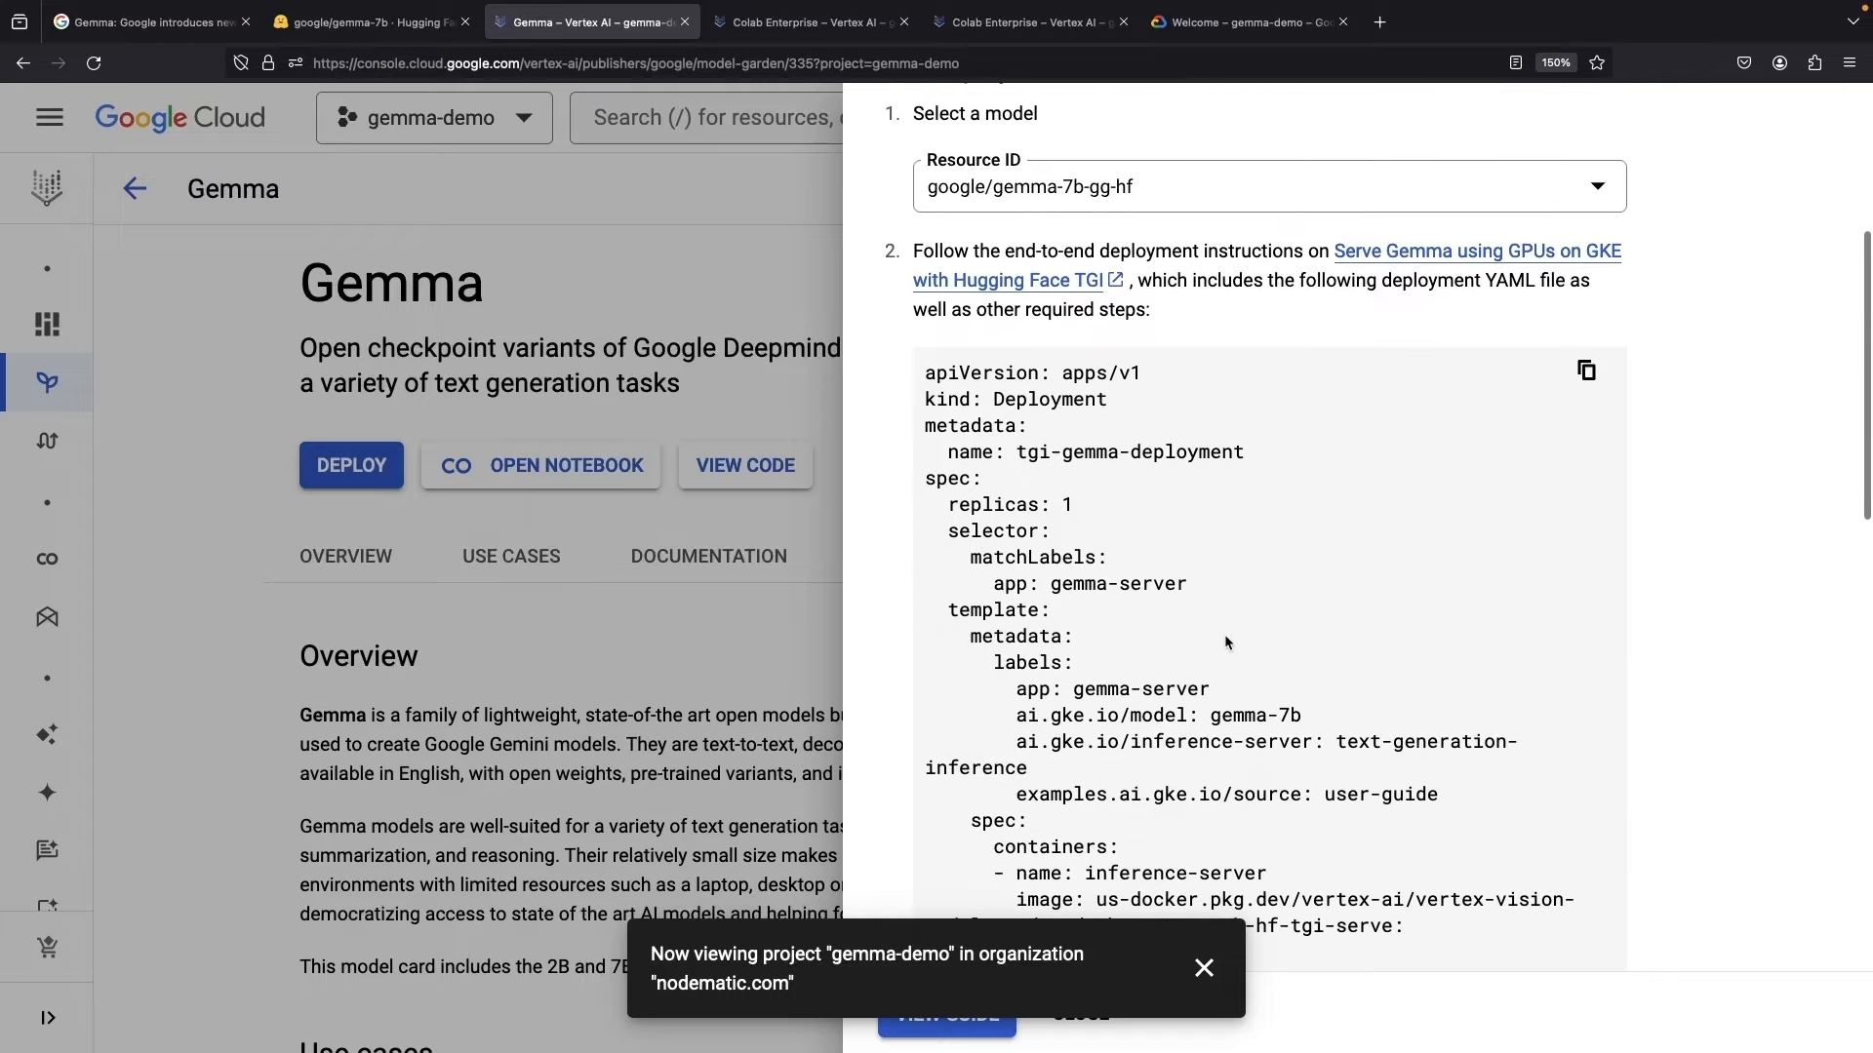
scroll(down, 3)
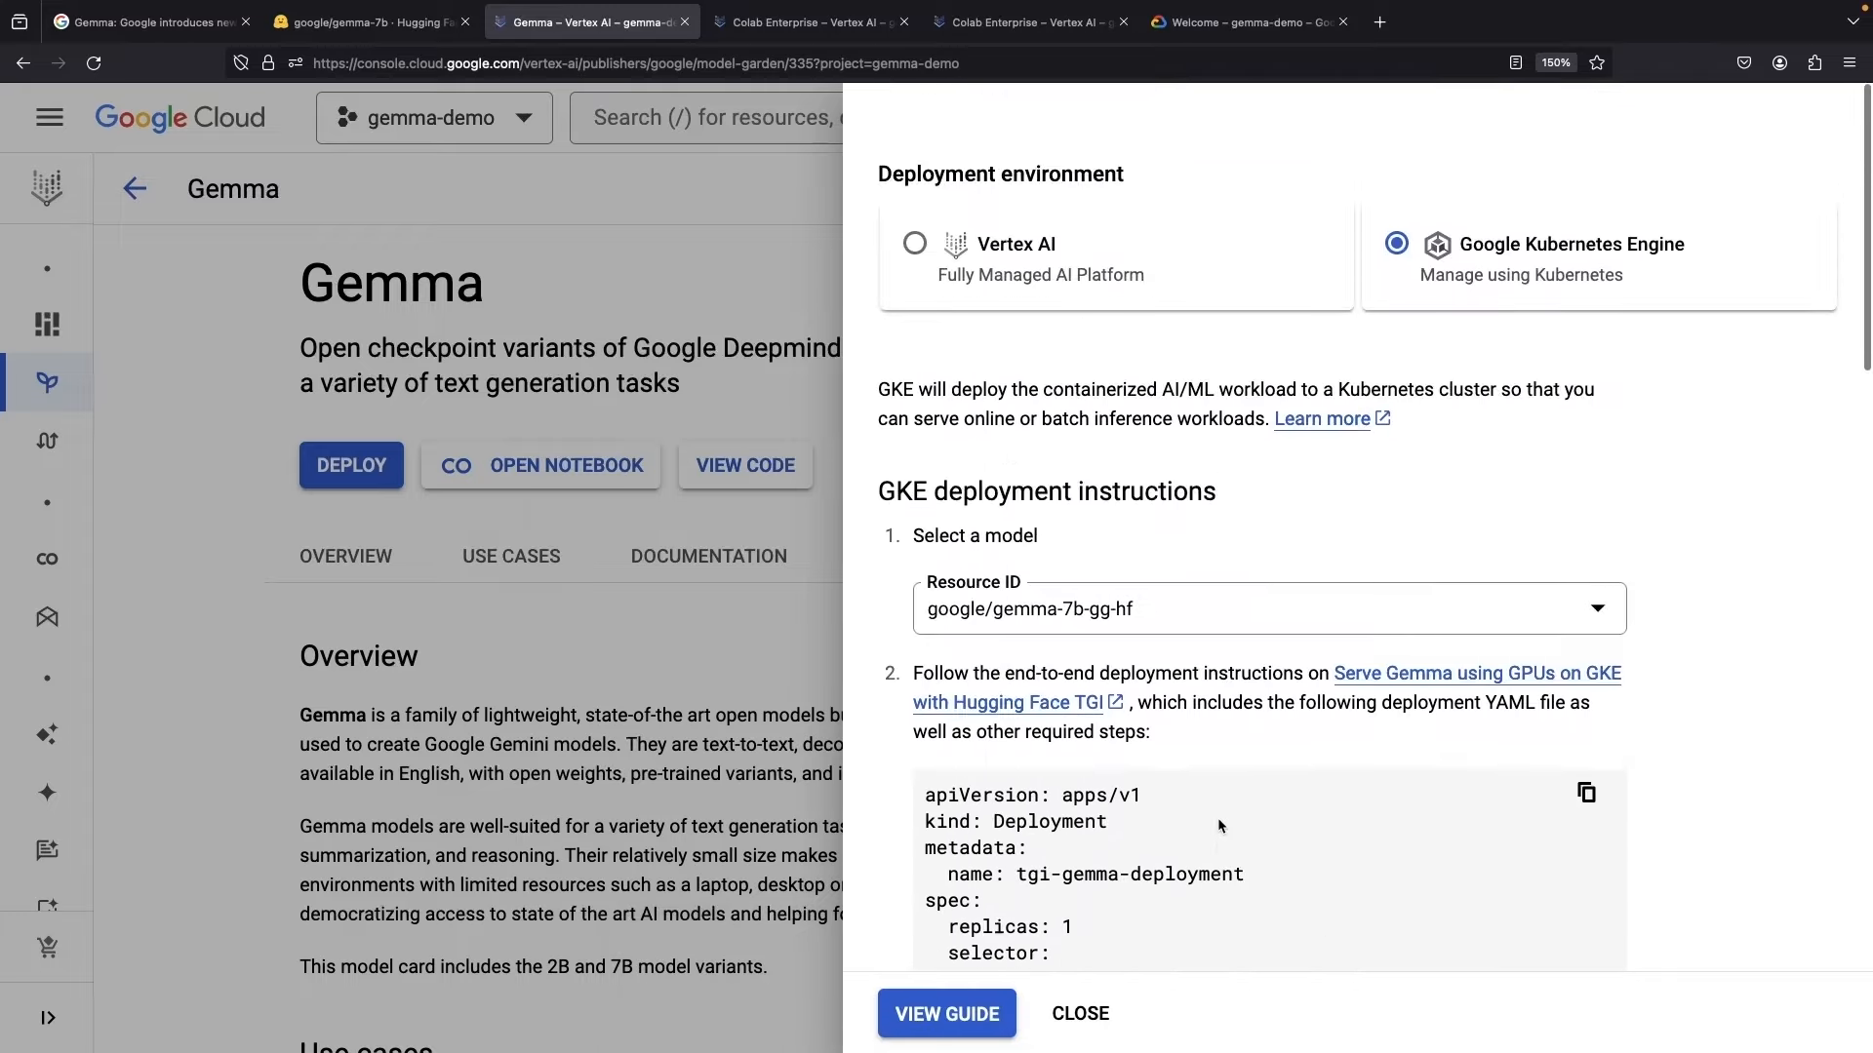
- Switch back to Vertex AI deployment and continue the Advanced flow to the save-model step without saving
click(915, 244)
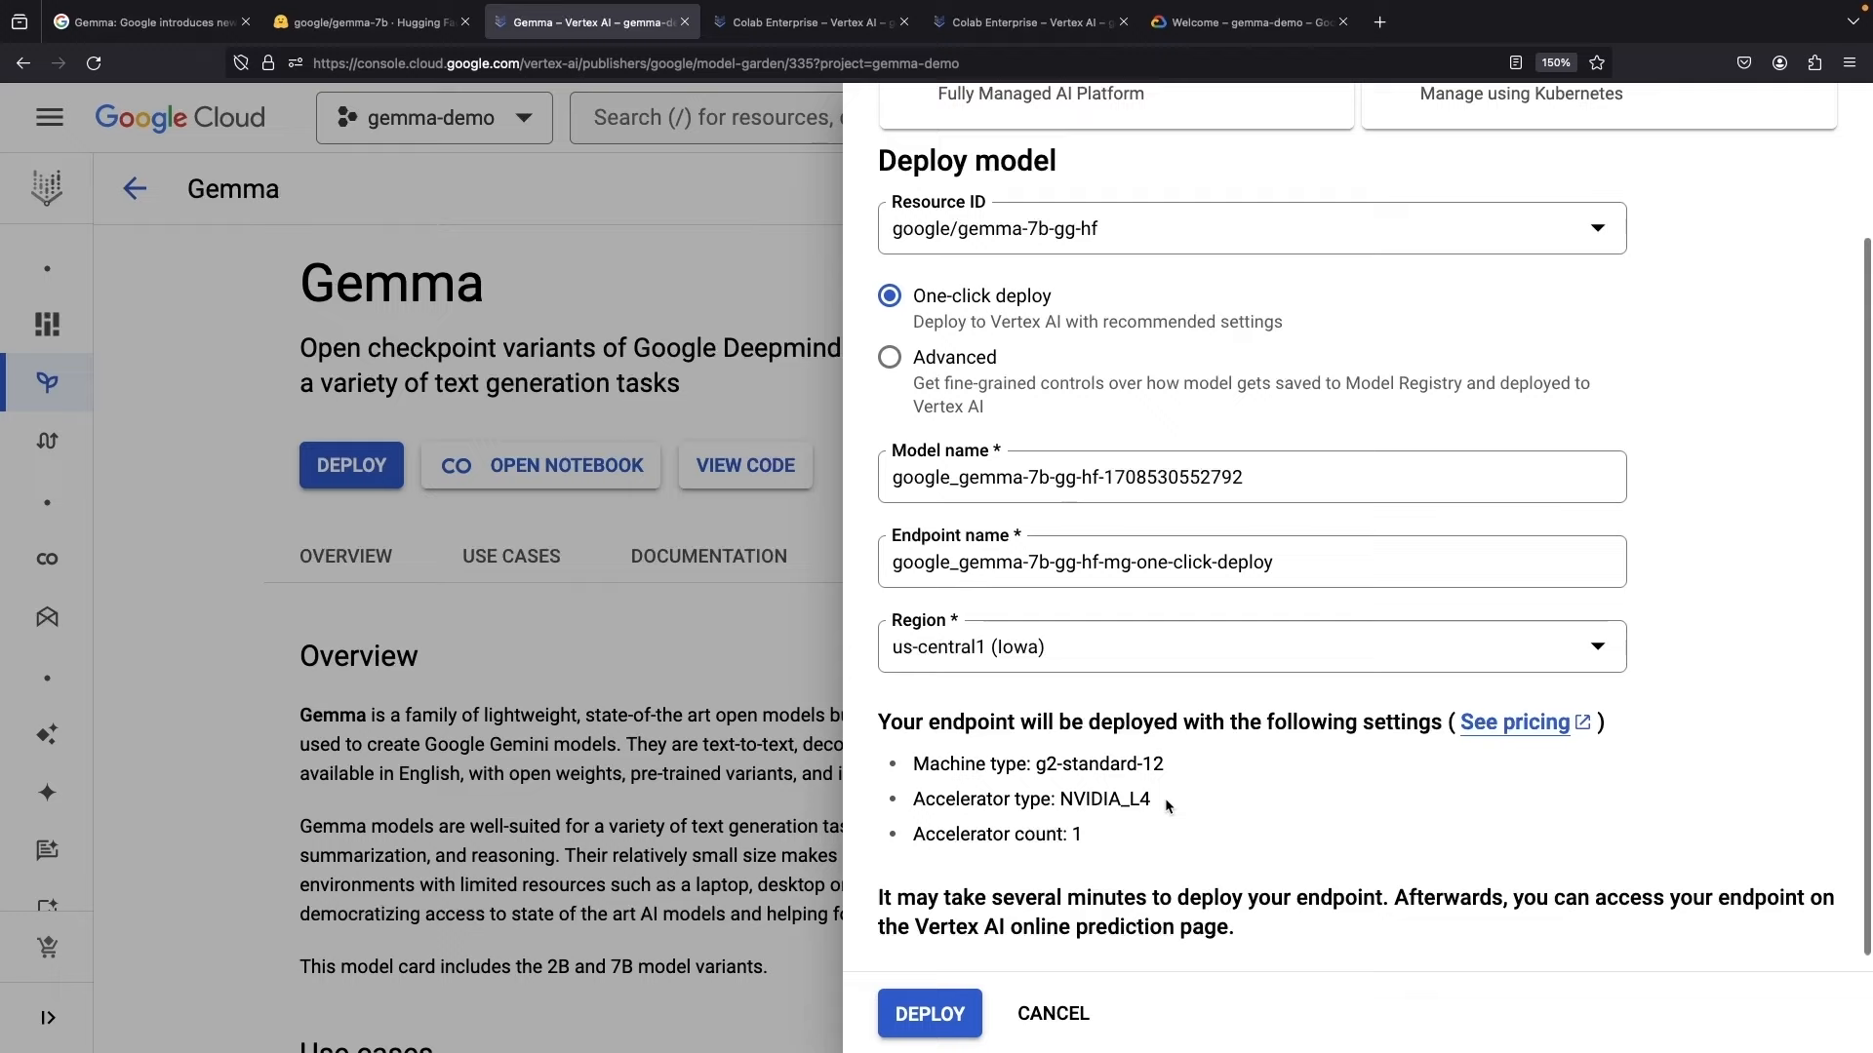
mouse_move(1077, 833)
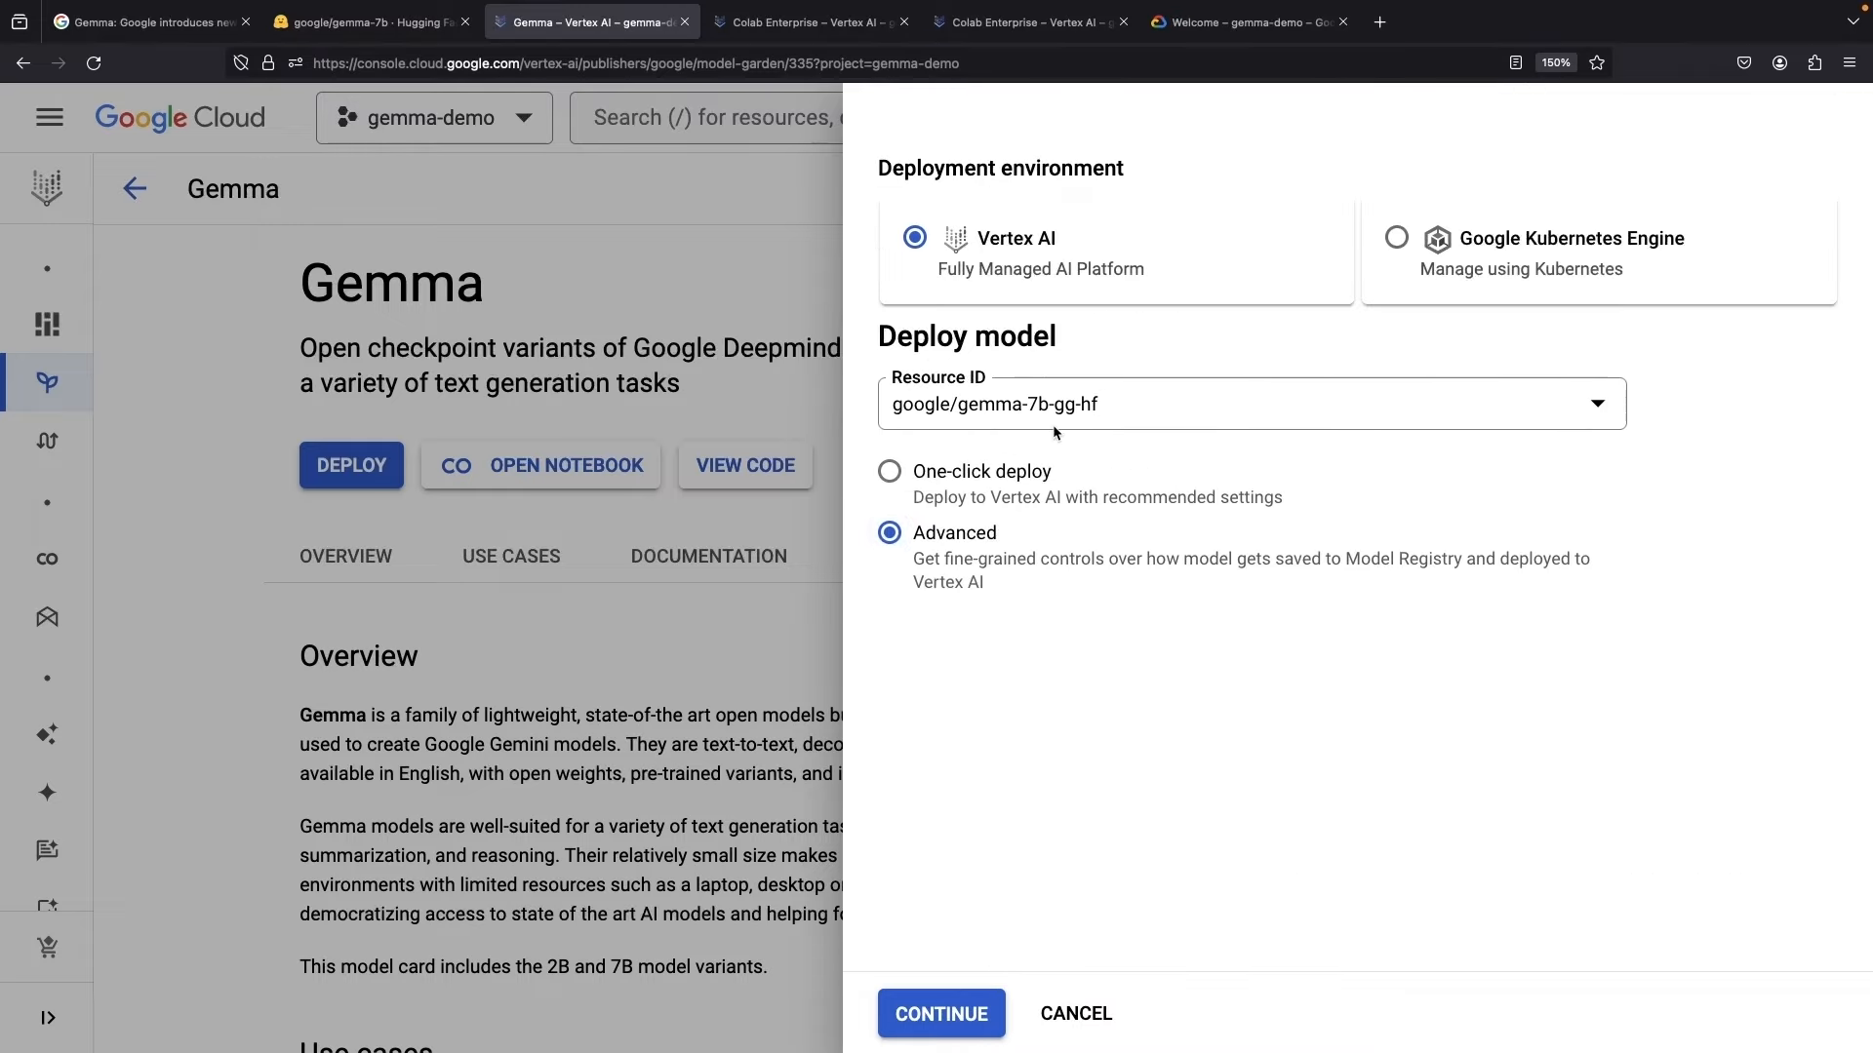
mouse_move(940, 1013)
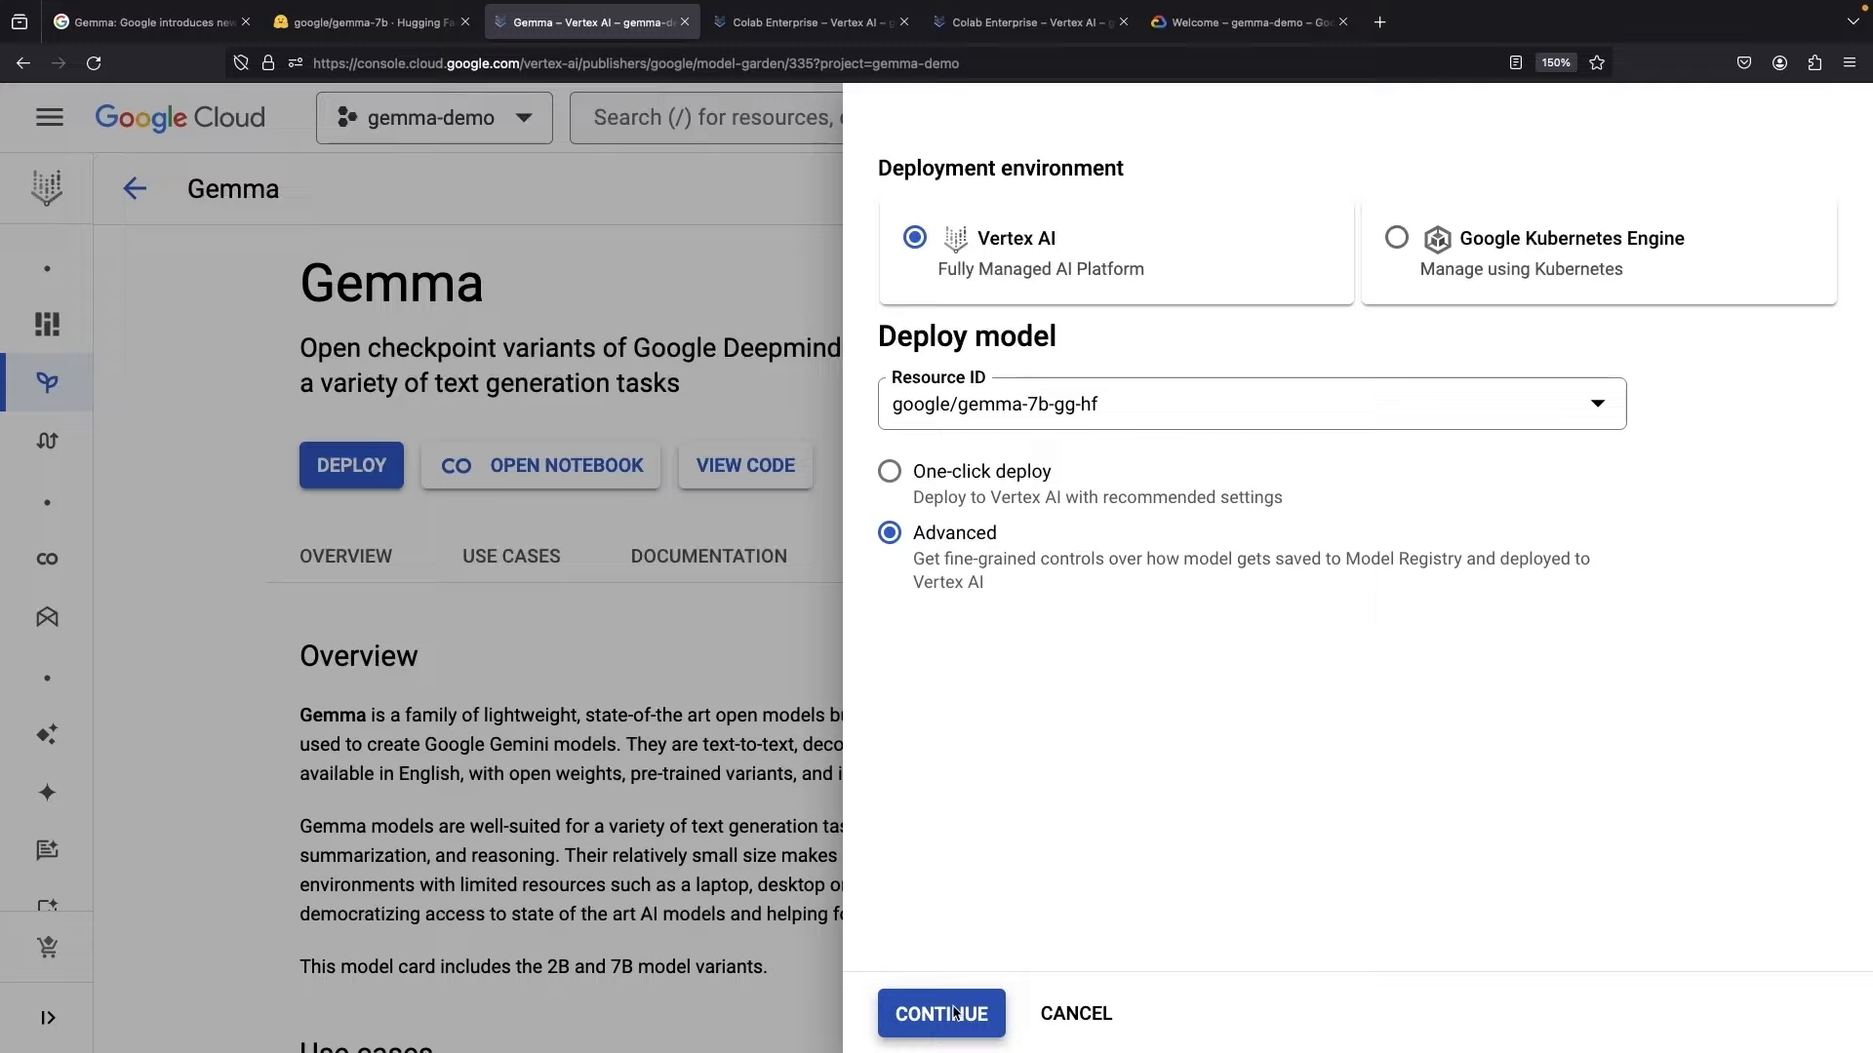
click(940, 1012)
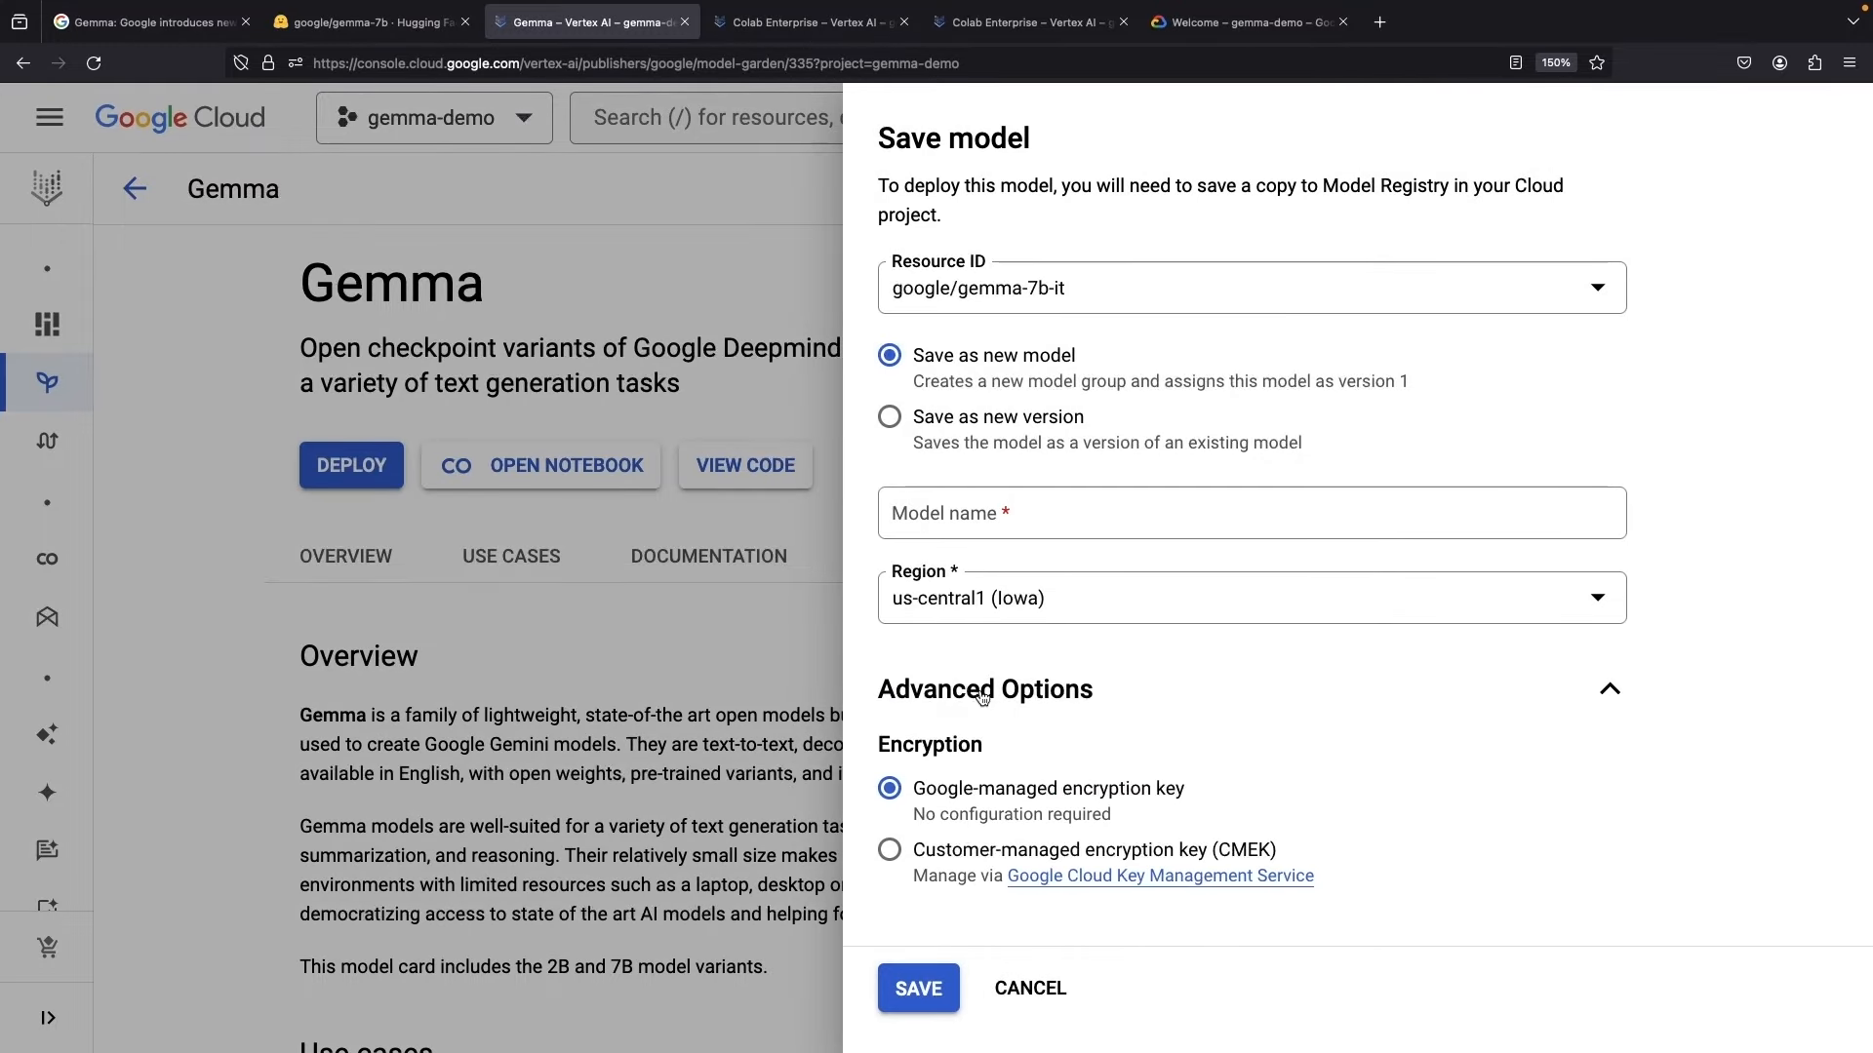
mouse_move(1051, 987)
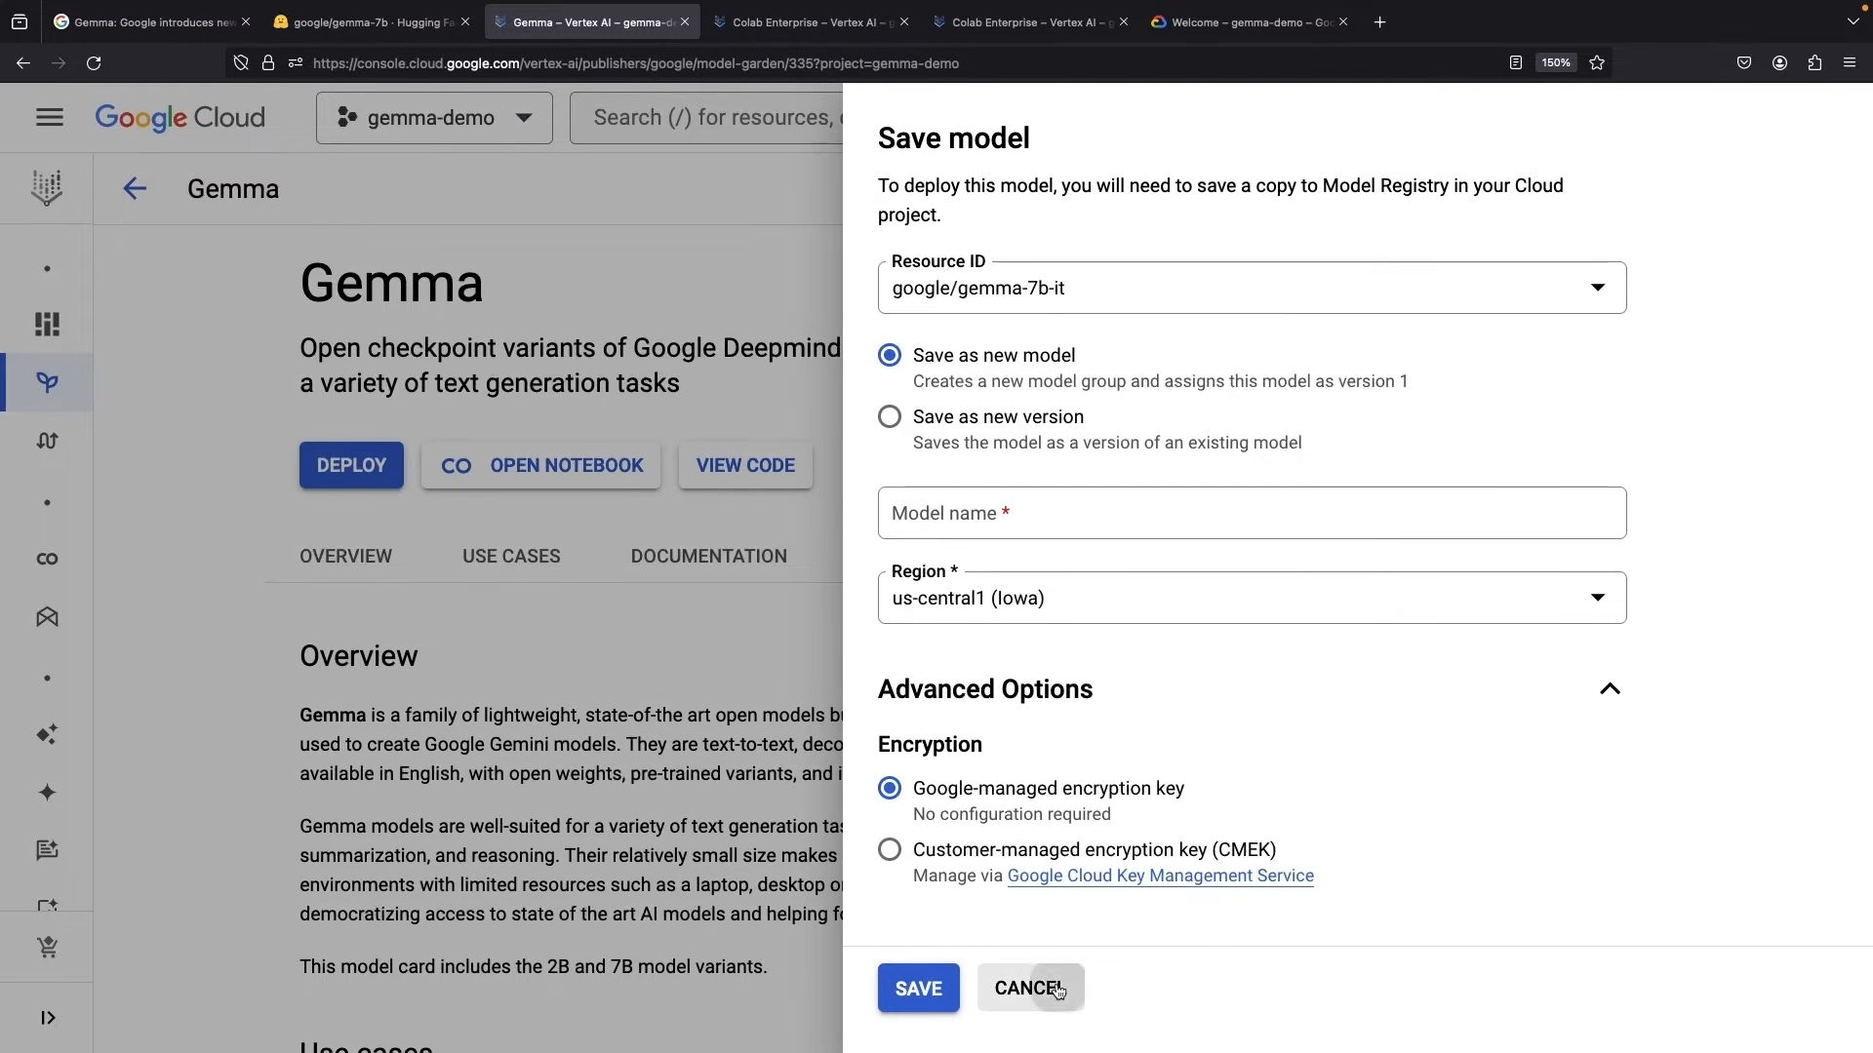
click(1028, 989)
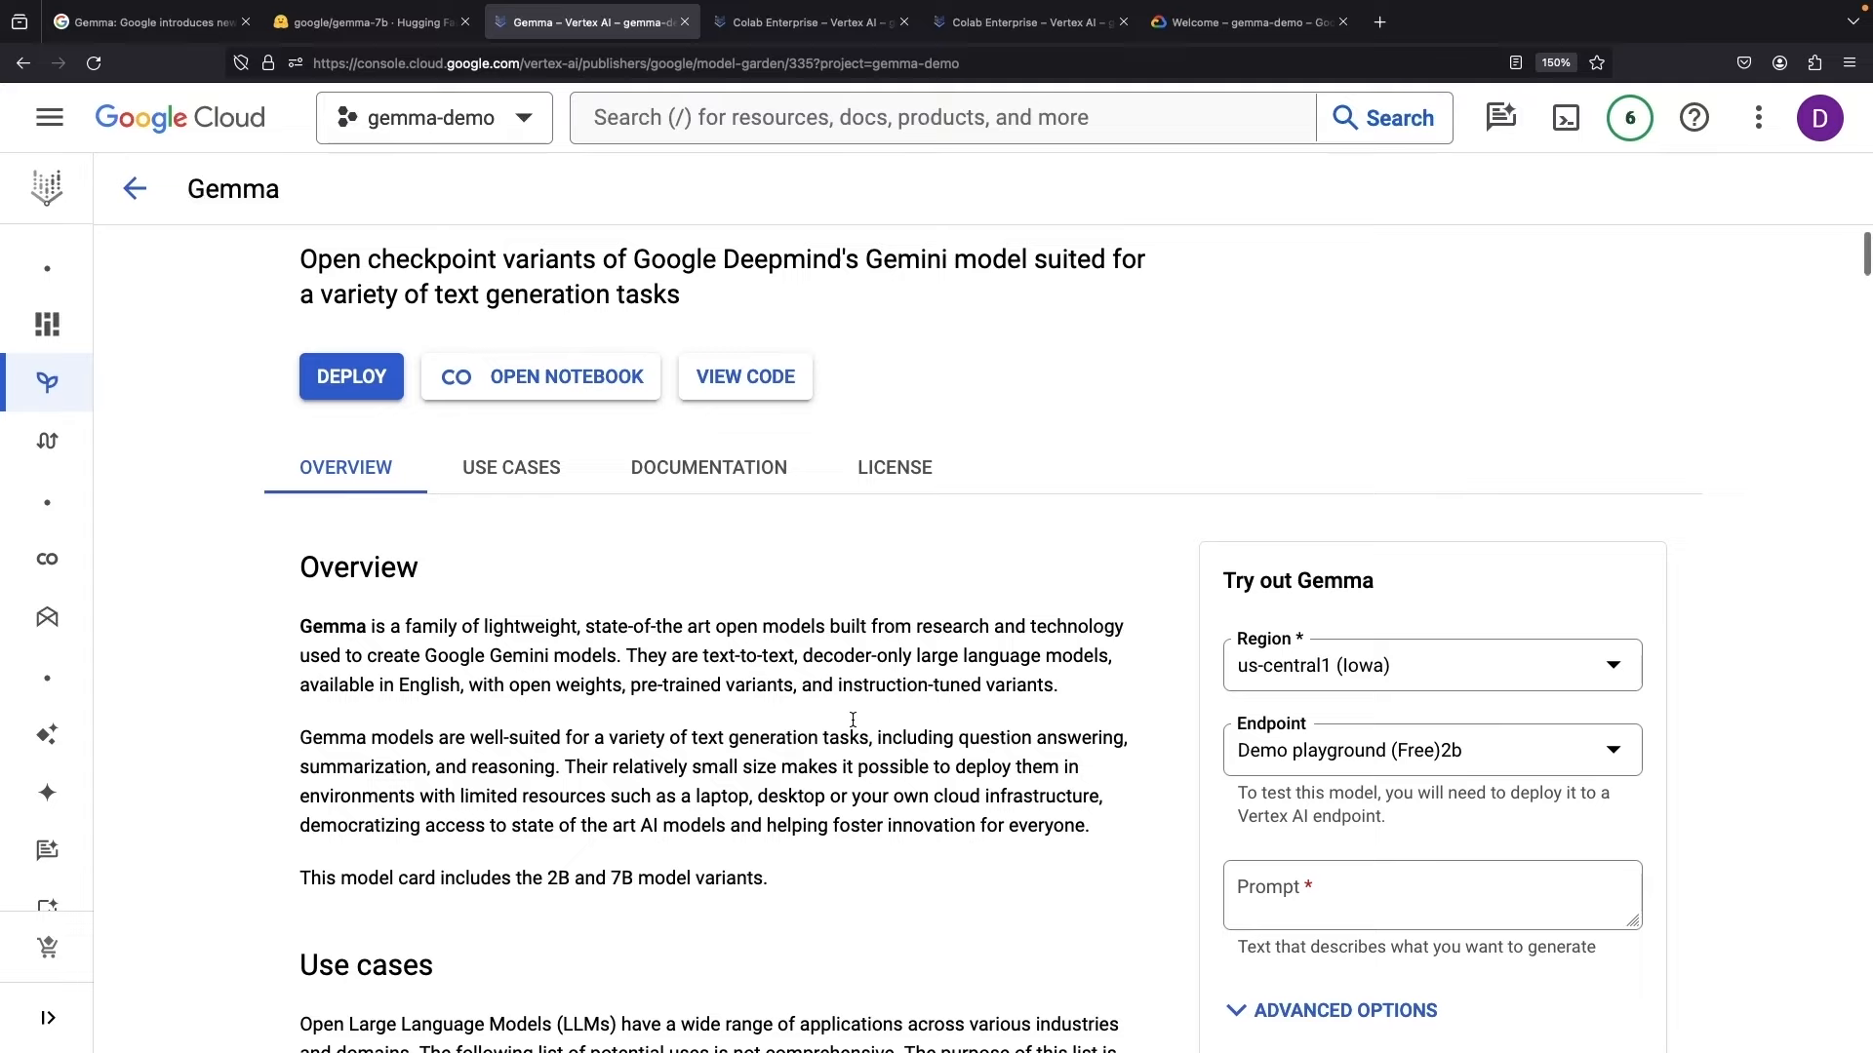
- Select the Demo playground (Free) 7b endpoint for the Gemma prompt
scroll(down, 3)
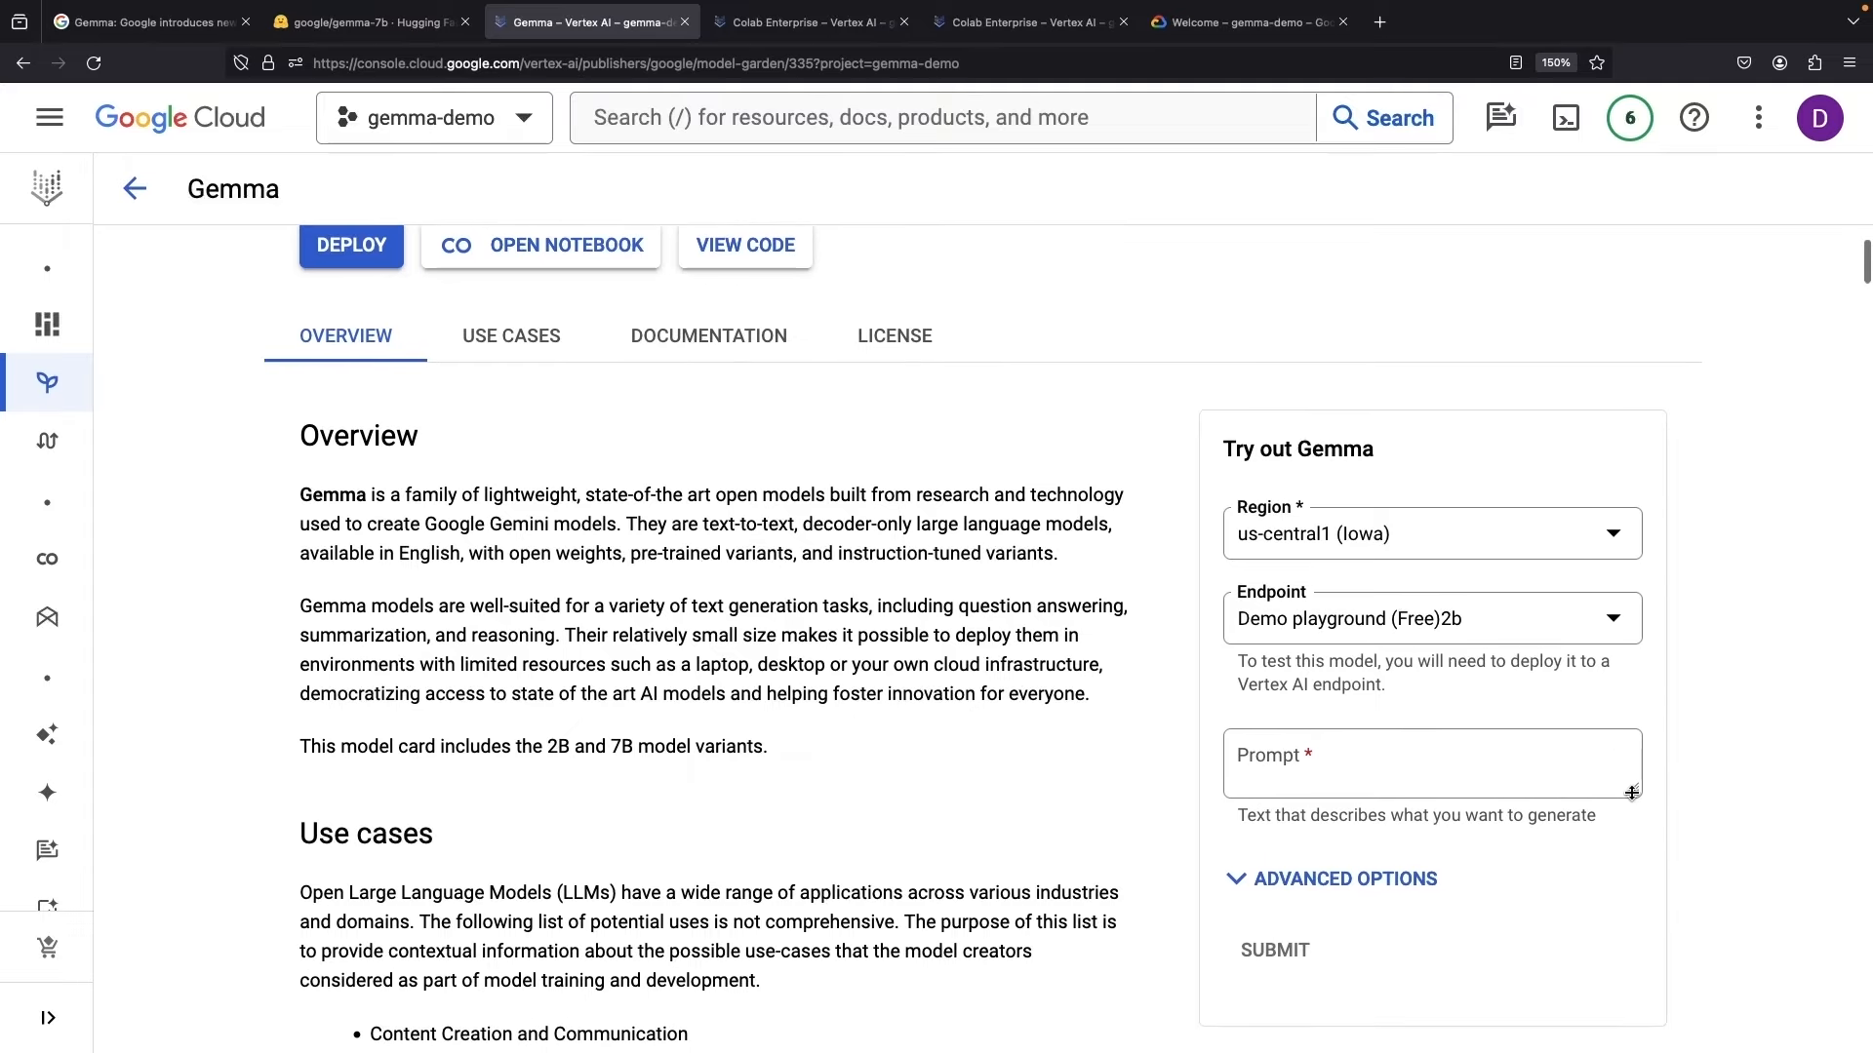
click(1429, 771)
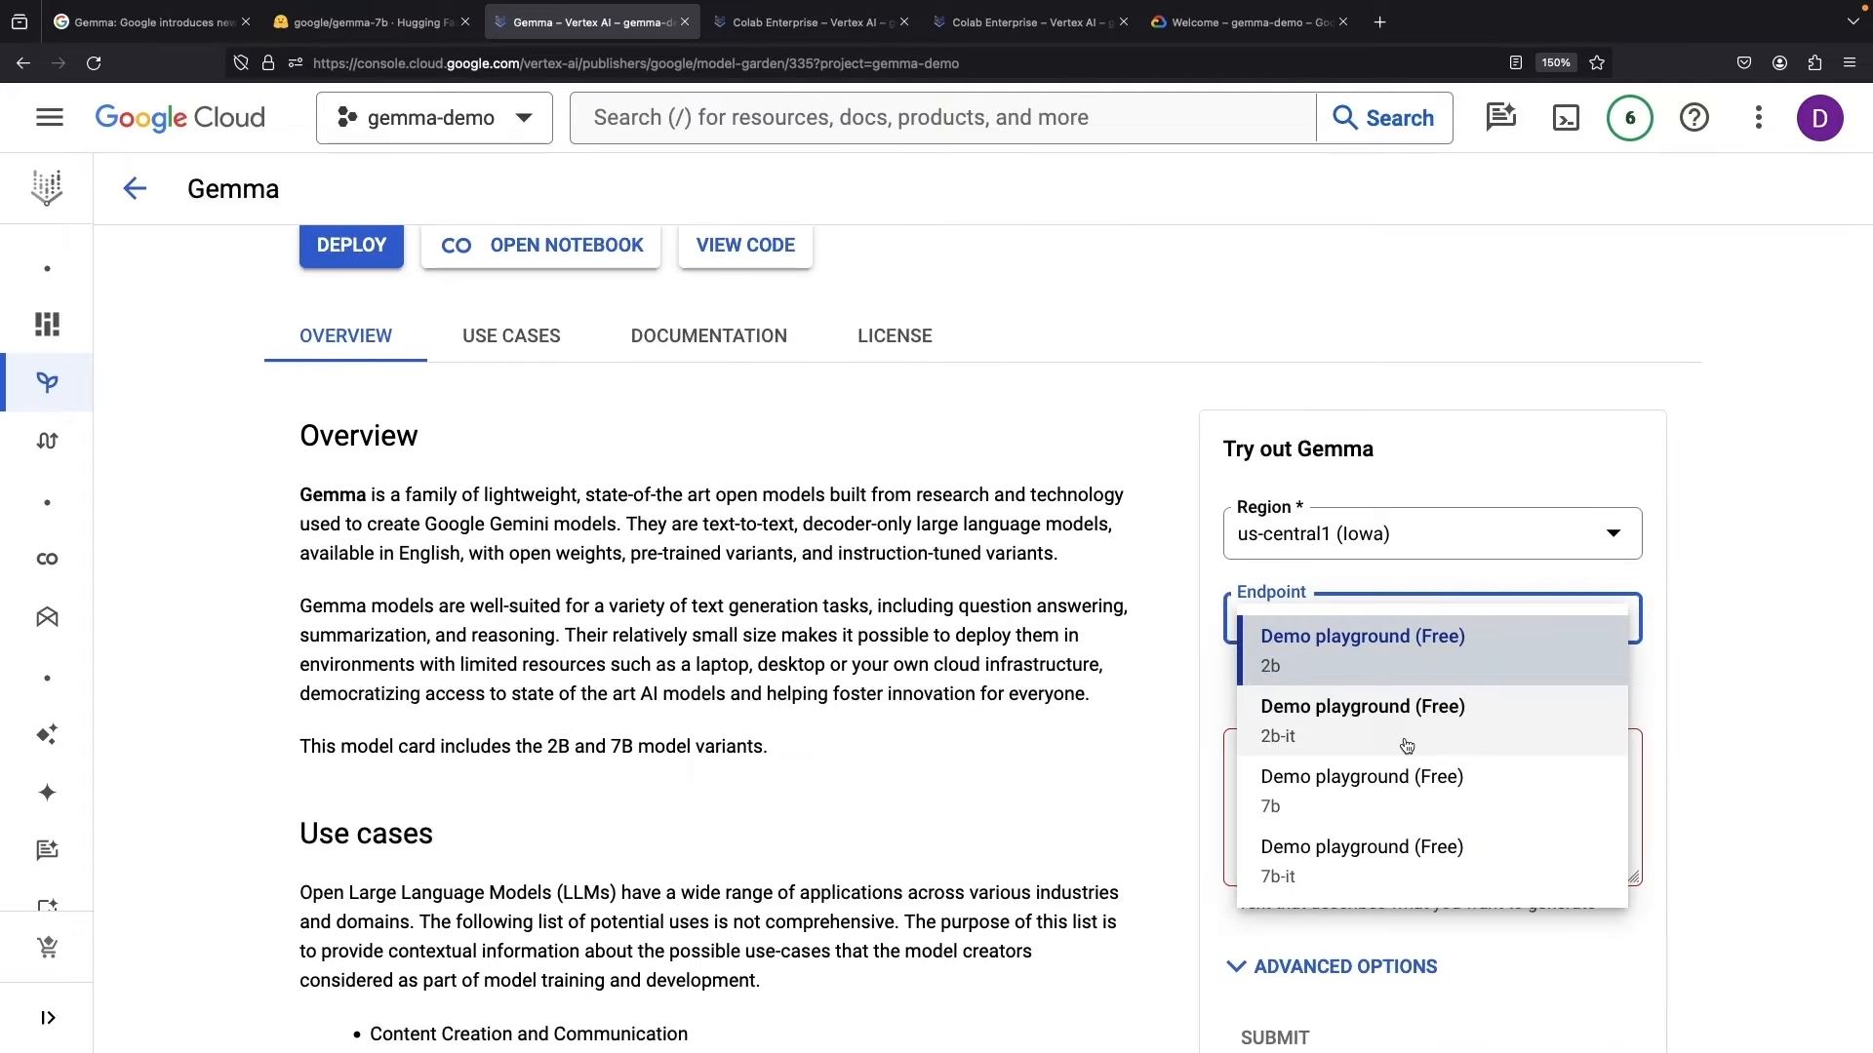
click(1359, 790)
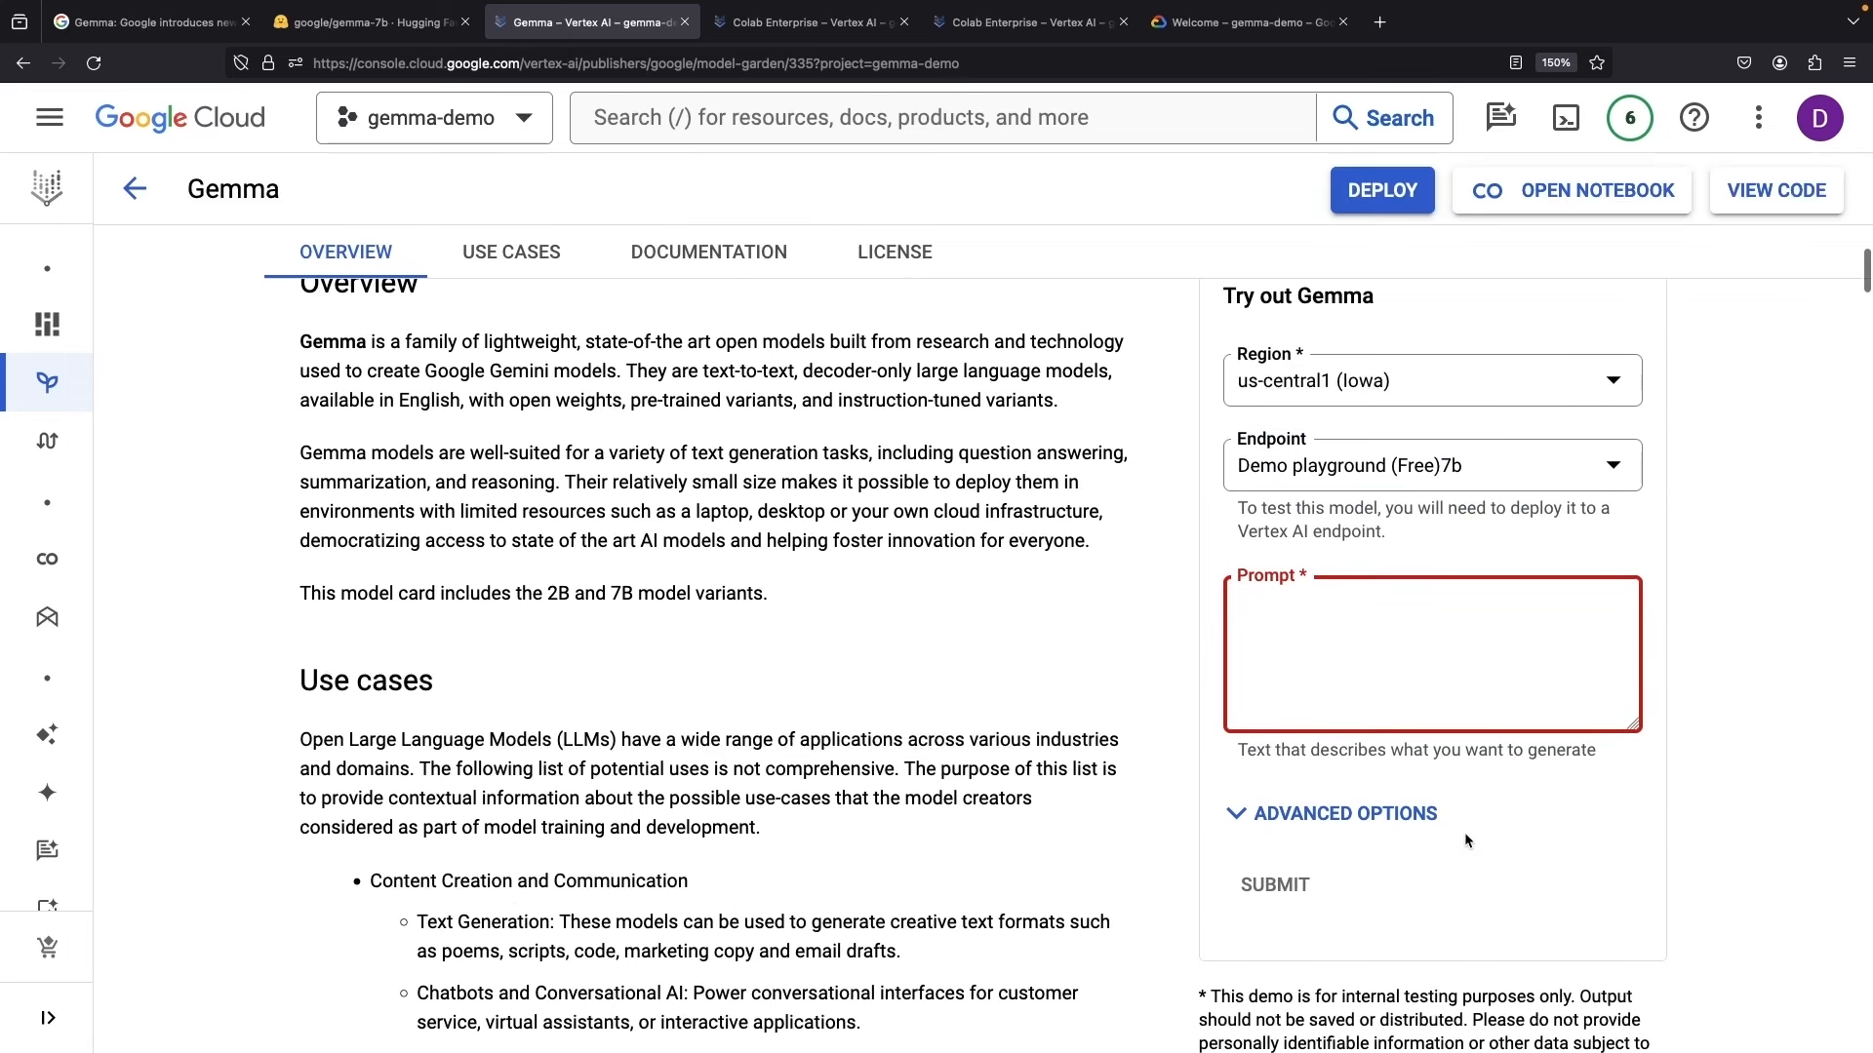
mouse_move(1722, 892)
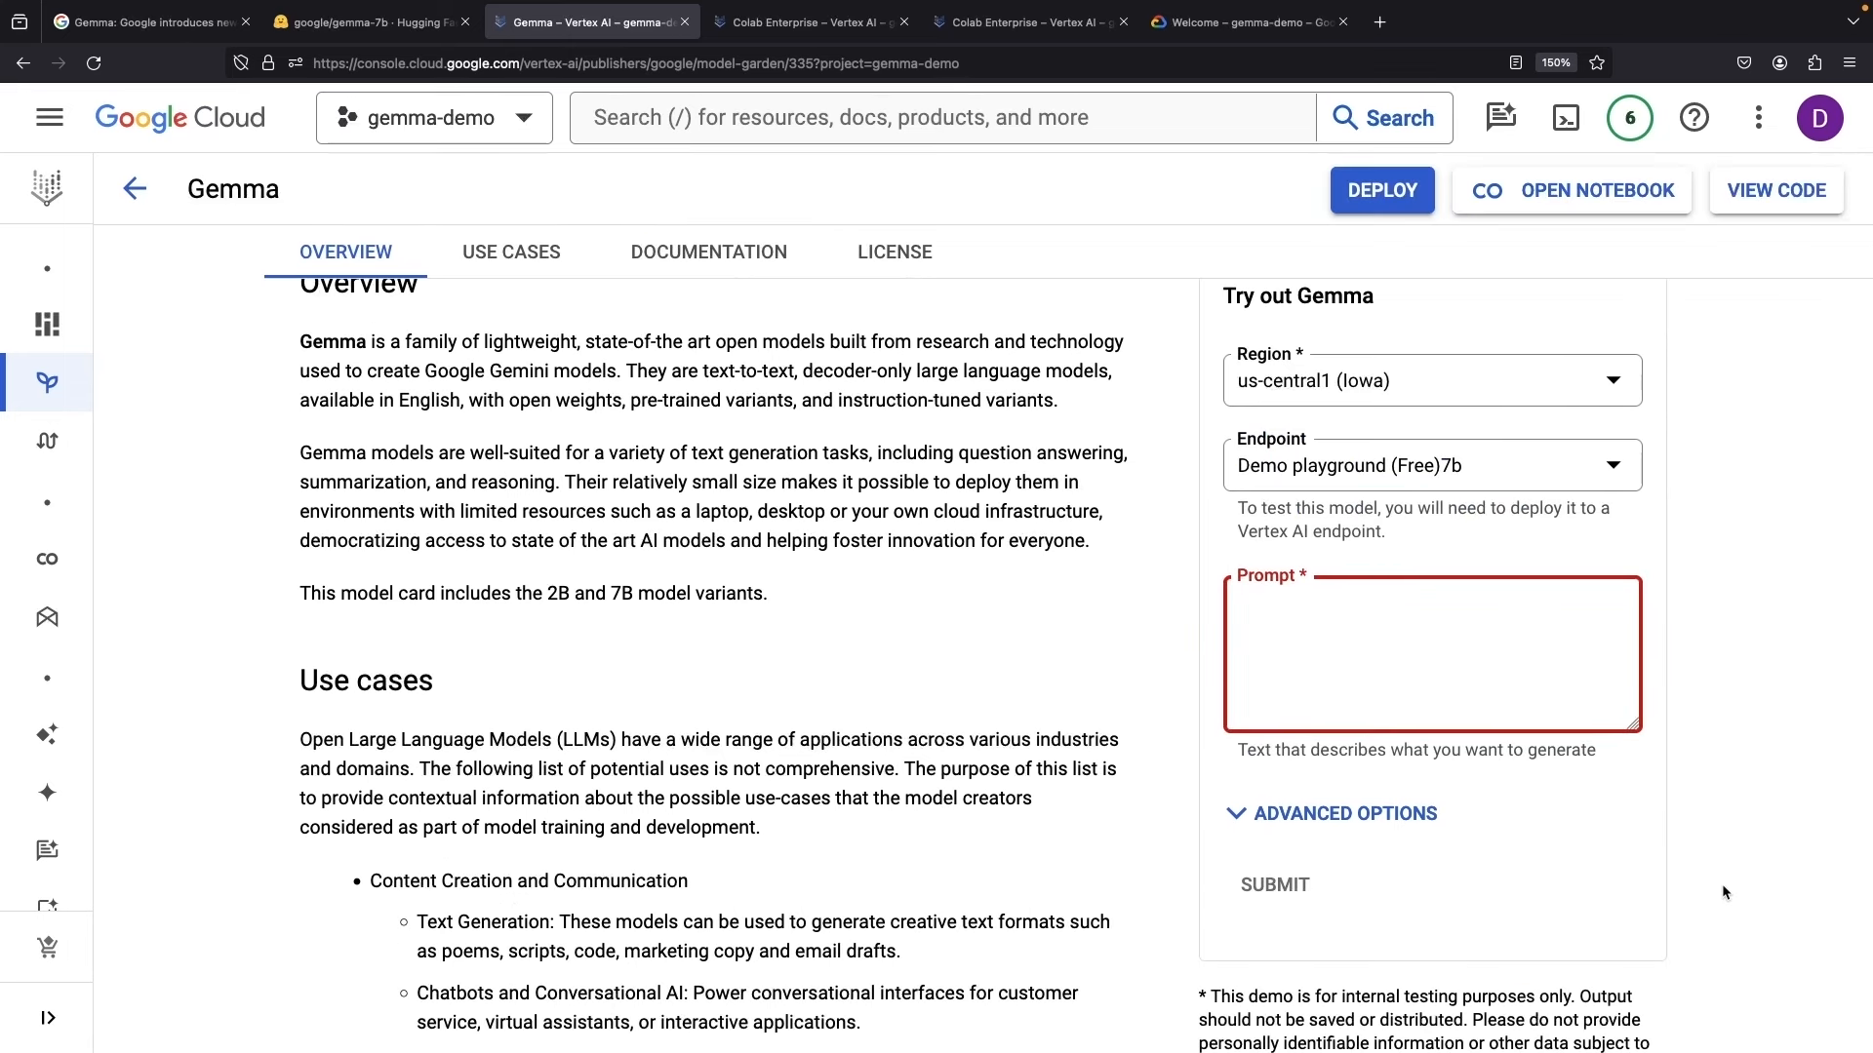
- Ask whether Typescript is worth it for a small marketing website and read Gemma's response
text(Is Typescript worth it for a small marketing wr)
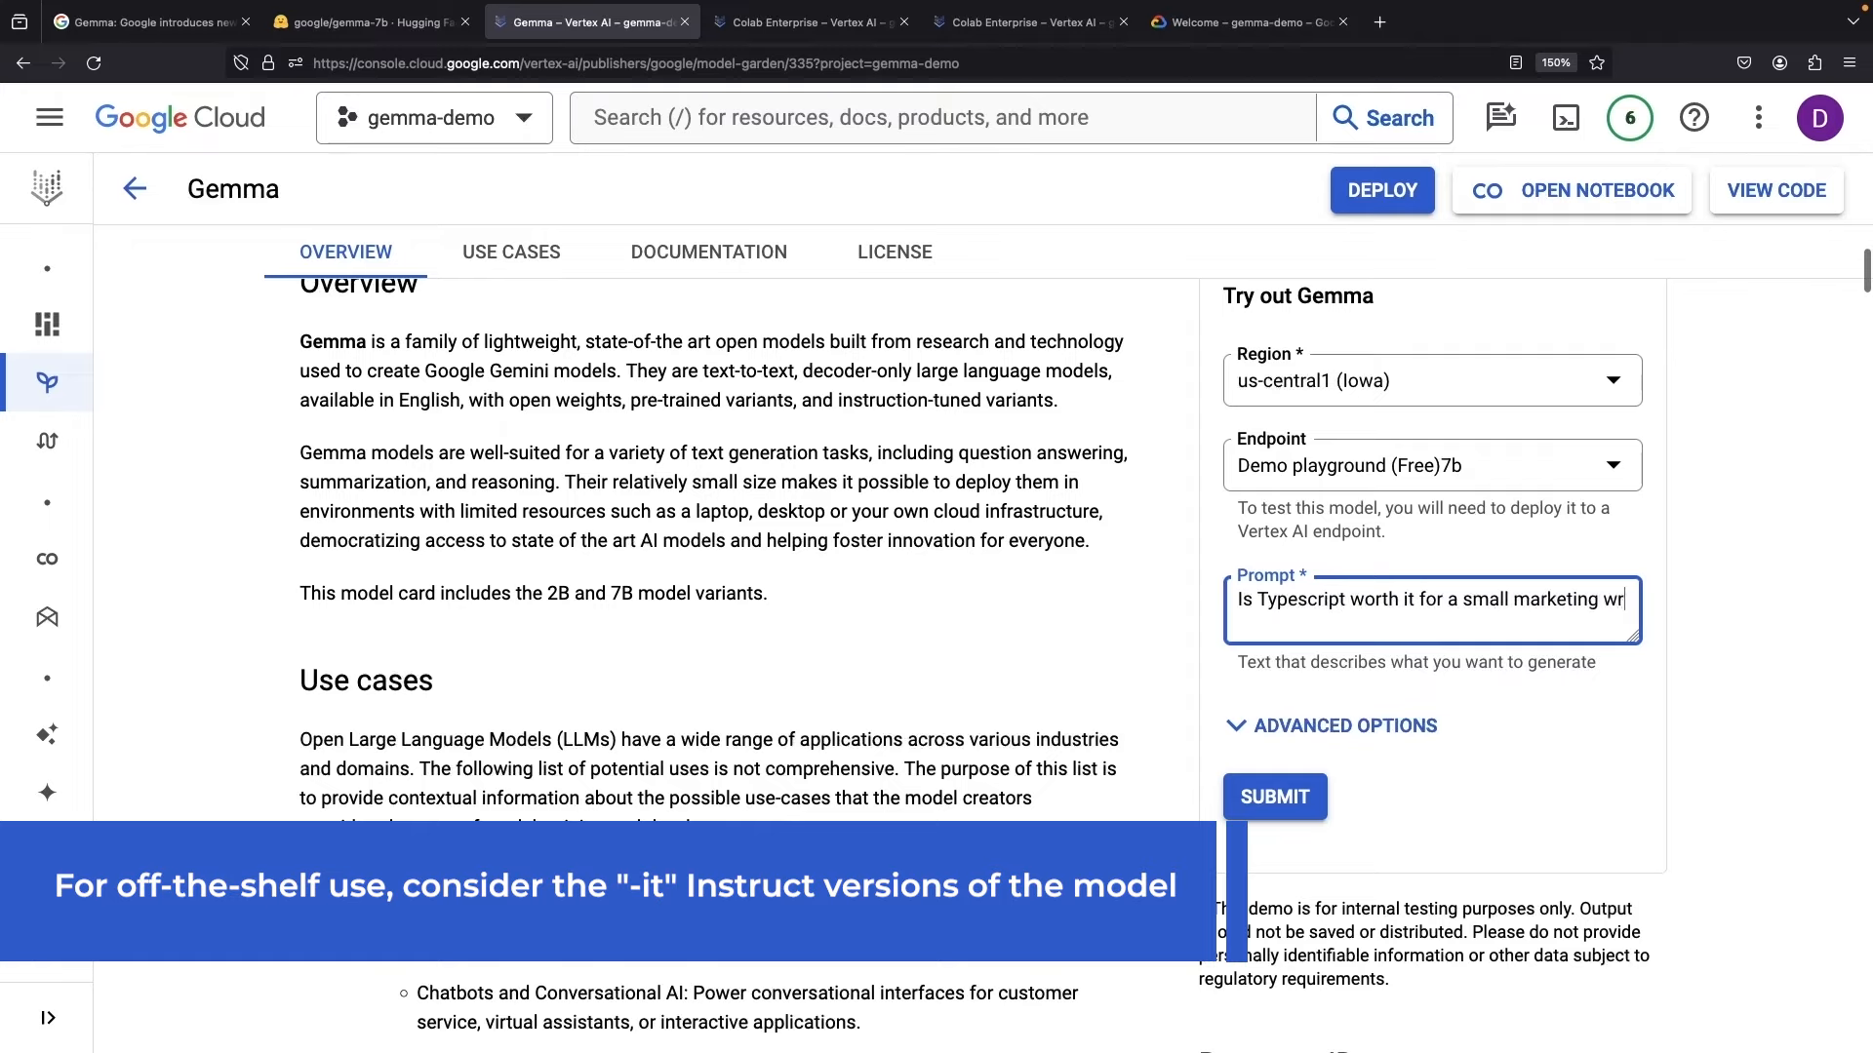
click(1273, 796)
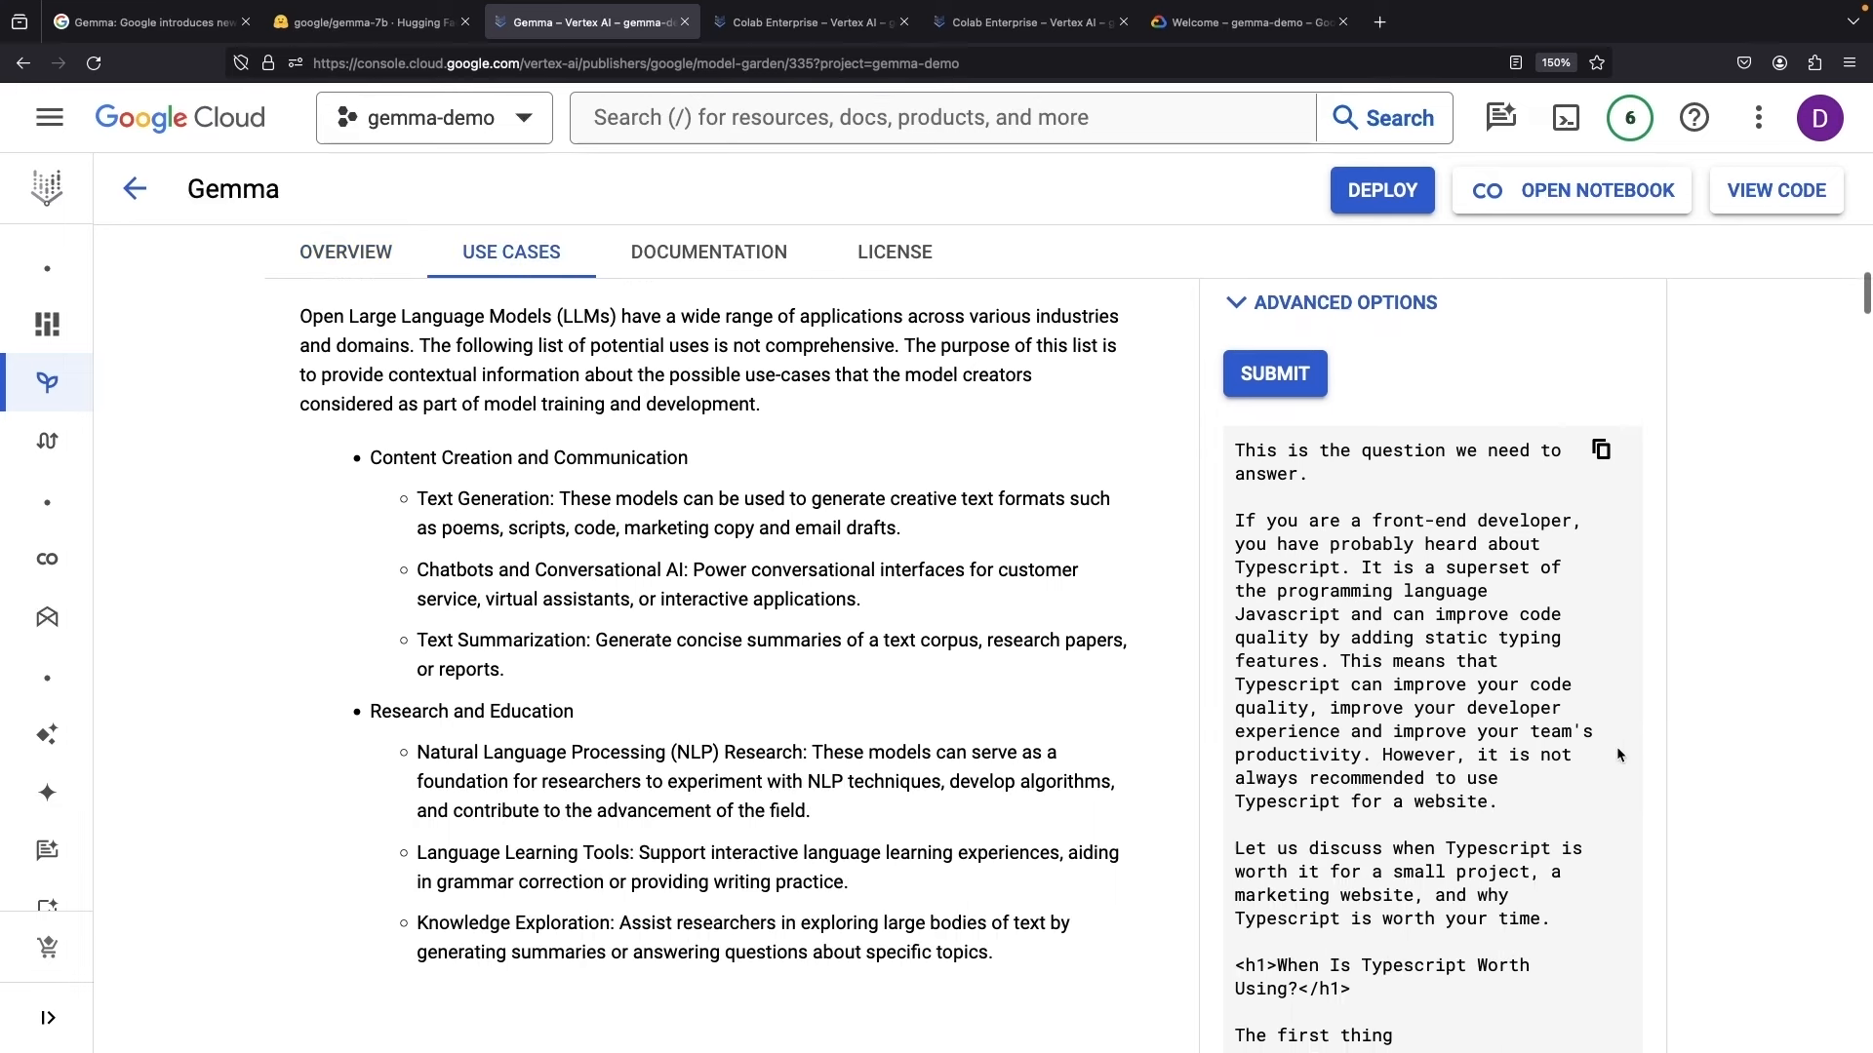
scroll(down, 3)
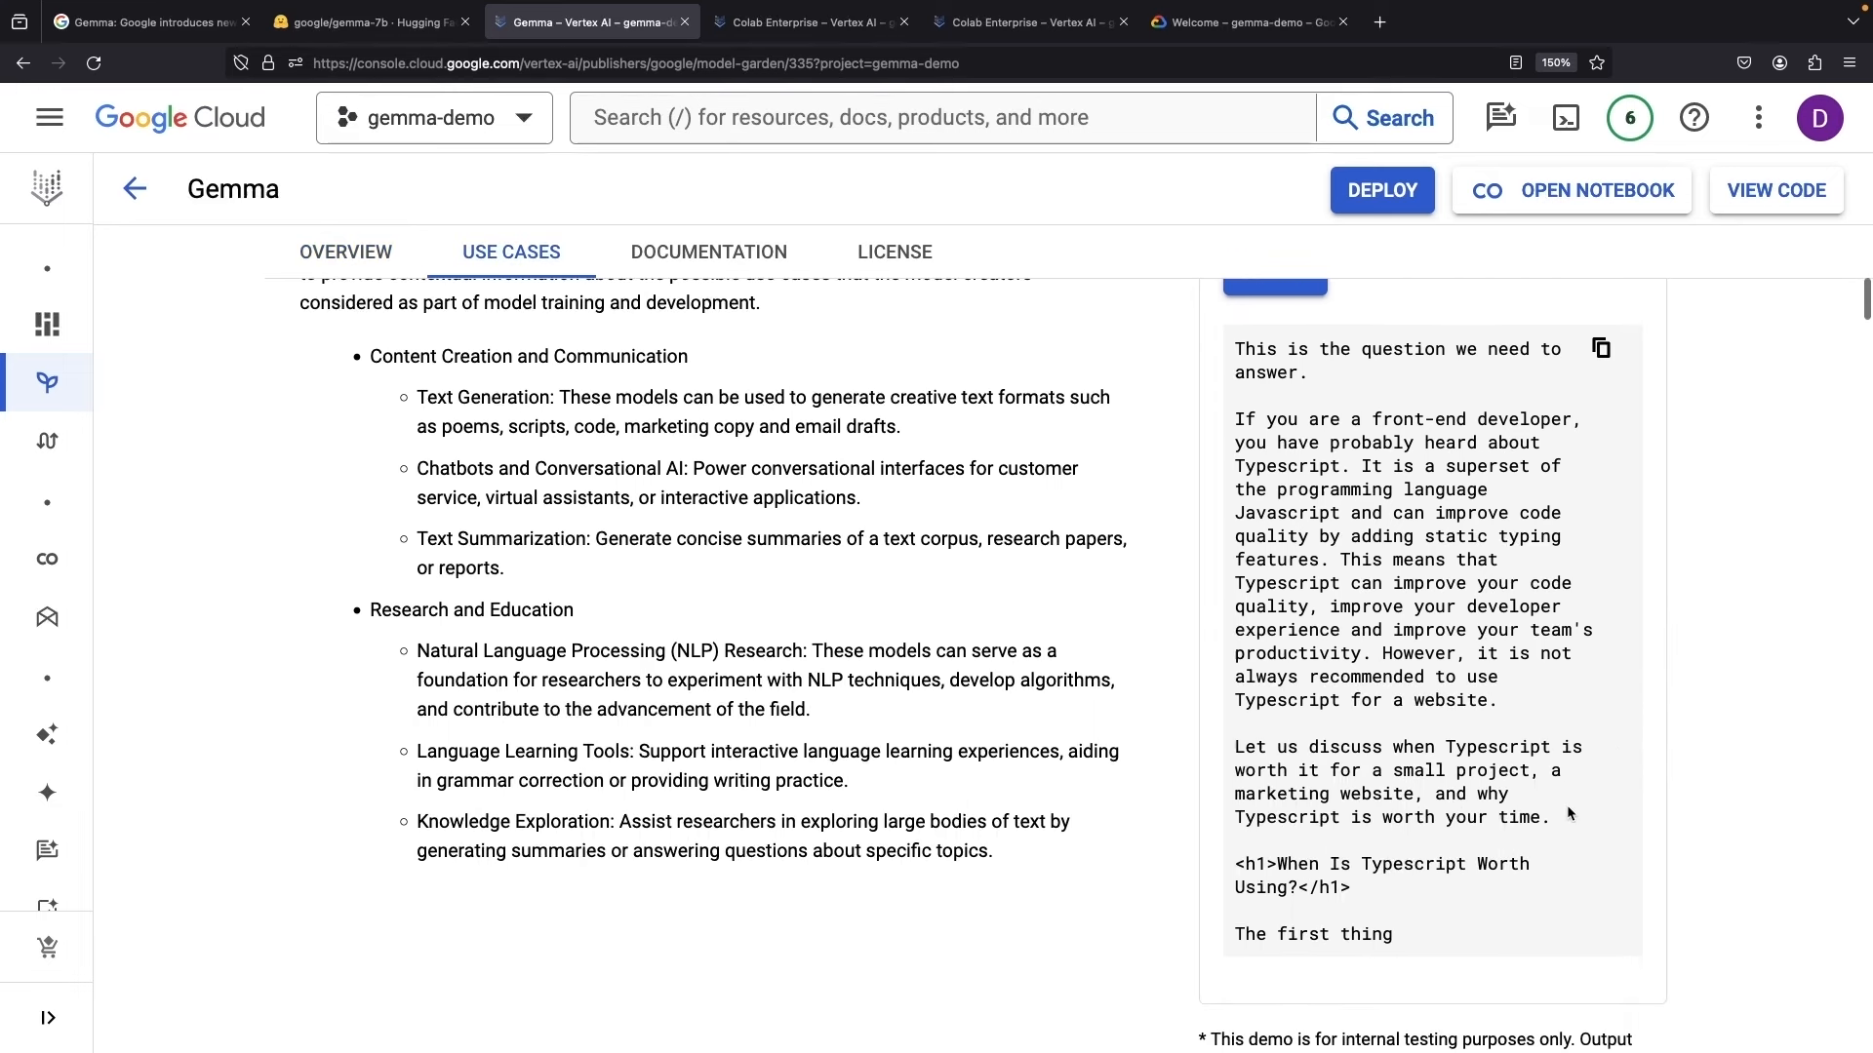
scroll(up, 3)
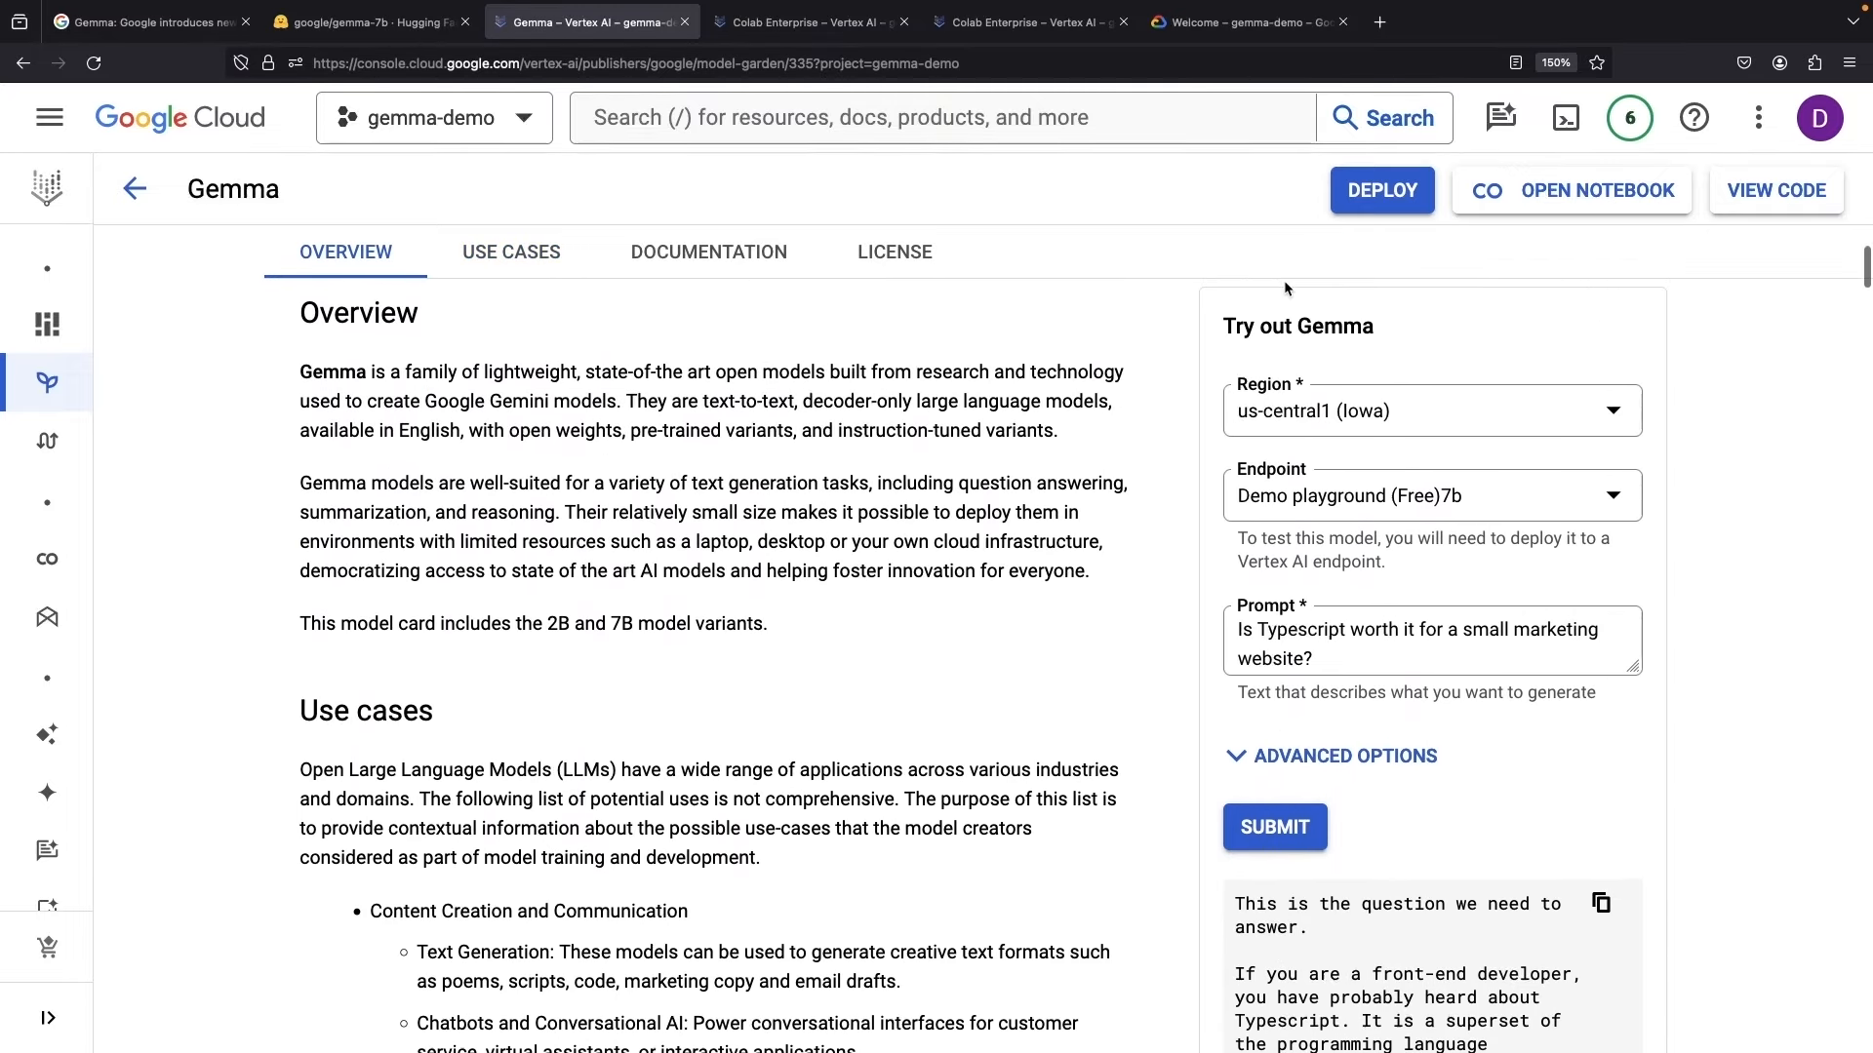
mouse_move(1379, 466)
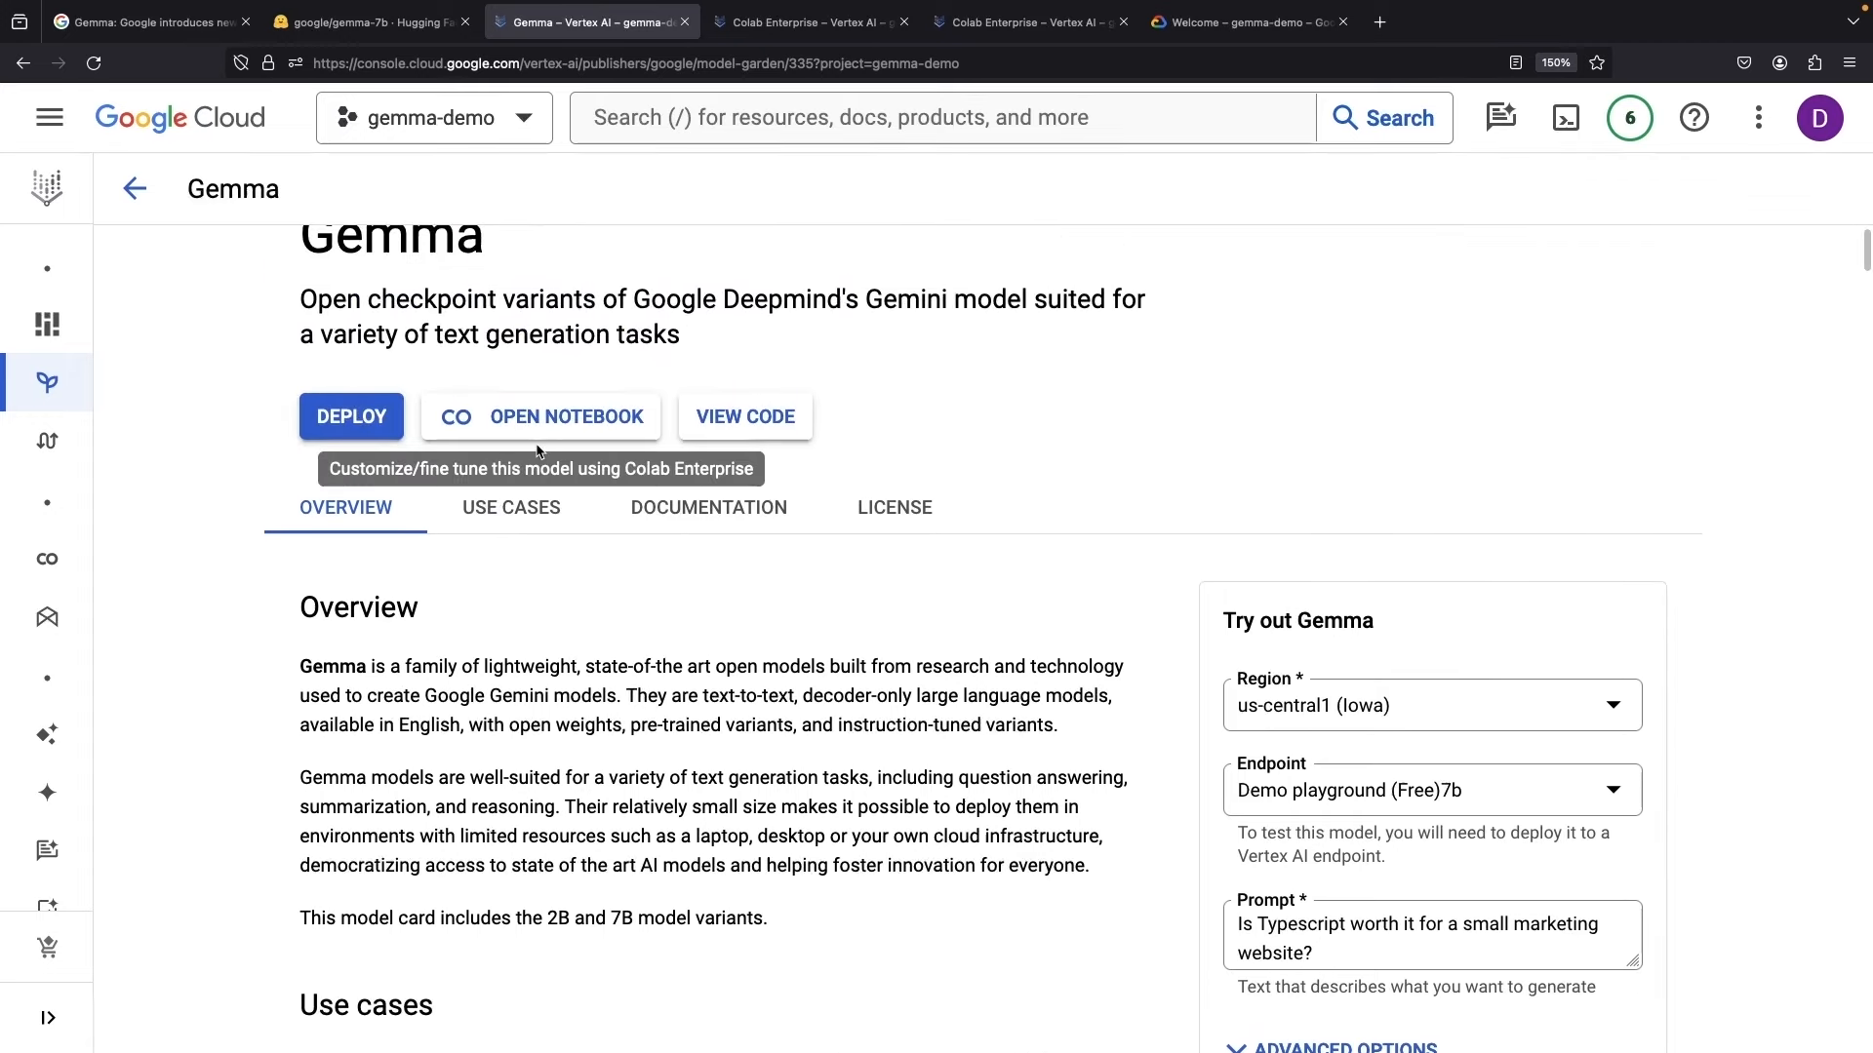
mouse_move(669, 398)
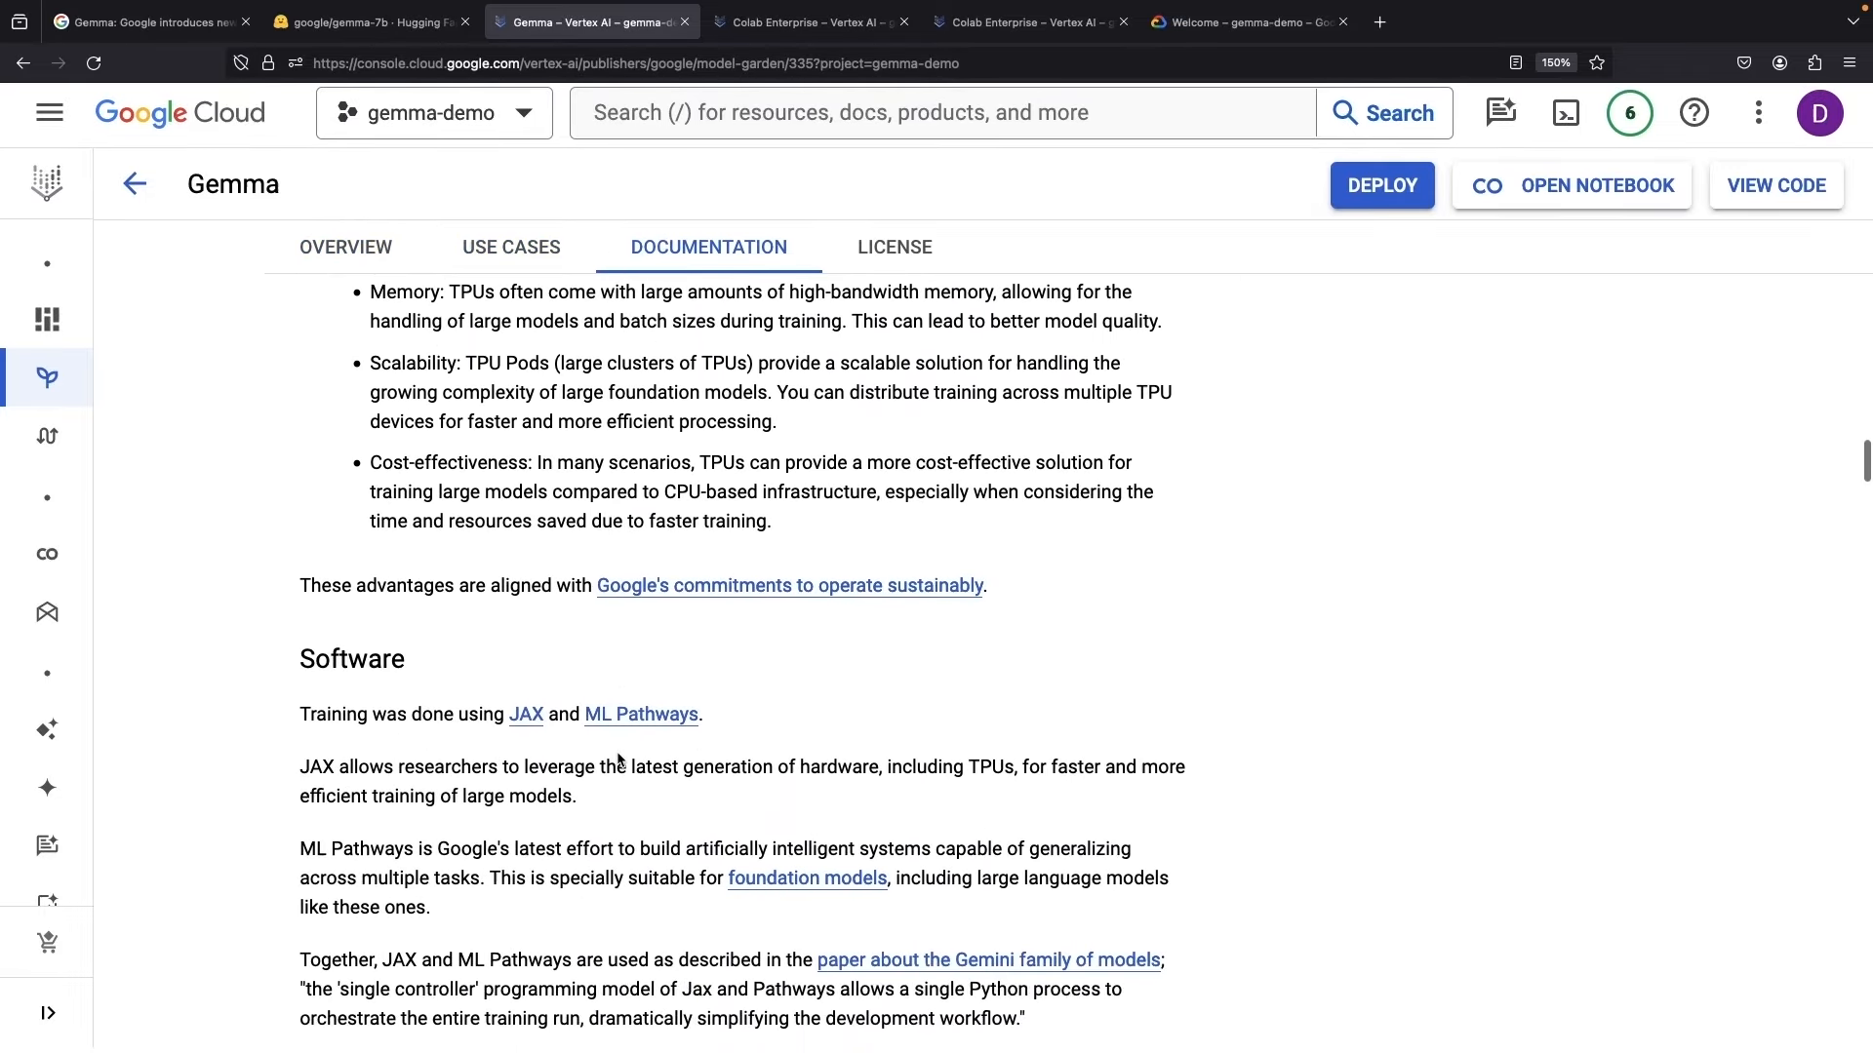
scroll(up, 3)
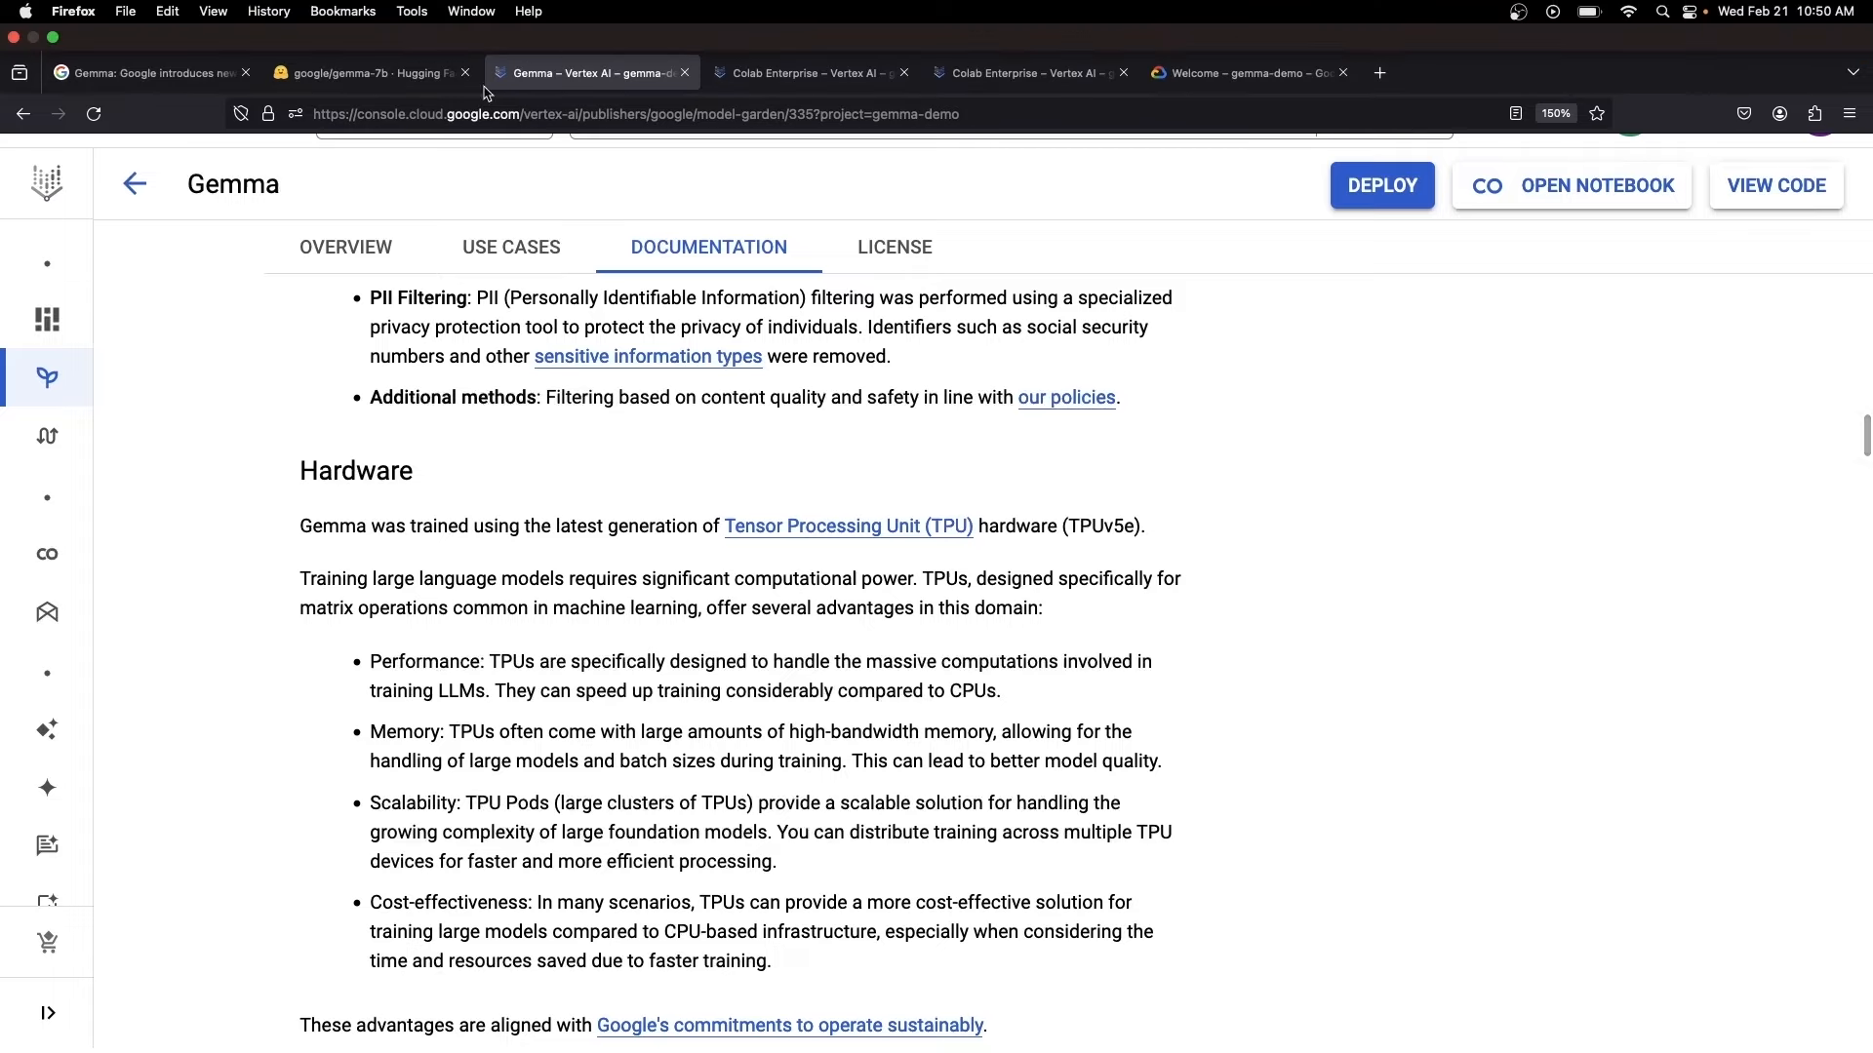
click(370, 72)
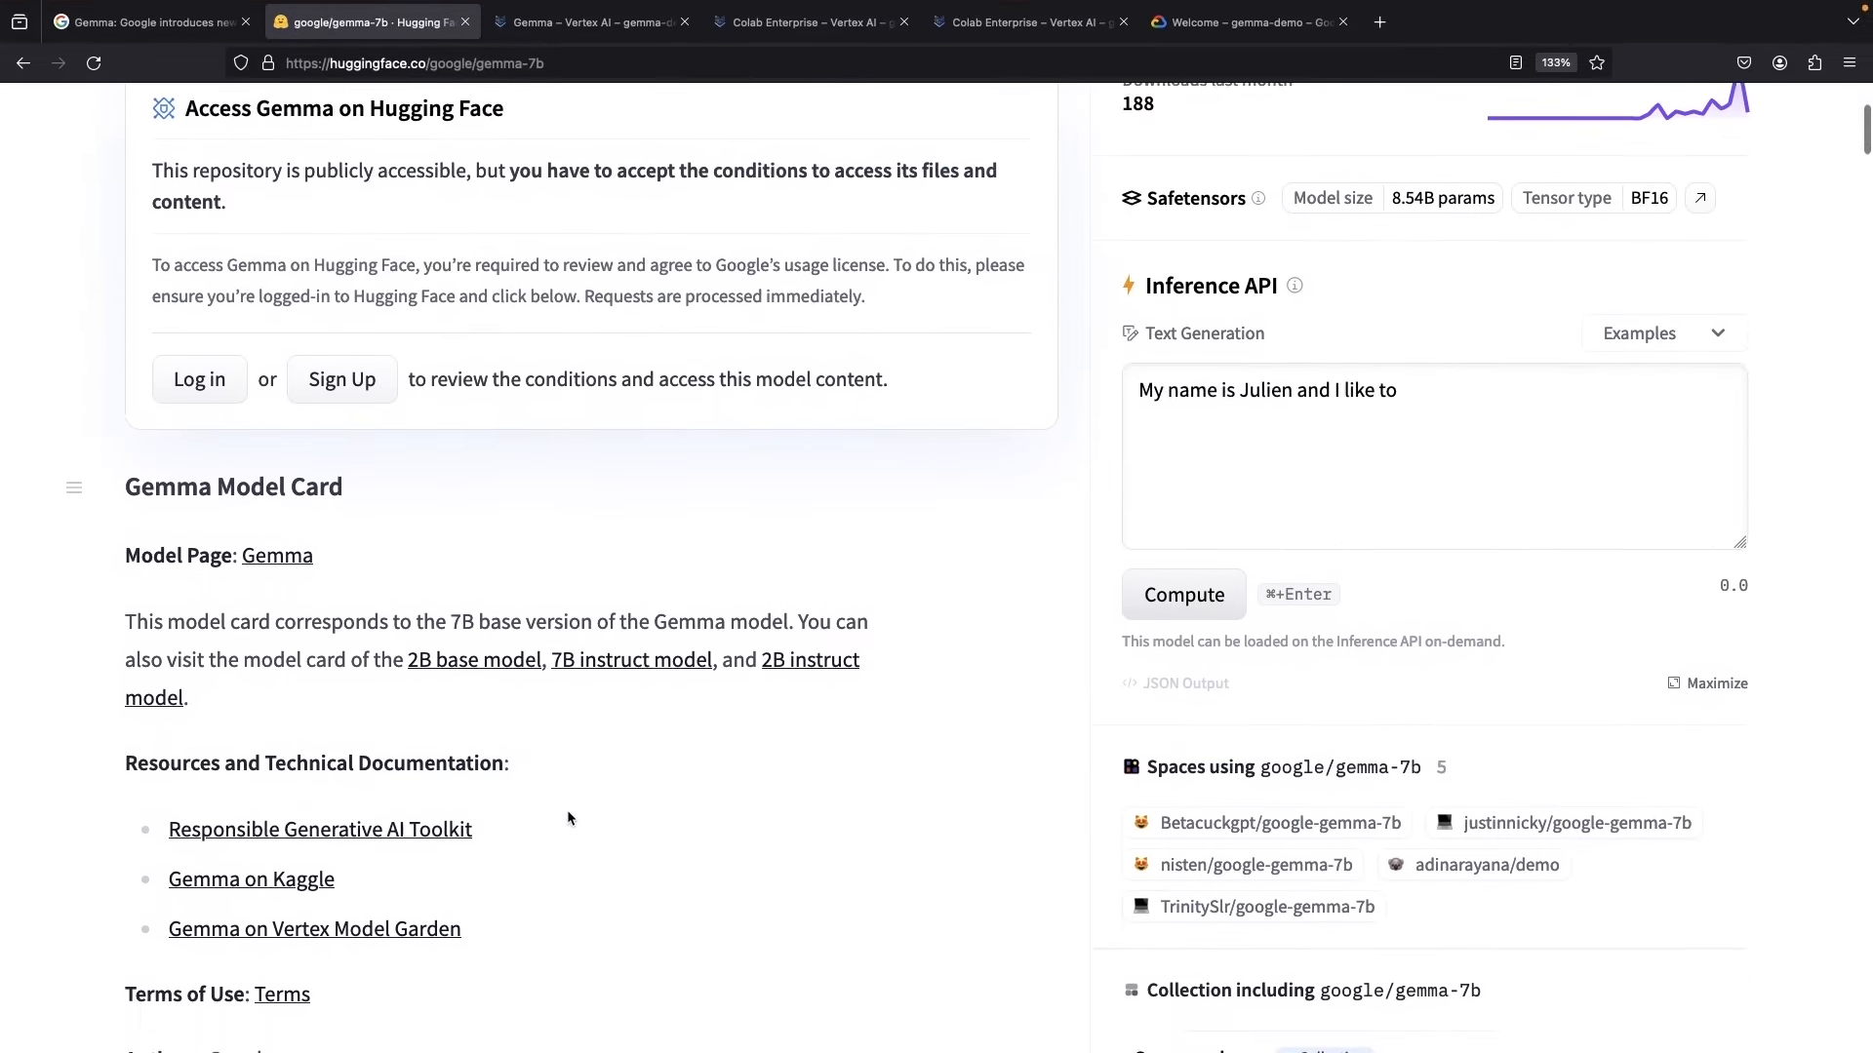
scroll(down, 3)
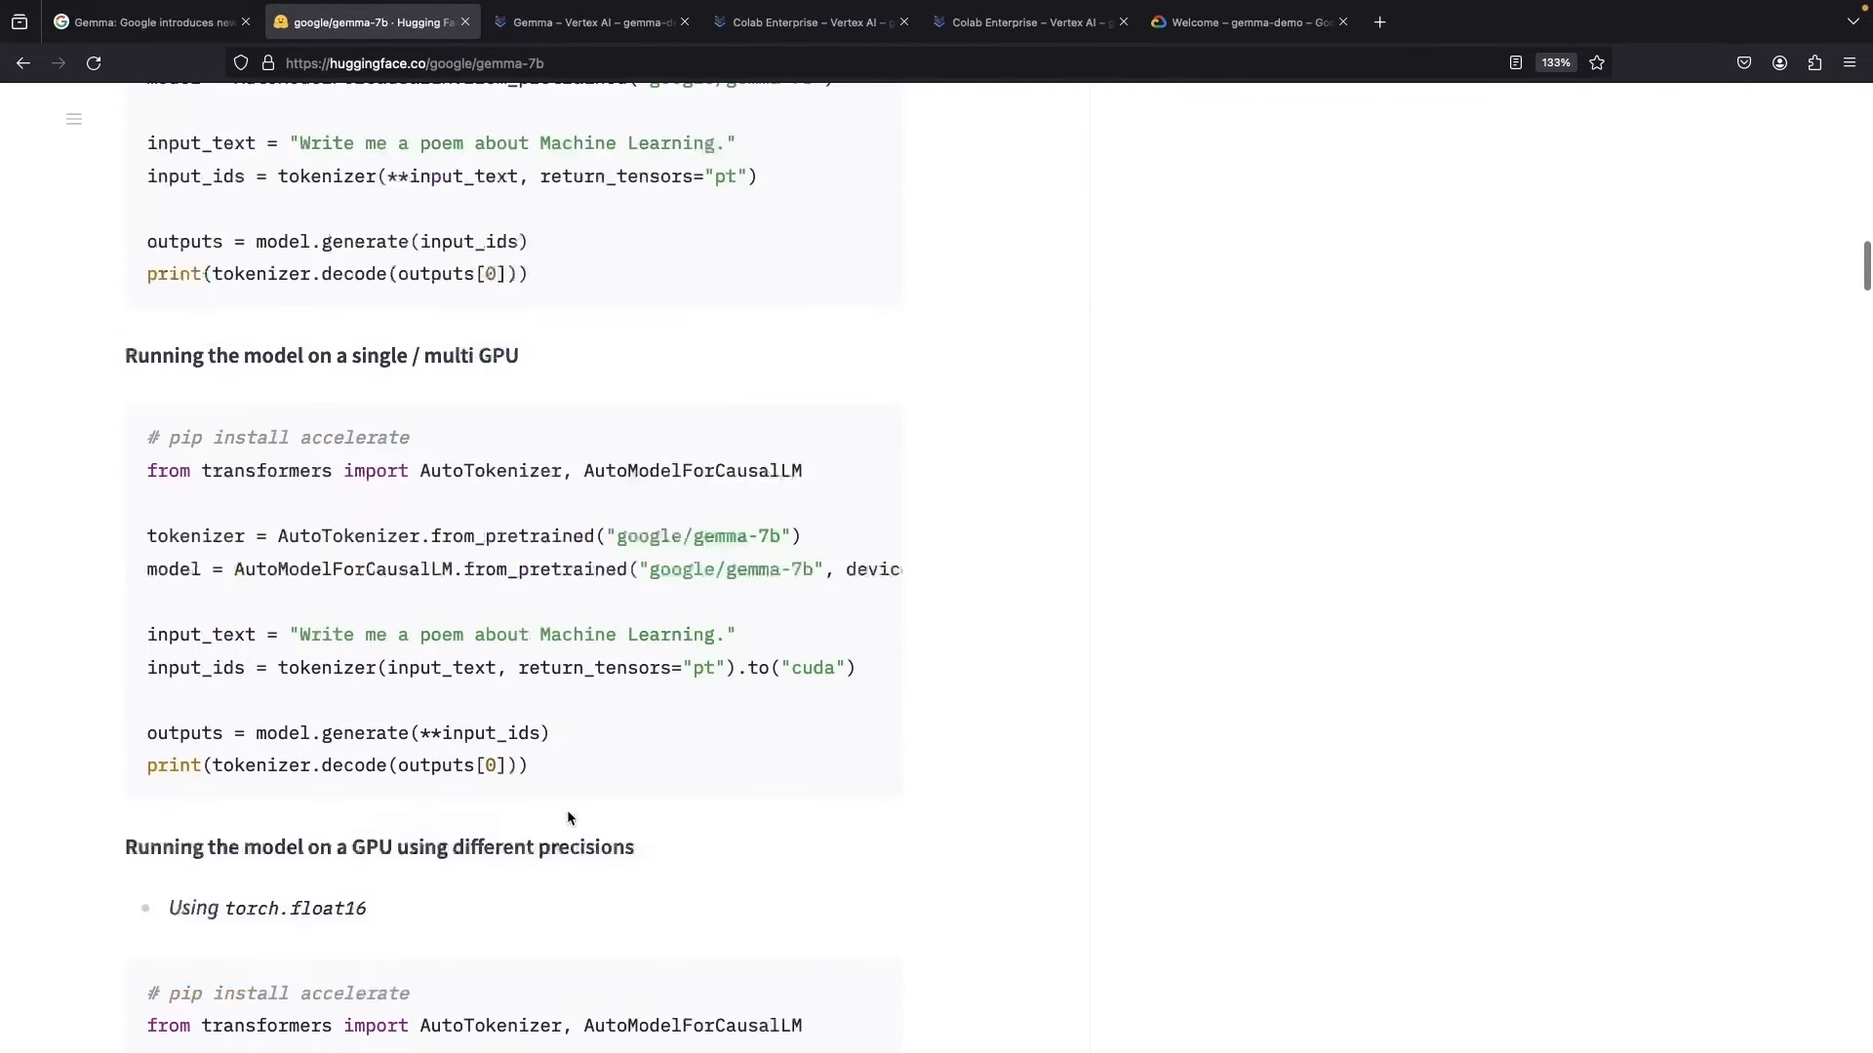
click(585, 21)
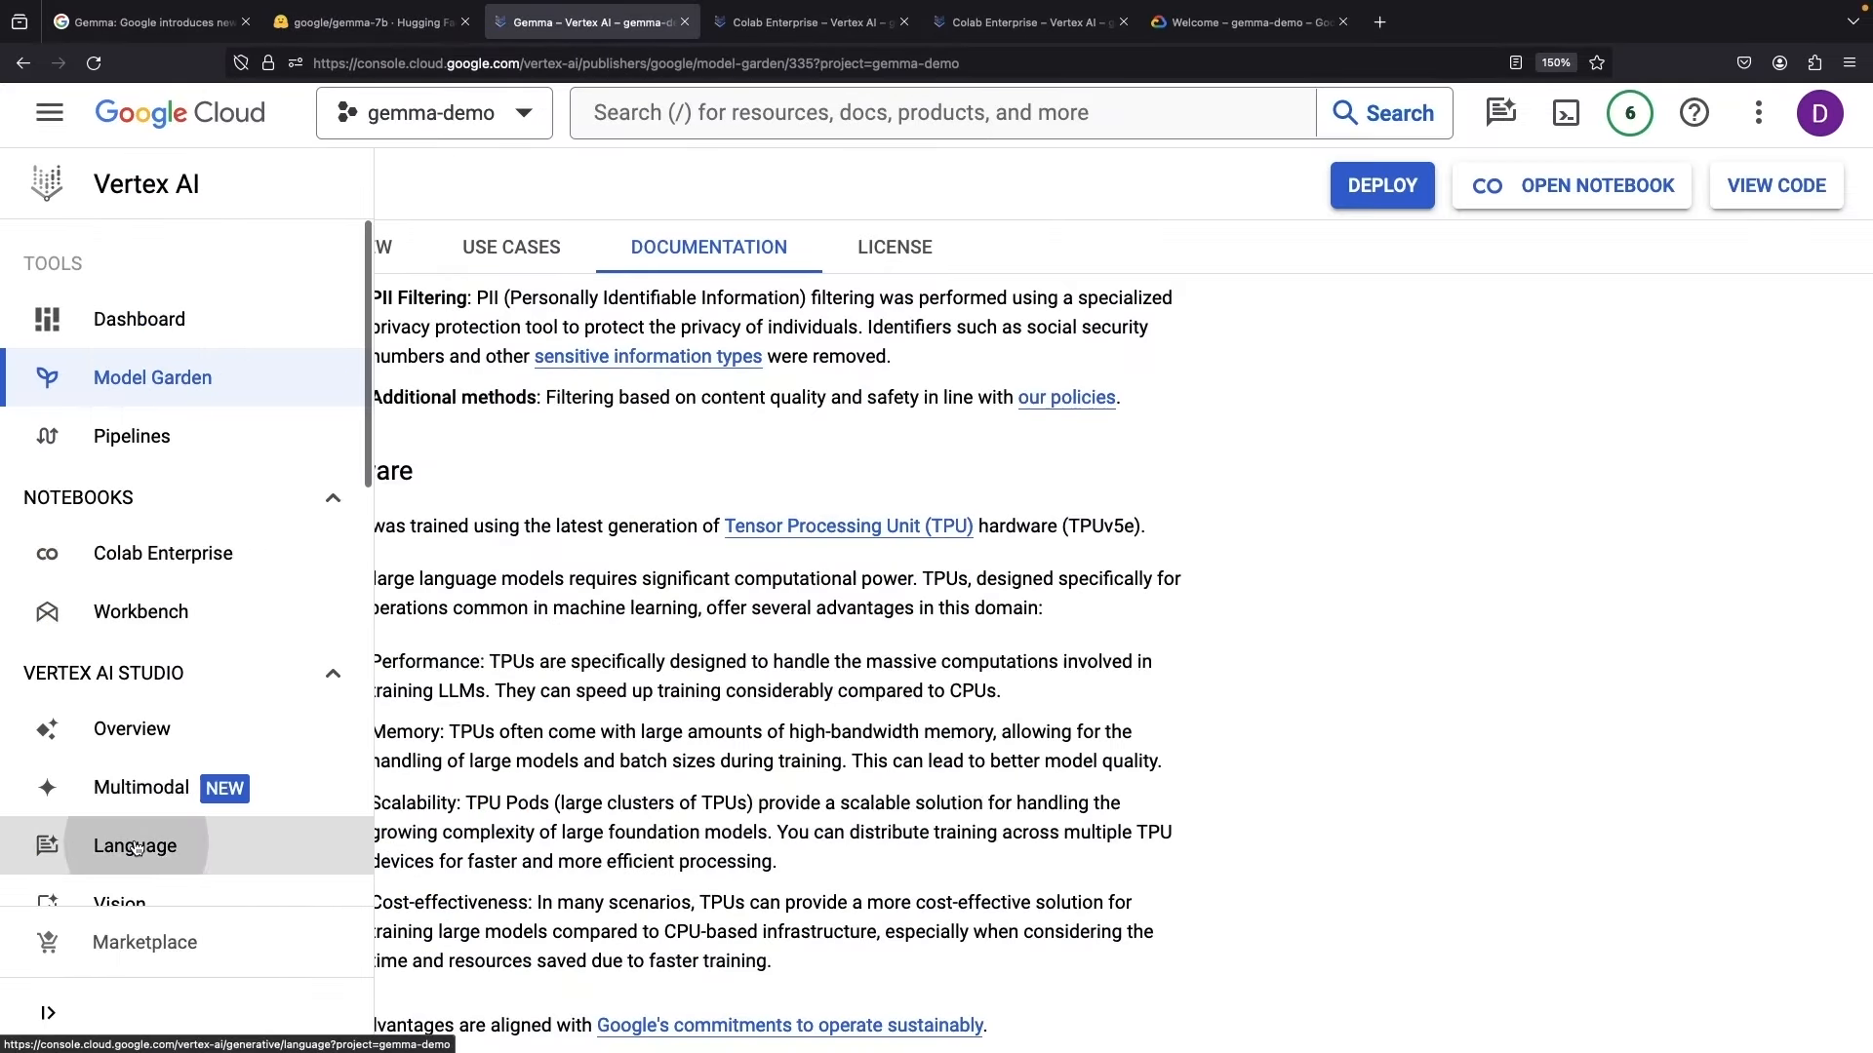
- Start a new untitled text prompt in Vertex AI Studio's Language section with gemini-1.0-pro-001 and browse the Model list
click(135, 844)
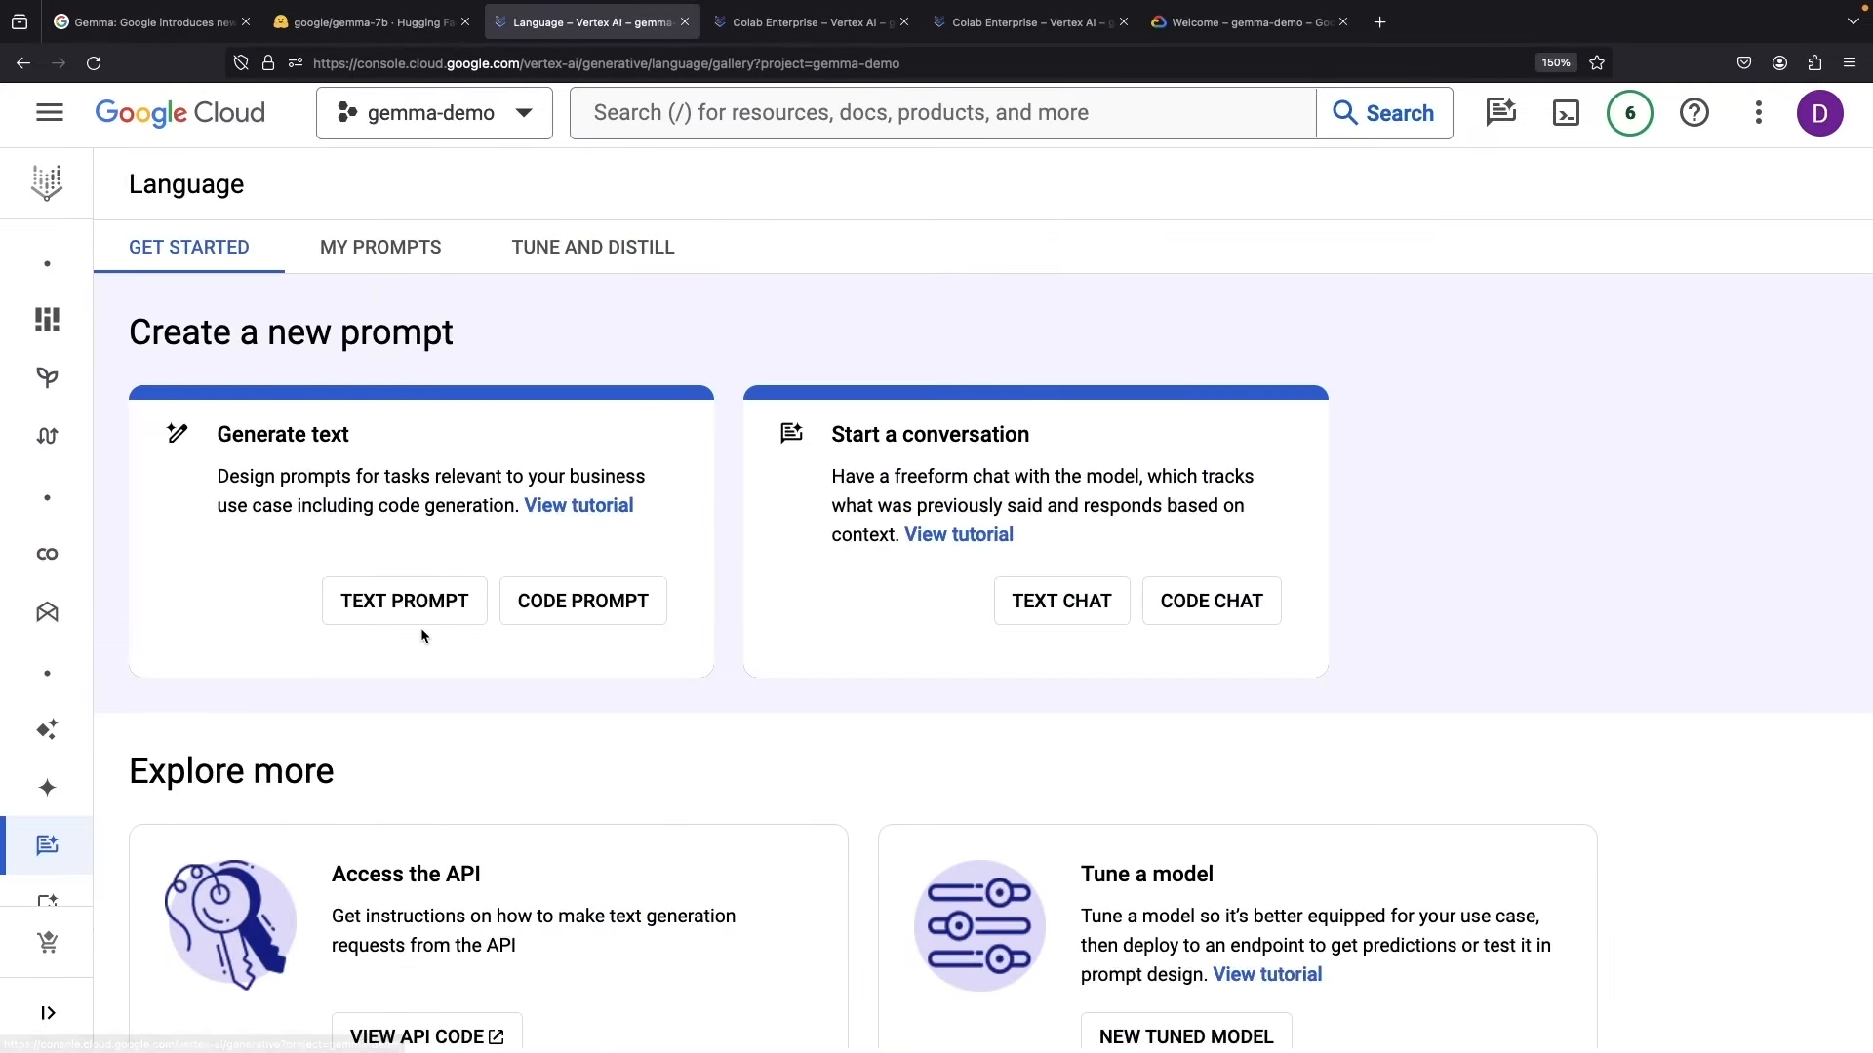
click(404, 601)
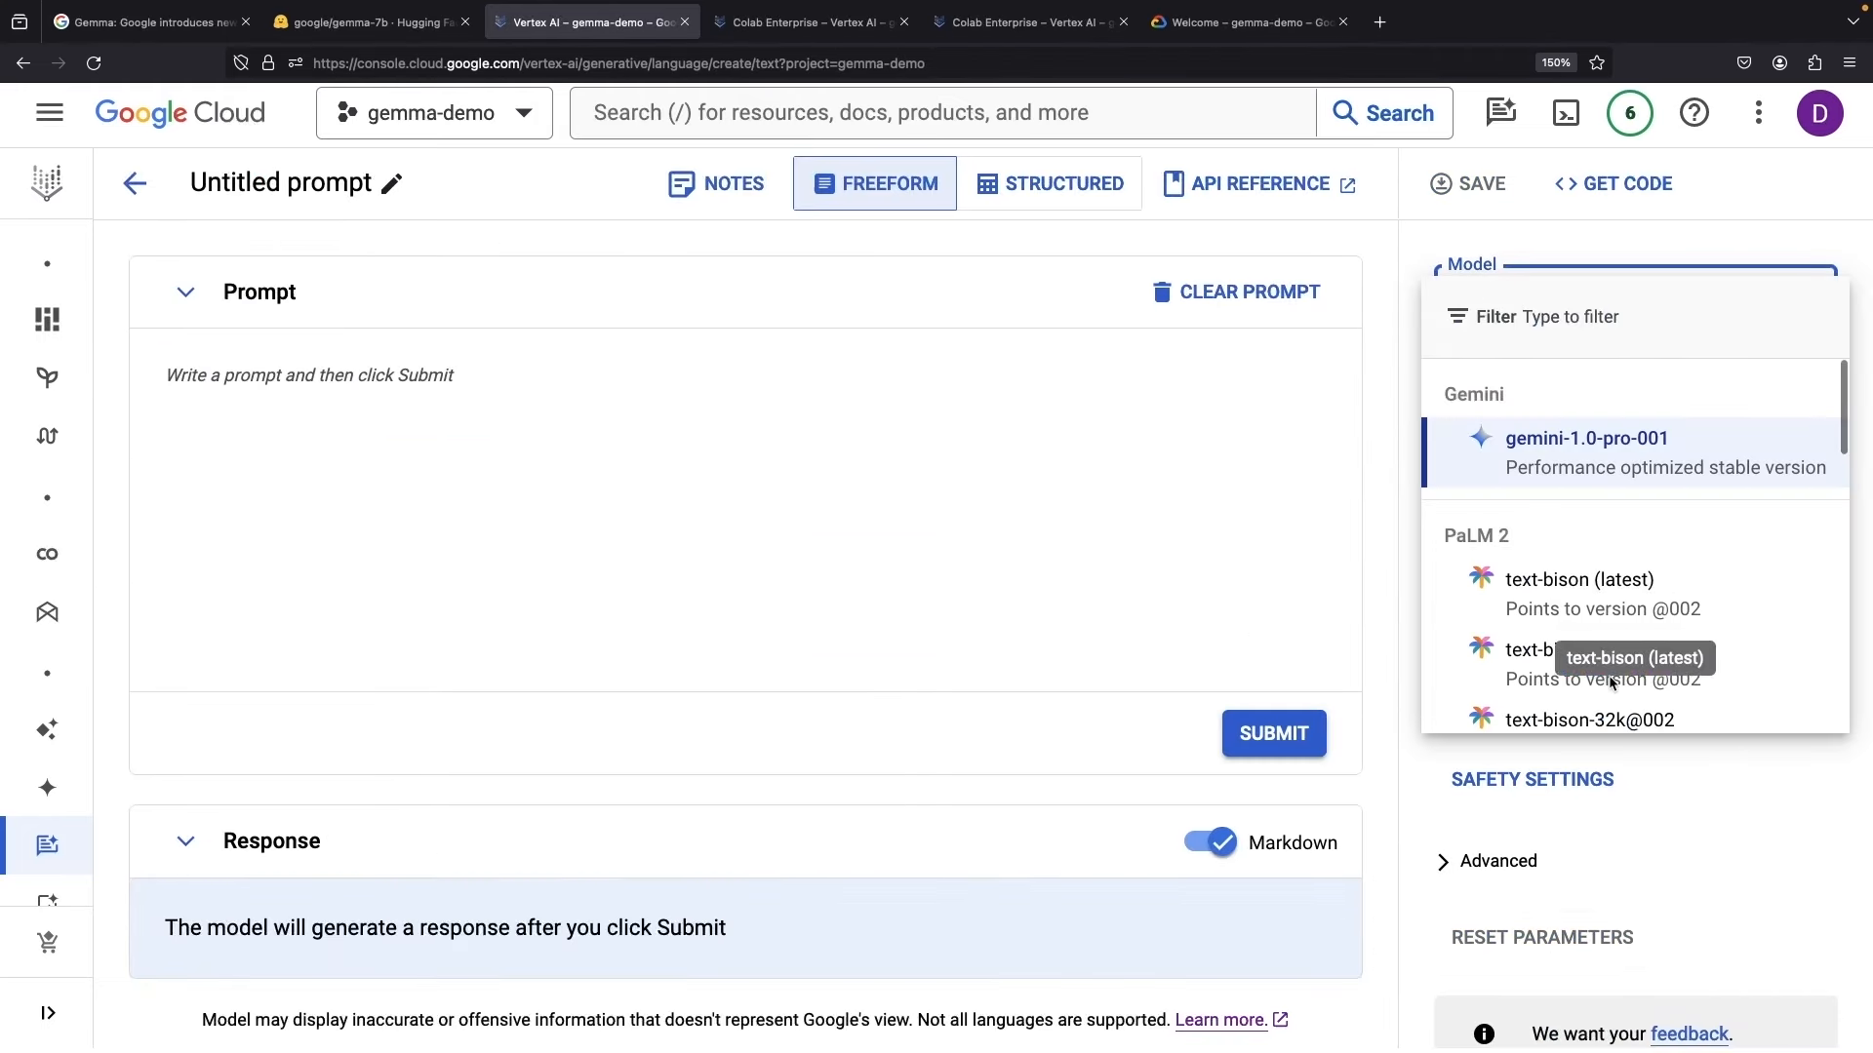
mouse_move(1677, 663)
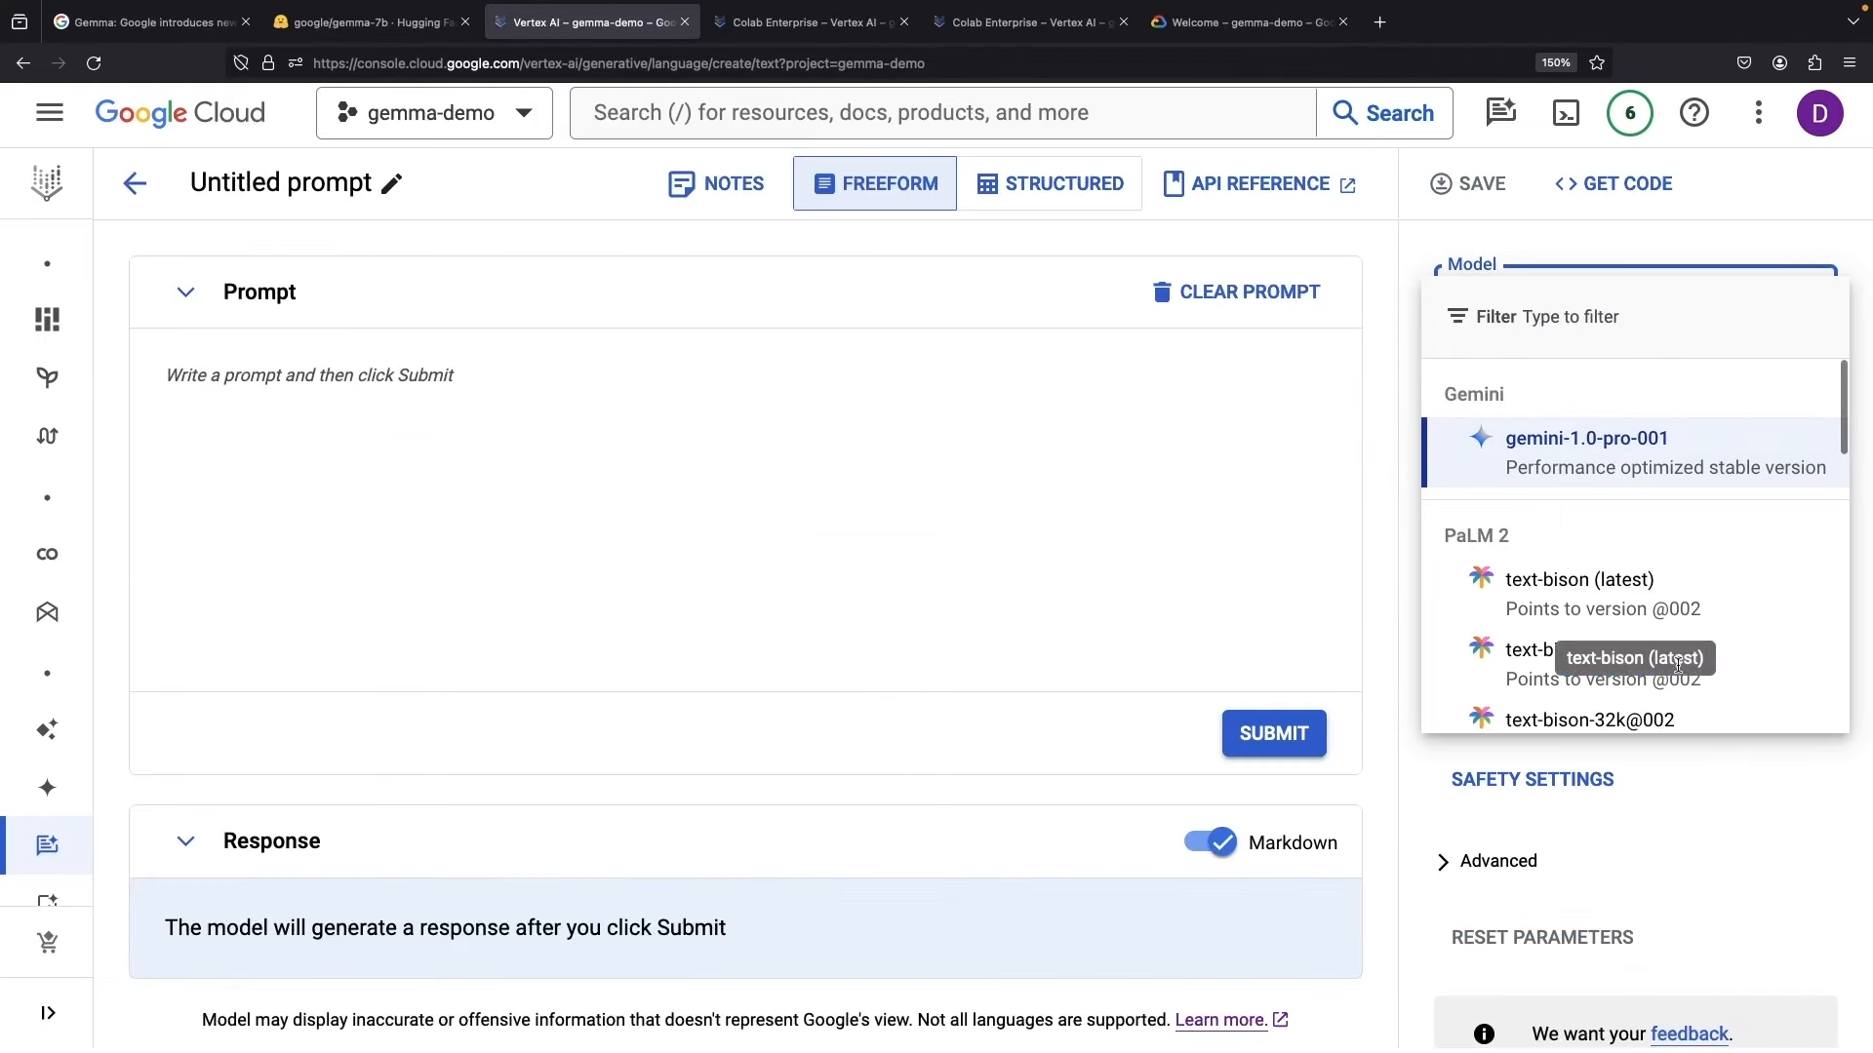
scroll(down, 3)
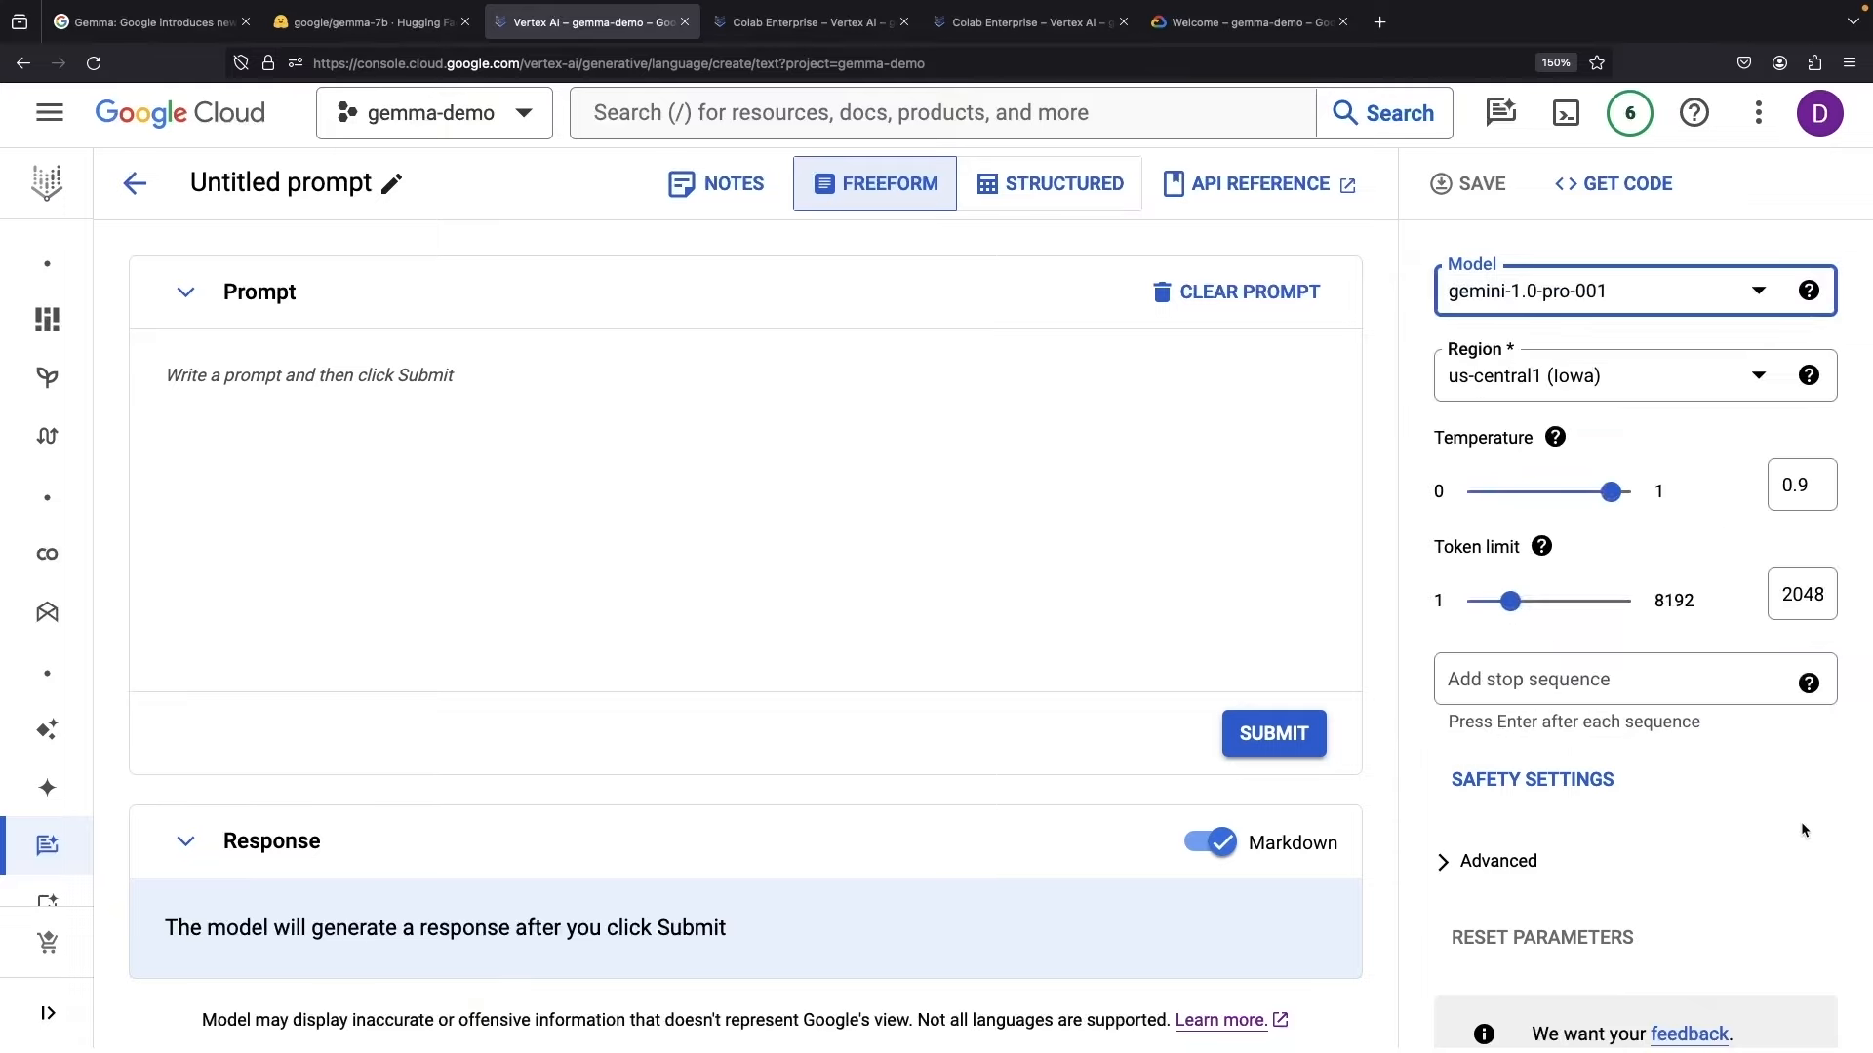
mouse_move(888, 404)
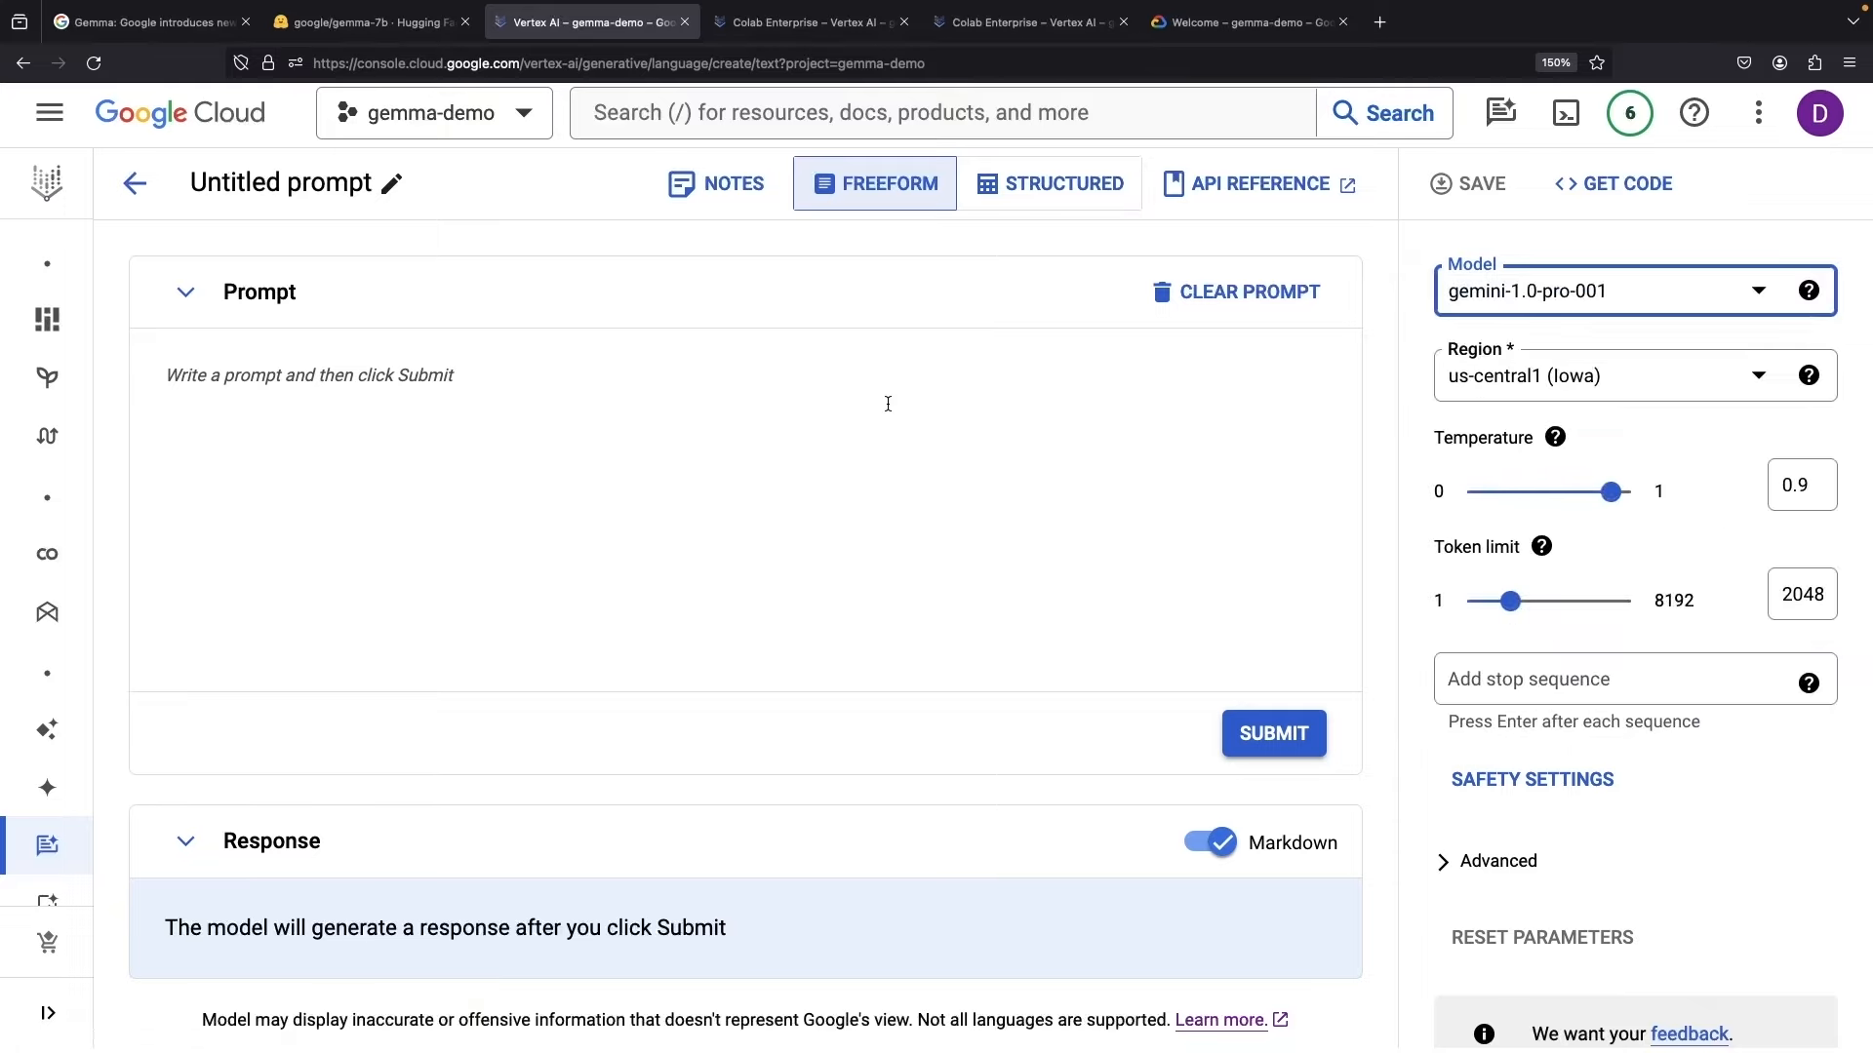
- Go to Model Garden from the side navigation and open the Gemma card's details page
click(49, 115)
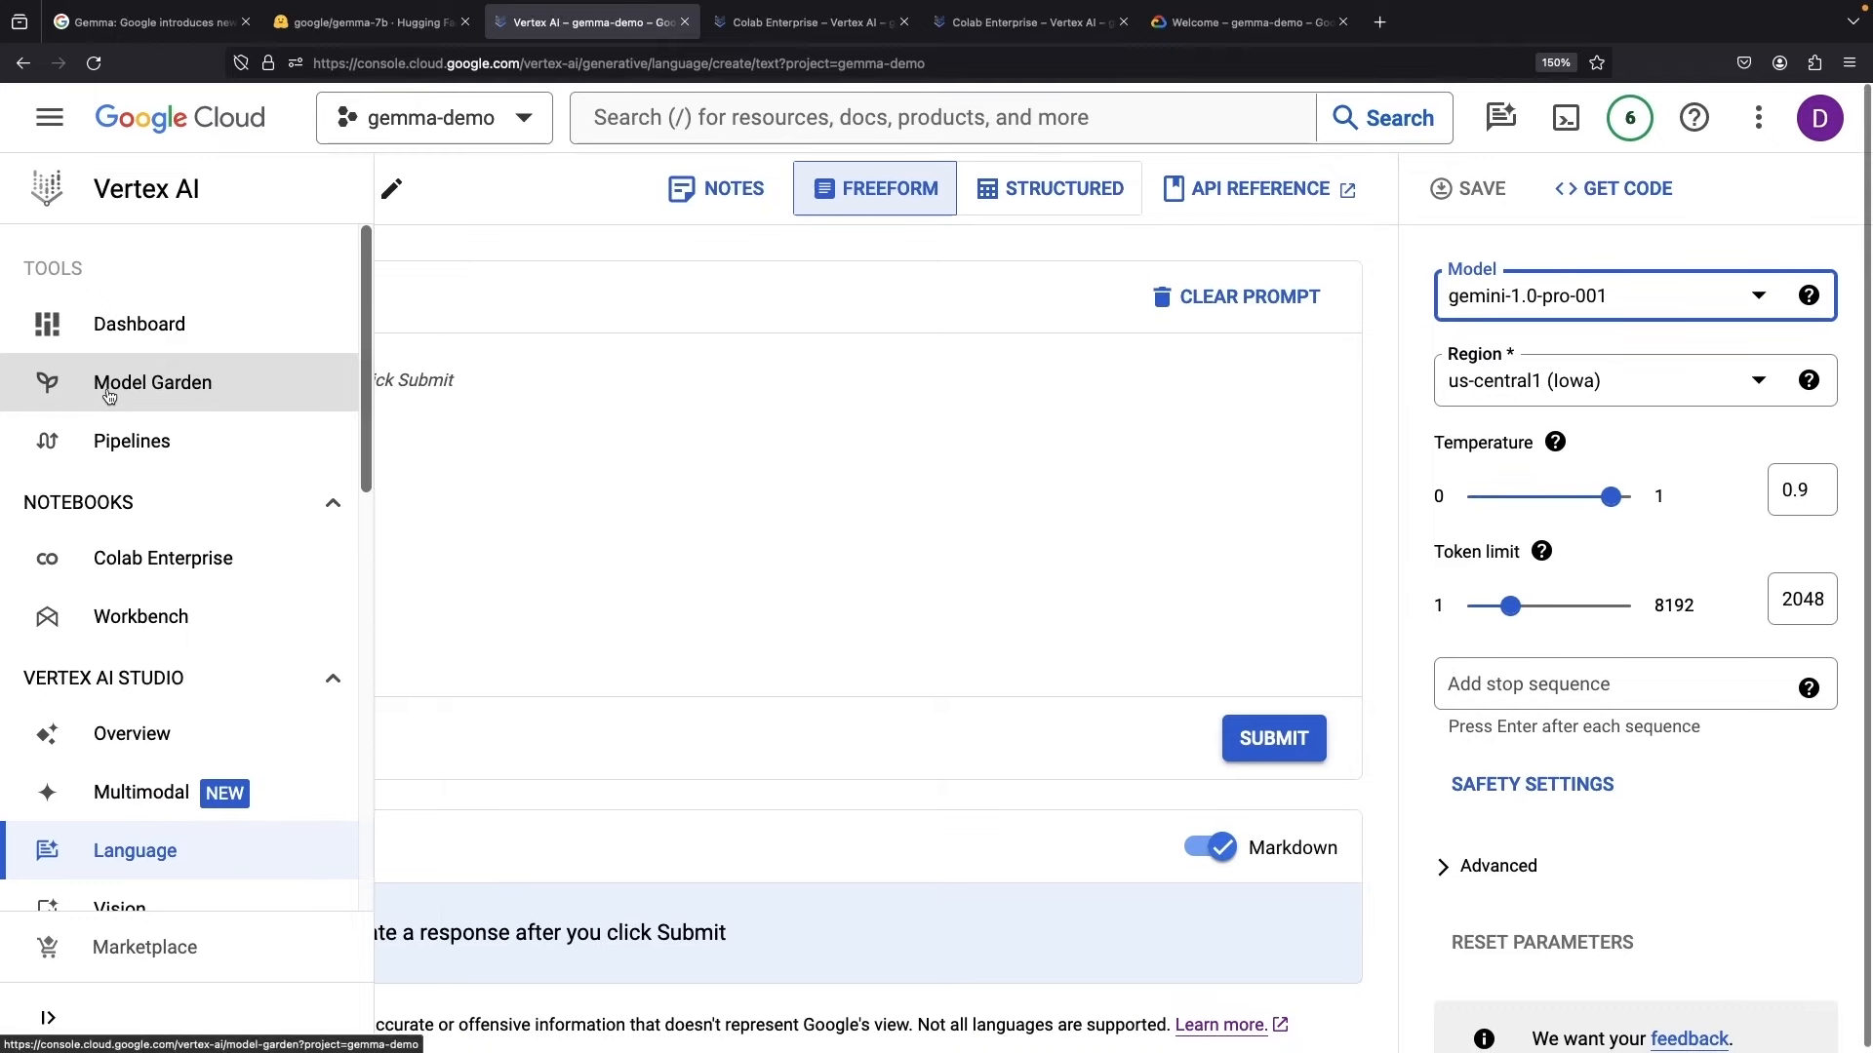
click(152, 382)
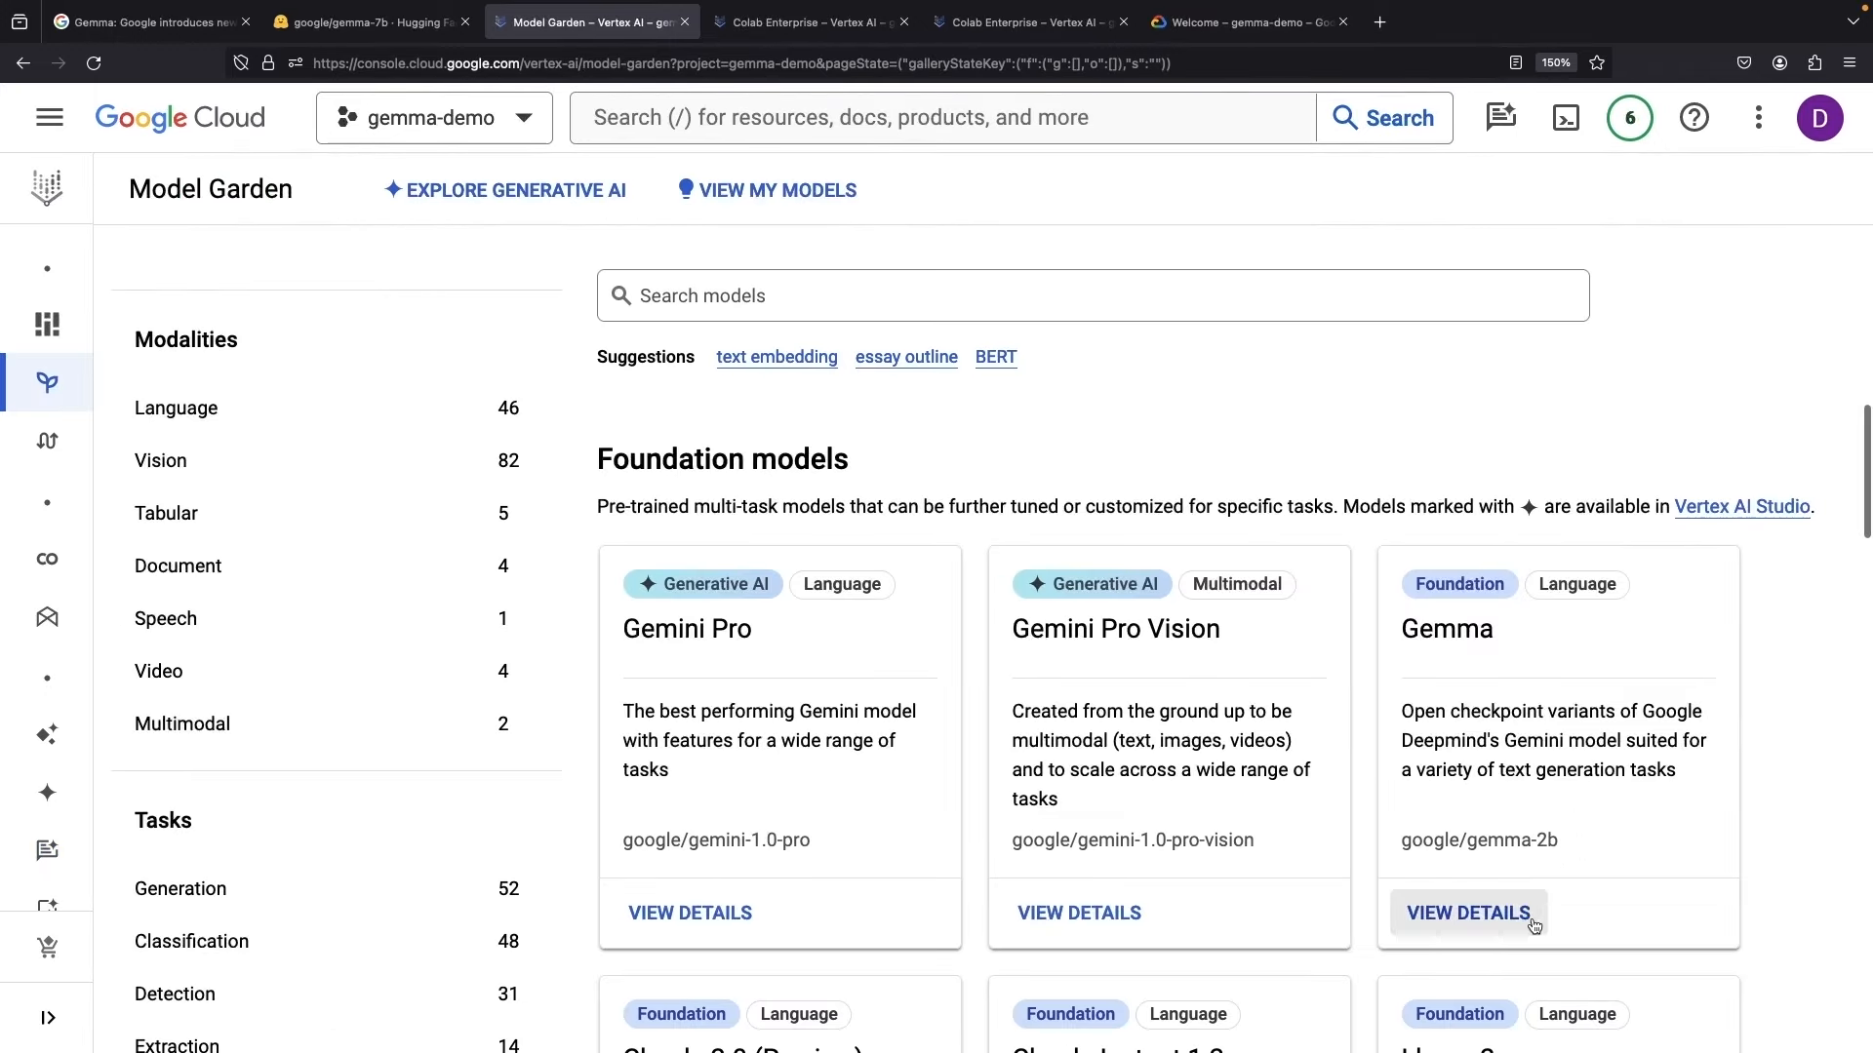
click(1467, 913)
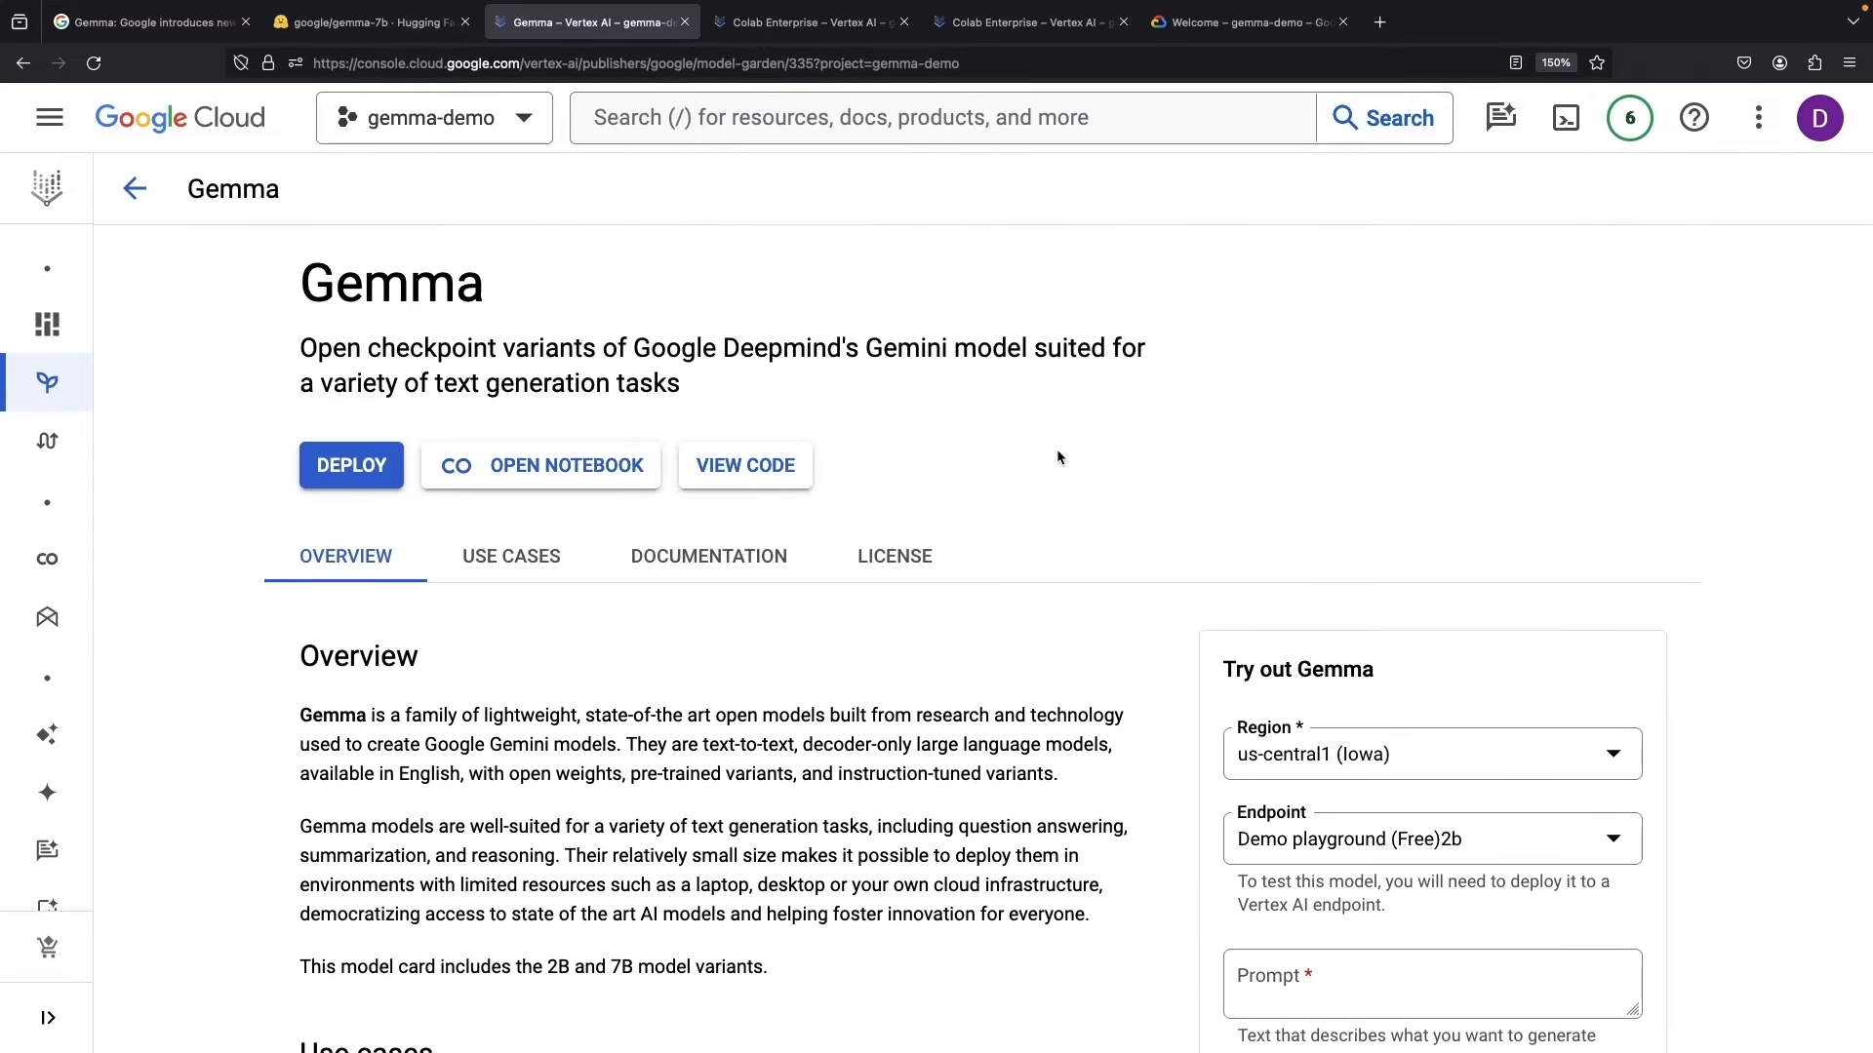